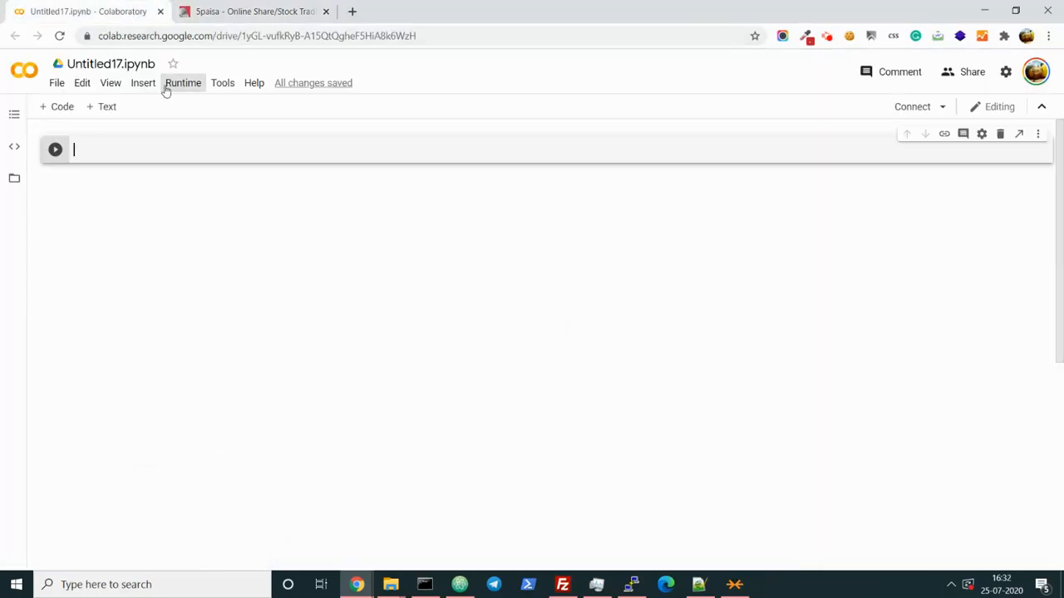
mouse_move(143, 83)
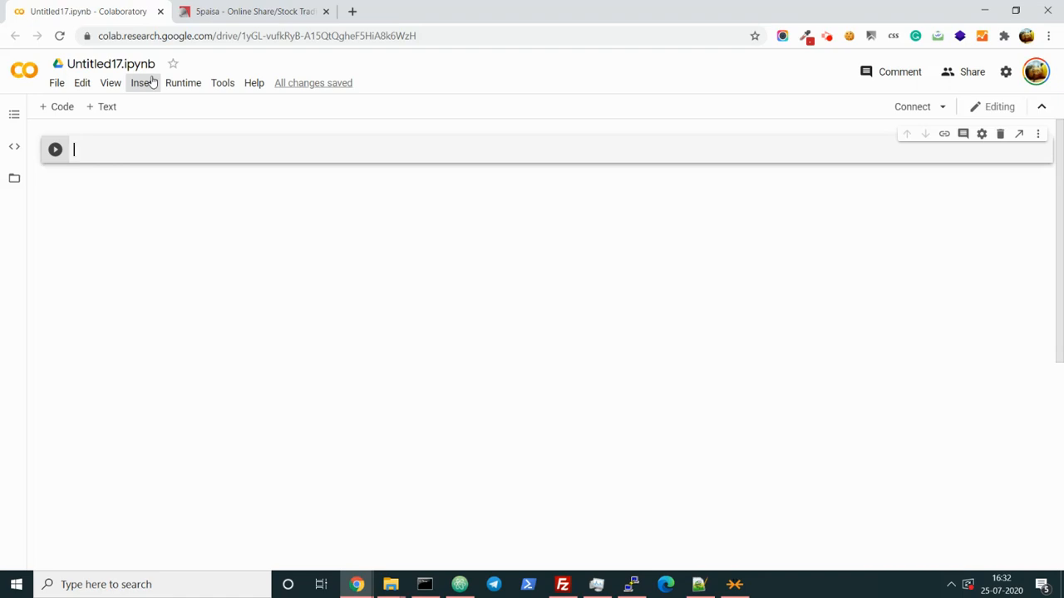
Bring up DevTools' Network panel with Preserve log on and reload 5paisa to capture requests
click(252, 10)
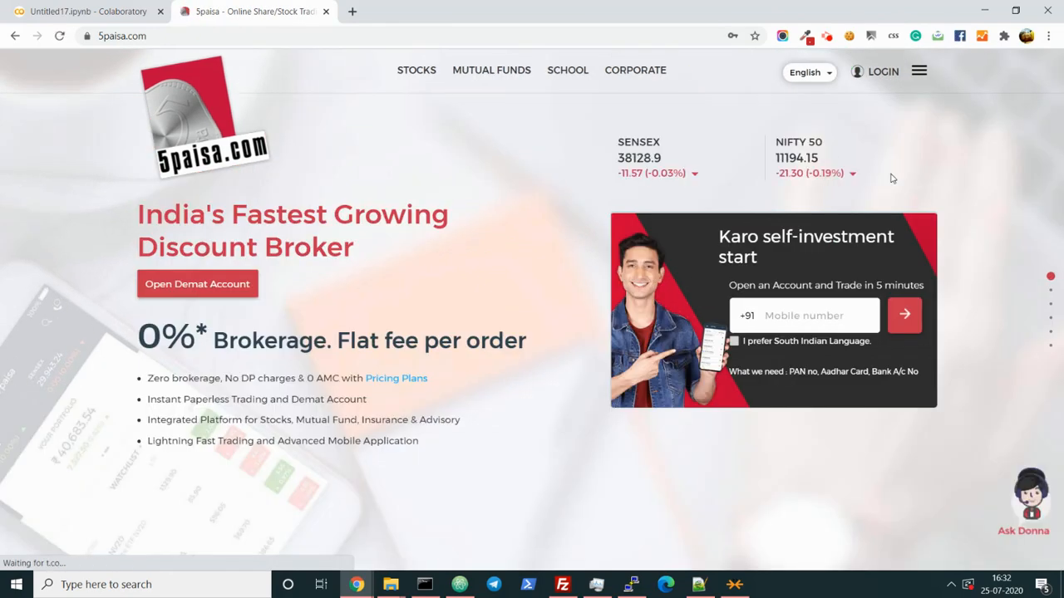
mouse_move(568, 256)
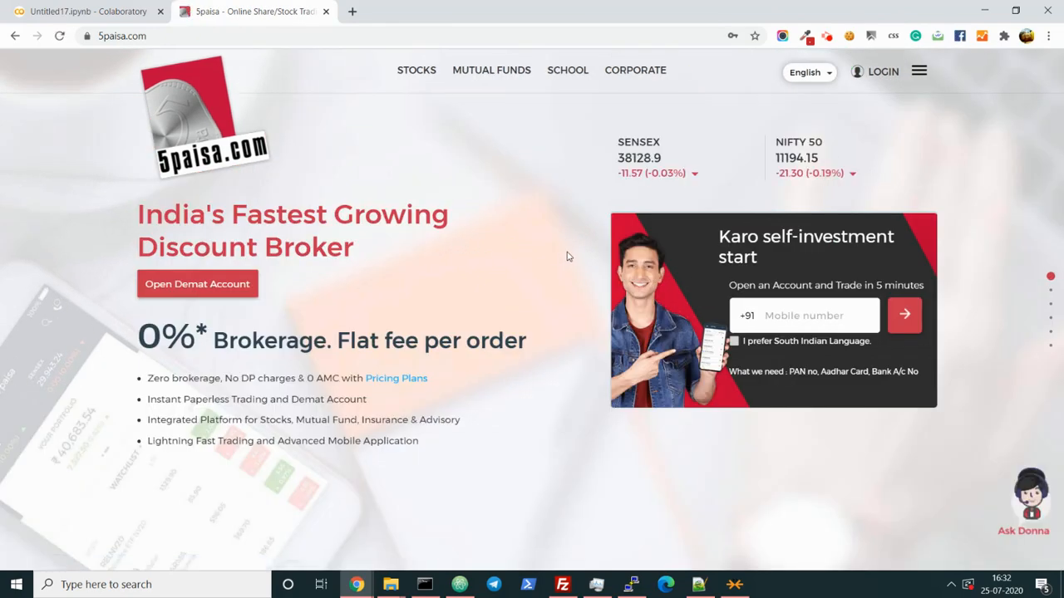
key(F12)
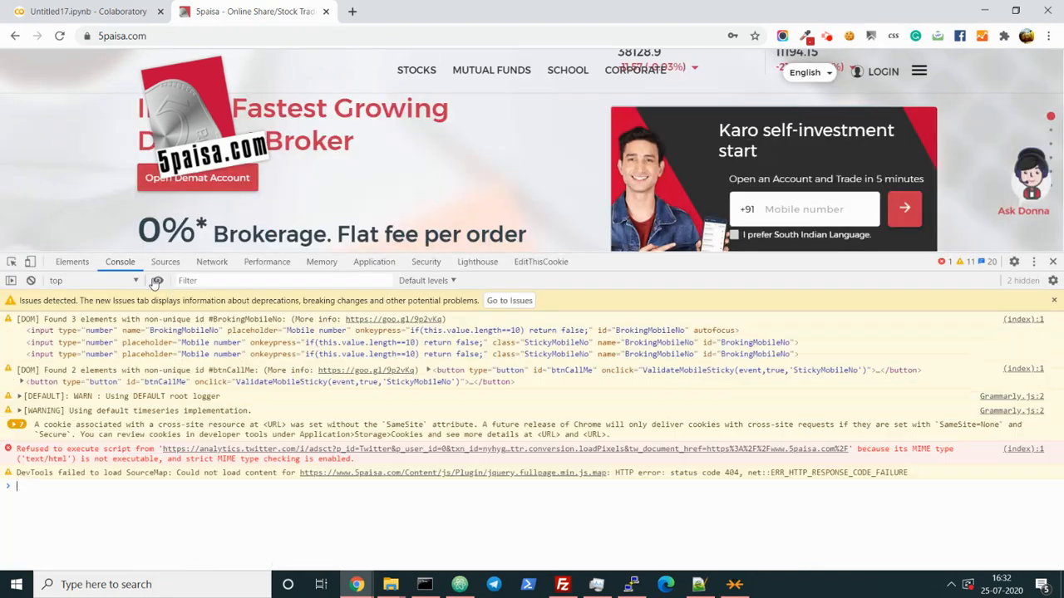
click(157, 279)
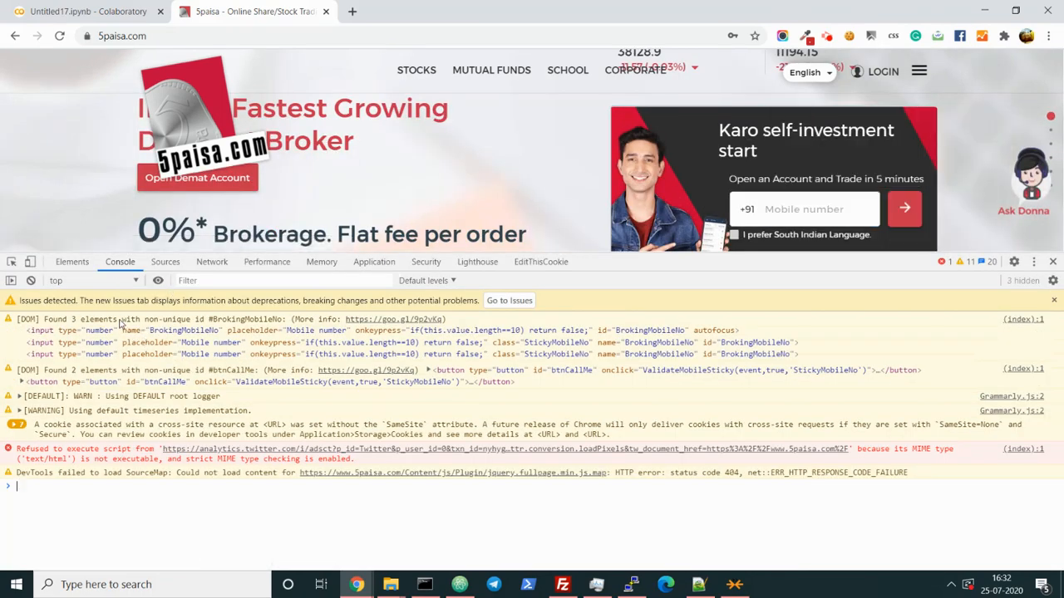
click(211, 262)
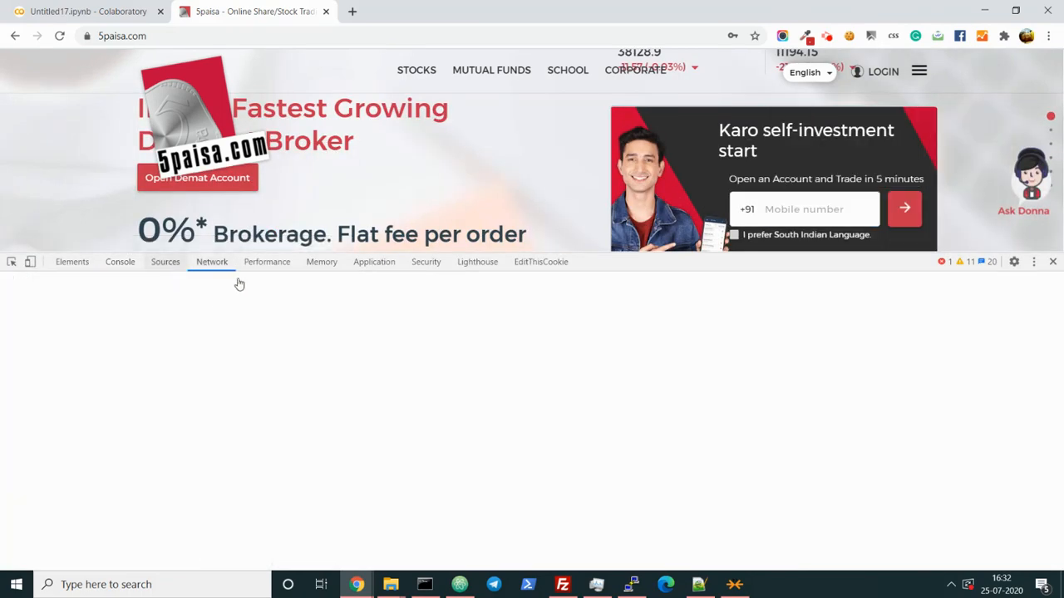
click(211, 261)
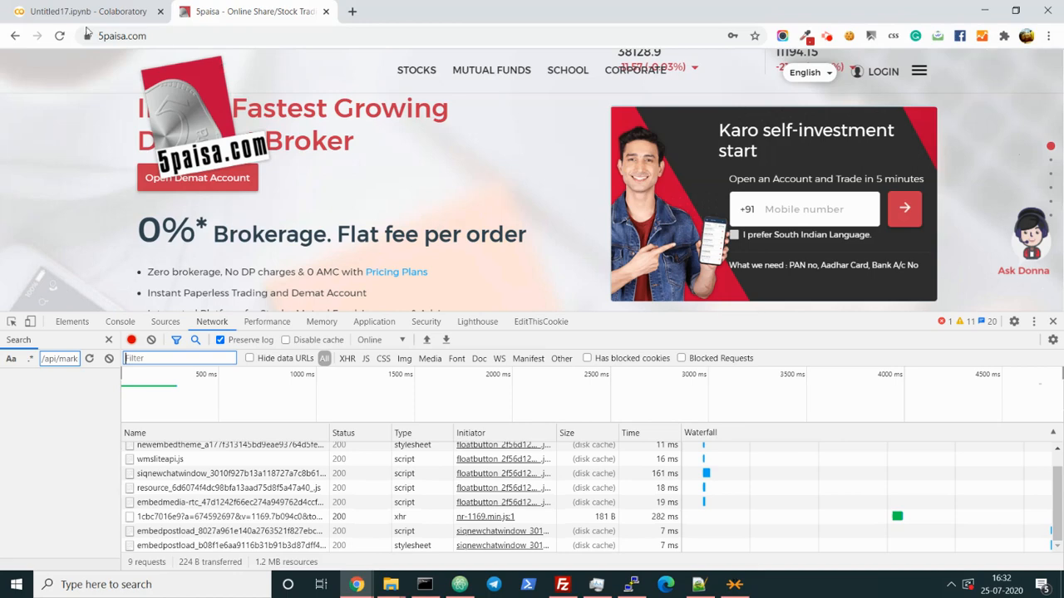
click(60, 37)
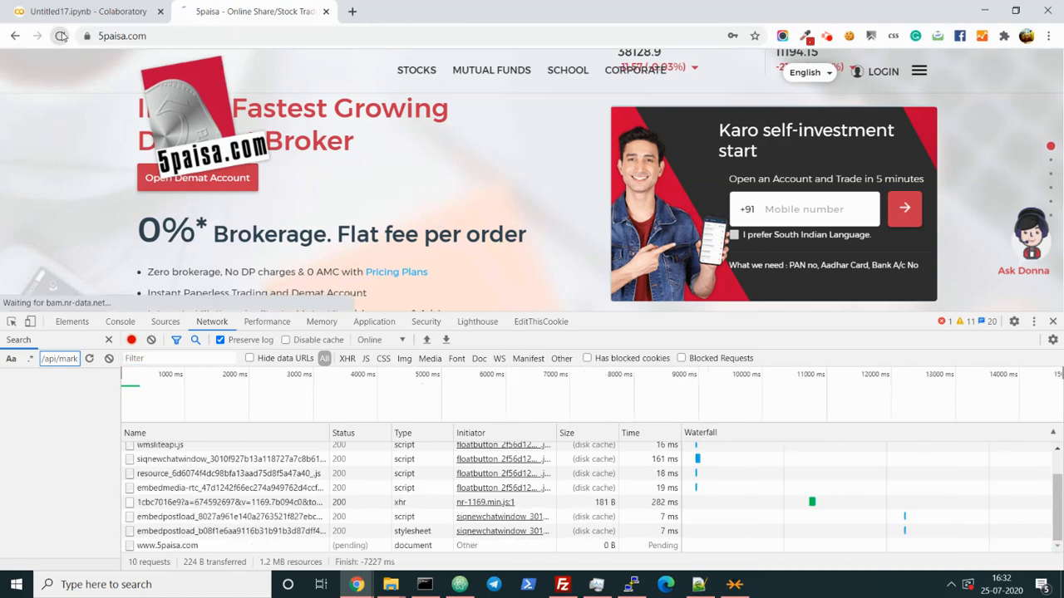
click(60, 37)
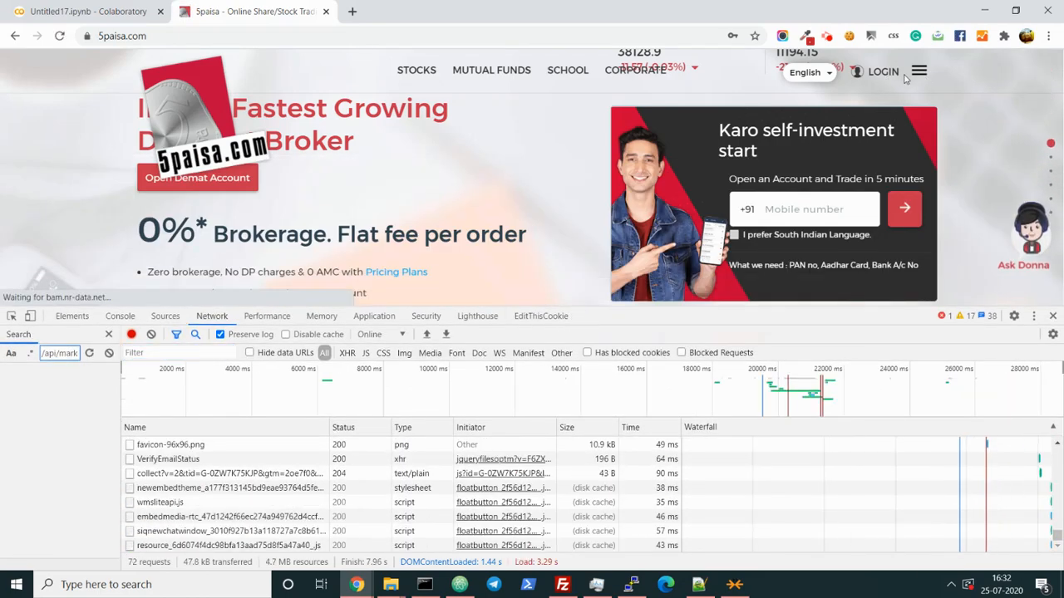
Open the 5paisa LOGIN form and begin entering the account credentials
click(882, 71)
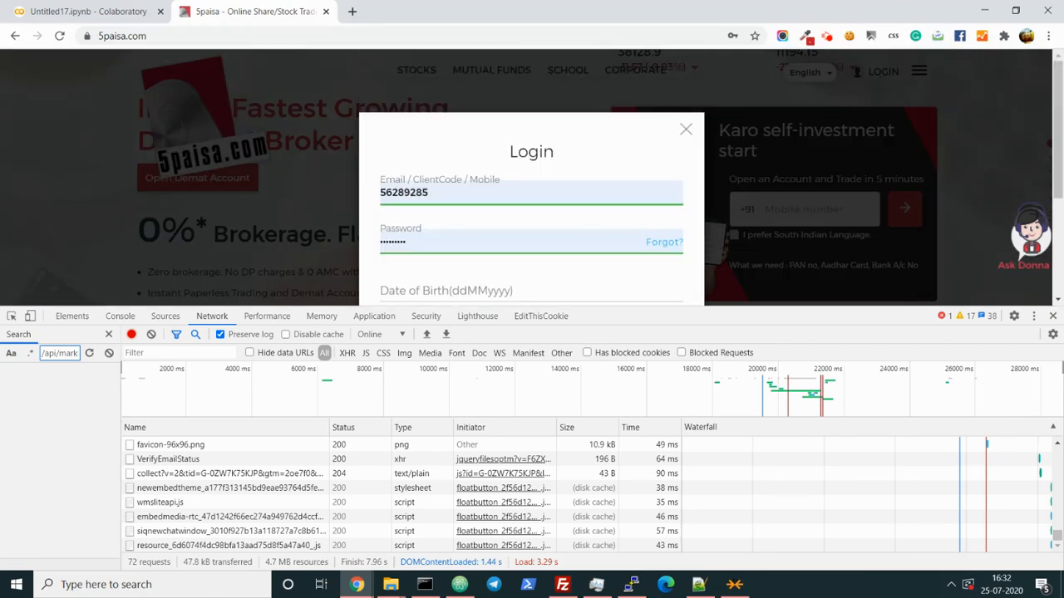
click(532, 193)
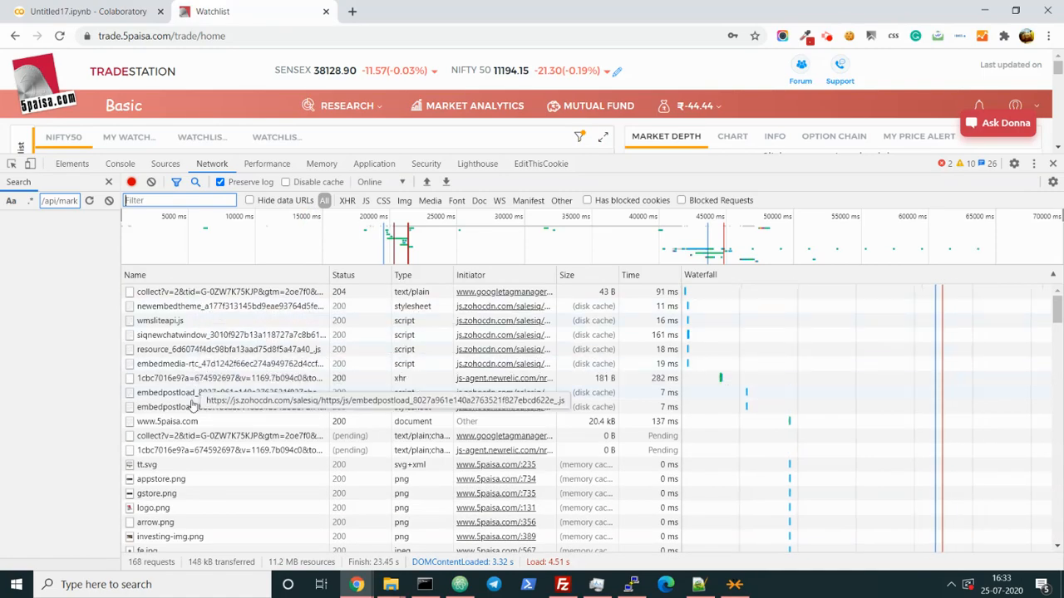
Filter to XHR, view VerifyEmailStatus headers and form data, then return to Colab
scroll(down, 3)
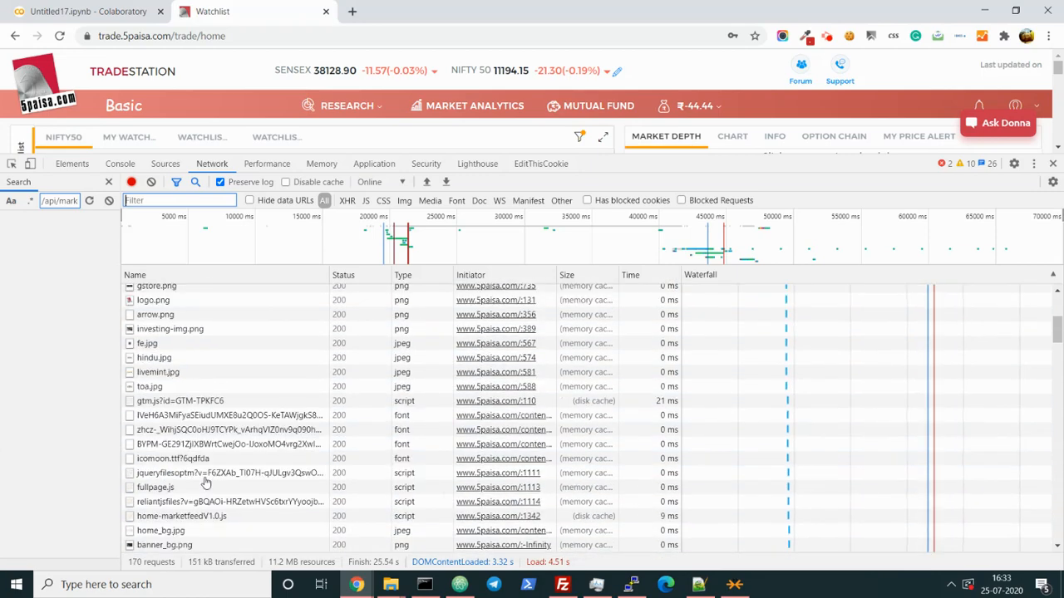
click(346, 199)
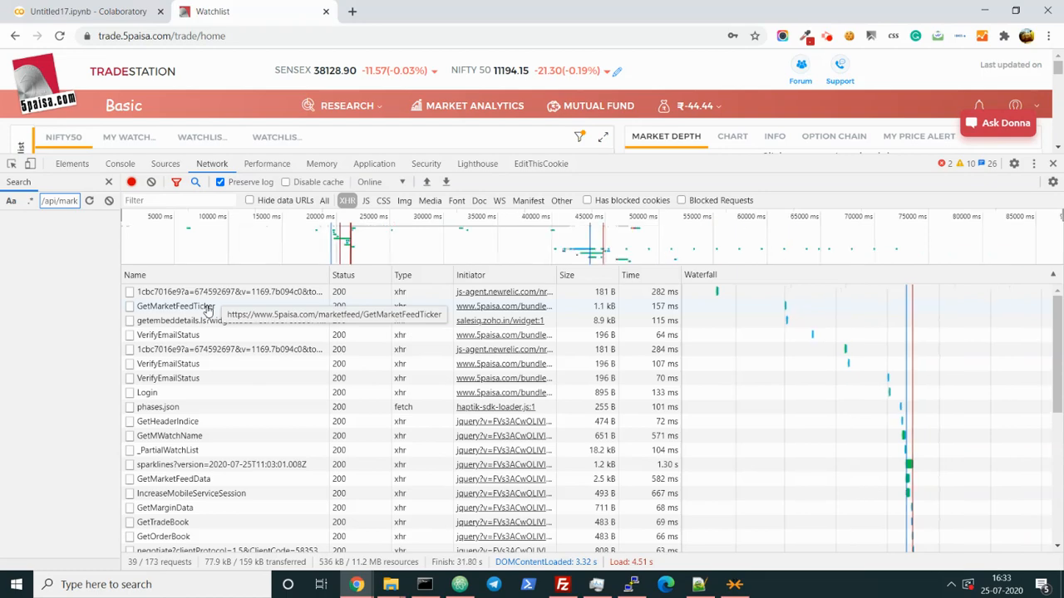
click(175, 306)
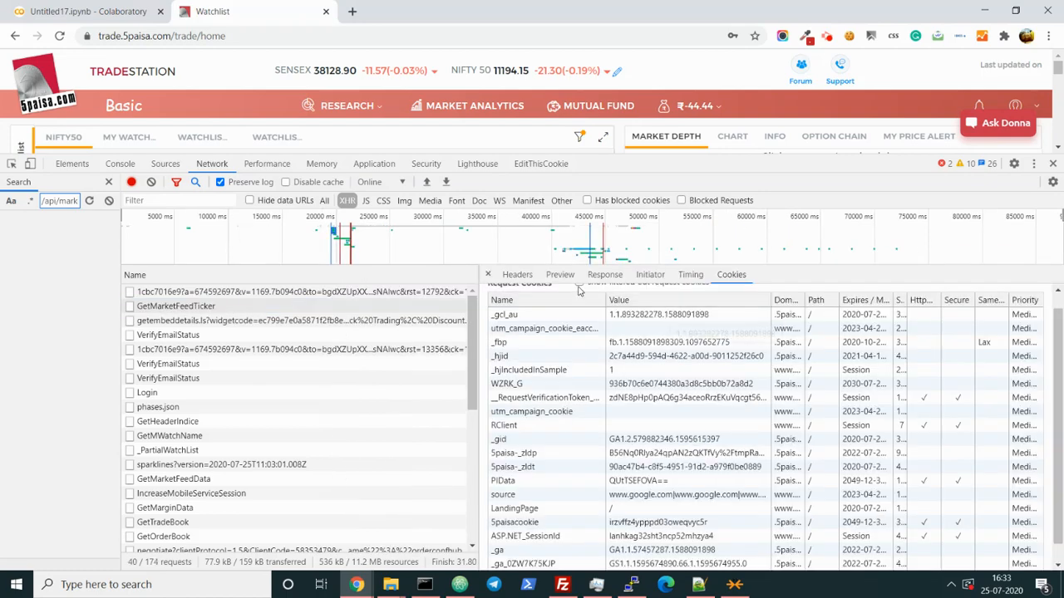
click(517, 274)
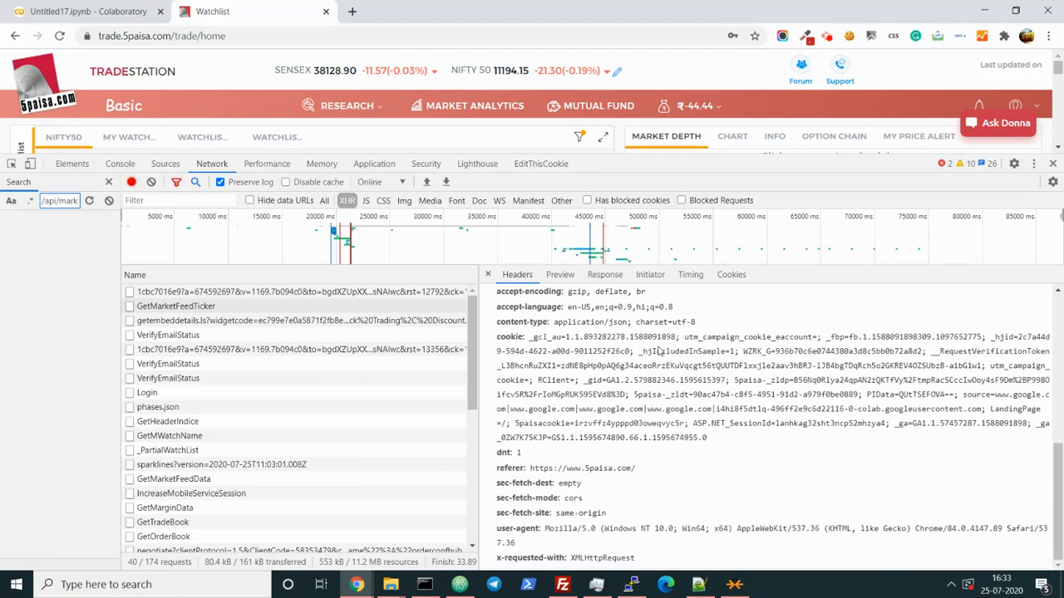
click(168, 334)
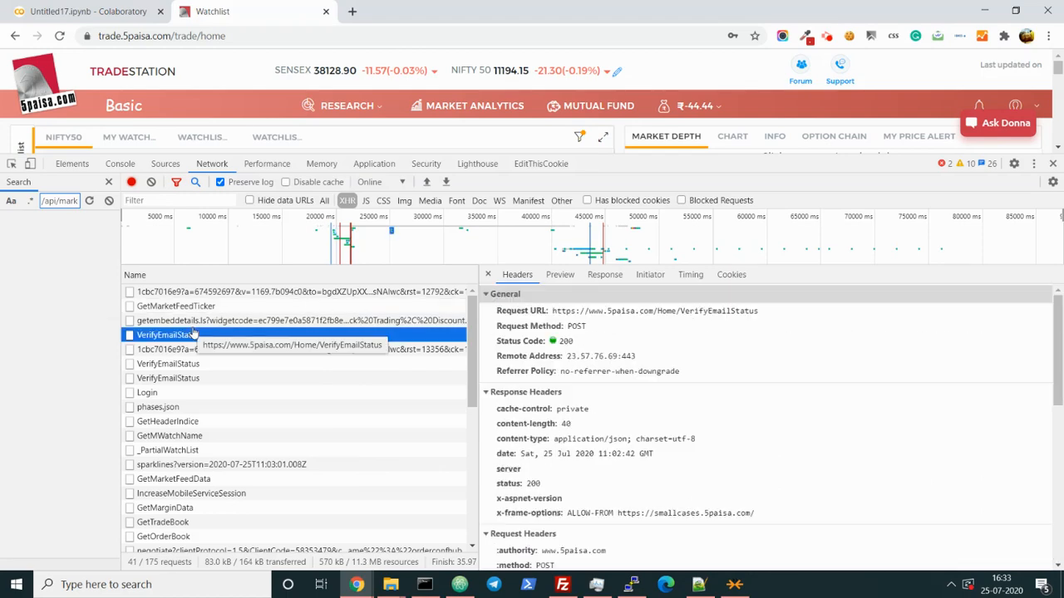
click(505, 292)
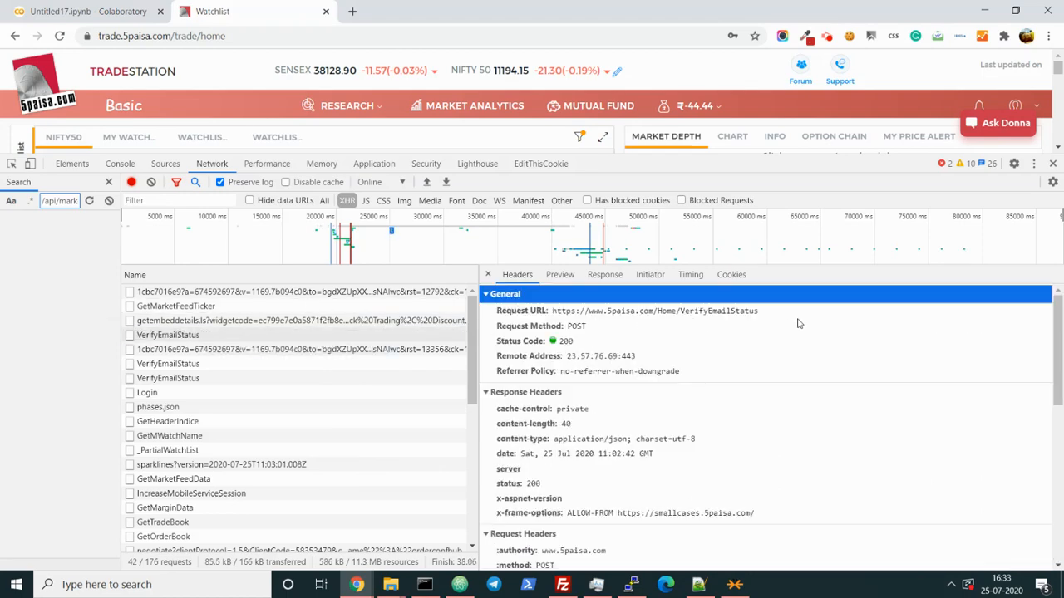
scroll(down, 3)
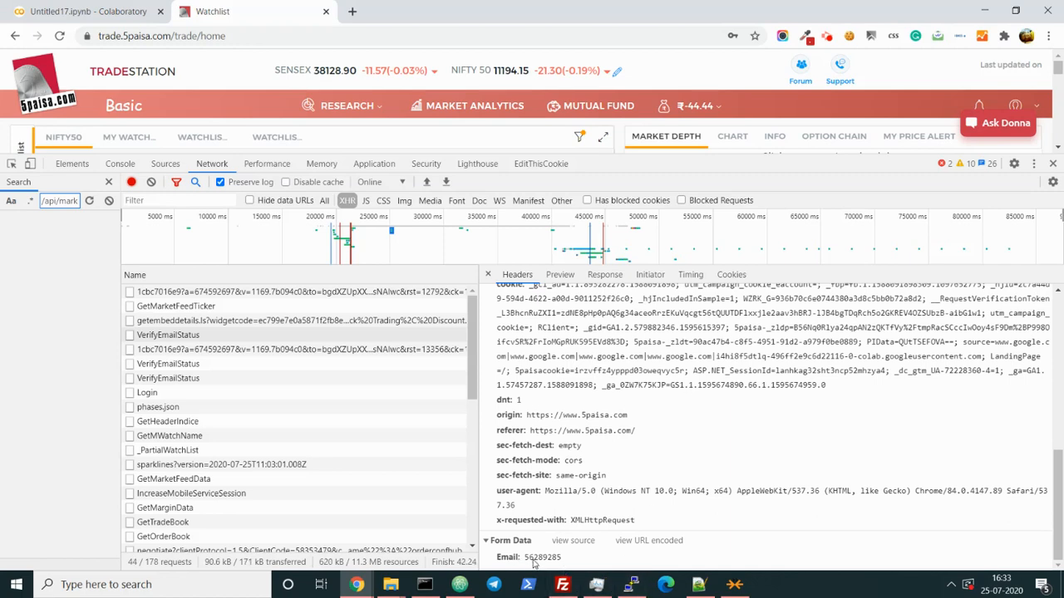
click(87, 10)
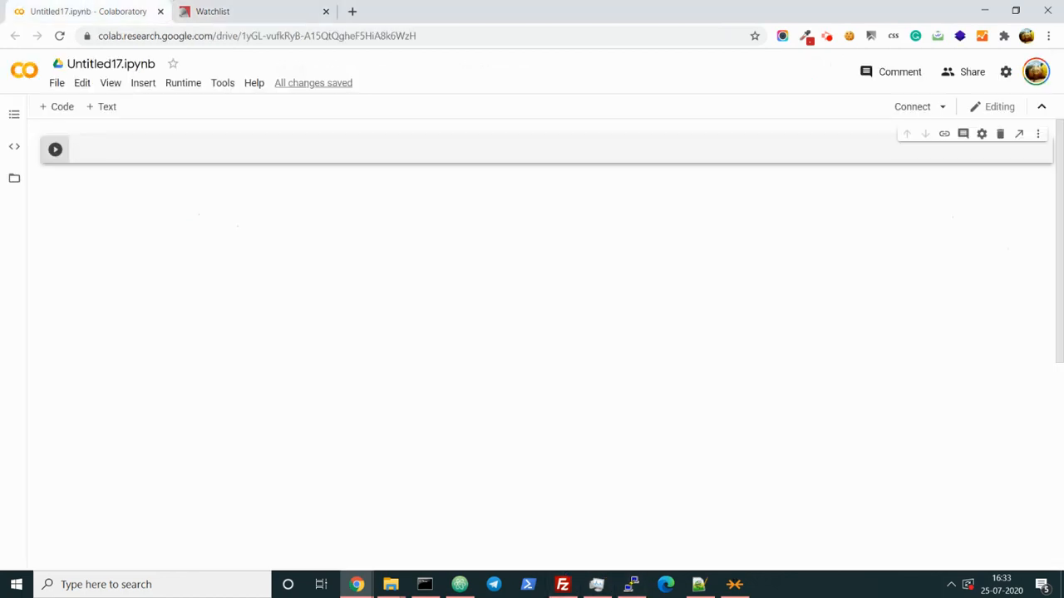
Enter username, password and twofa variables in a code cell and run it
click(249, 149)
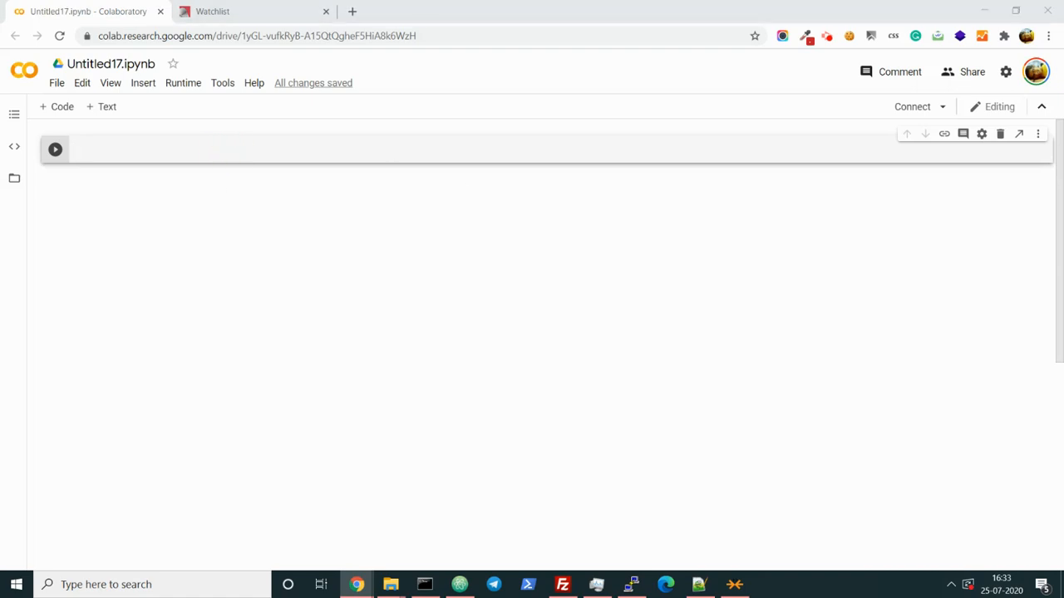
mouse_move(141, 146)
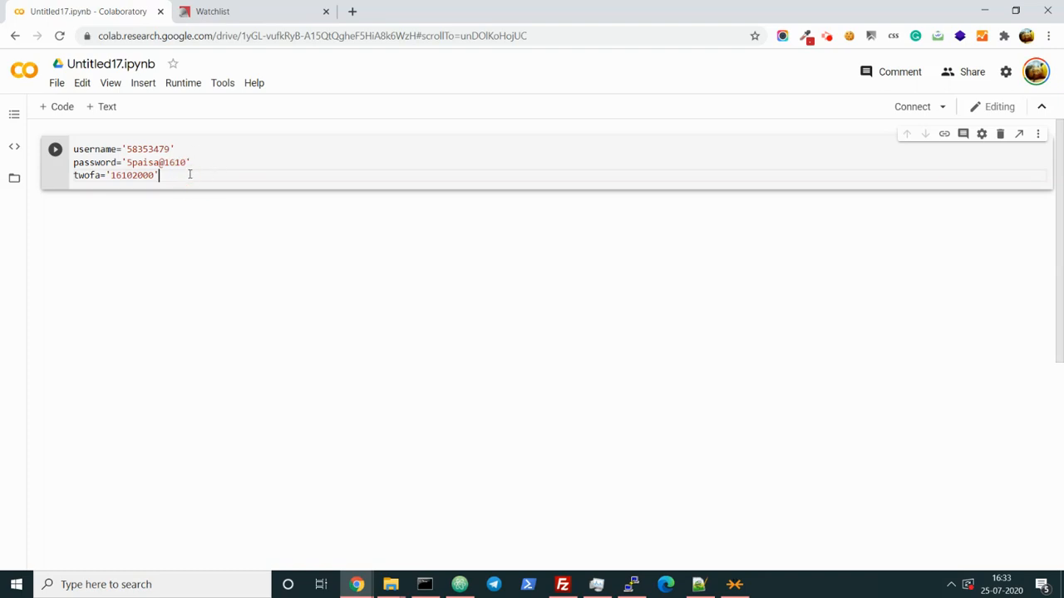
click(55, 150)
text(import request)
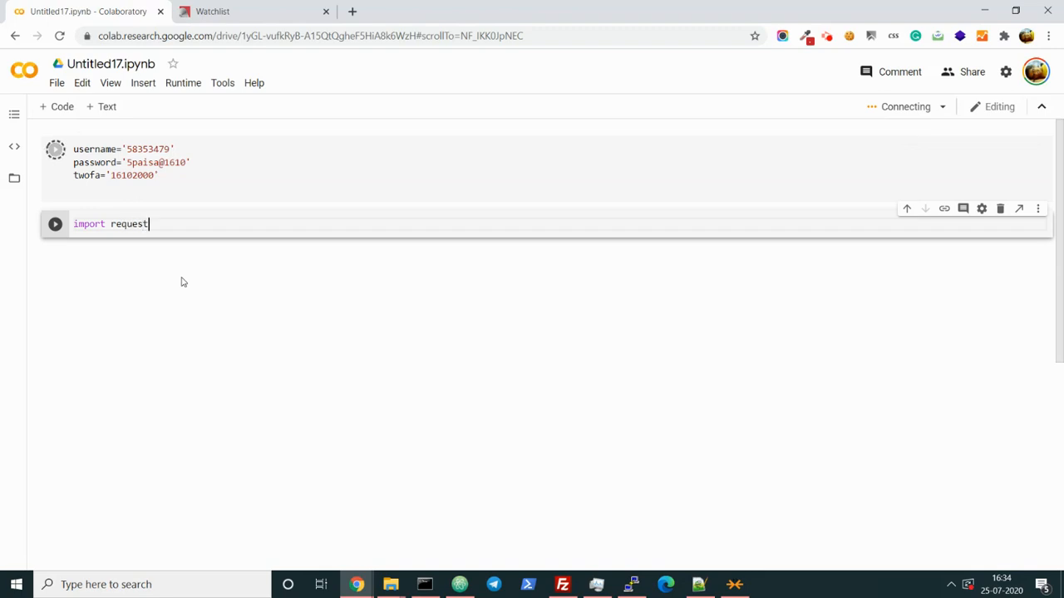
Add s = requests.Session() to create a session in the new cell
key(enter)
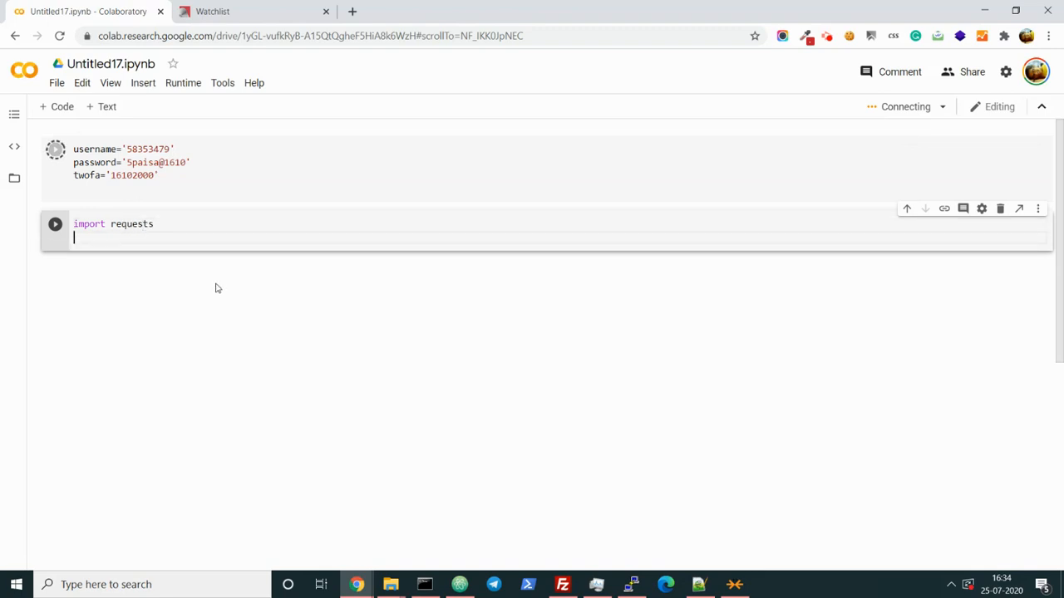
text(s =reques)
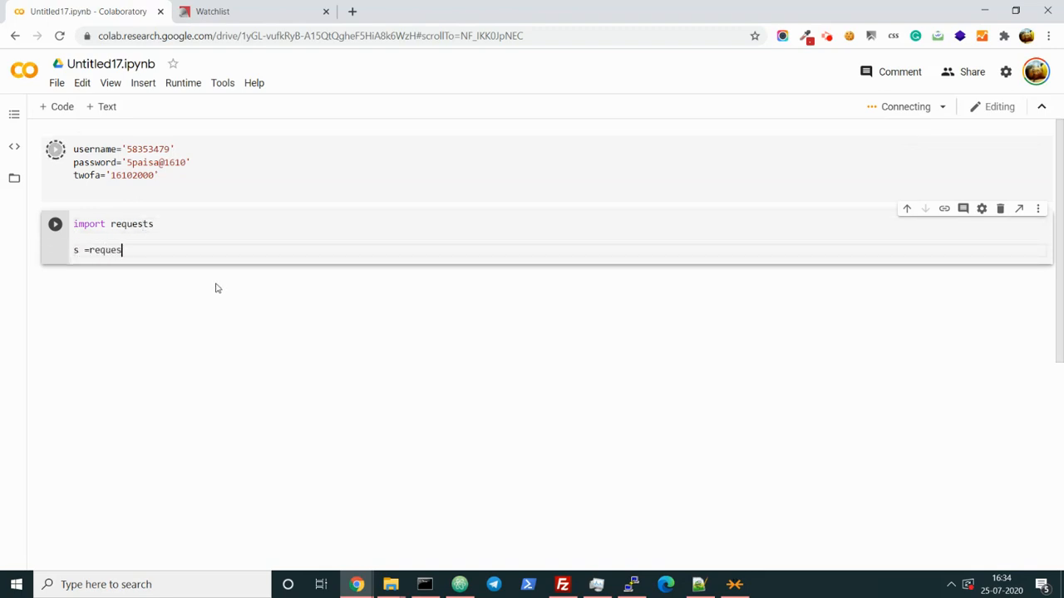
text(ts.sessioo)
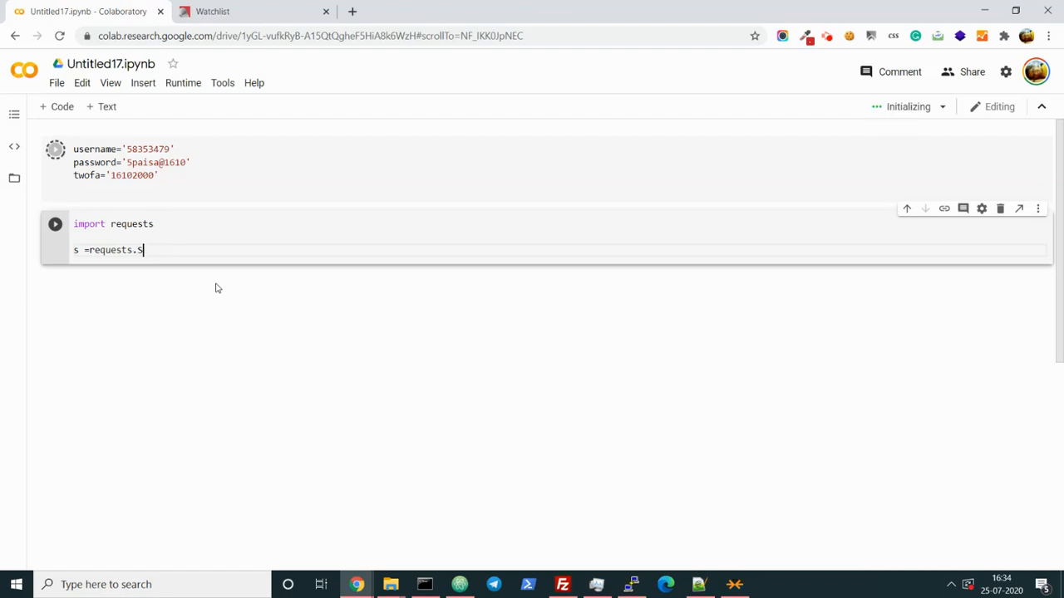
text(ession))
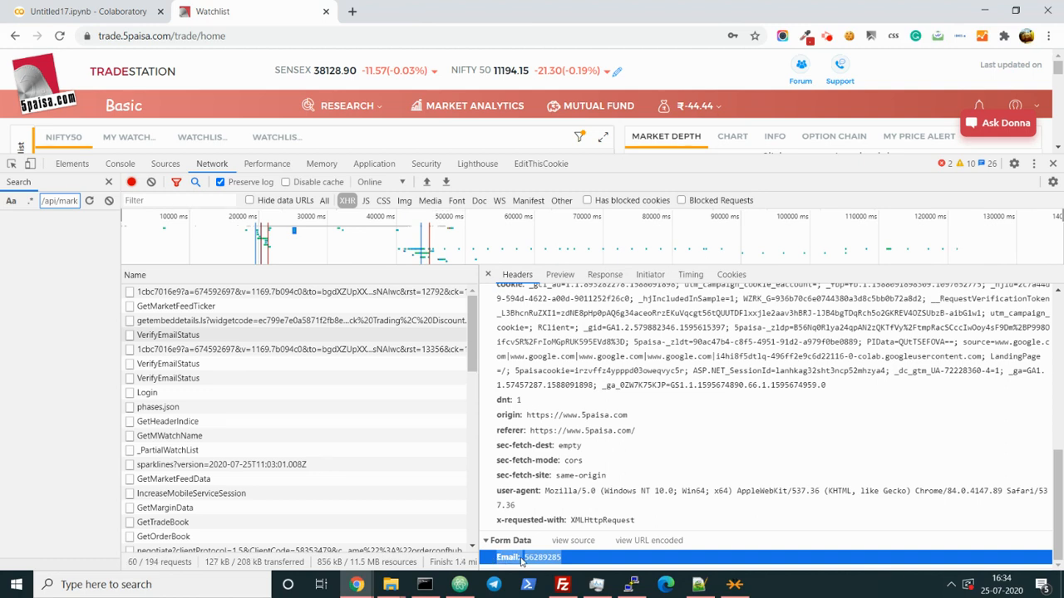
mouse_move(349, 236)
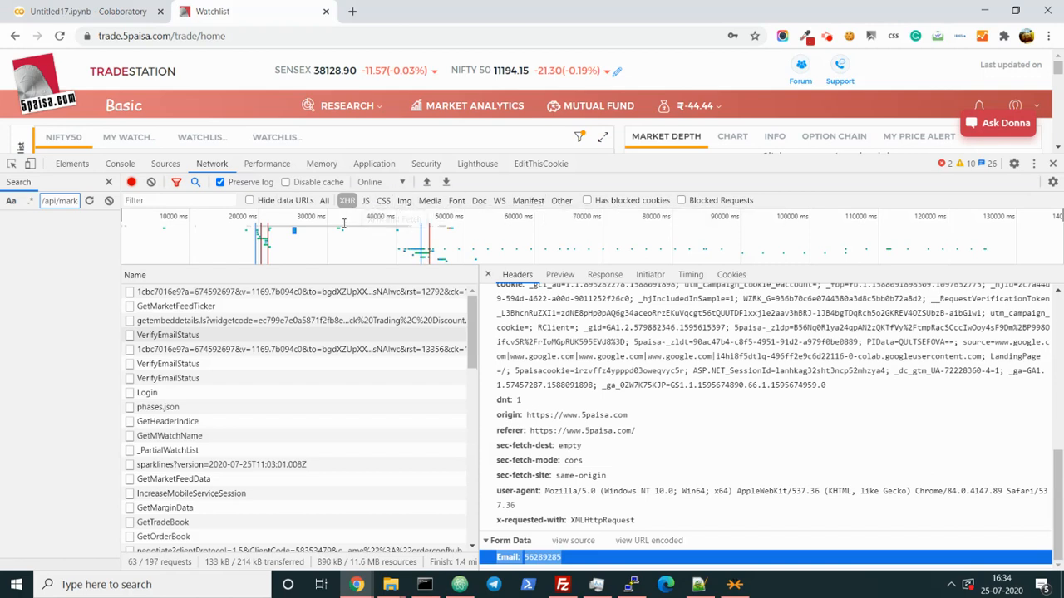
mouse_move(346, 200)
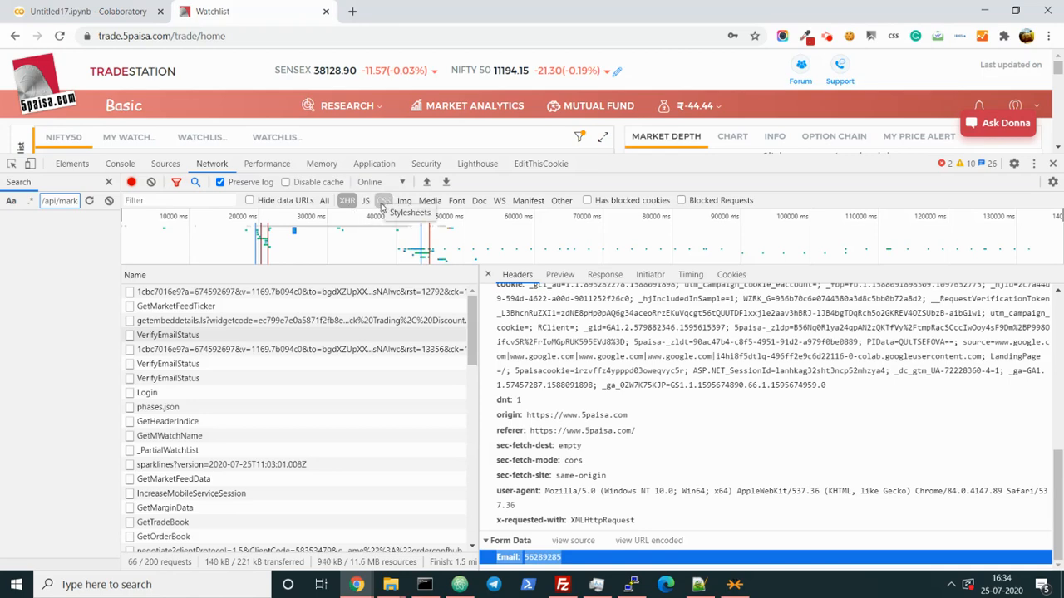
Copy the Email form-data line from DevTools and return to the Colab notebook
click(86, 10)
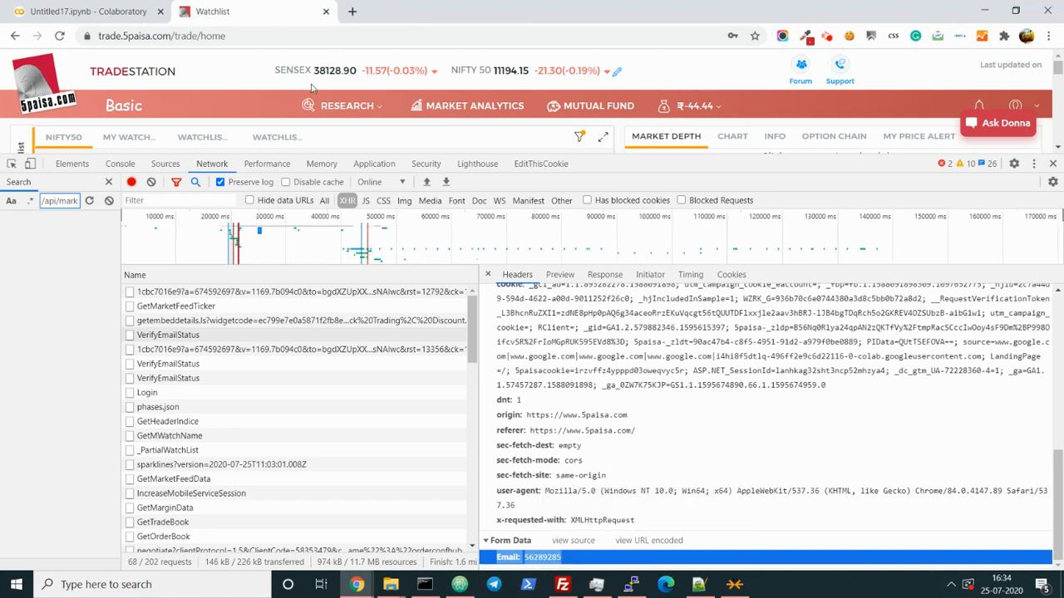
click(86, 10)
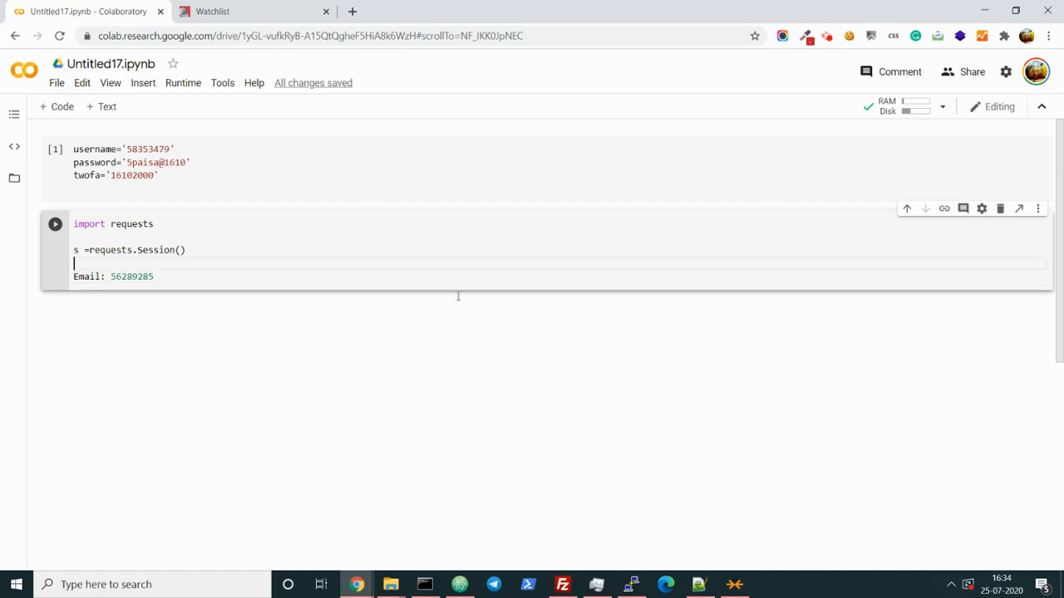
Wrap the Email entry as data={"Email": "..."} with quoted key and value
text(data)
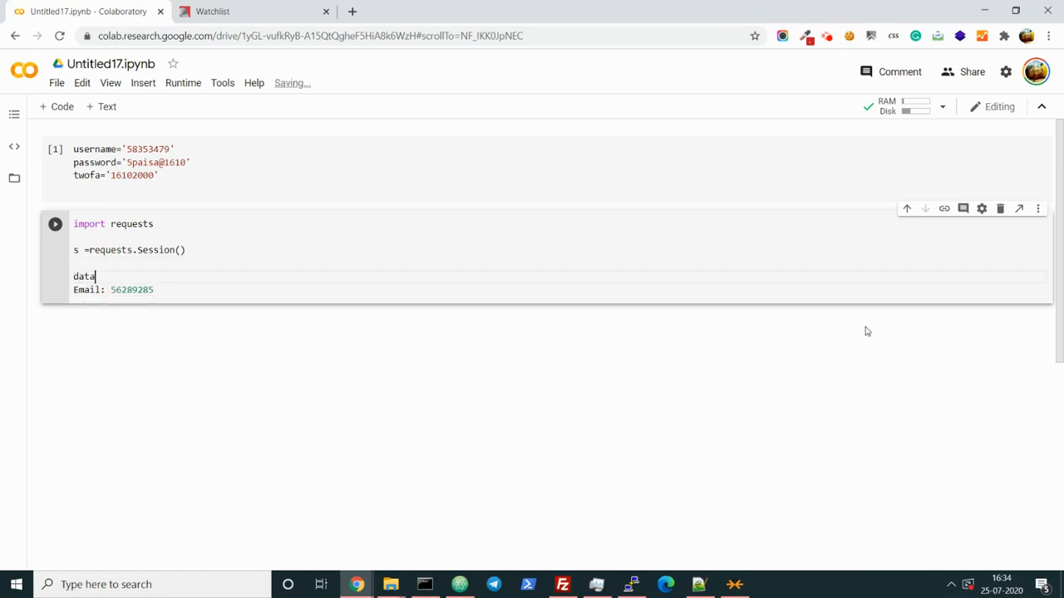
text(=)
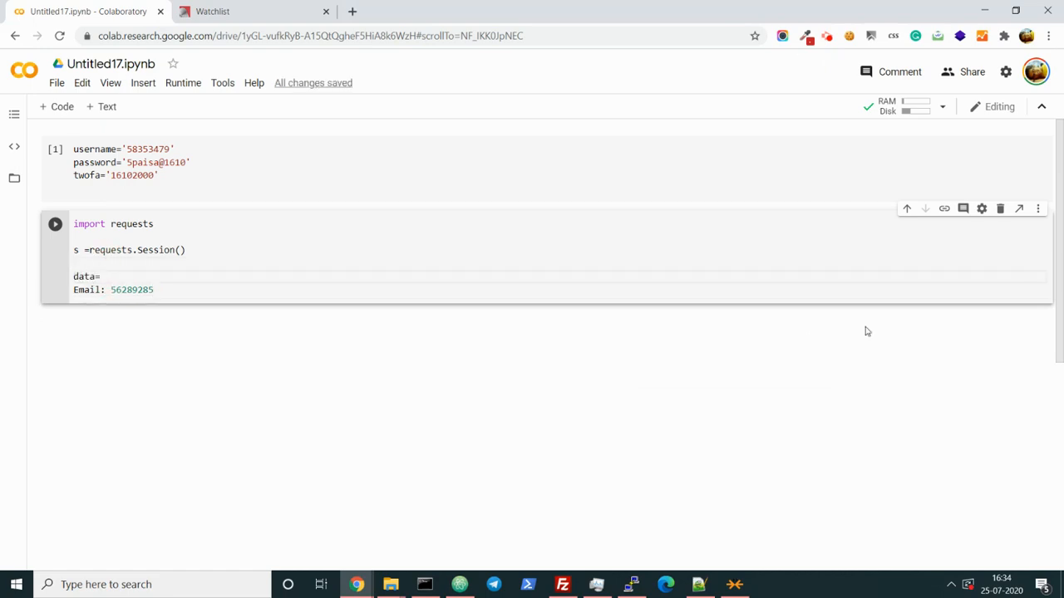
text({)
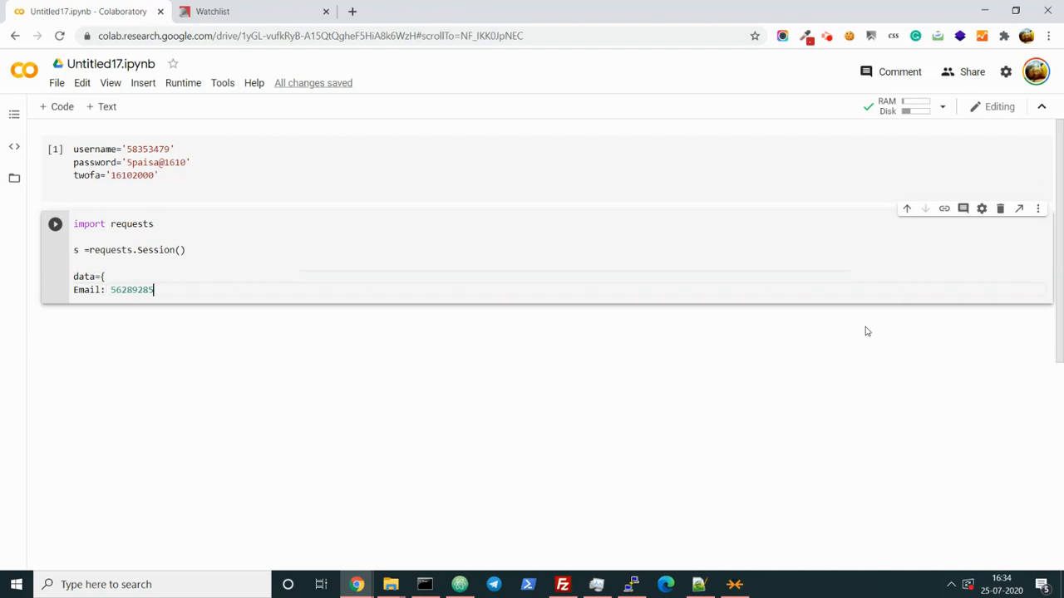
text(})
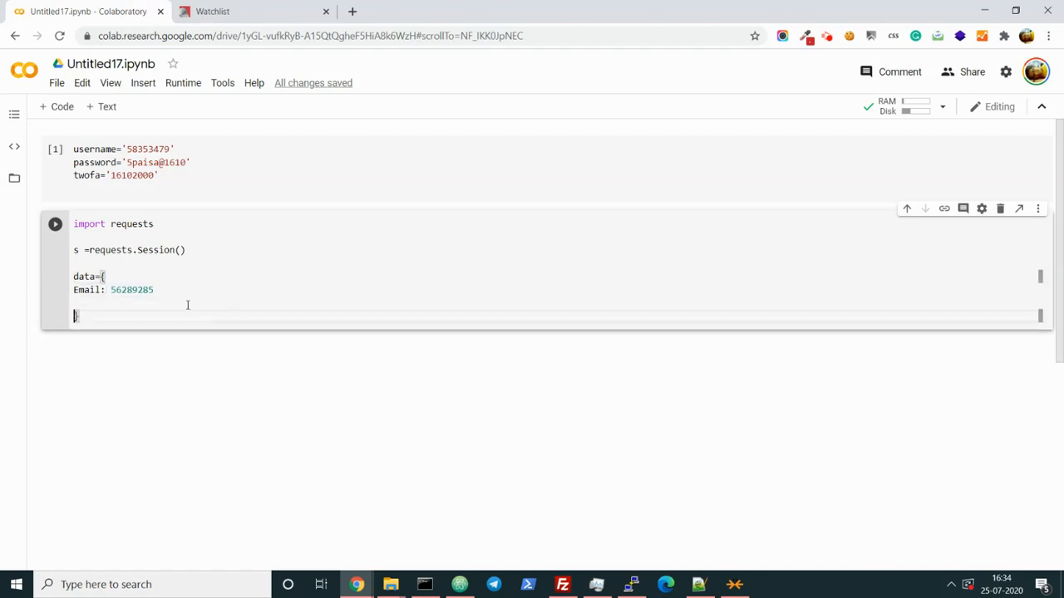
double_click(131, 289)
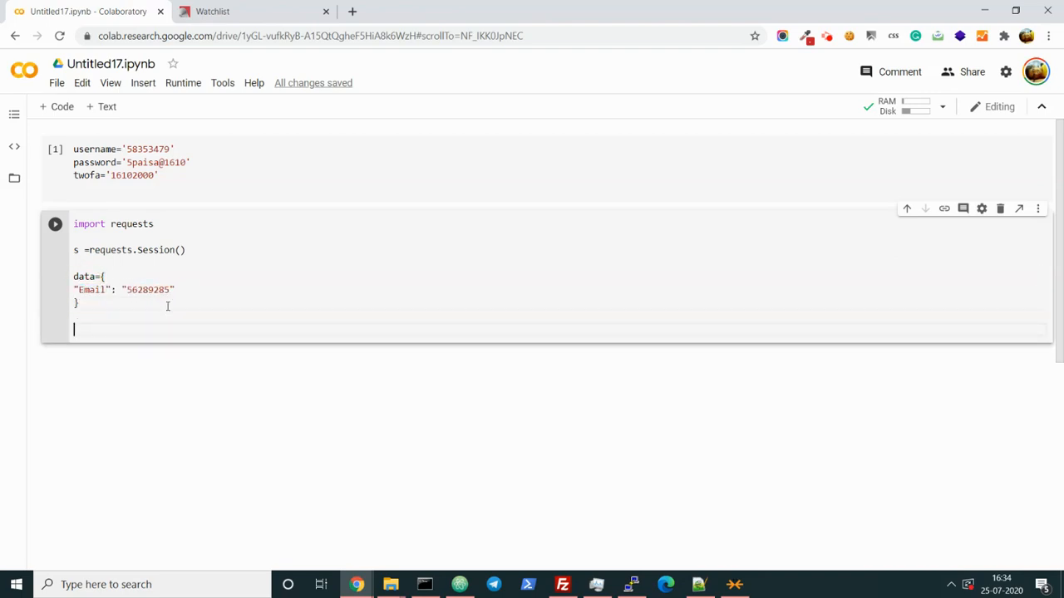
text(uy1)
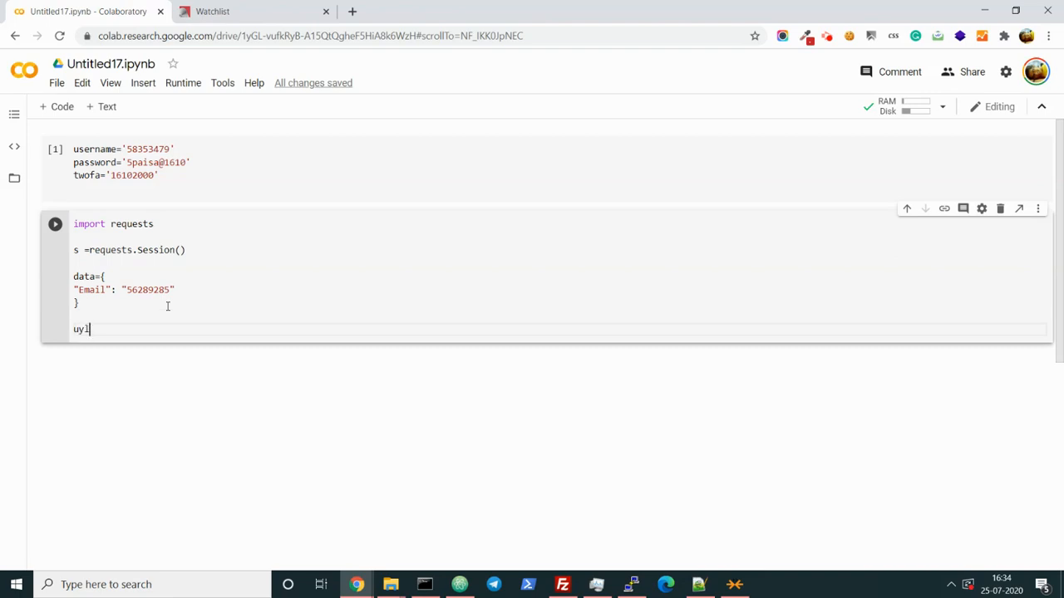
Begin a url=" assignment on a new line, fixing the stray character
text(url-=)
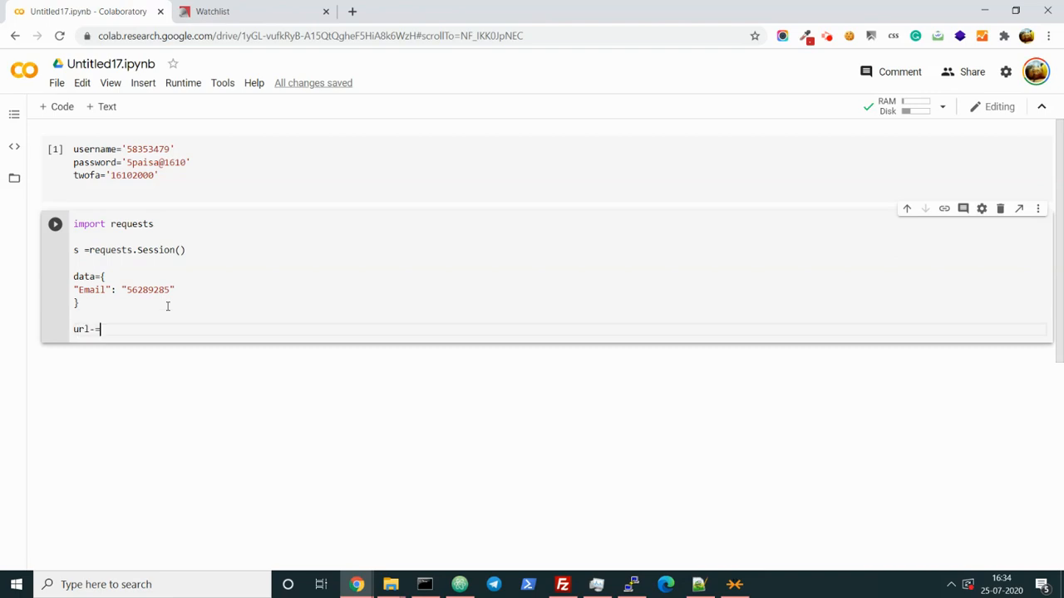
key(Backspace)
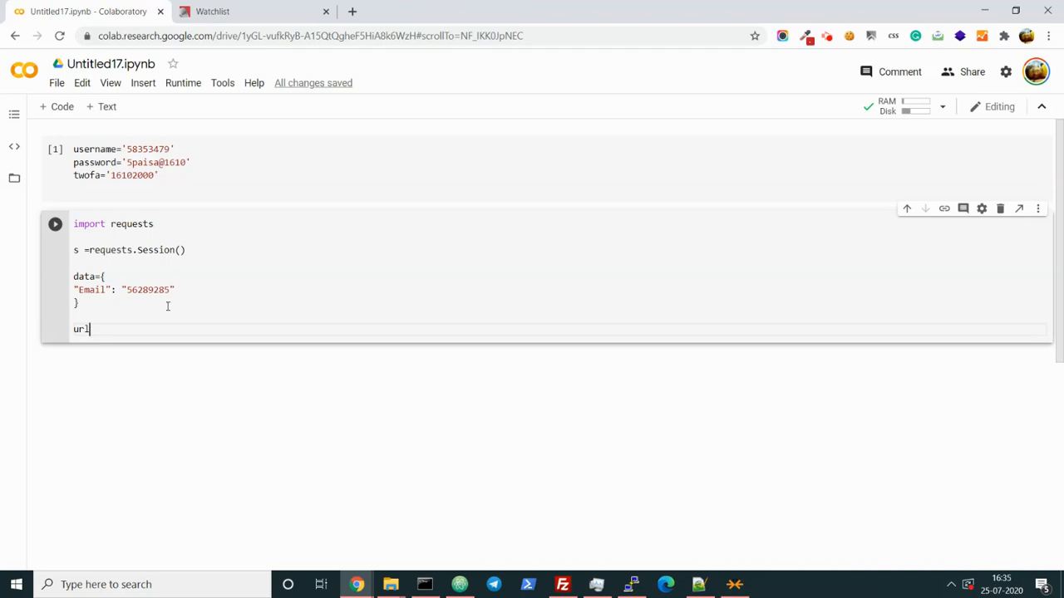
text(=")
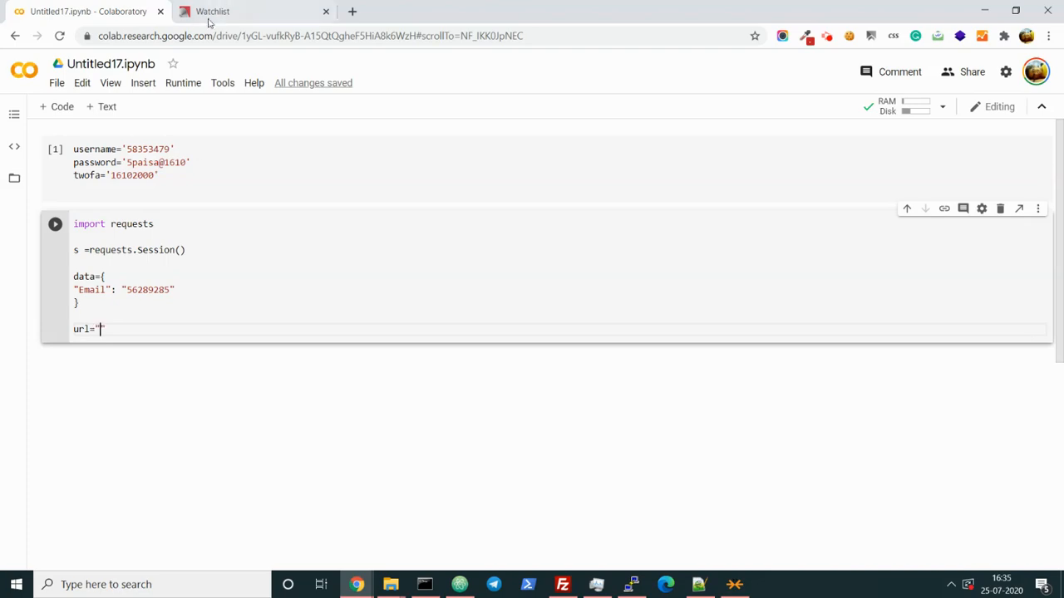
click(212, 10)
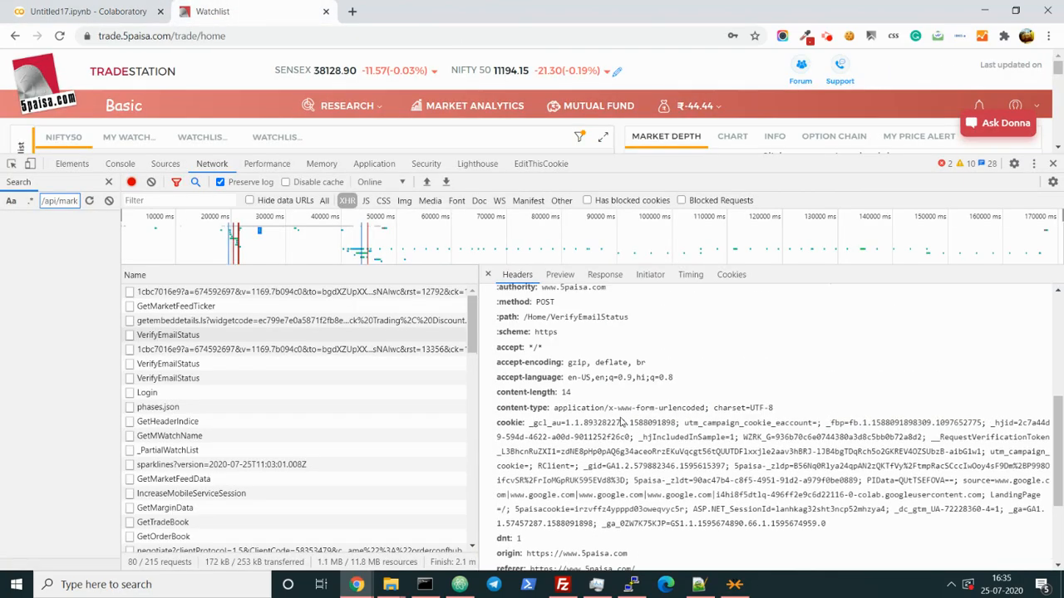
scroll(up, 3)
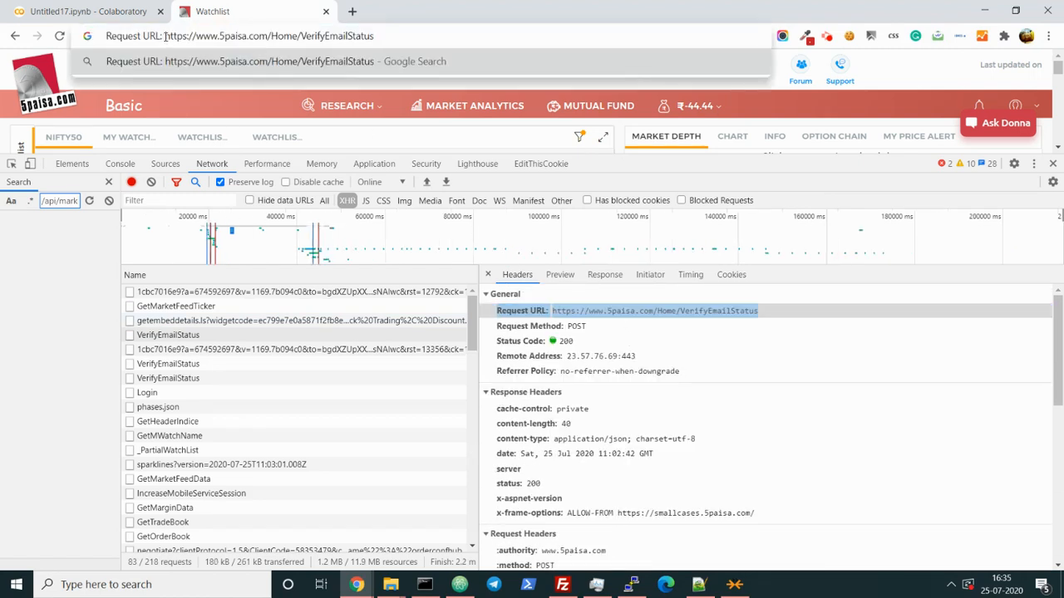
click(87, 10)
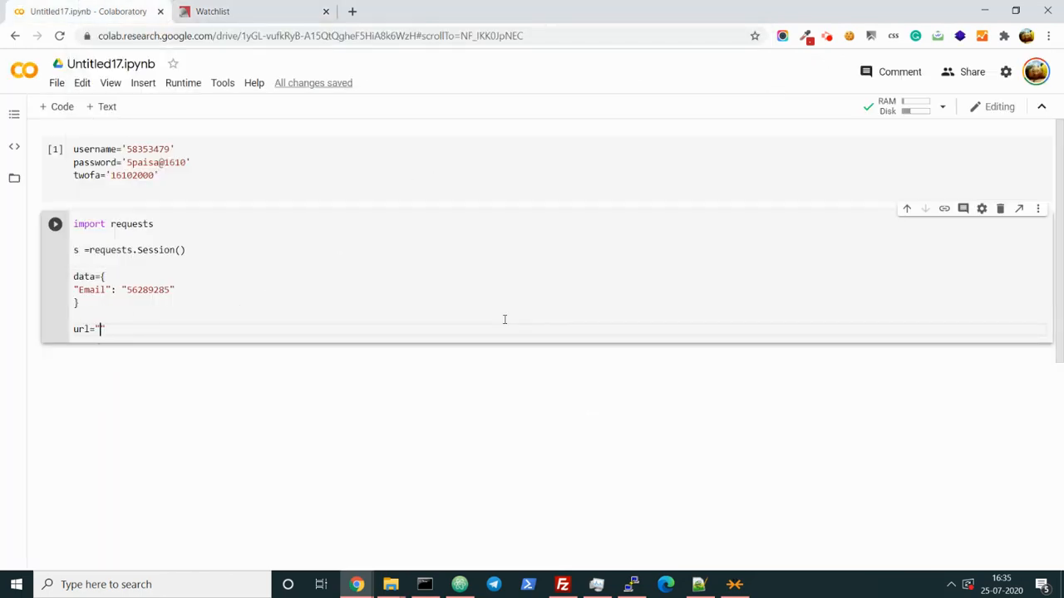
text(https://www.5paisa.com/Home/VerifyEmailStatus)
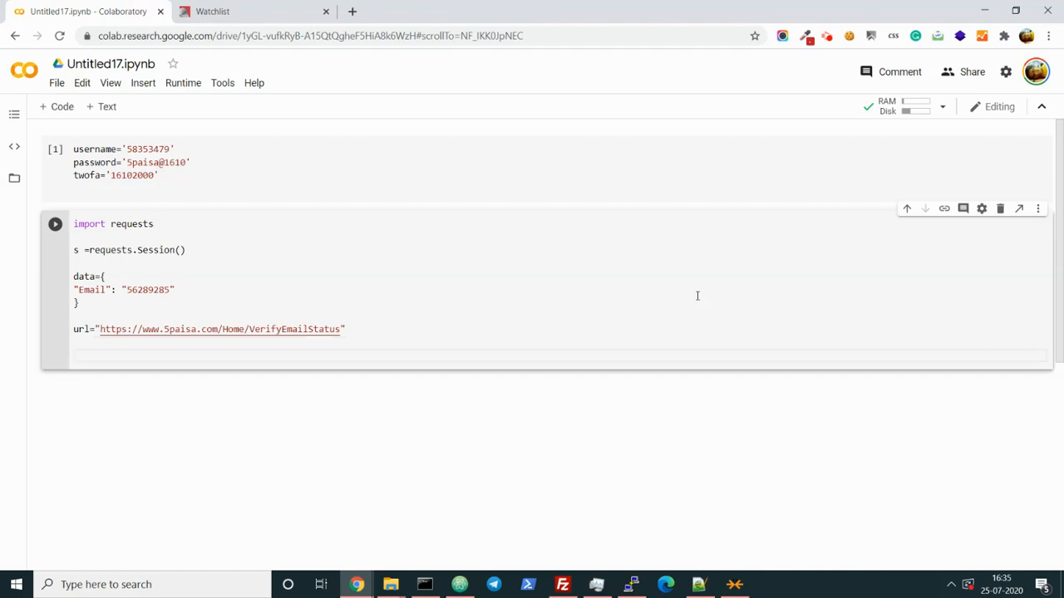
text(r =)
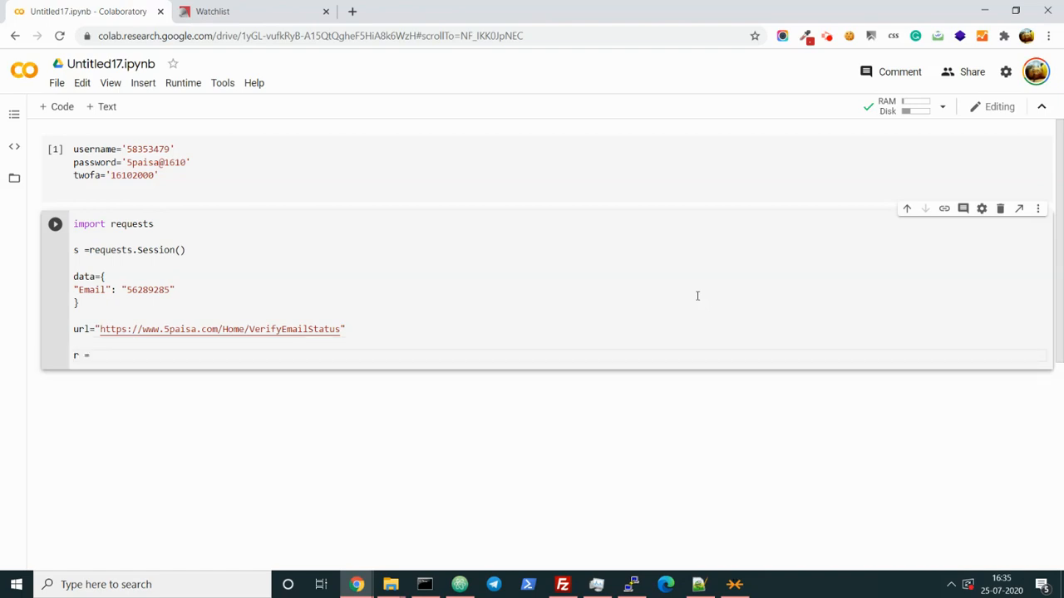
text(s.)
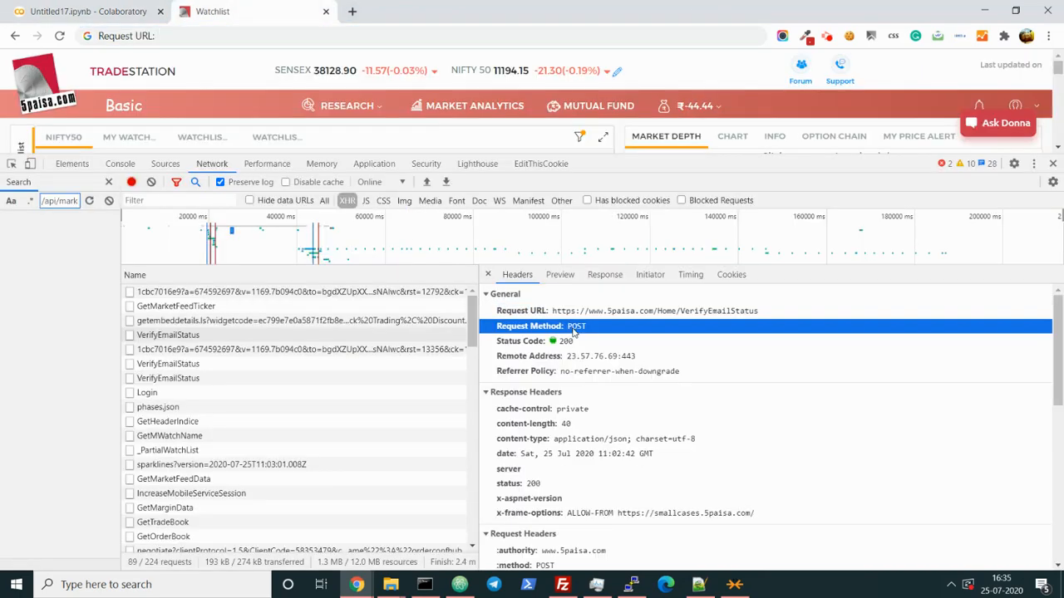
click(87, 10)
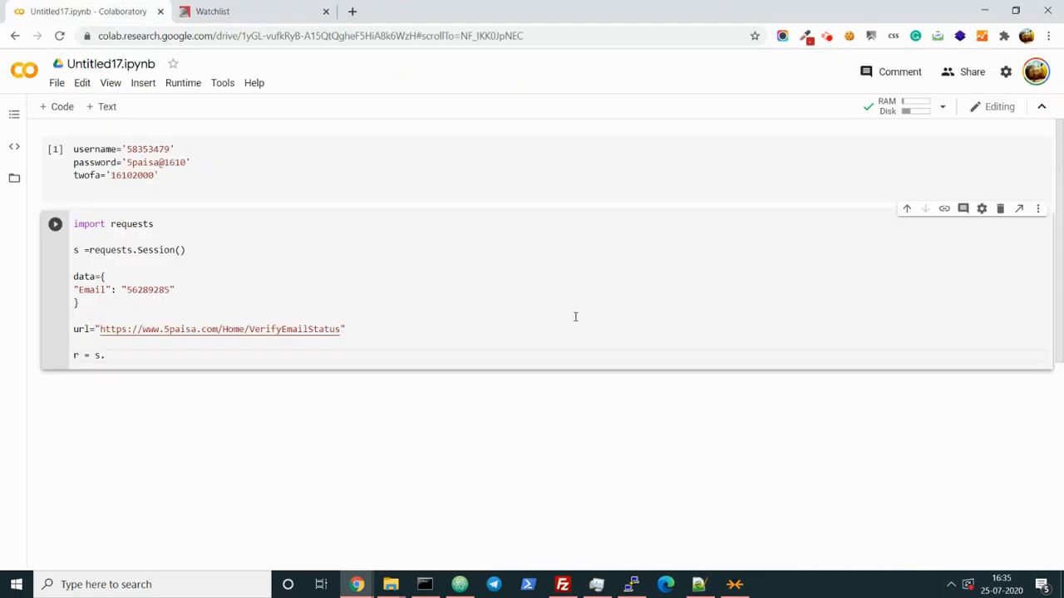
text(post())
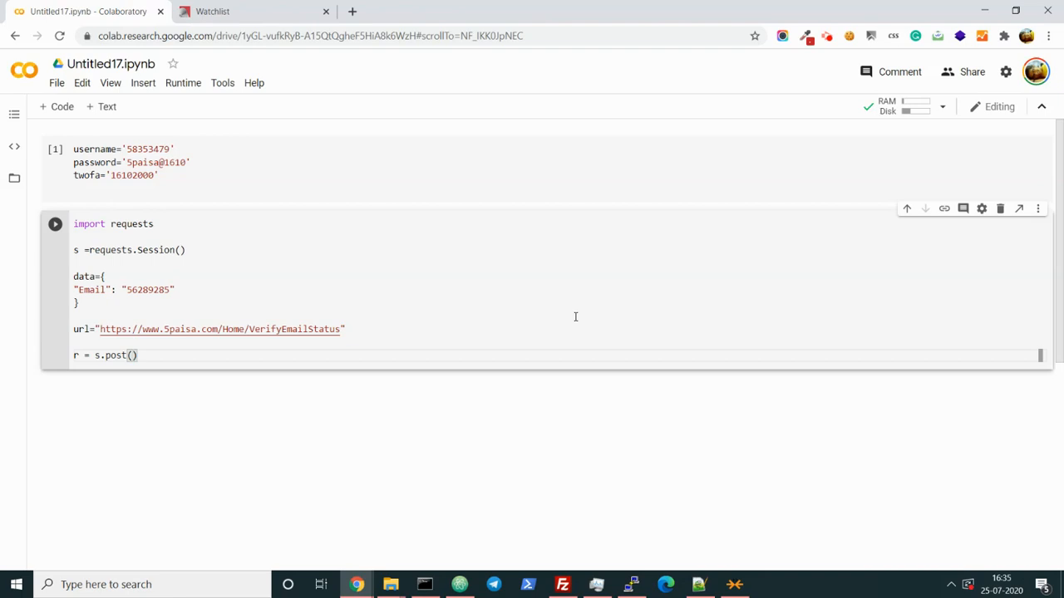
text(url,)
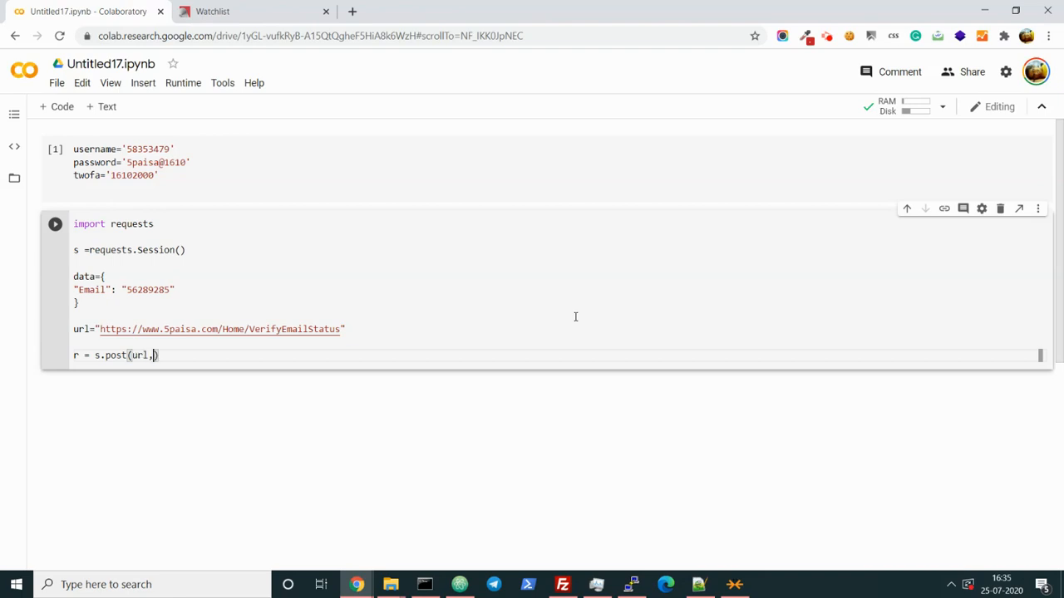
text(data=data)
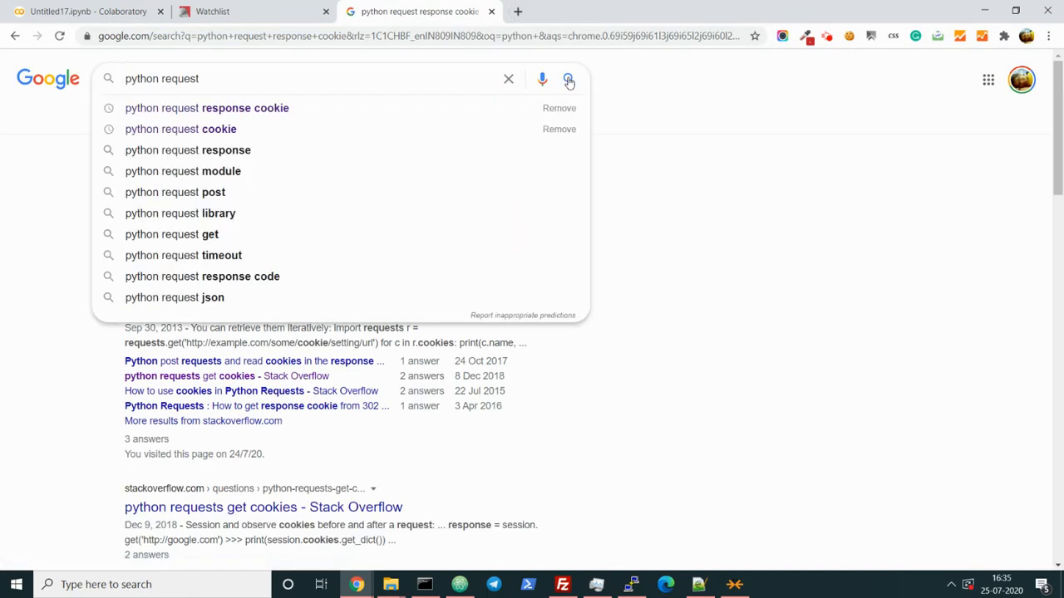
Search Google for a python request tutorial and return to the notebook
text(how to tur)
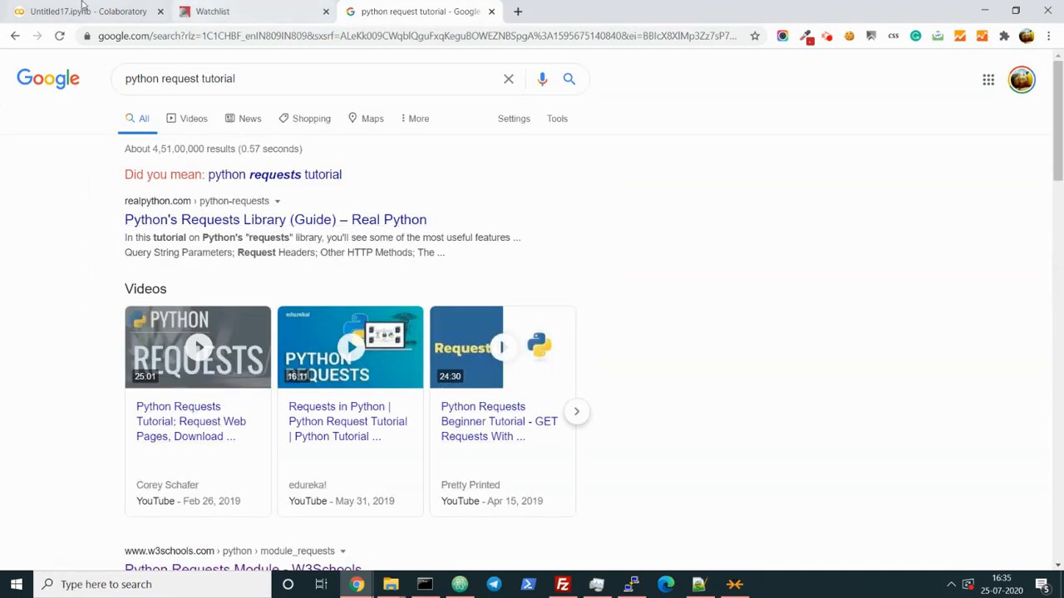
click(83, 10)
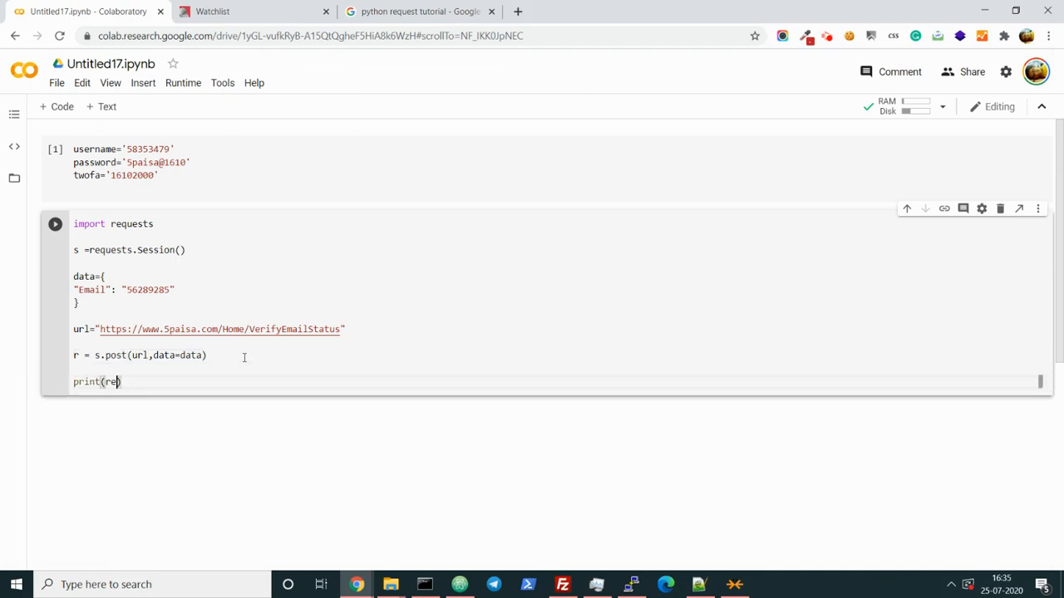
Print r.text, r.cookies, s.cookies and s.cookies.get_dict(), run the cell, and select ASP.NET_SessionId in the output
text(.text)
text(print()
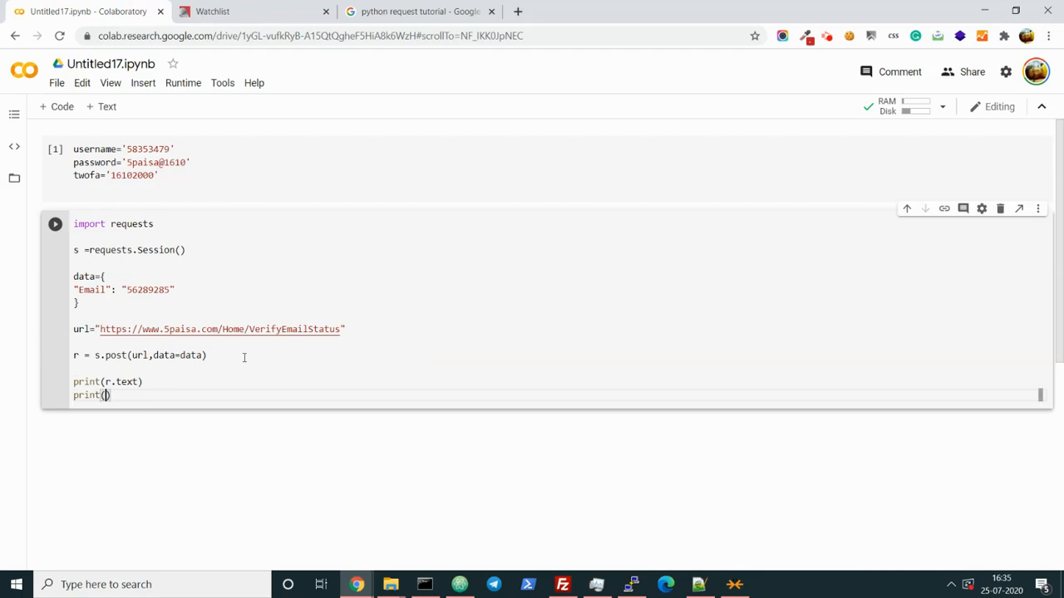
text(r.cookie)
text(print()
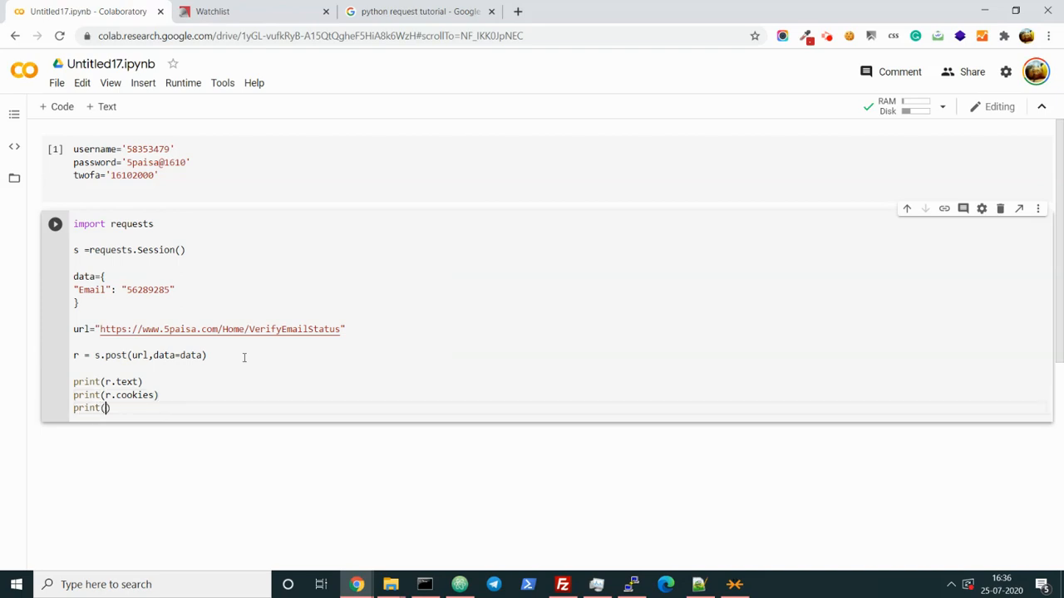
text(s.cookies)
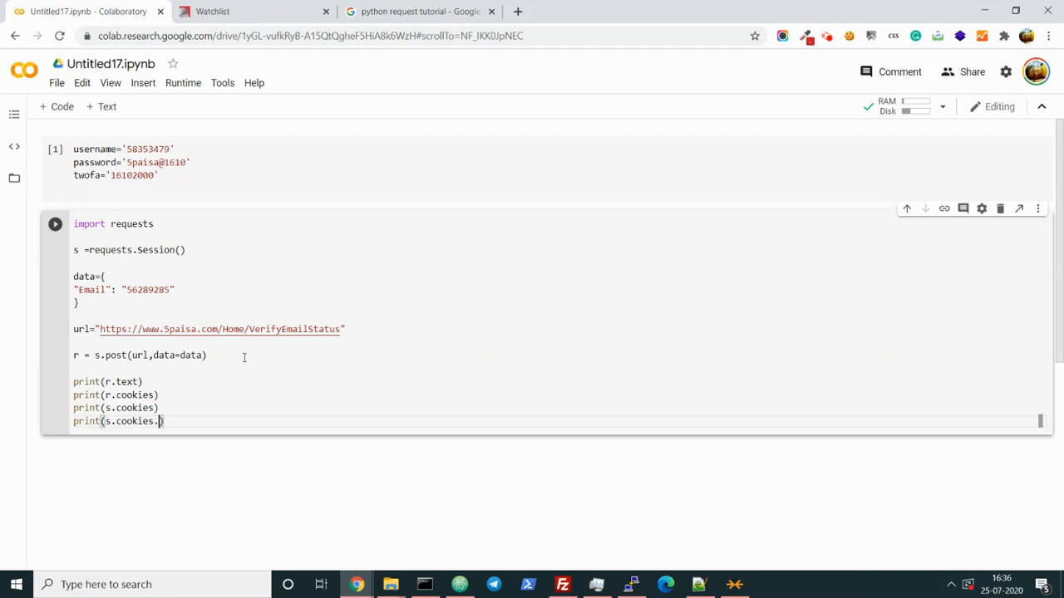
text(get)d)
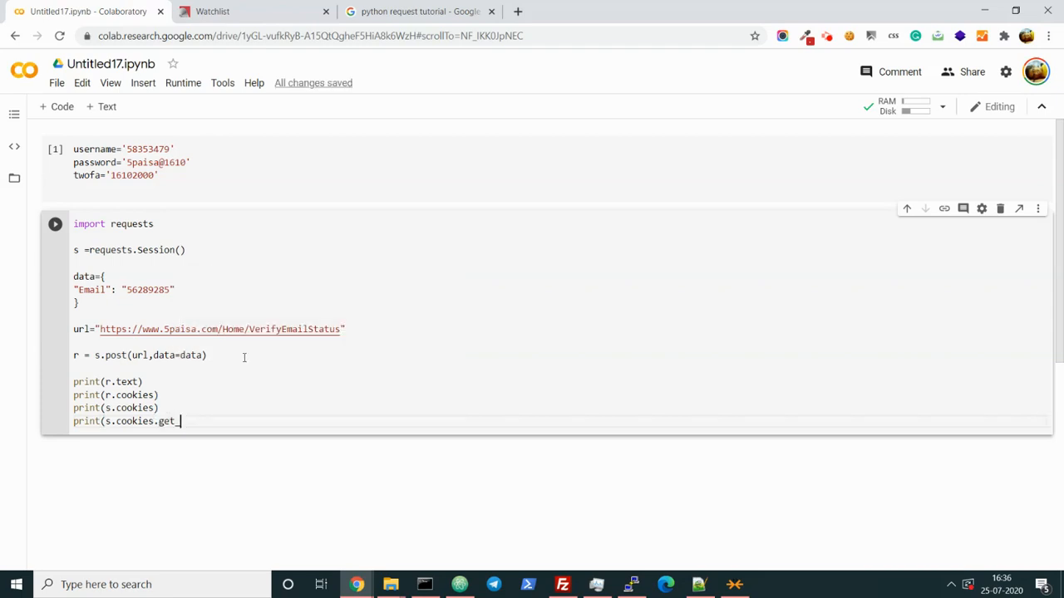
text(dict()))
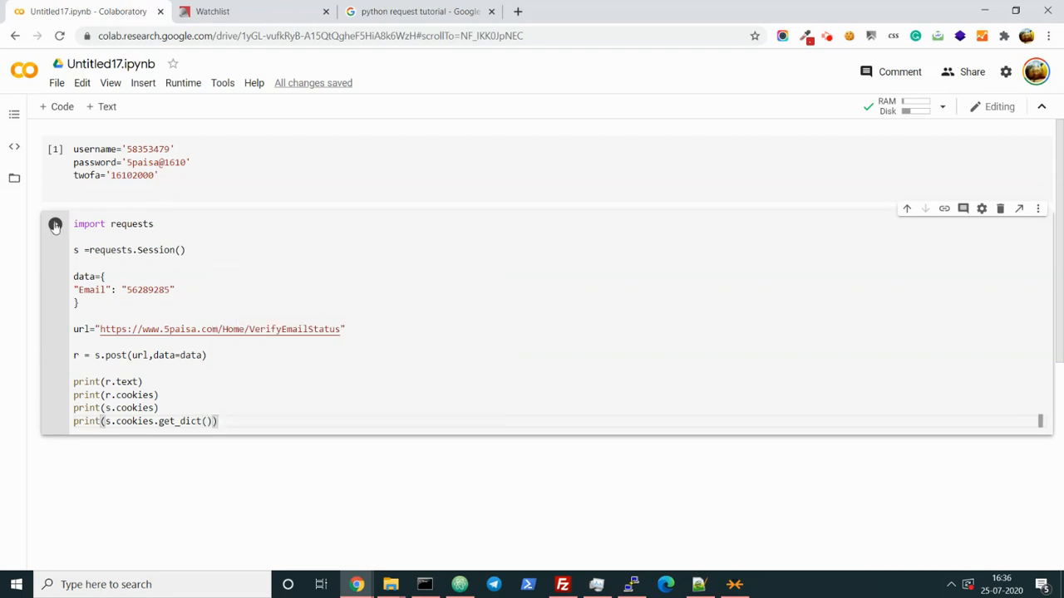
click(55, 225)
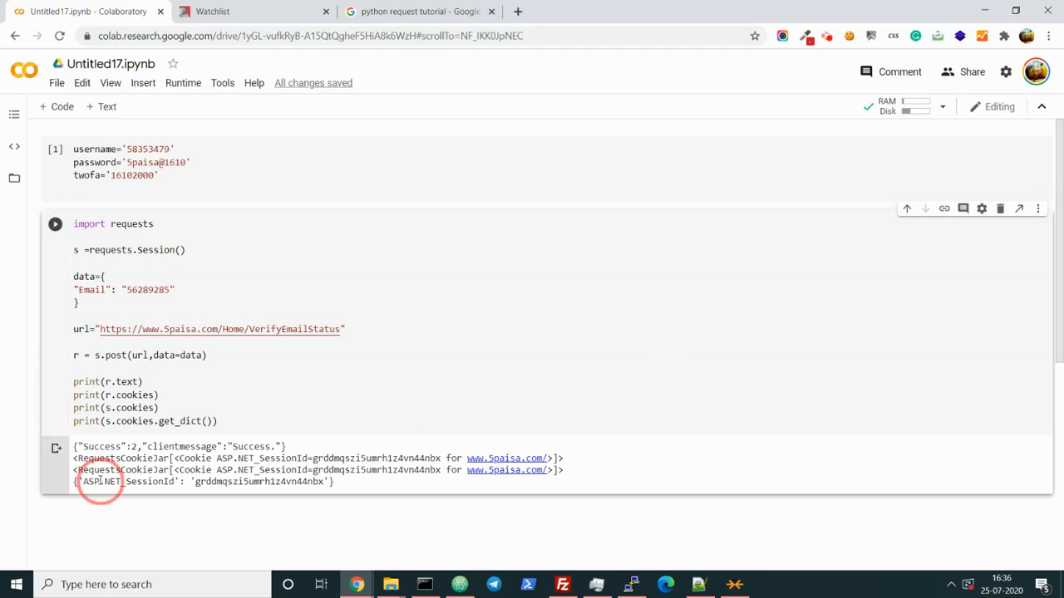
double_click(258, 482)
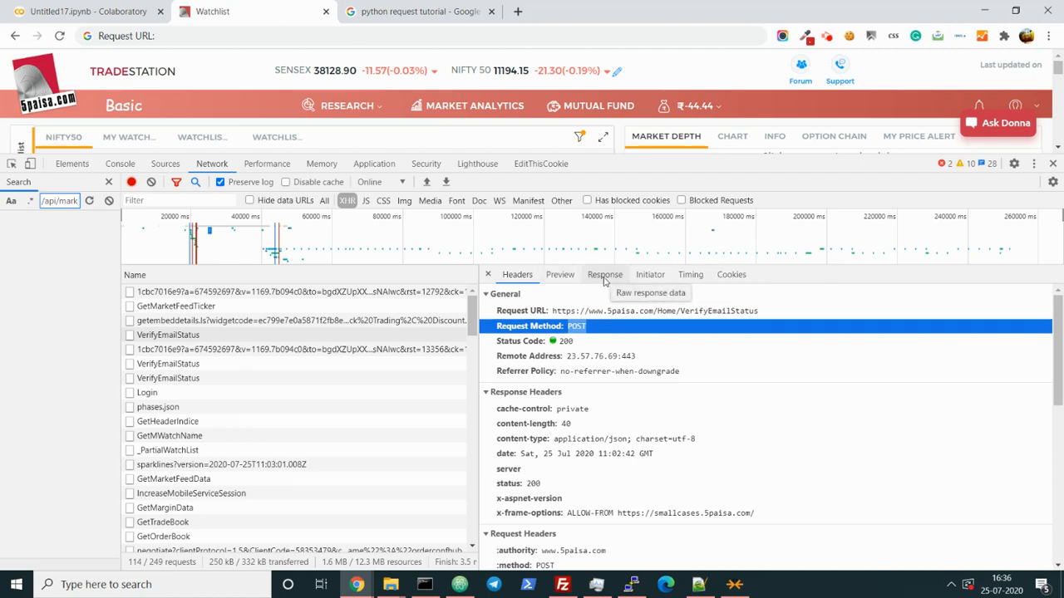
View the VerifyEmailStatus request's Cookies in DevTools, compare with the tutorial, and return to Colab
click(505, 292)
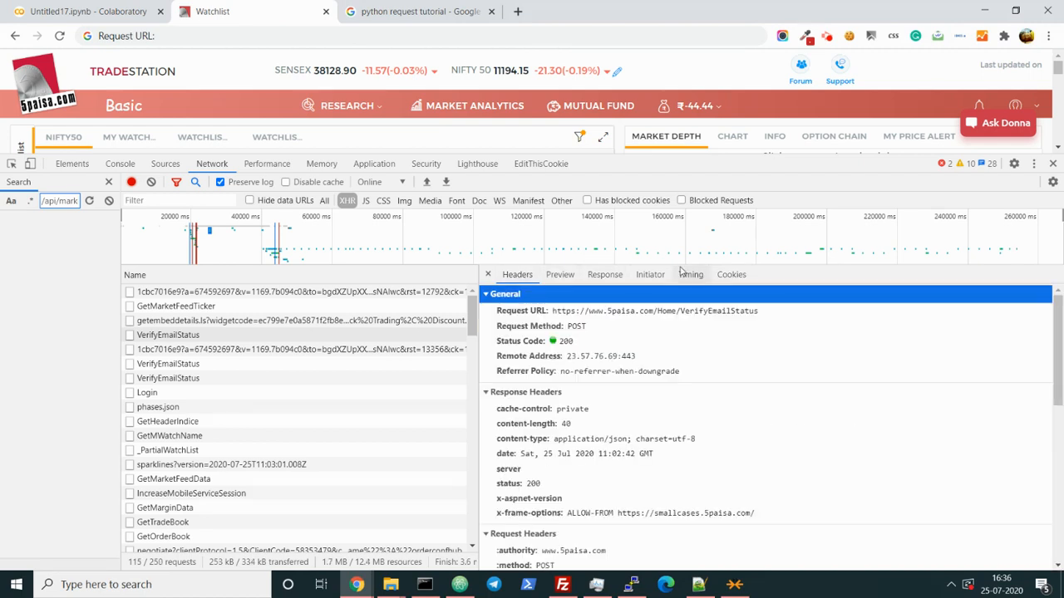
click(732, 274)
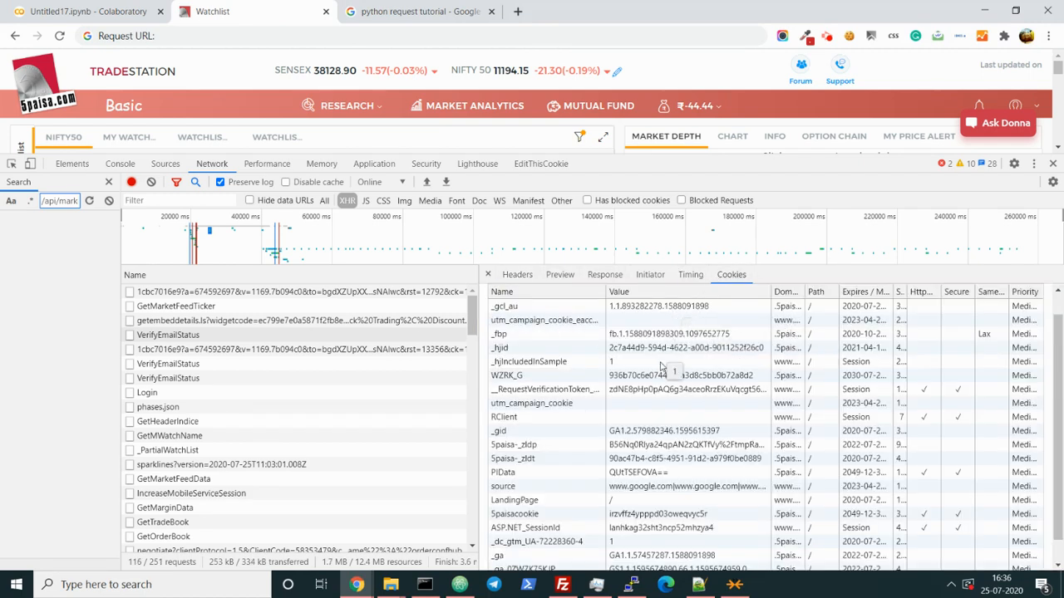
mouse_move(678, 405)
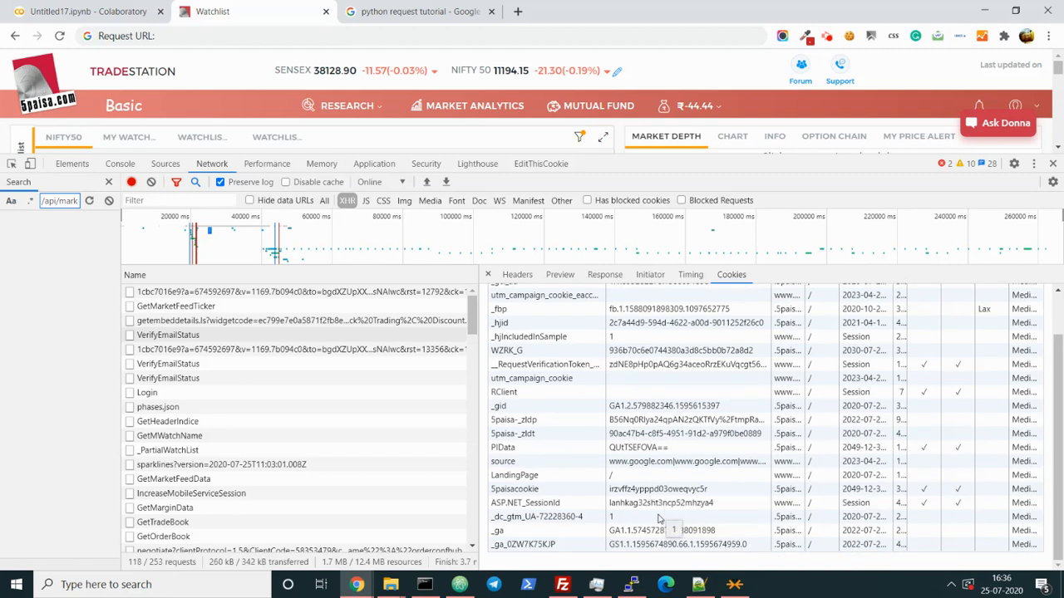
click(416, 10)
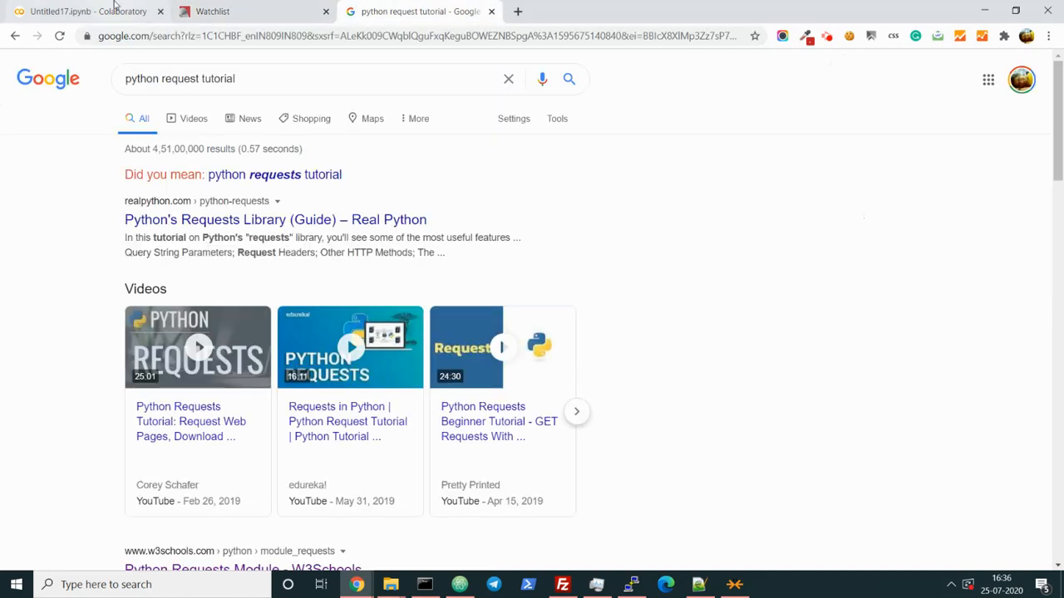
click(213, 10)
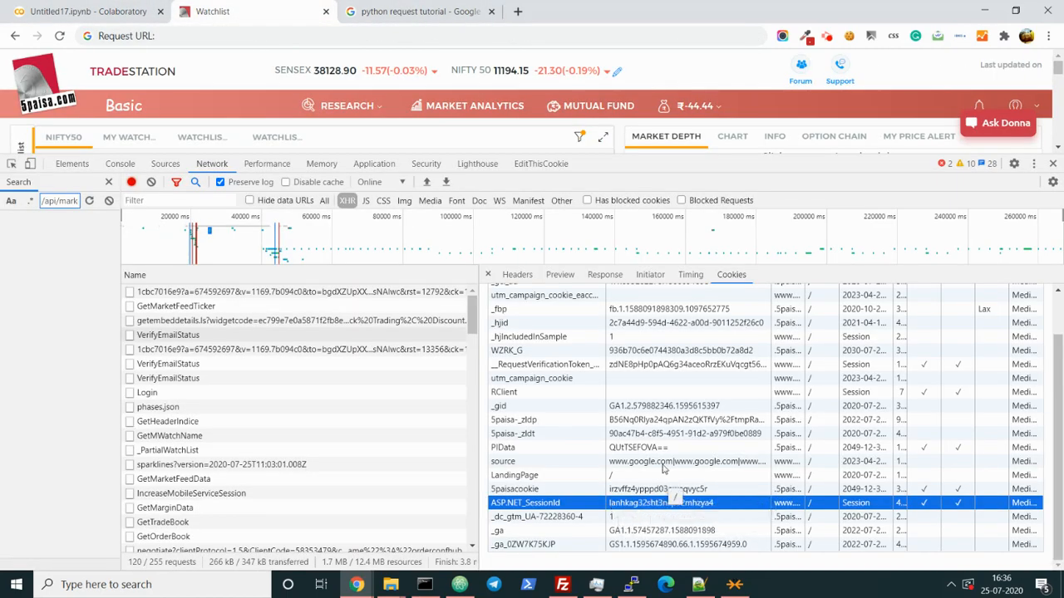
click(415, 10)
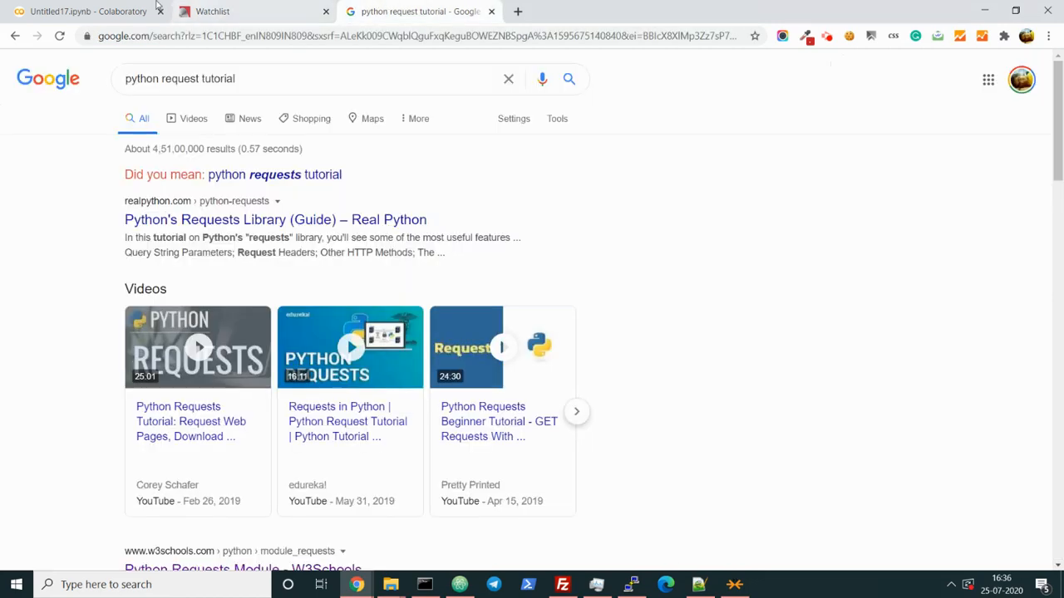
click(86, 10)
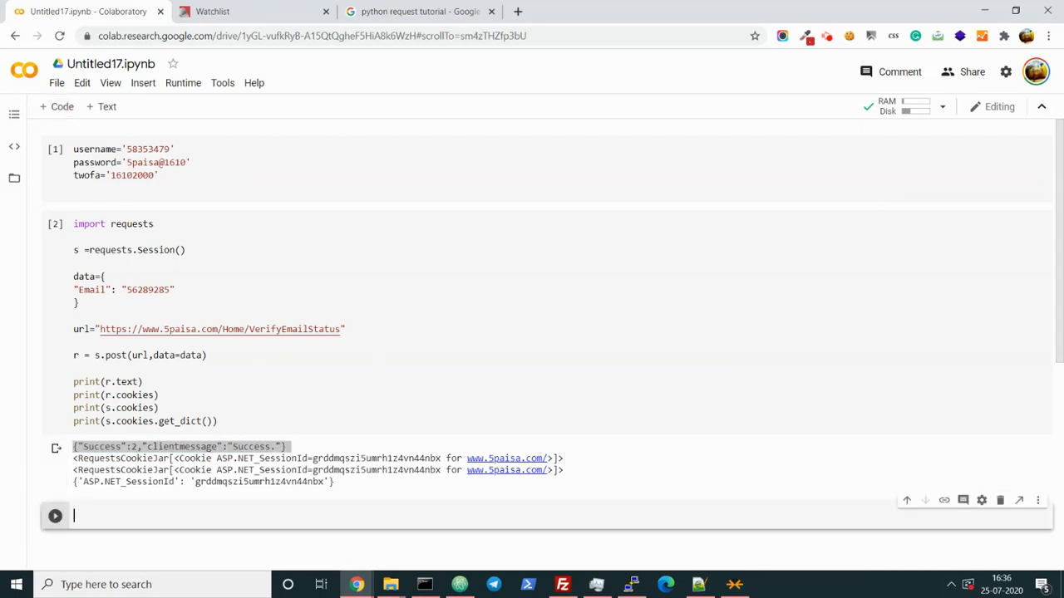
mouse_move(635, 455)
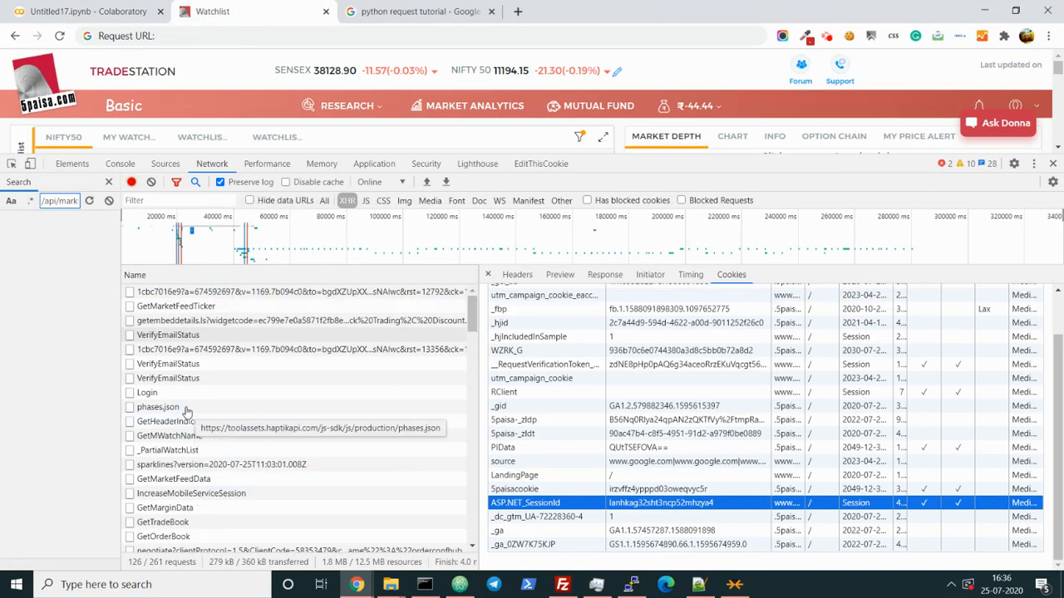
mouse_move(168, 379)
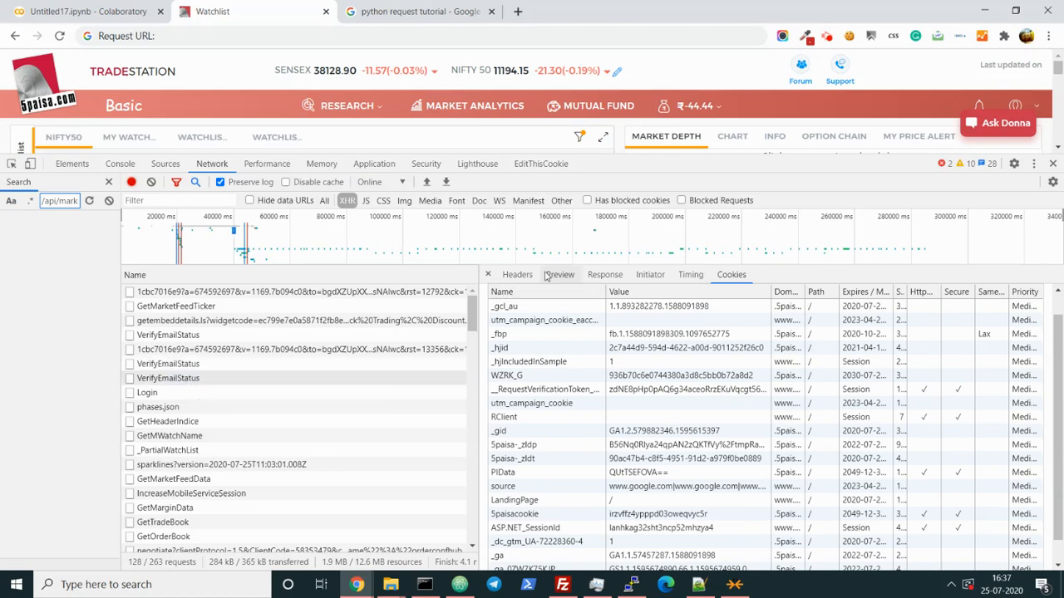
Locate the Login request in the network log and start a url= line for it in the notebook
click(516, 274)
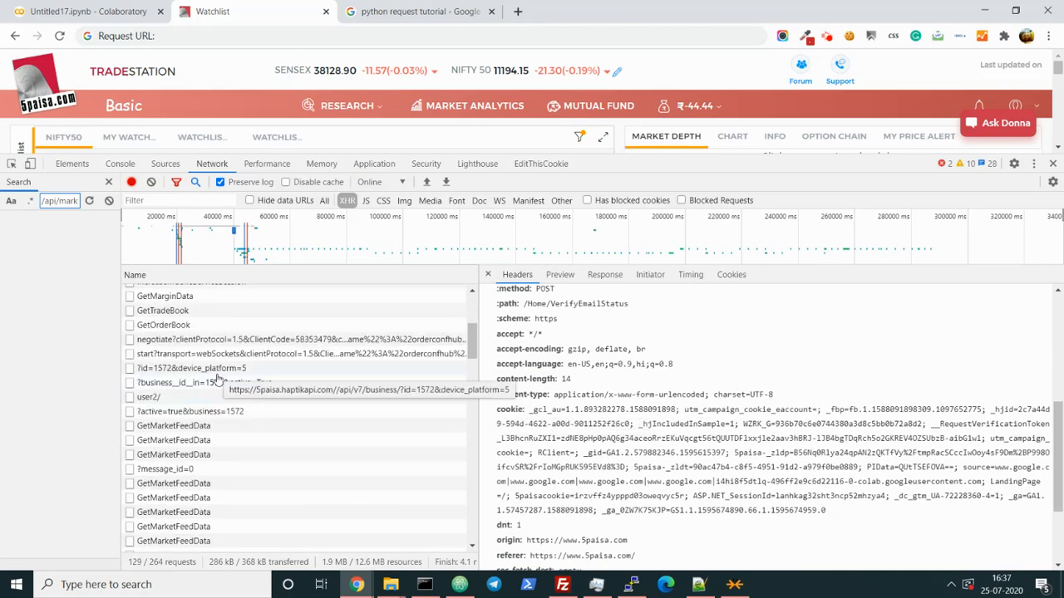
click(146, 392)
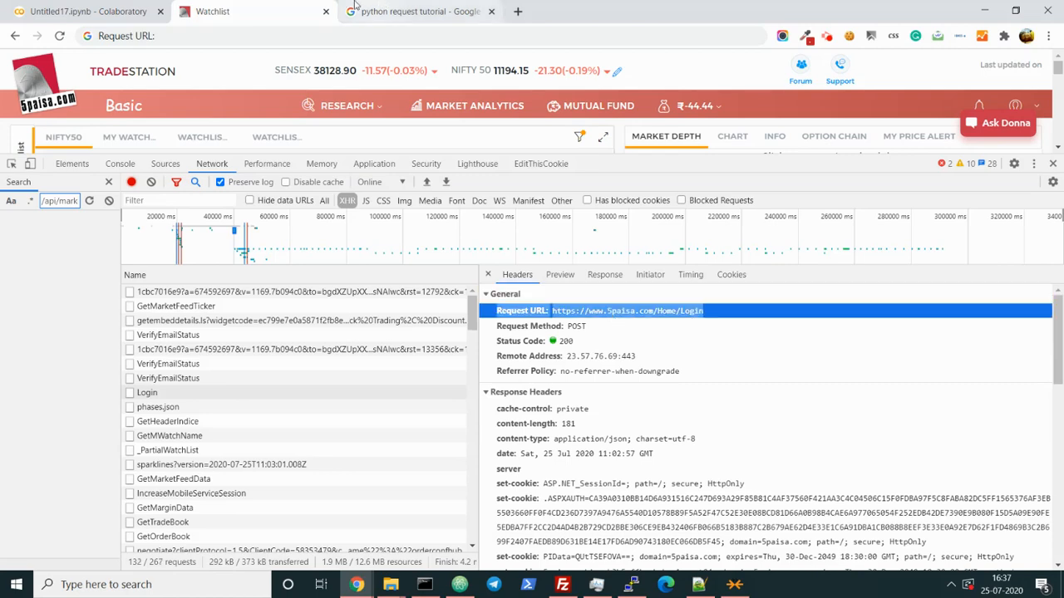
click(83, 10)
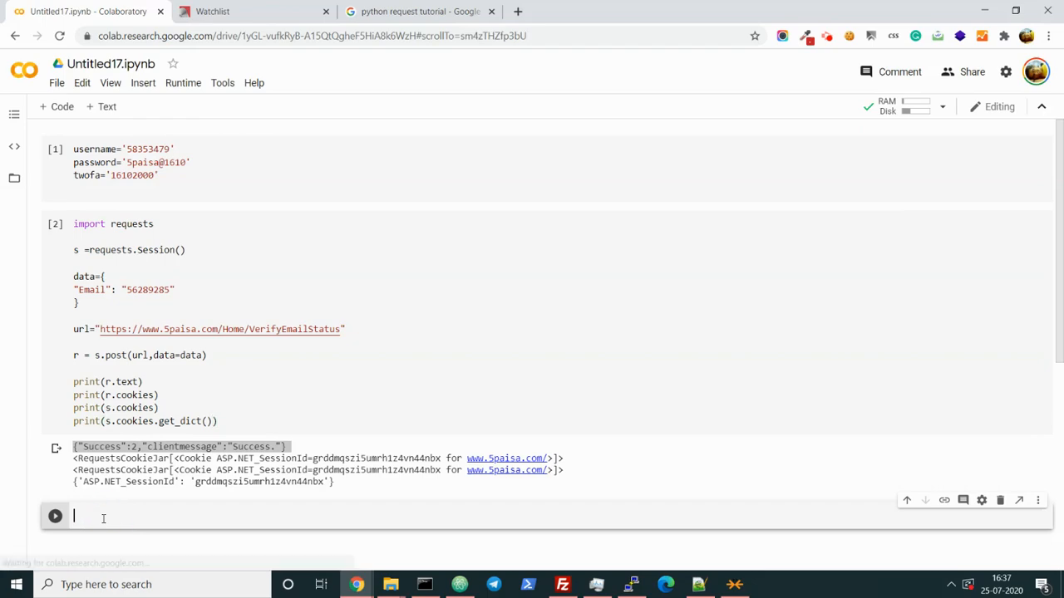
text(url=)
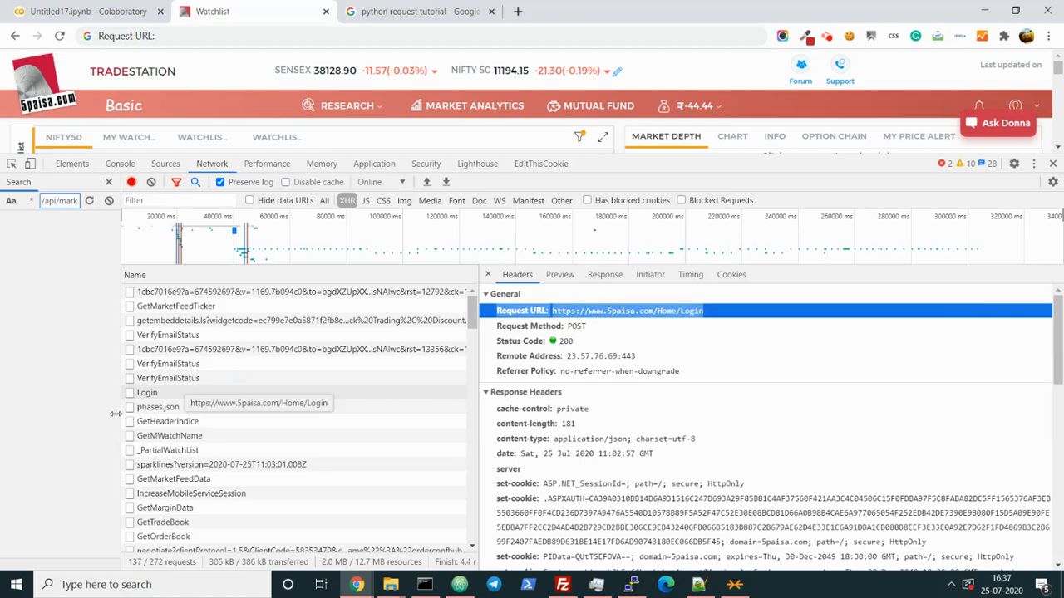
Back in DevTools, bring up the Login request's copy options for Copy as cURL
click(83, 10)
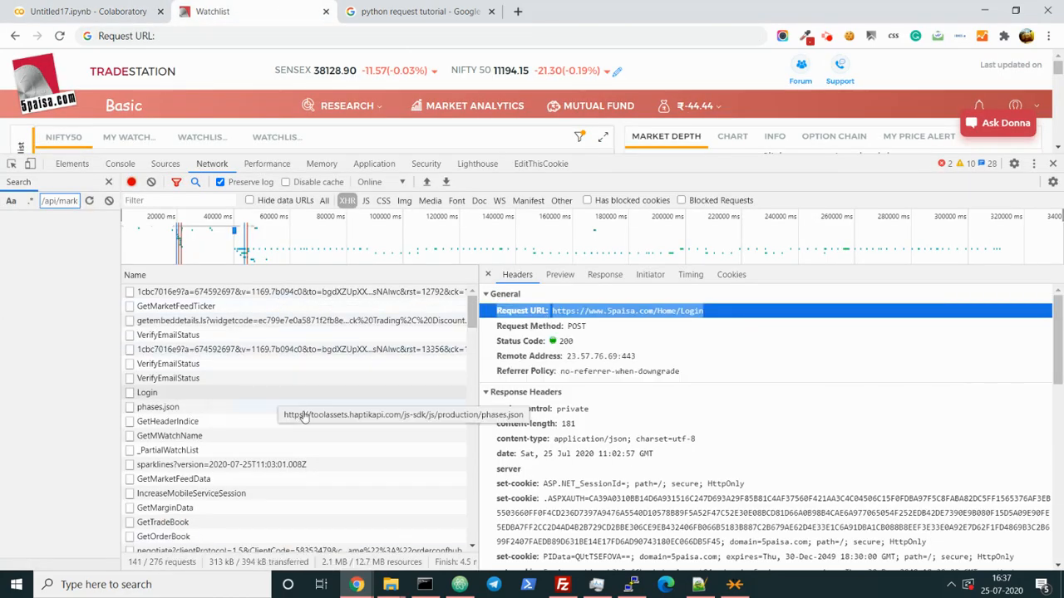
right_click(146, 392)
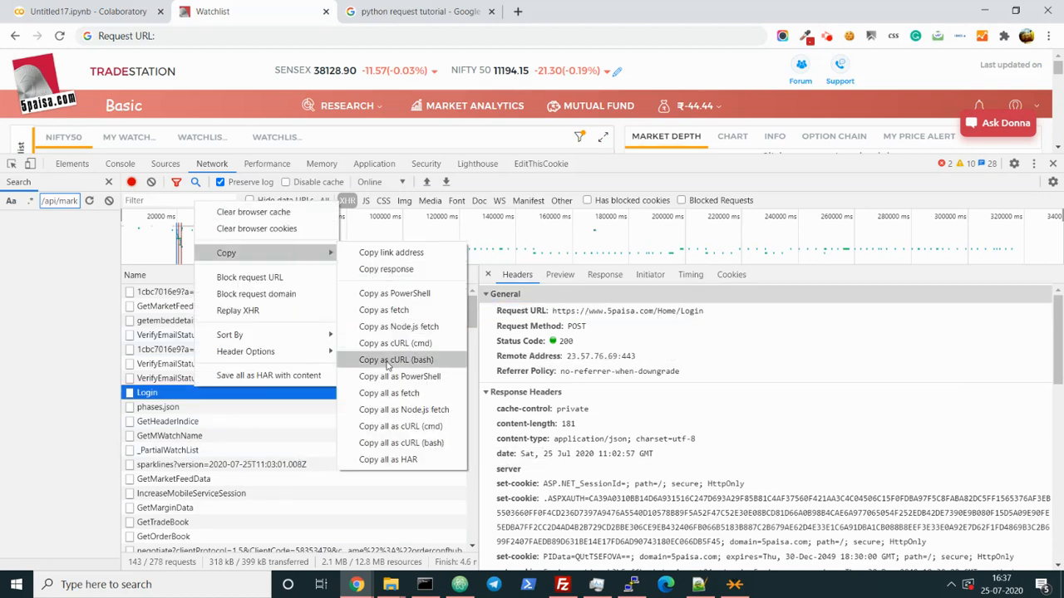
mouse_move(395, 343)
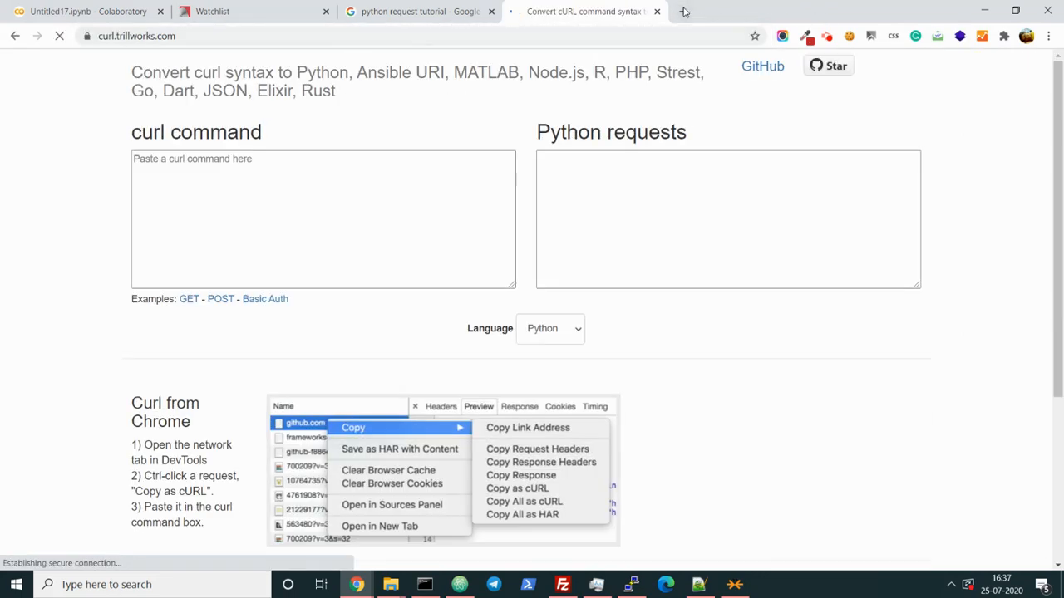
Search Google for 'curl to python online' and open the onlinedevtools.in converter
click(683, 10)
text(cur)
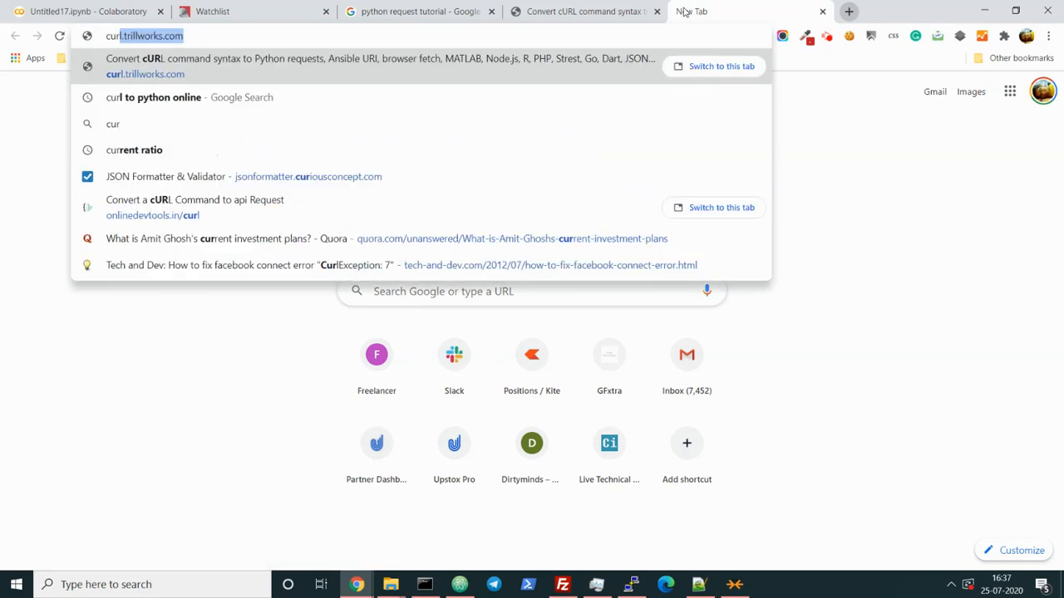
click(379, 58)
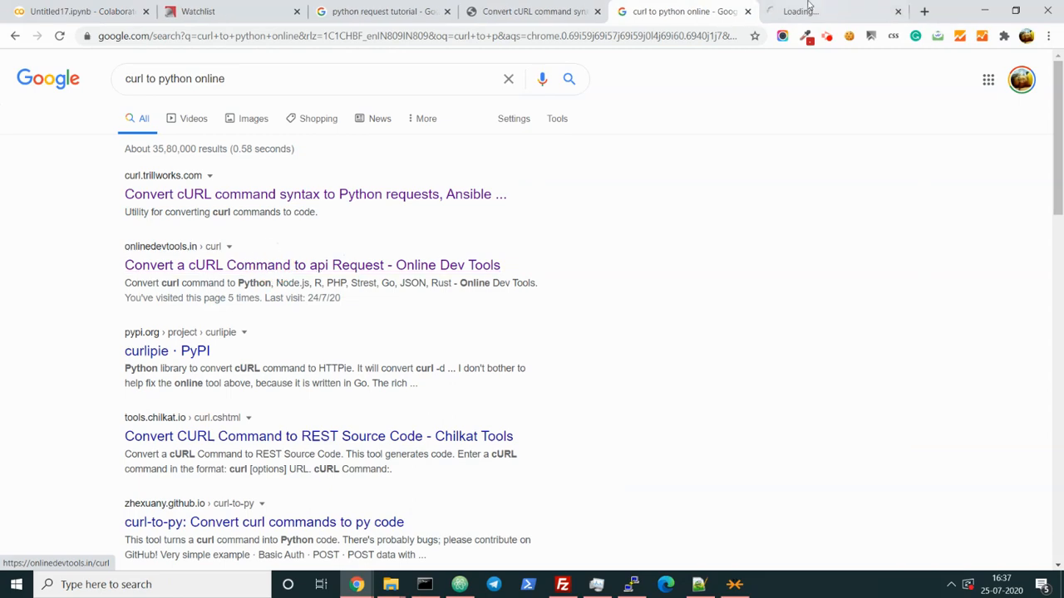
click(312, 265)
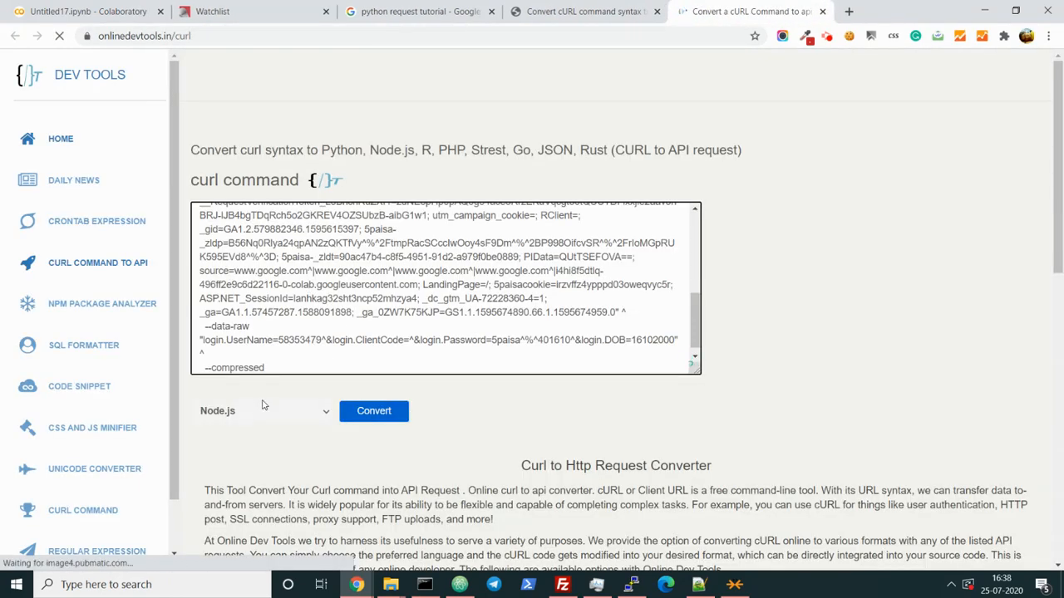
Convert the Login cURL to Python requests code, select the result and return to Colab
click(263, 411)
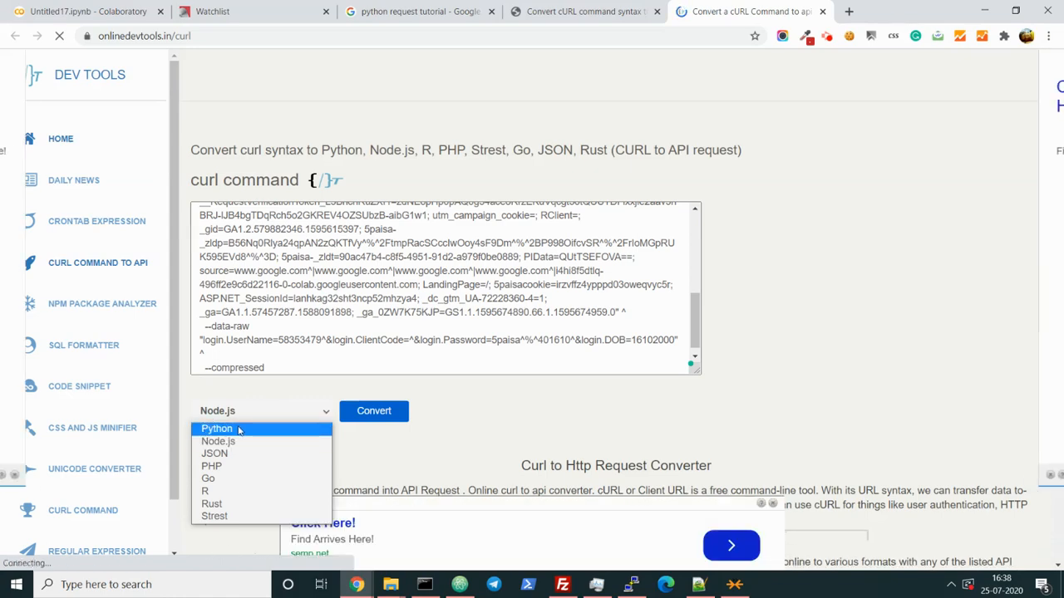
click(216, 429)
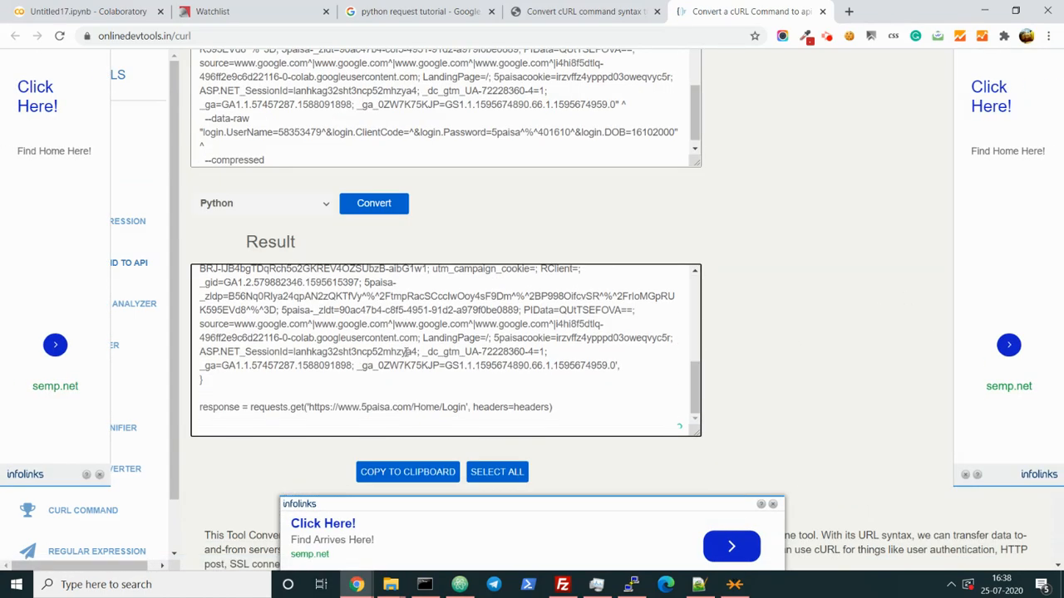
scroll(up, 3)
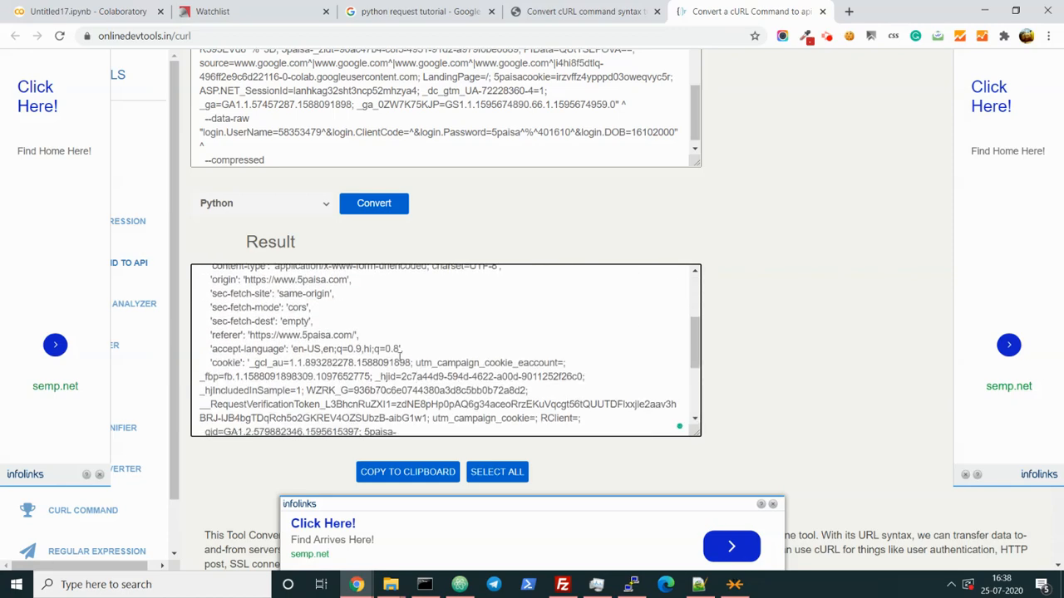
scroll(up, 3)
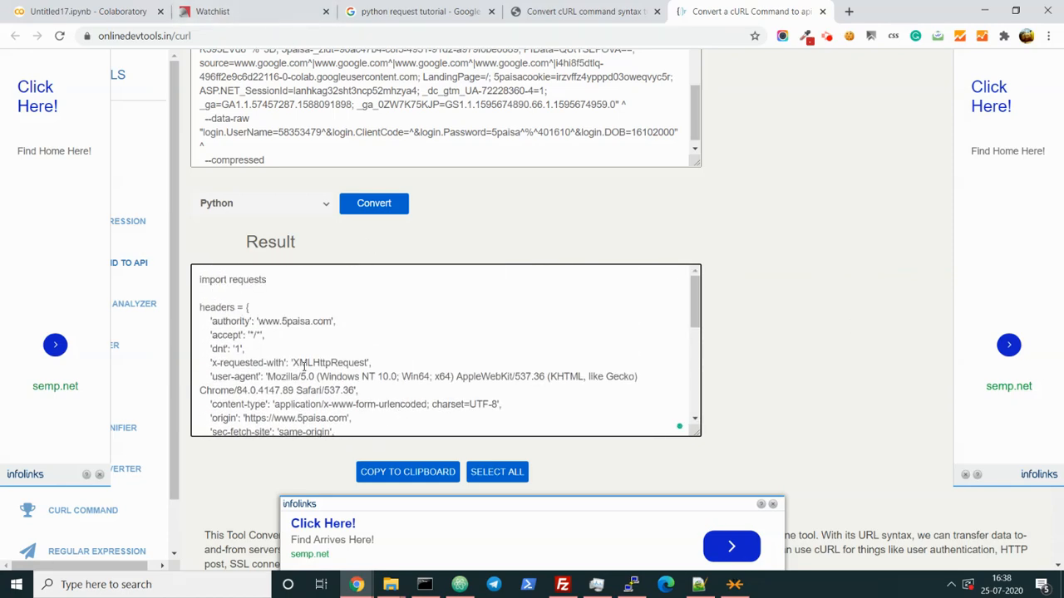
scroll(down, 3)
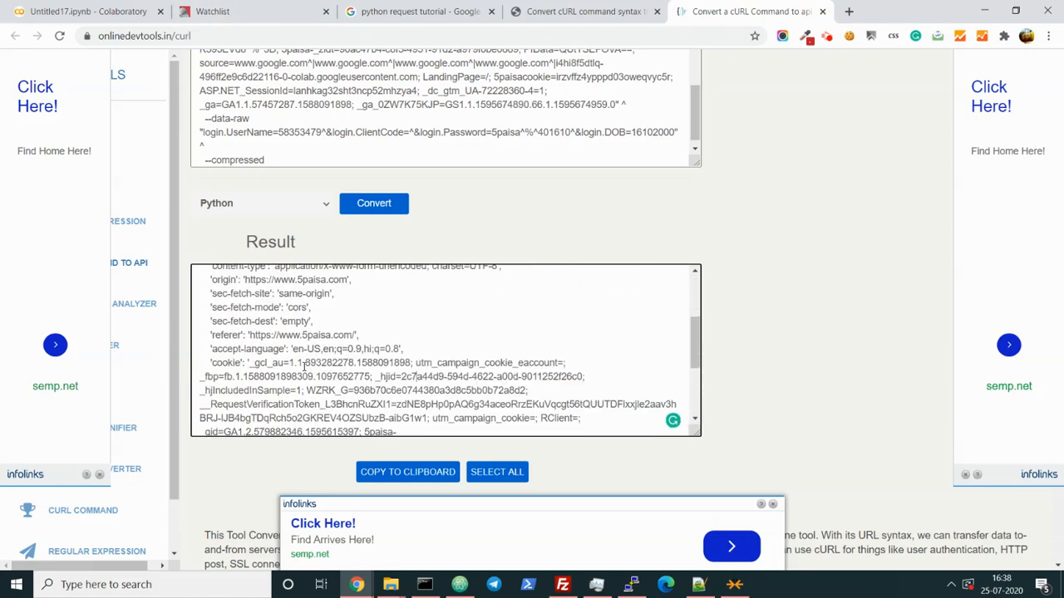
click(496, 472)
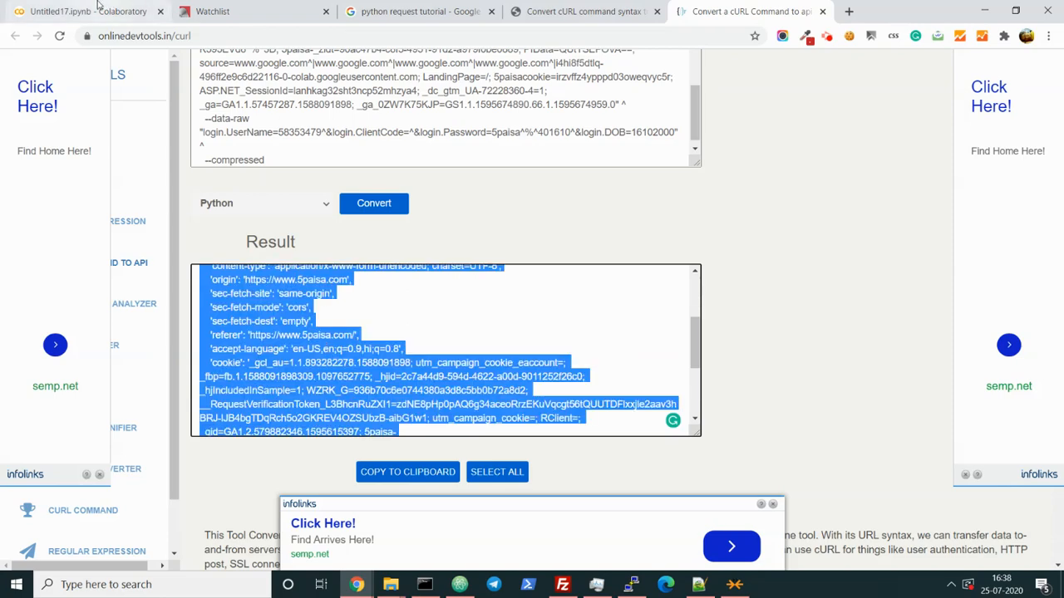
click(83, 10)
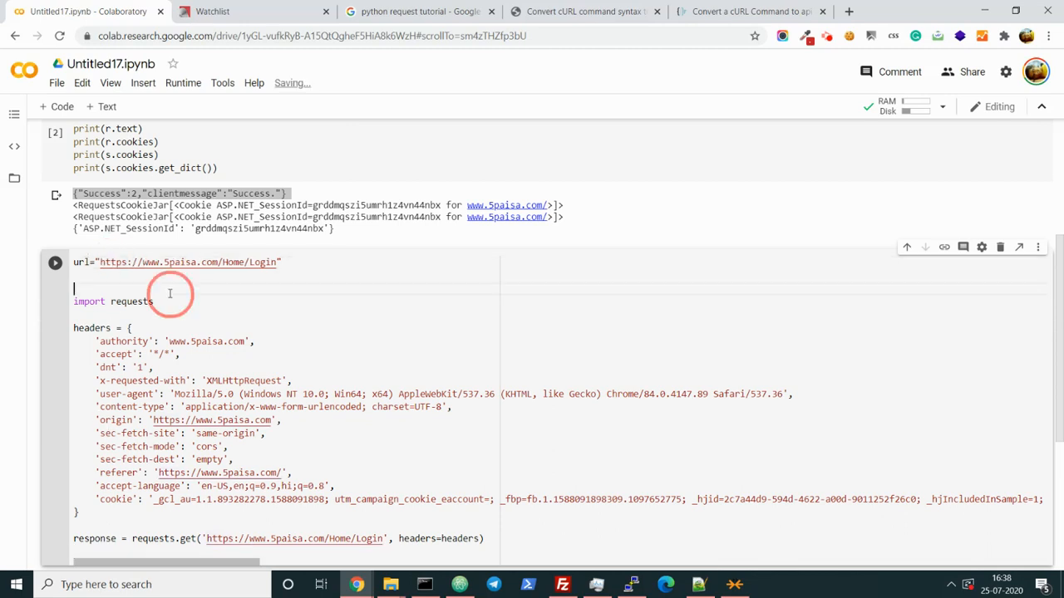
Strip the pasted code's import and cookie lines and begin replacing requests.get with s
key(Backspace)
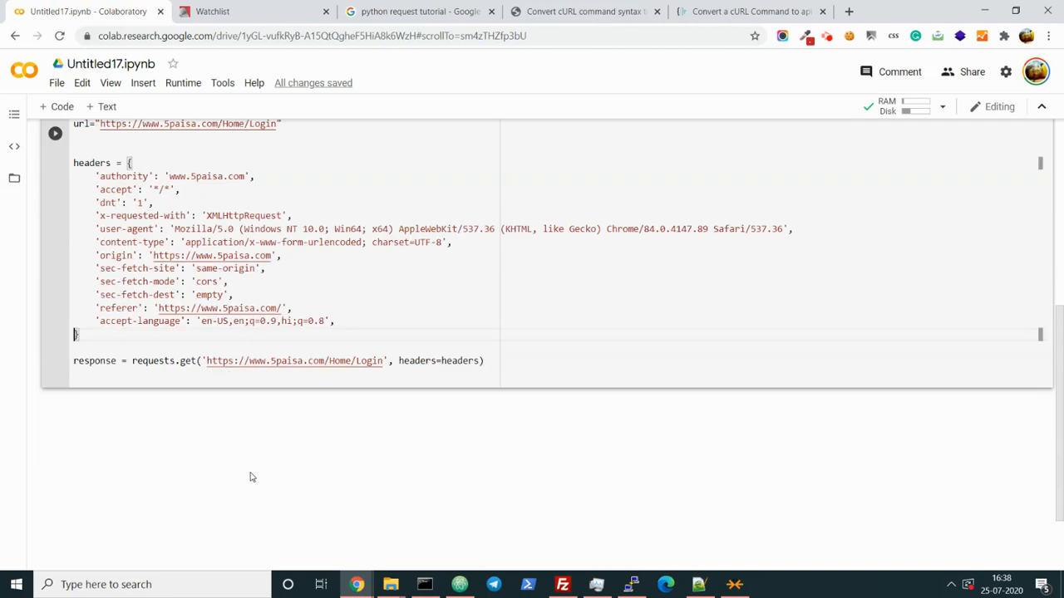
scroll(up, 3)
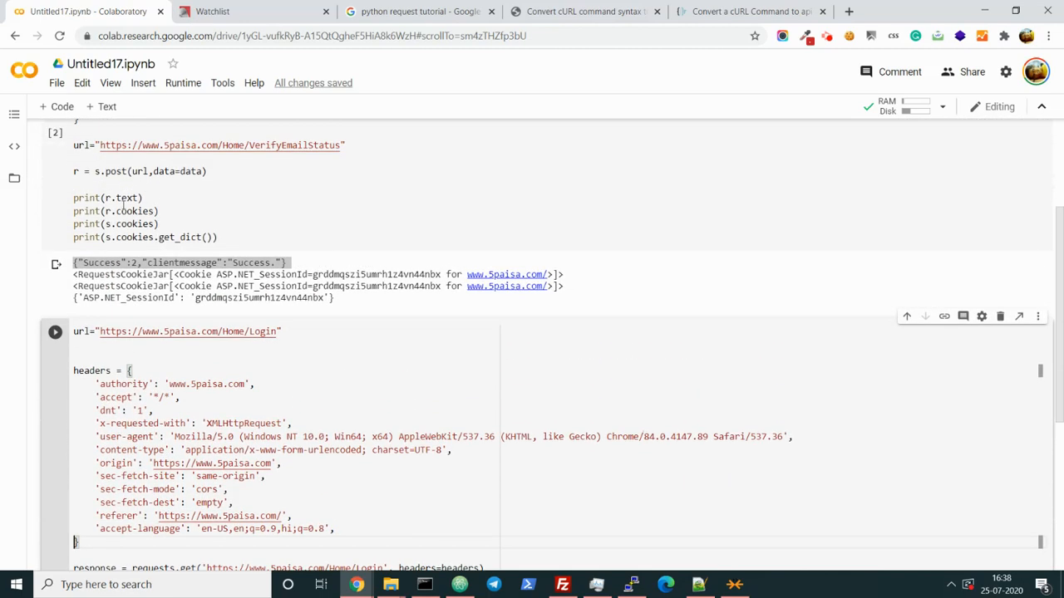
scroll(down, 3)
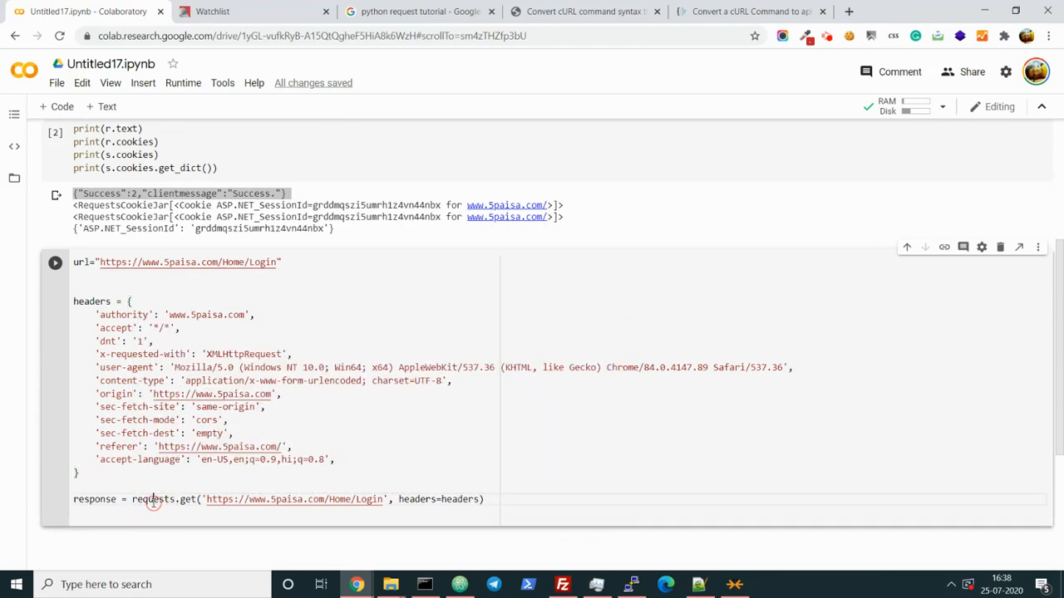
text(s)
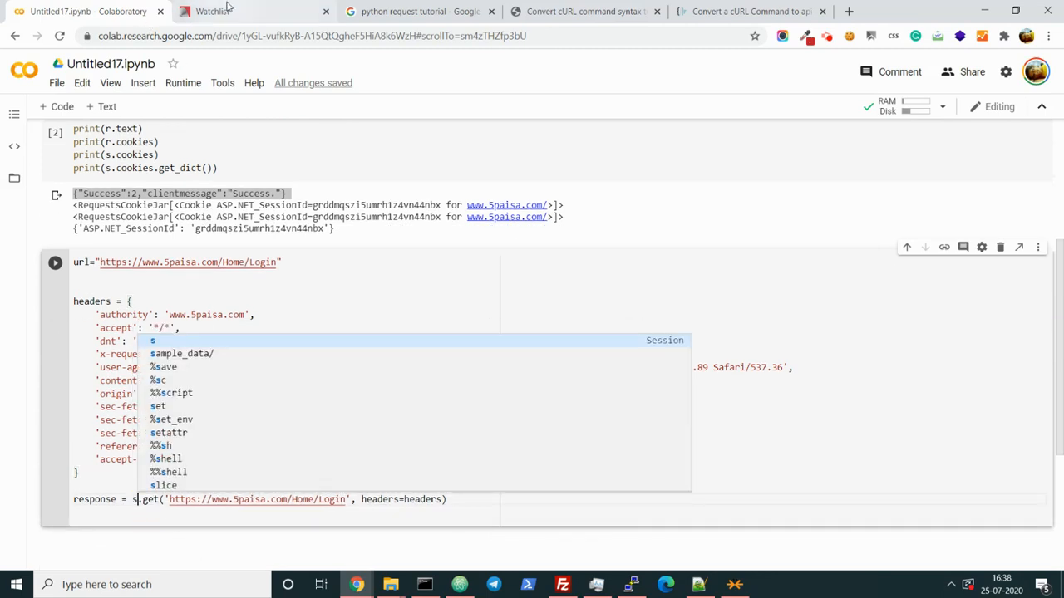
click(212, 10)
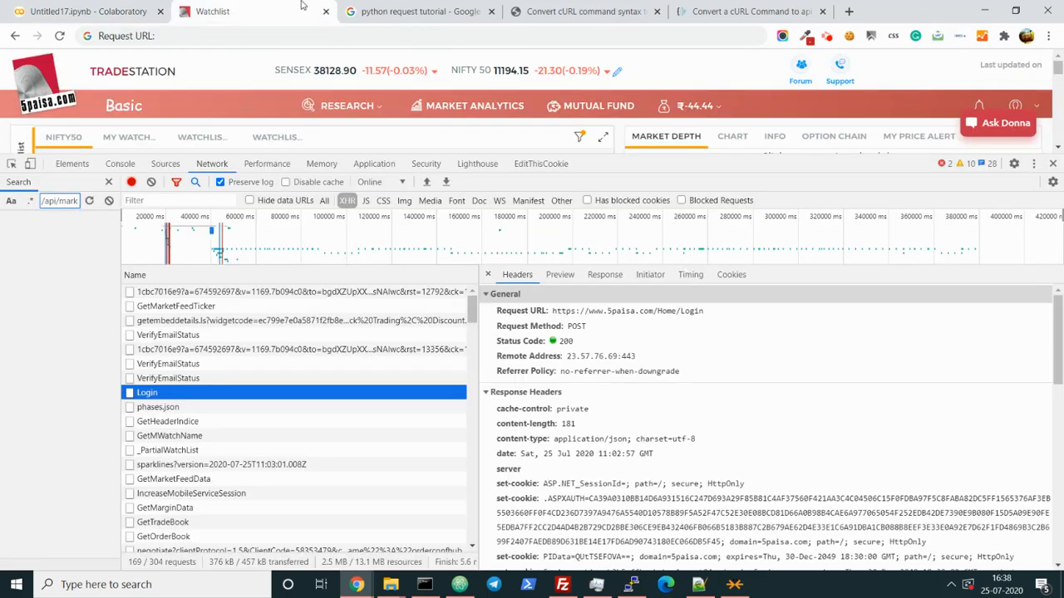
Scroll the Login request headers to its Form Data login fields and copy them for the notebook
click(83, 10)
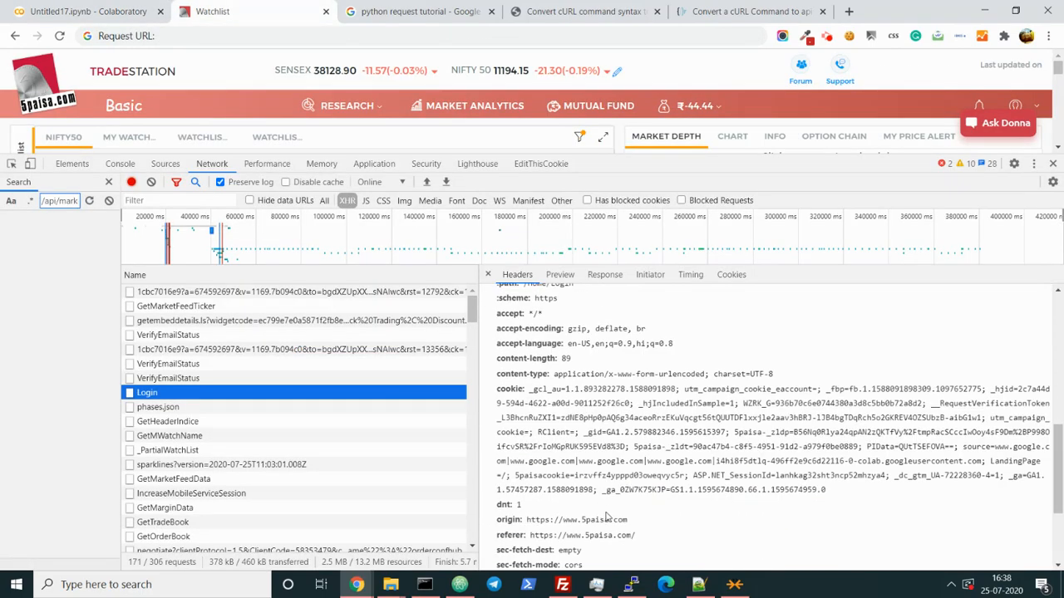
scroll(down, 3)
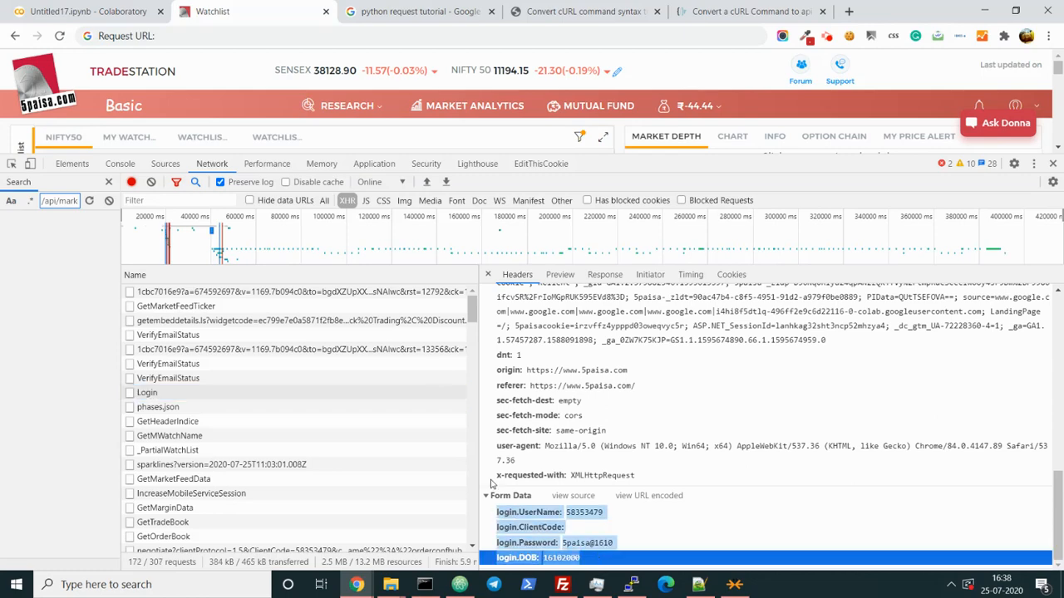
click(83, 10)
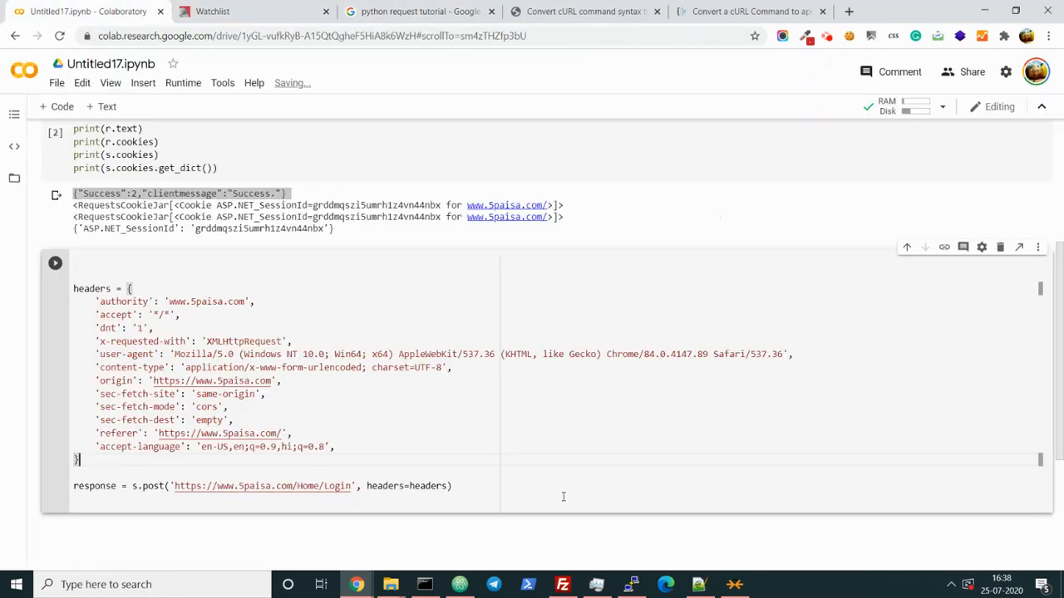
Create a data={} dictionary holding the login UserName, ClientCode, Password and DOB fields
text(data)
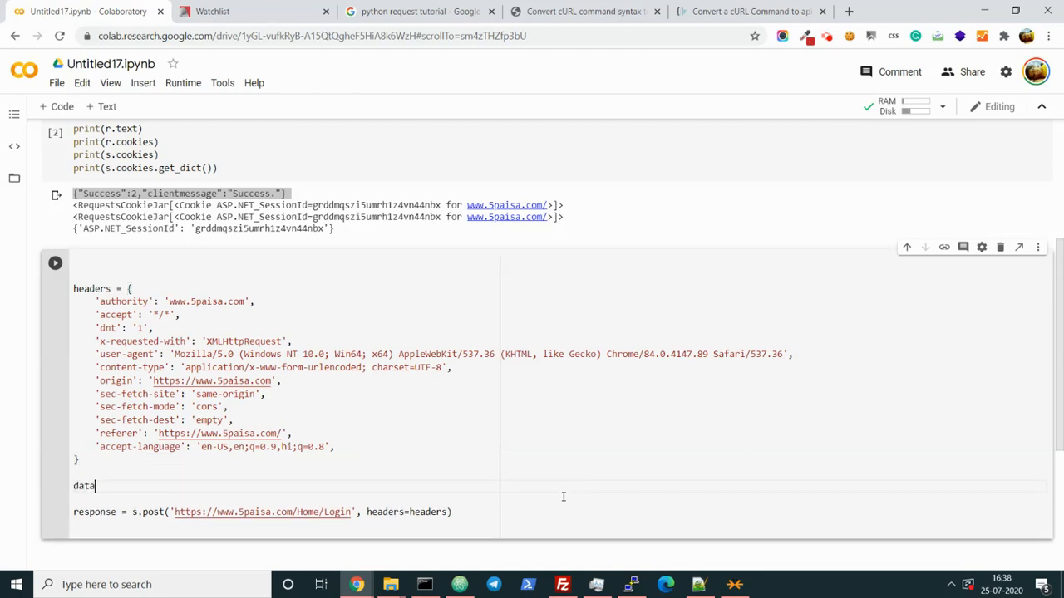
text(={})
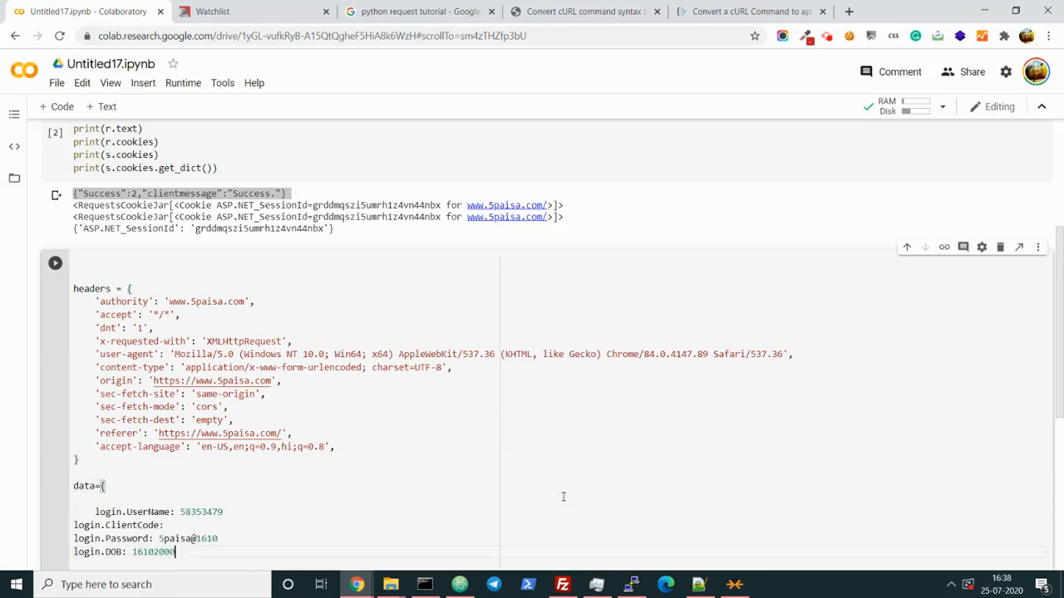
scroll(down, 3)
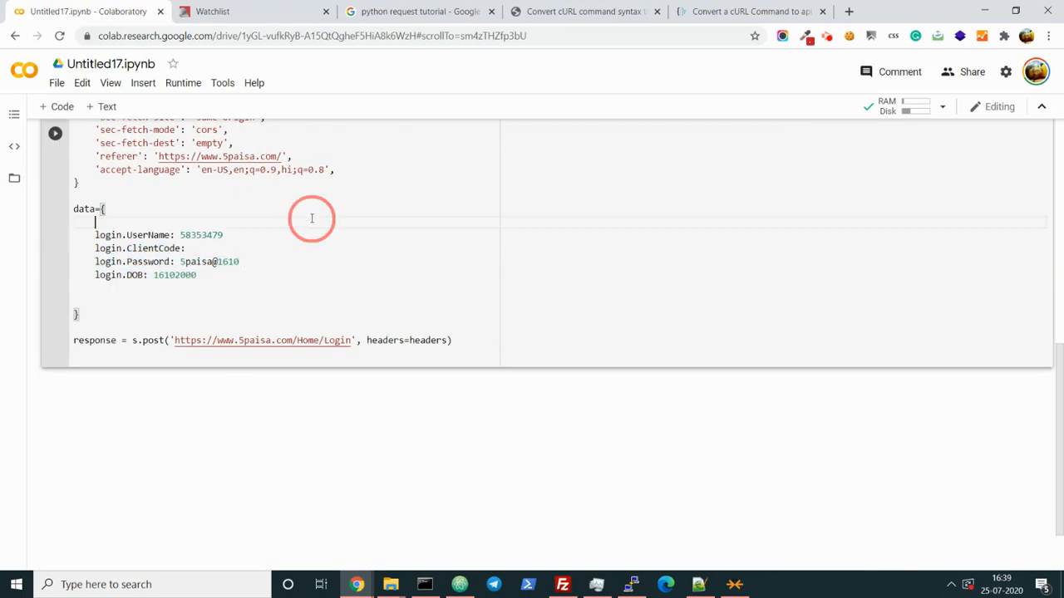
click(97, 234)
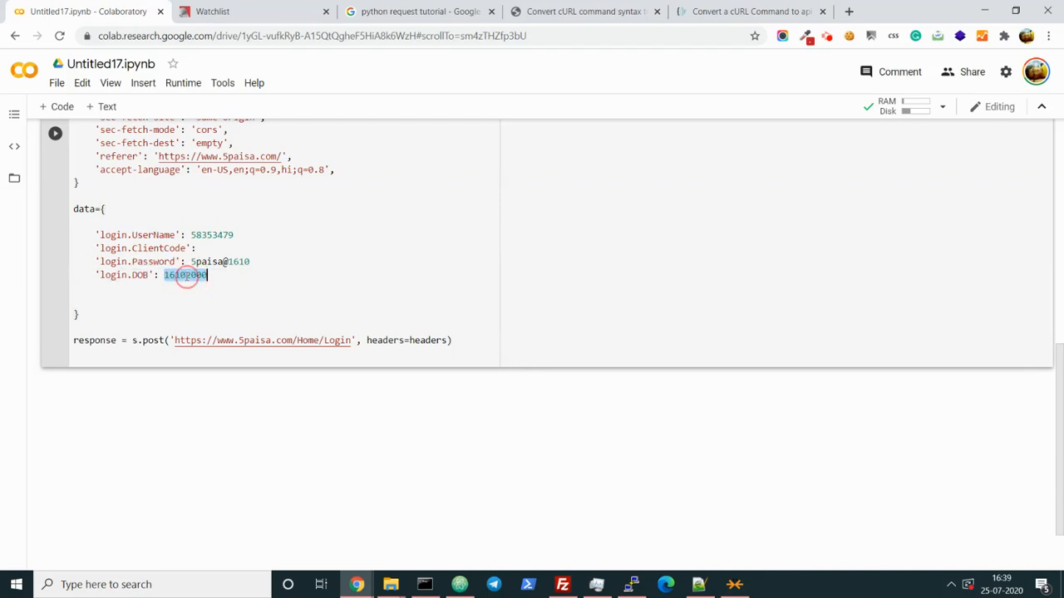
scroll(up, 3)
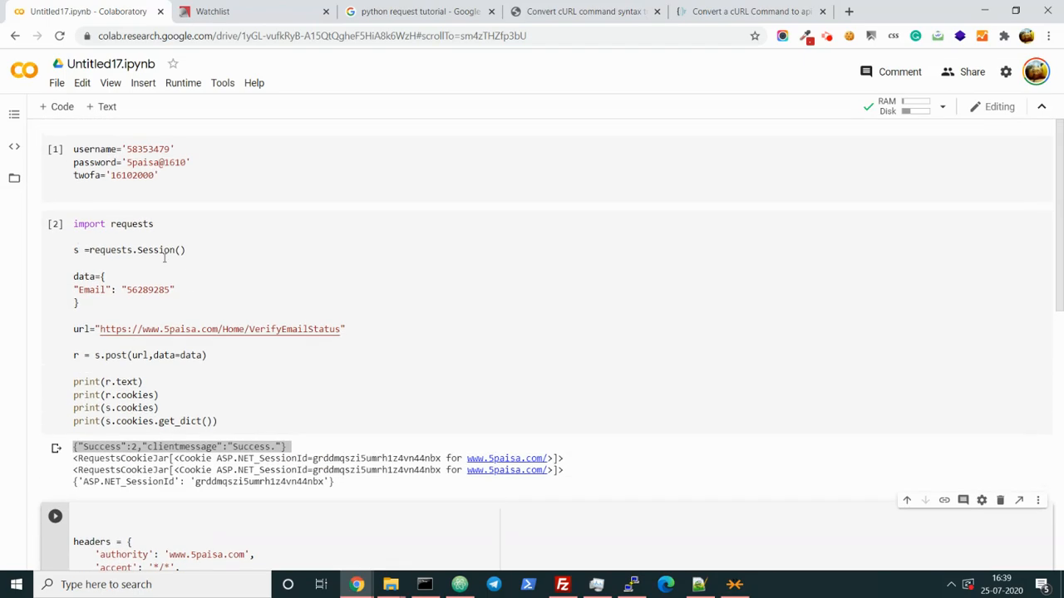
Replace the literal login values with the twofa, password and username variables
scroll(down, 3)
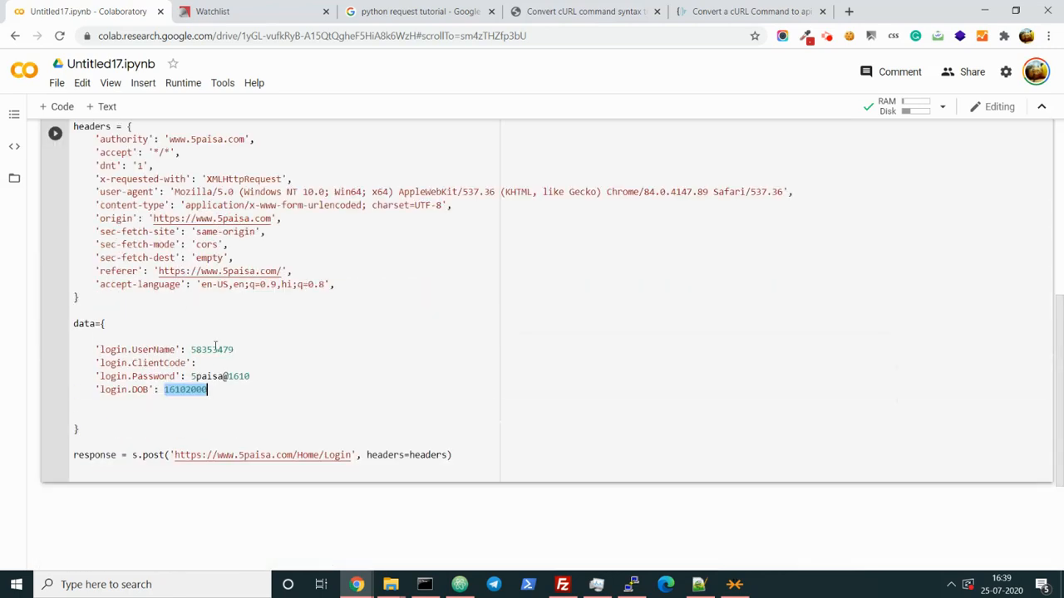
text(twof)
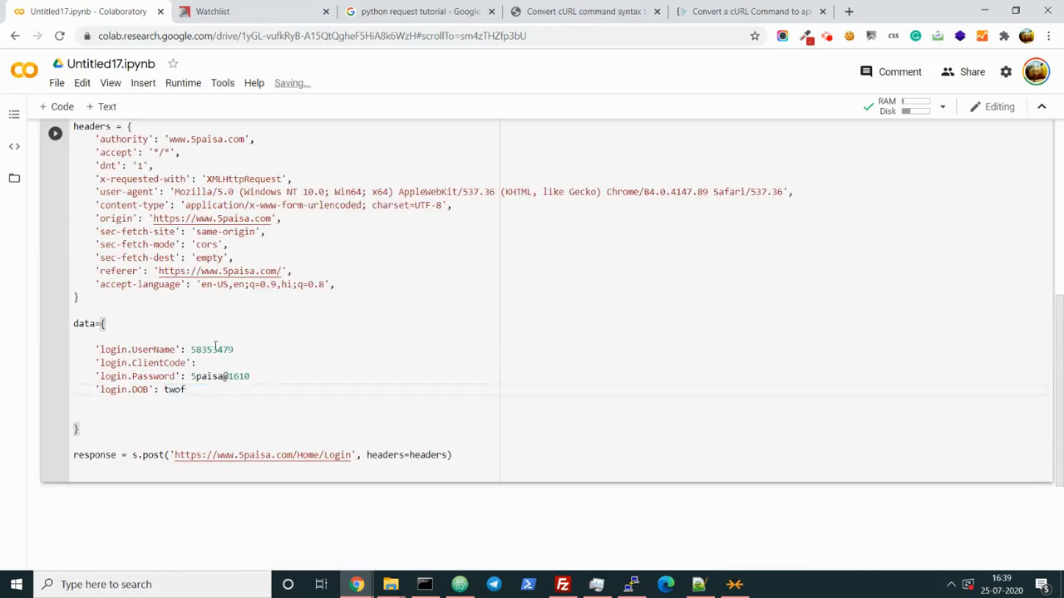
text(a)
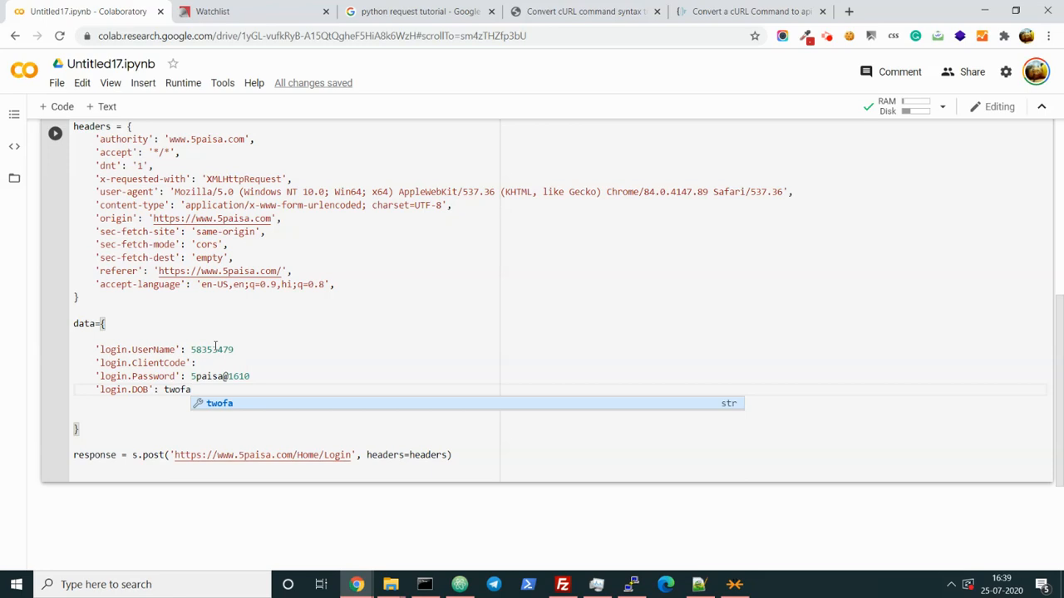
double_click(220, 375)
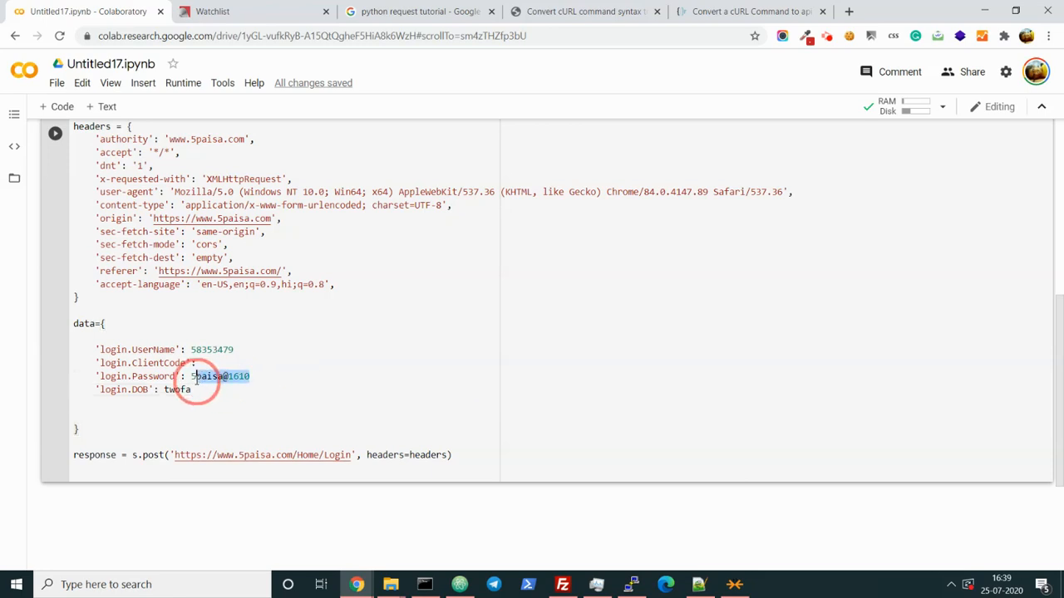
text(passw)
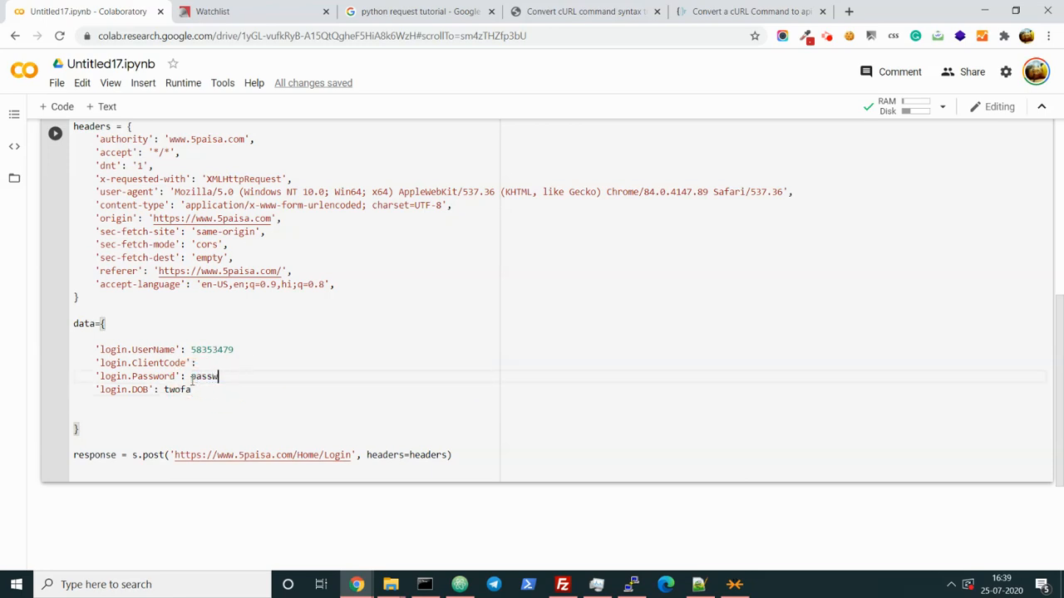
text(ord)
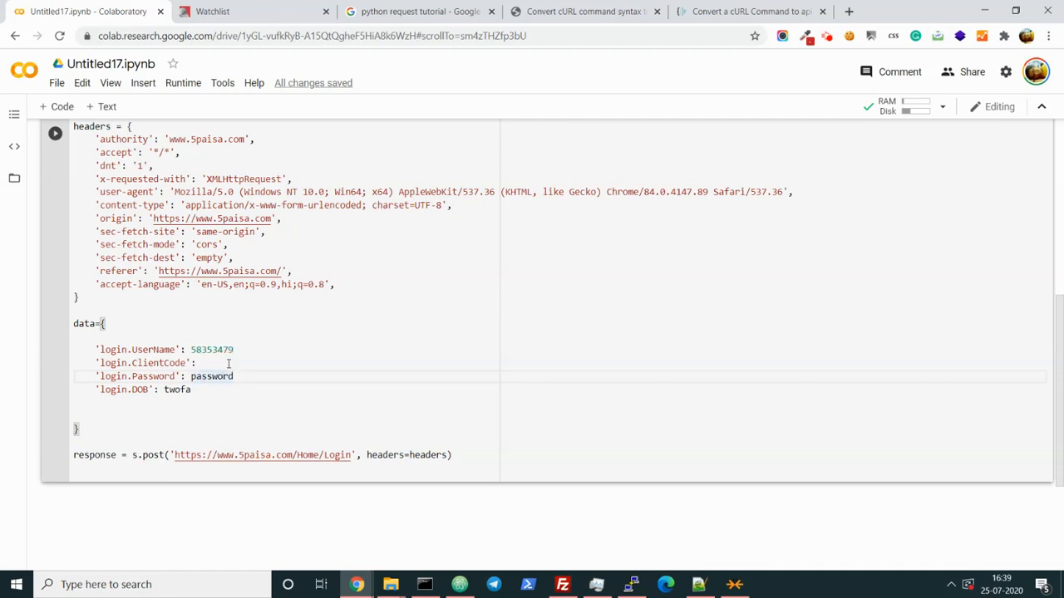
double_click(211, 349)
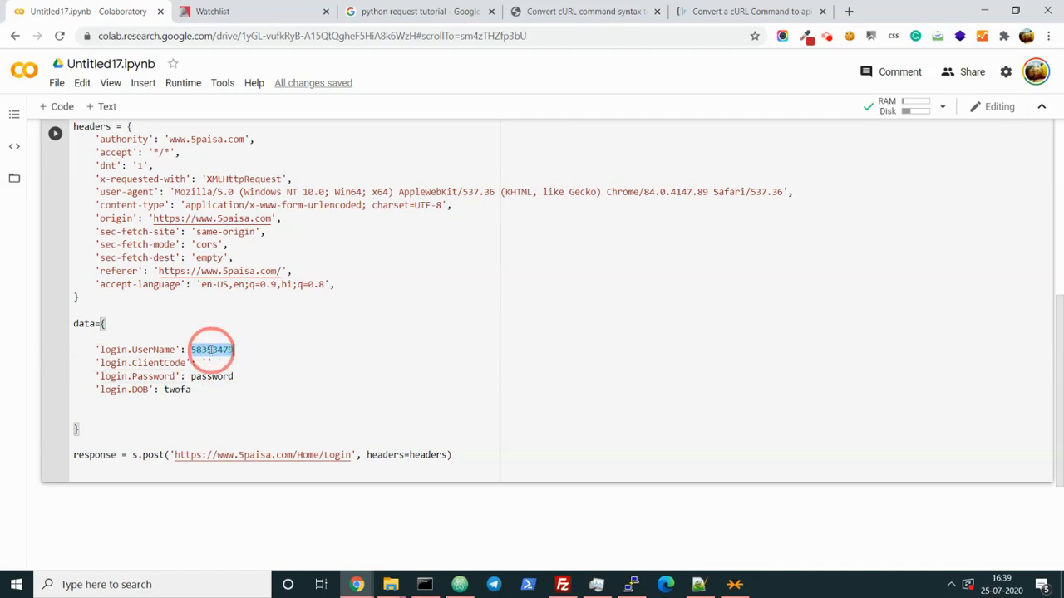
text(username)
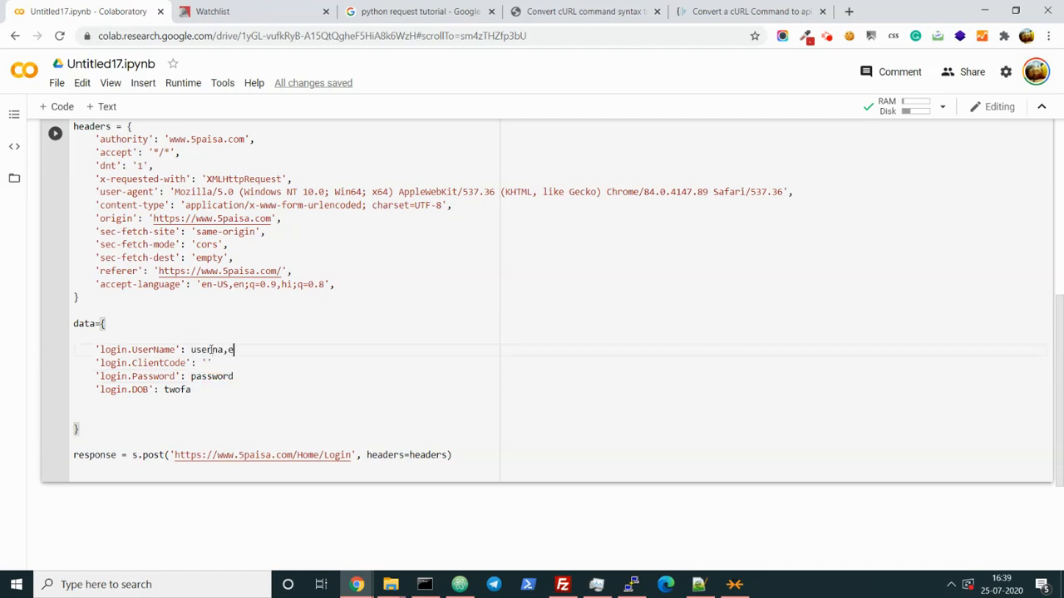
text(username,)
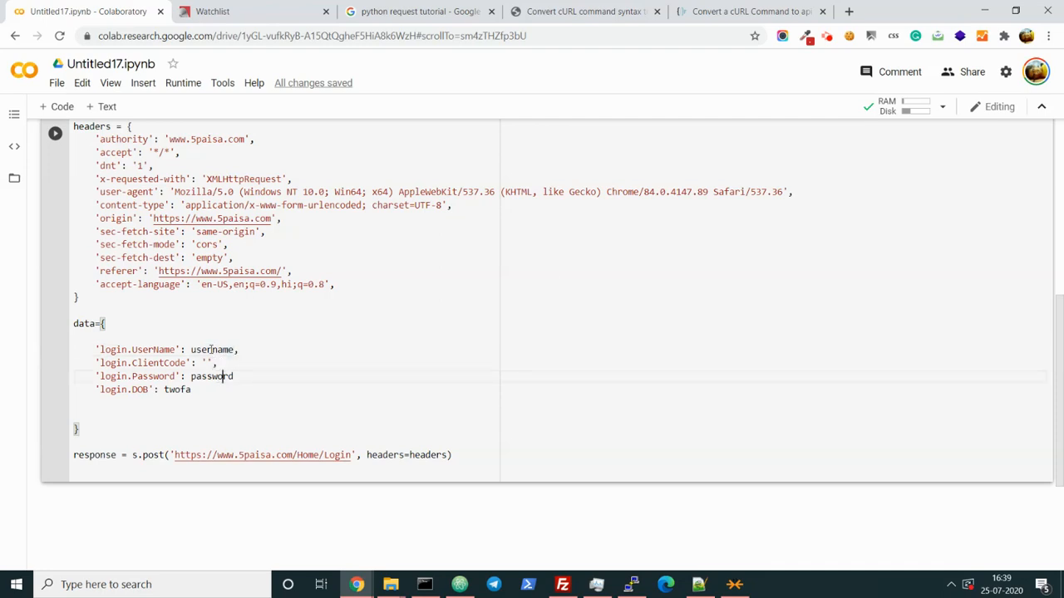
text(,)
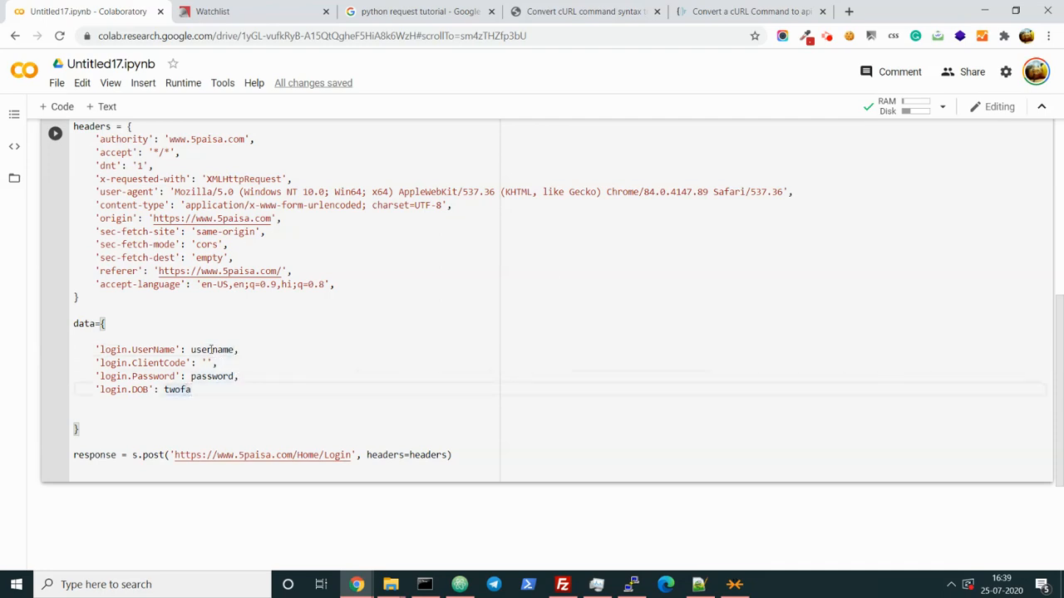
Add data=data to the s.post Login call and start a new line below it
scroll(down, 3)
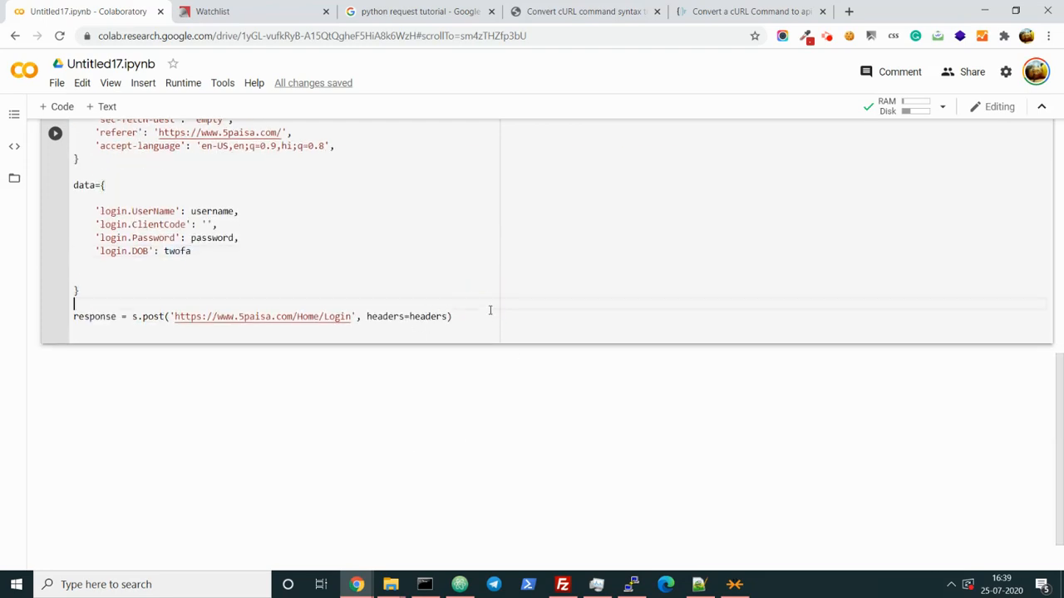
text(, d)
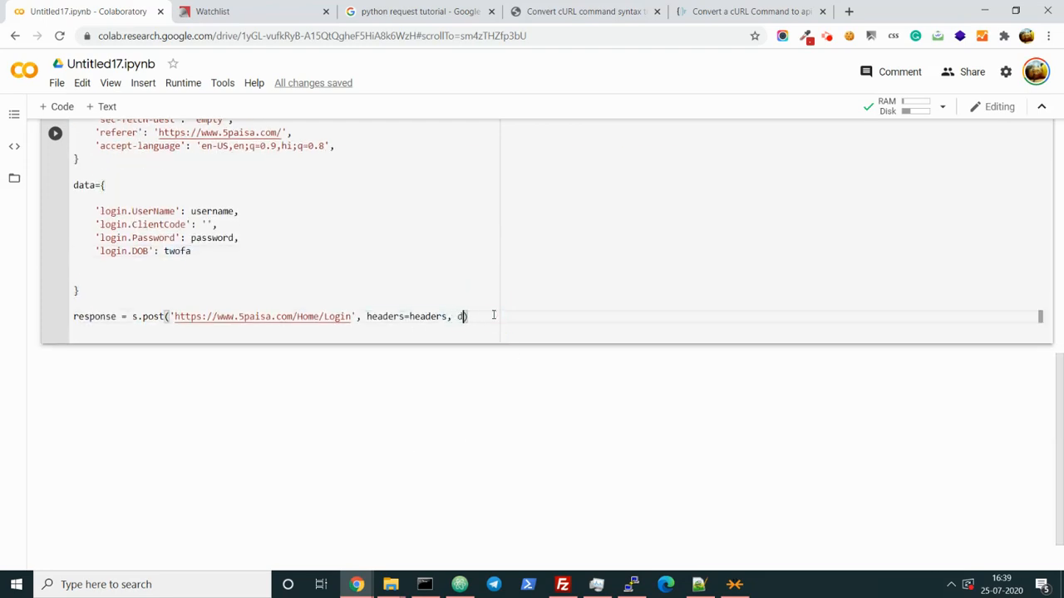
text(ata=data)
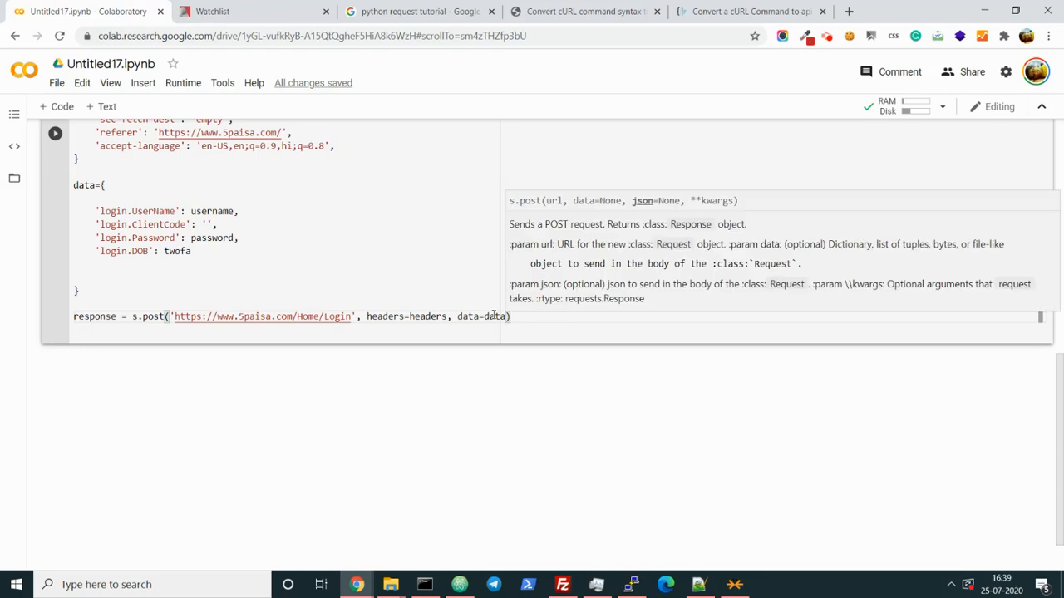
key(enter)
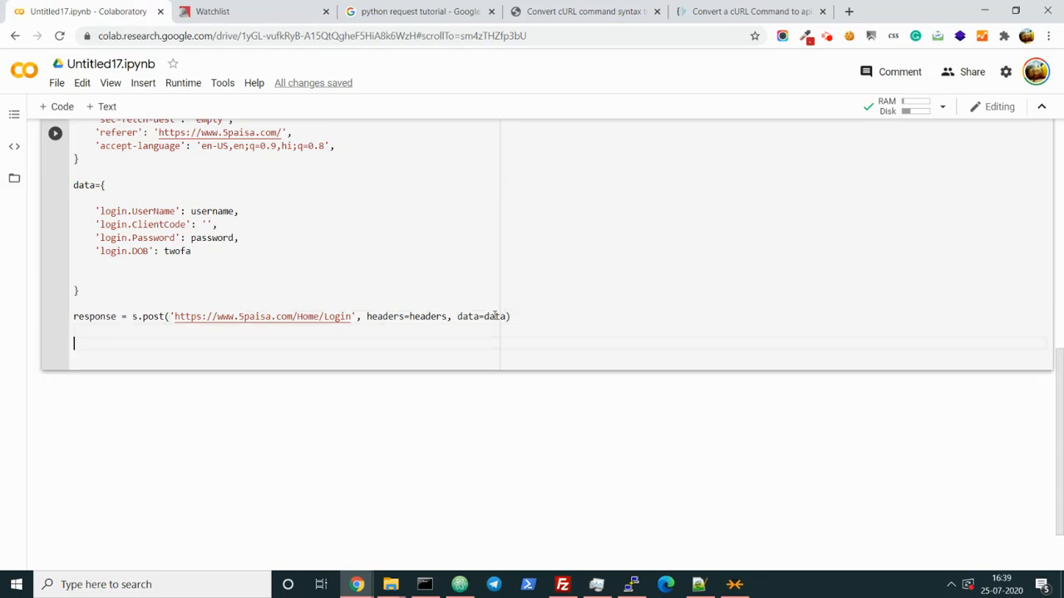
scroll(up, 3)
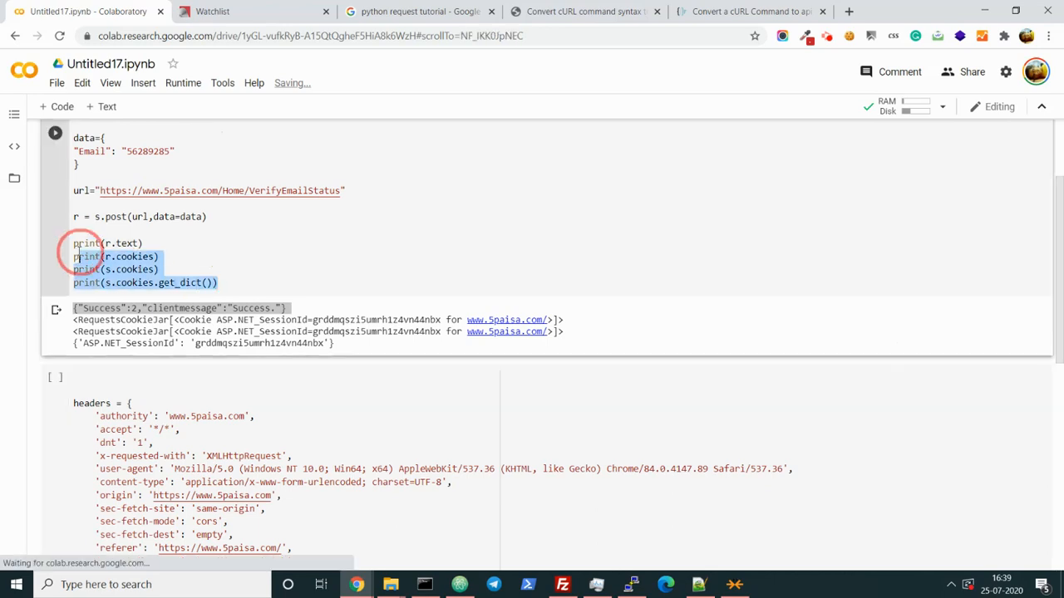
Print response.cookies and run the Login cell, getting a success response with session cookies
scroll(down, 3)
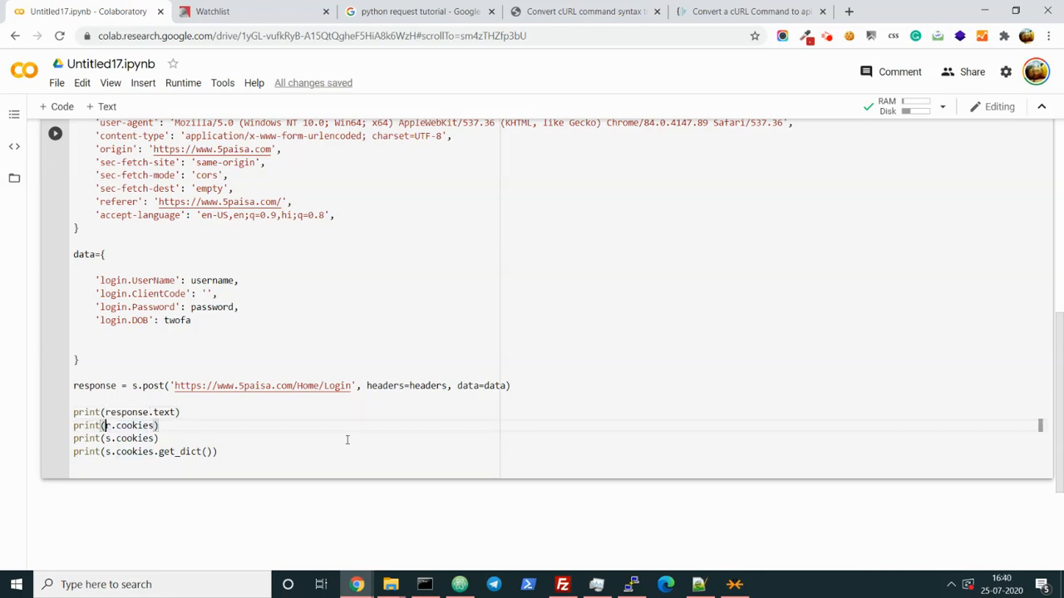
text(response.cookies)
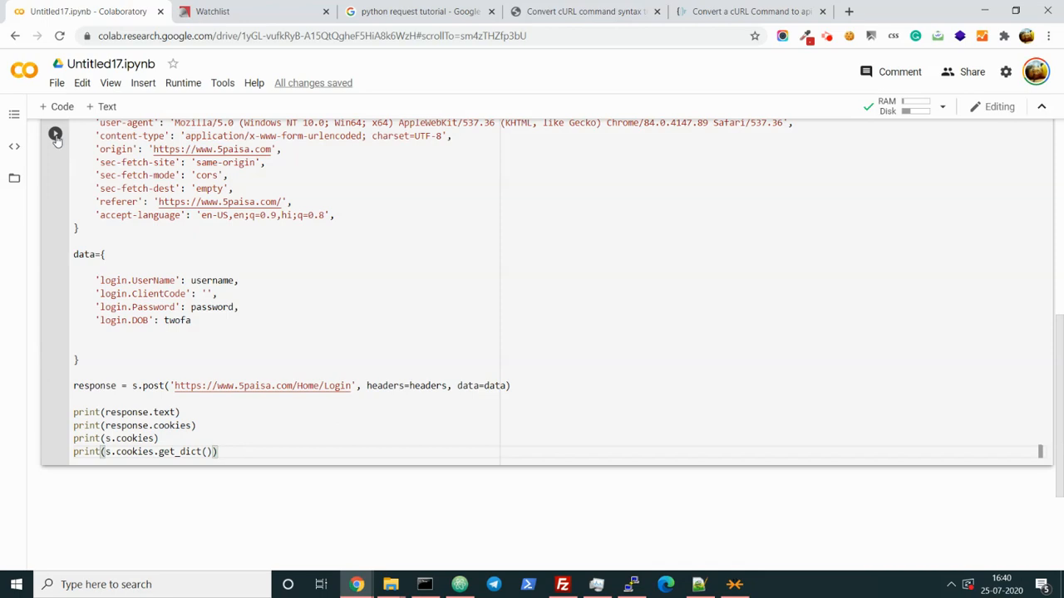
click(55, 133)
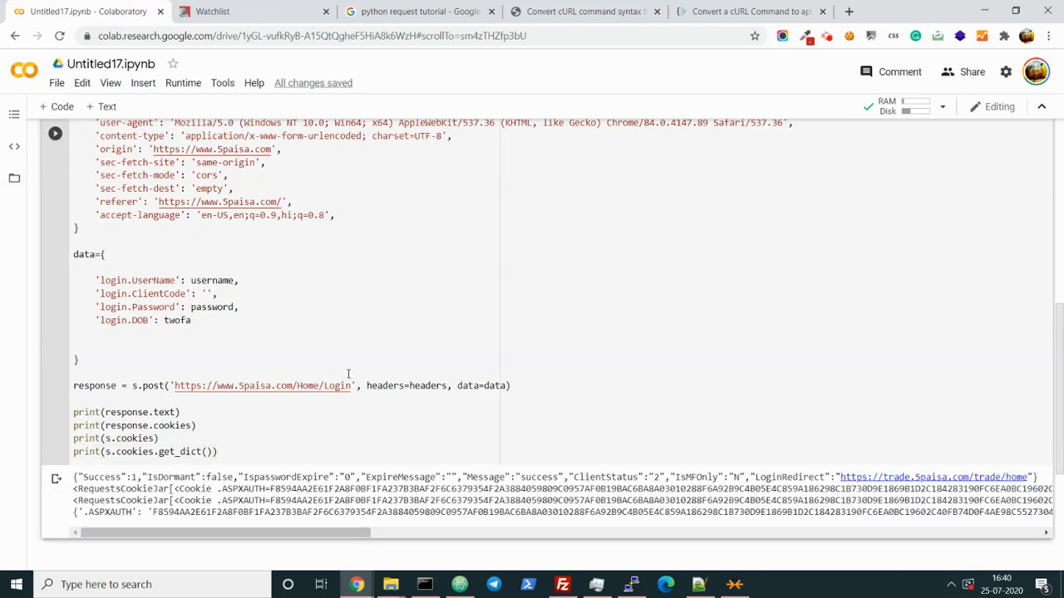
scroll(down, 3)
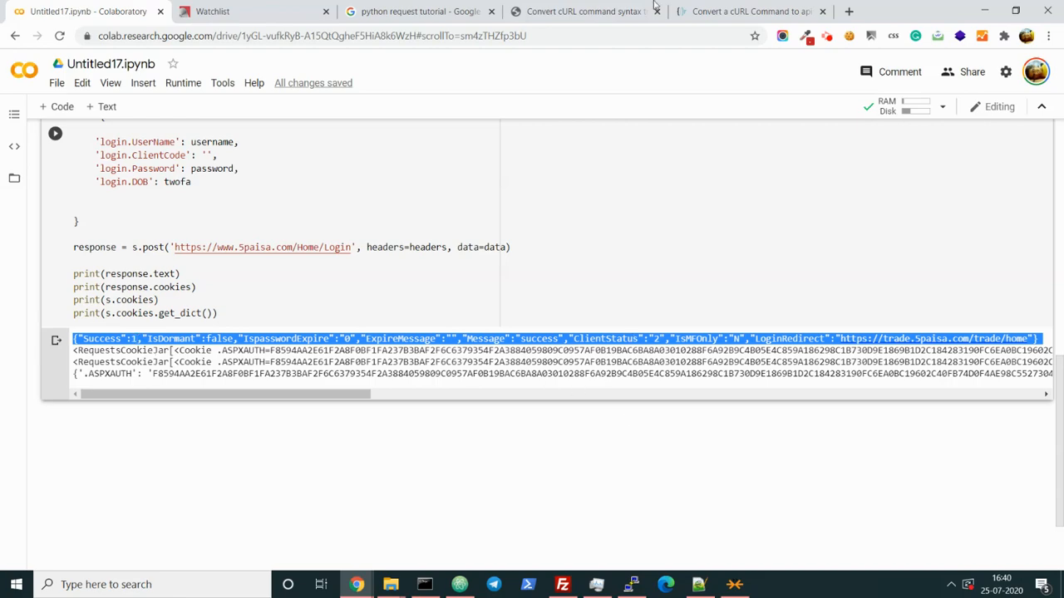
click(744, 10)
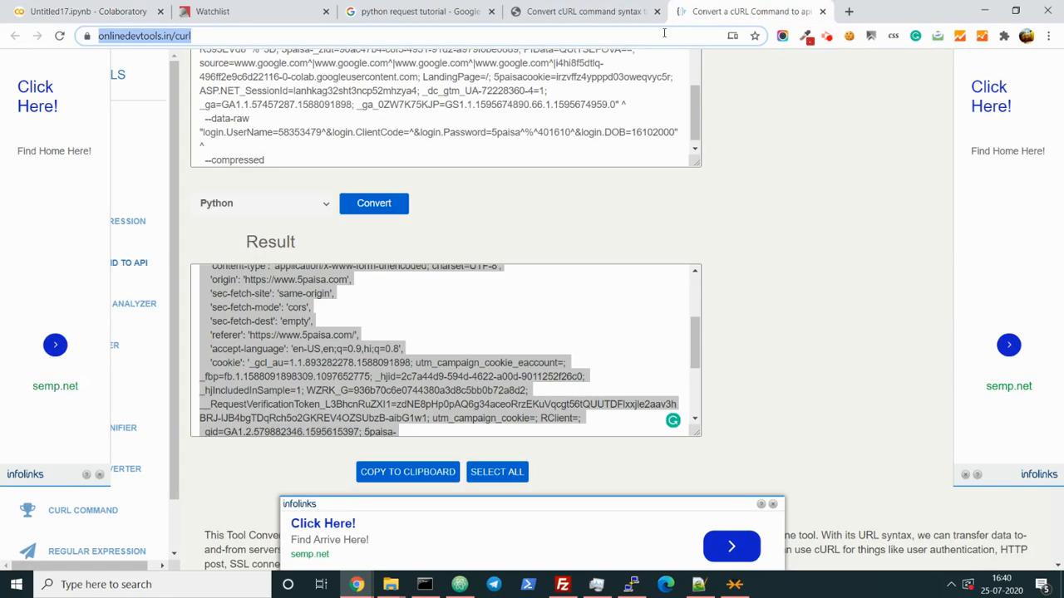
Validate the login response at jsonformatter.curiousconcept.com, showing Success 1 and LoginRedirect
click(848, 10)
text(json)
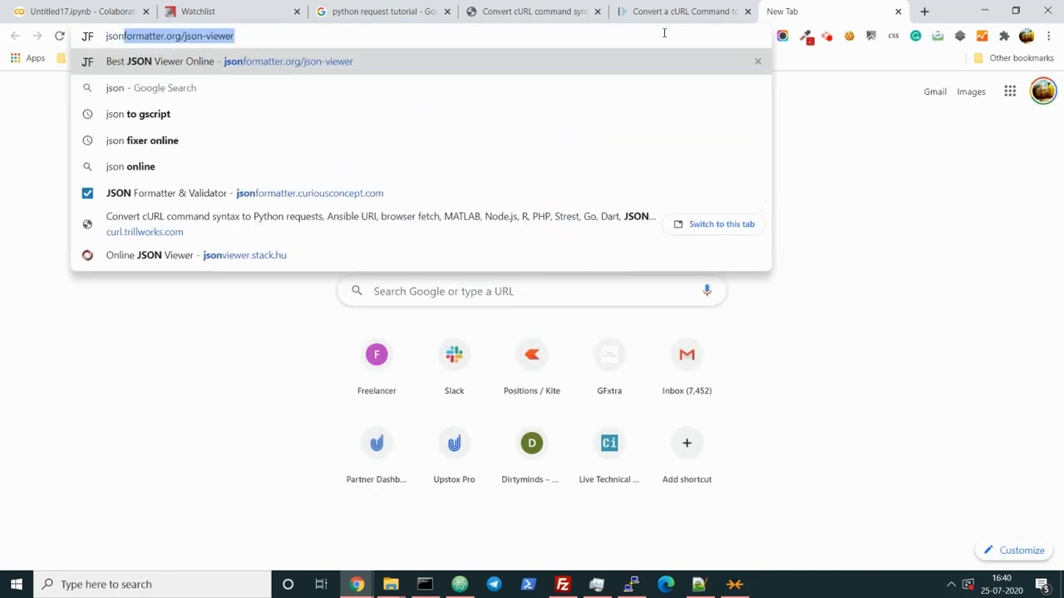
click(130, 167)
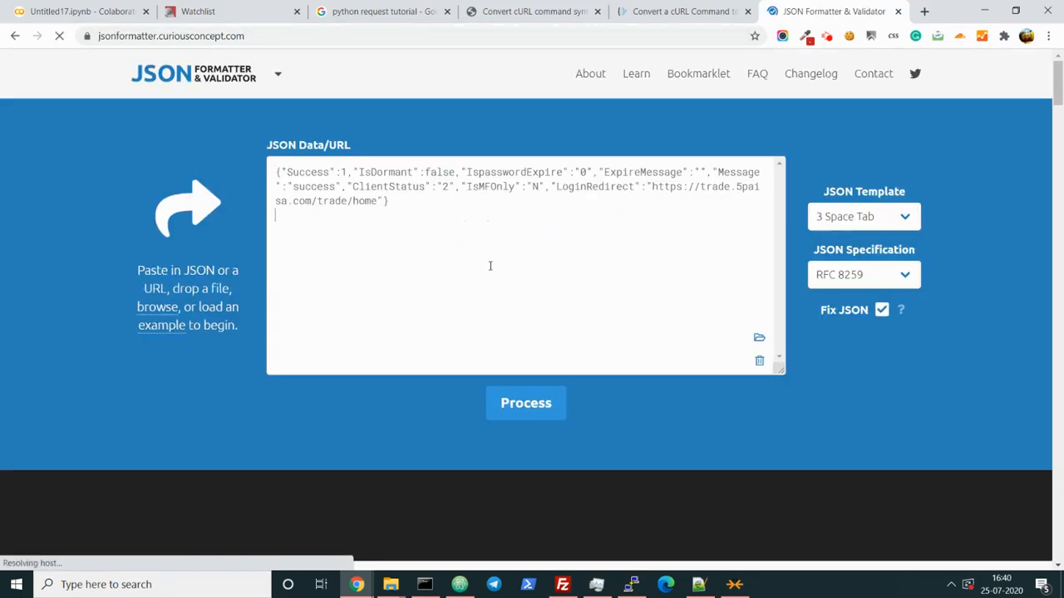
click(525, 404)
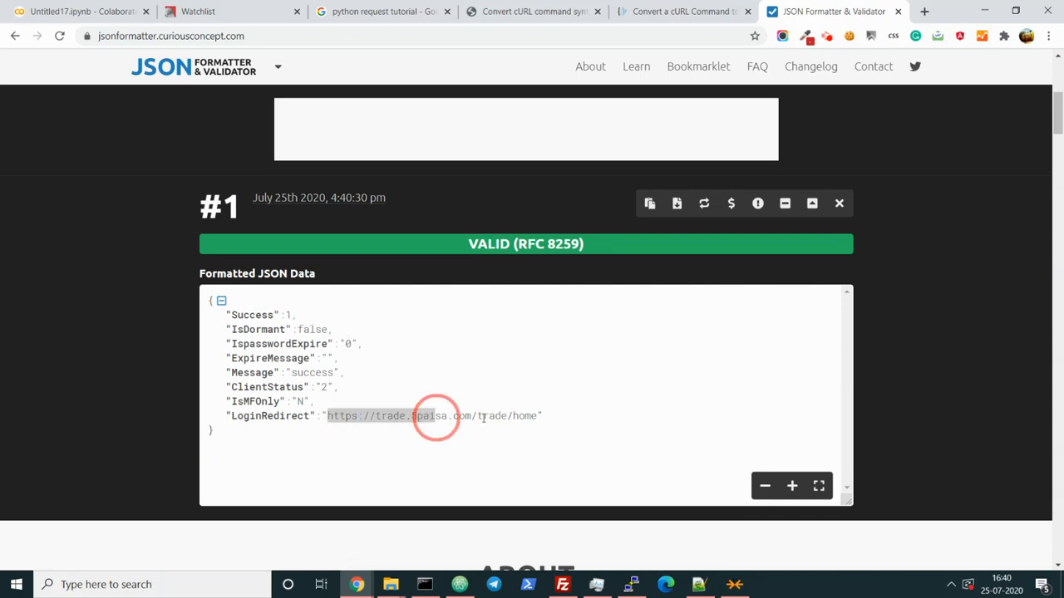
click(80, 10)
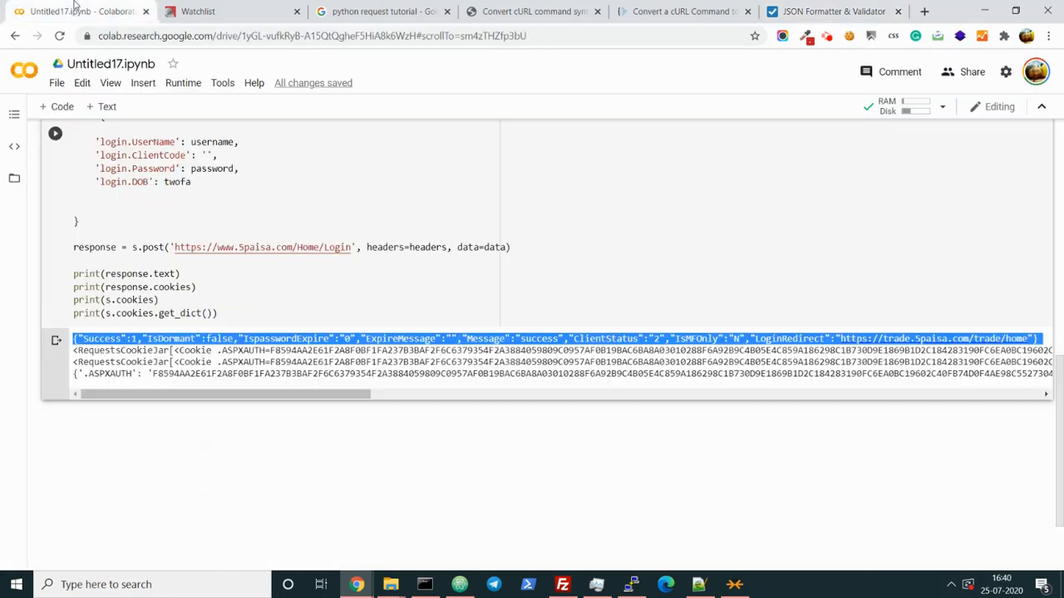
Review the Login form data and formatted JSON, then select the printed session cookie dictionary
click(831, 10)
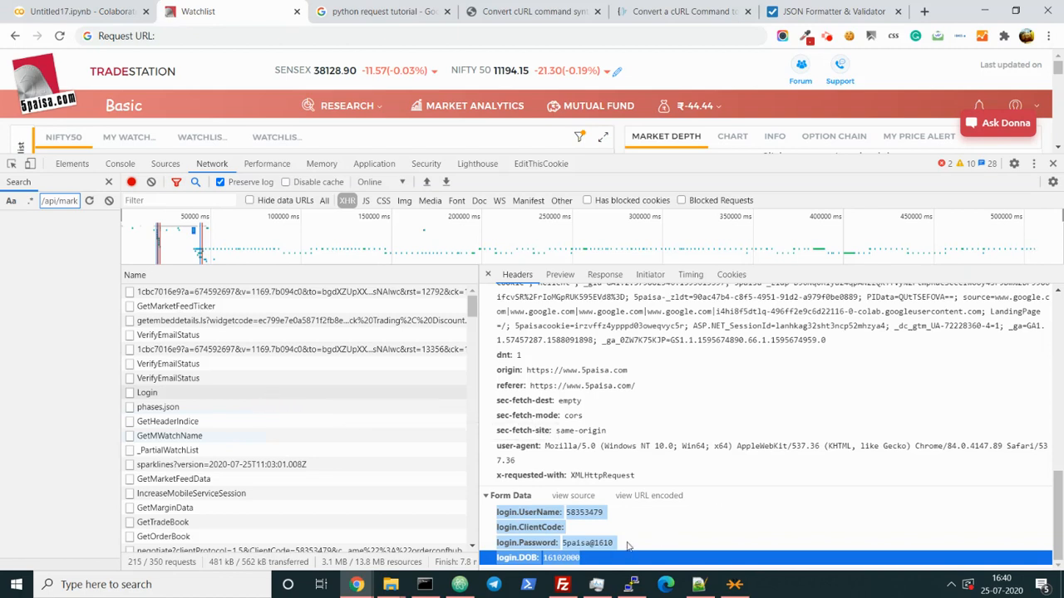
click(831, 10)
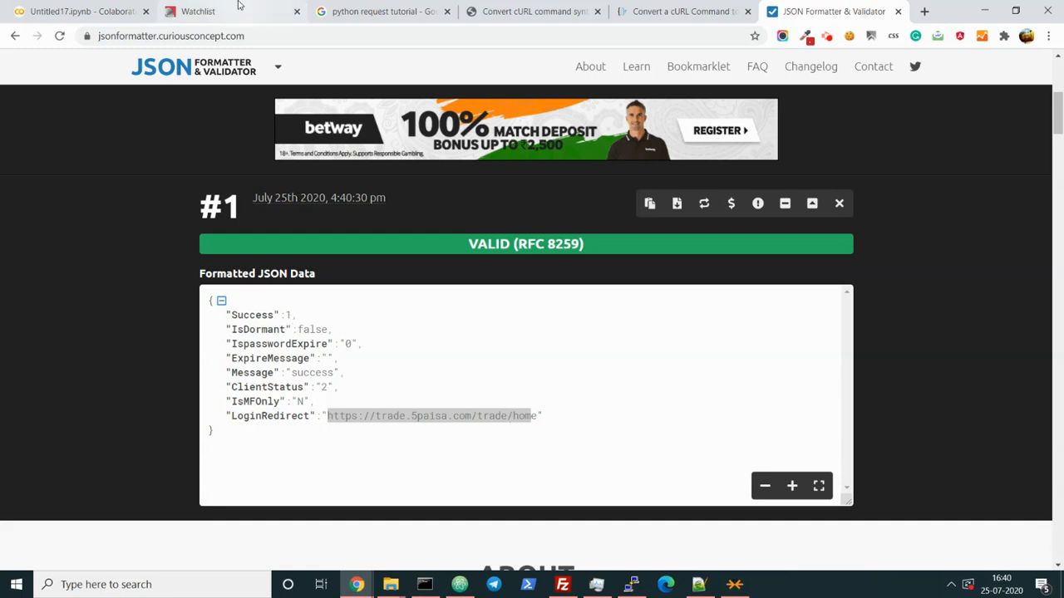
click(80, 10)
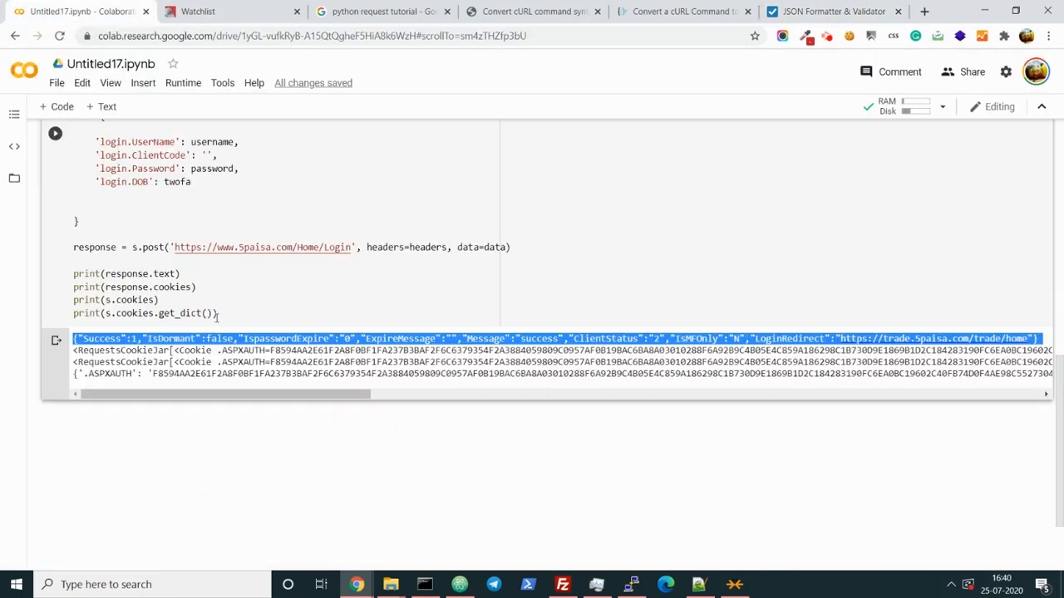
click(242, 412)
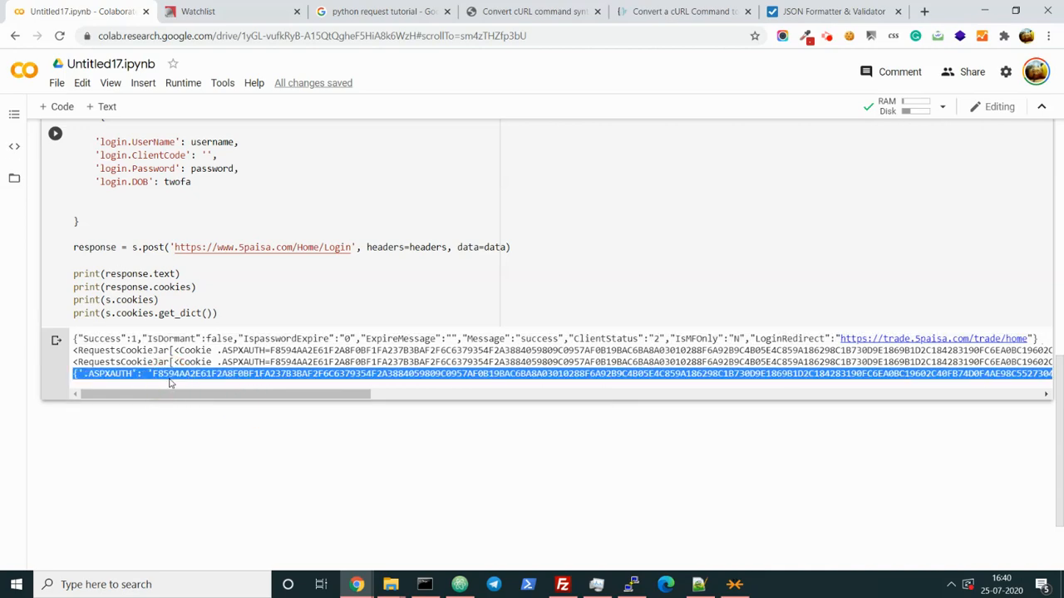
Format the cookie dictionary as JSON showing .ASPXAUTH, 5paisacookie, PIData and ASP.NET_SessionId
click(831, 10)
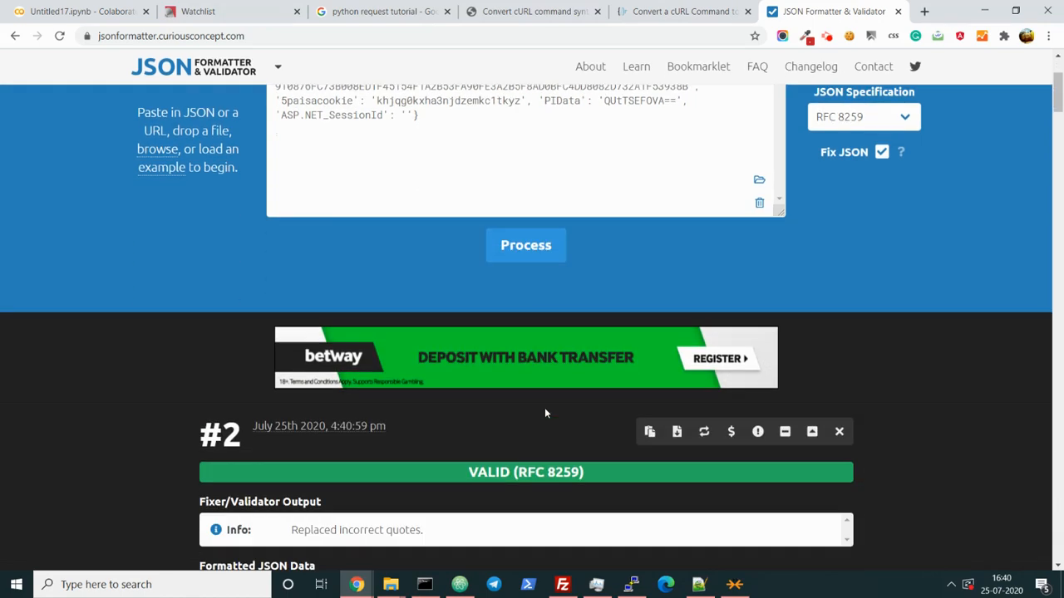
scroll(down, 3)
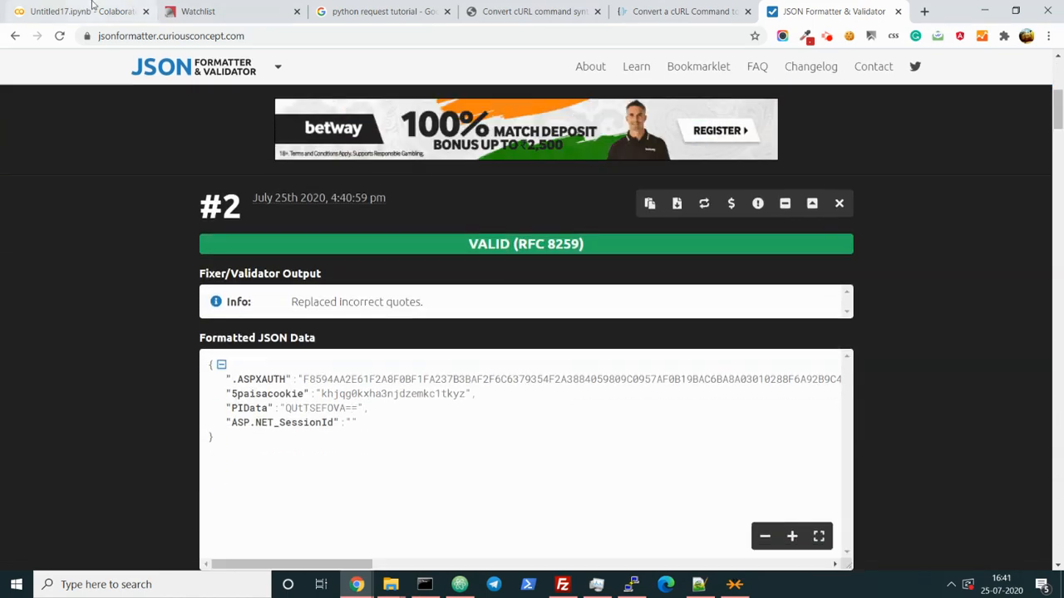
click(75, 10)
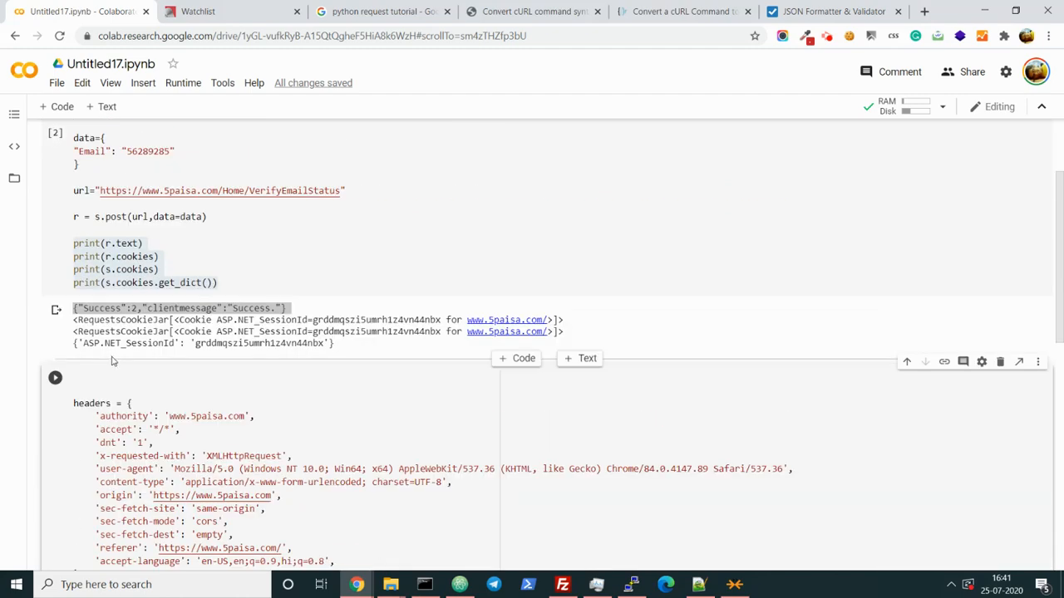
Review the formatted session cookie JSON in the formatter, then come back to the Colab notebook
scroll(down, 3)
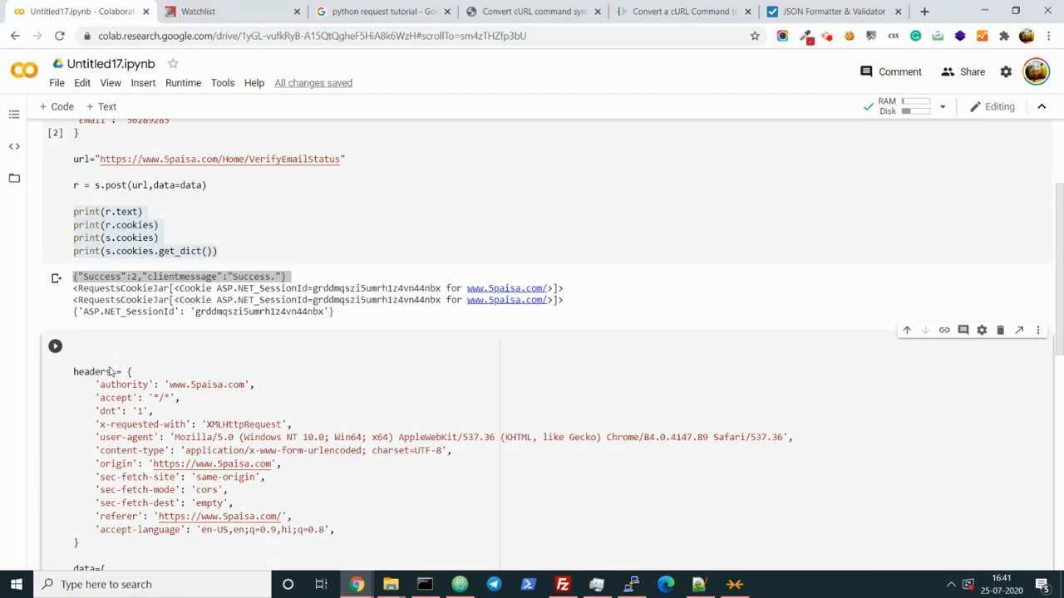
scroll(down, 3)
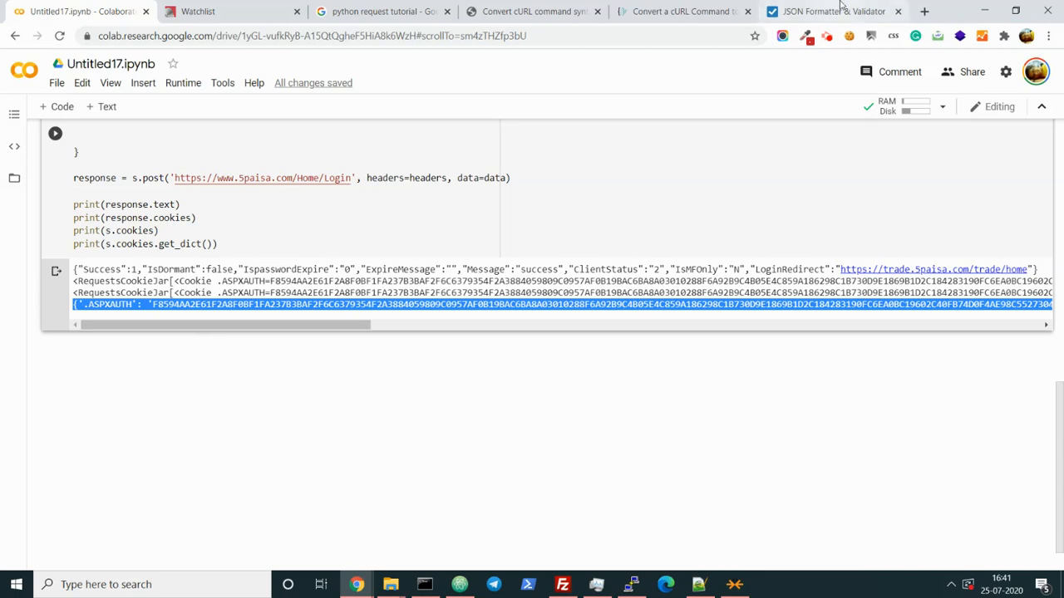
click(835, 10)
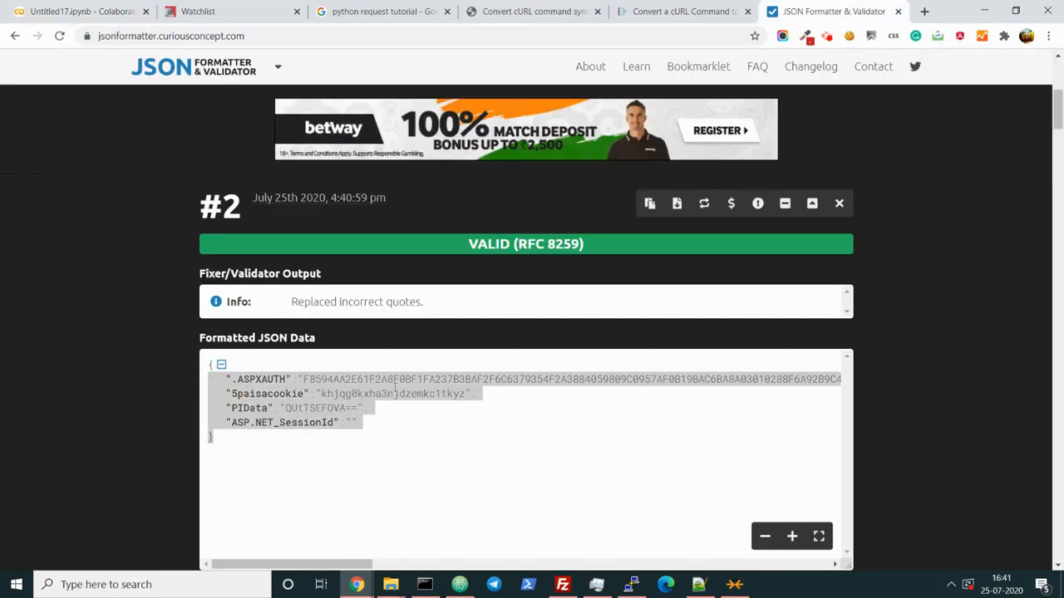
click(80, 10)
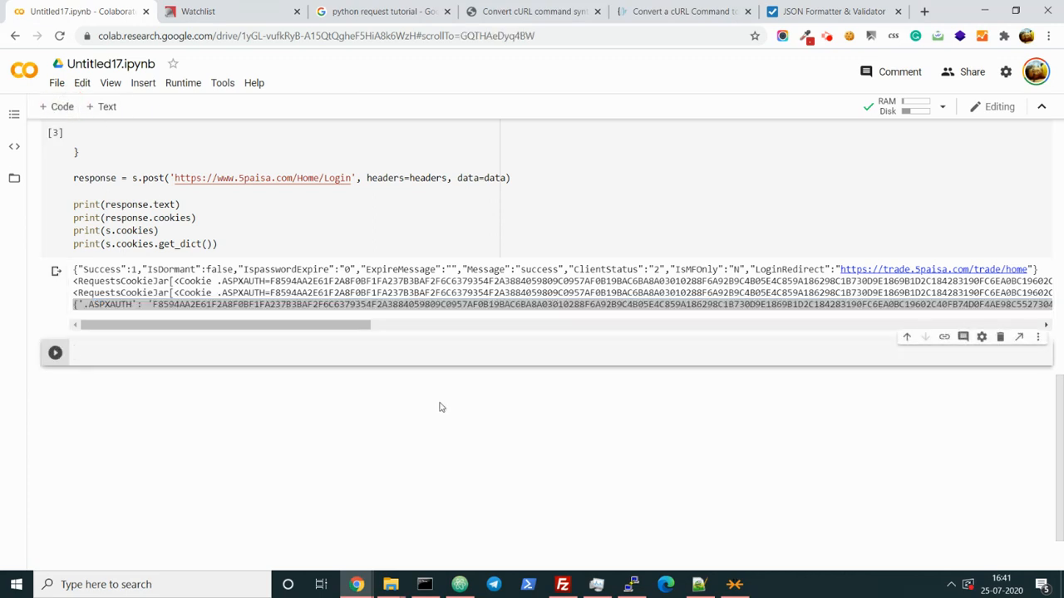
Run a cell with 'from pprint import pprint' and pprint(s.cookies.get_dict()), then add another empty cell
text(from p)
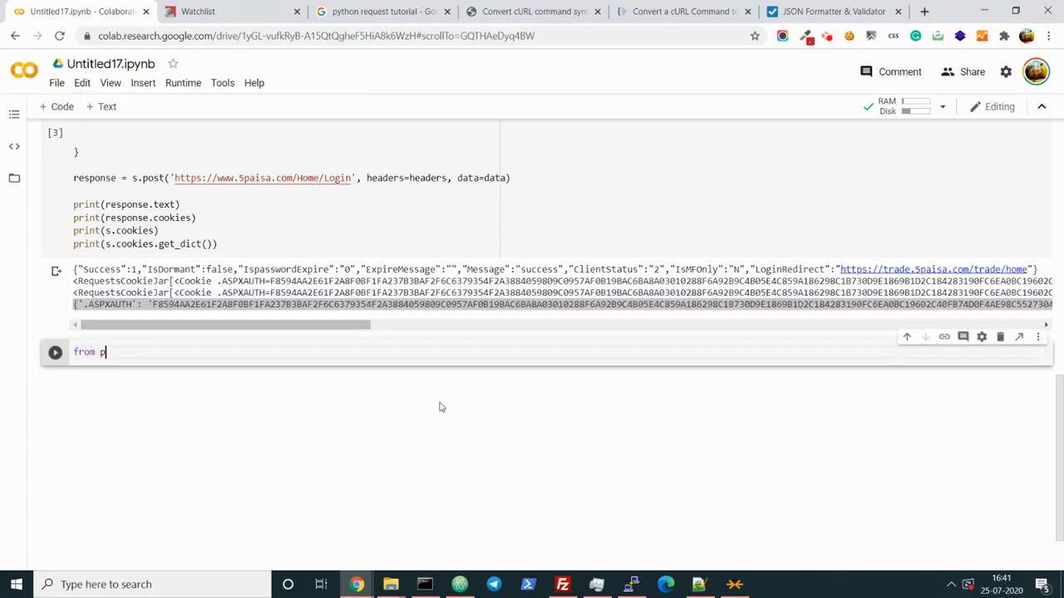
text(print i)
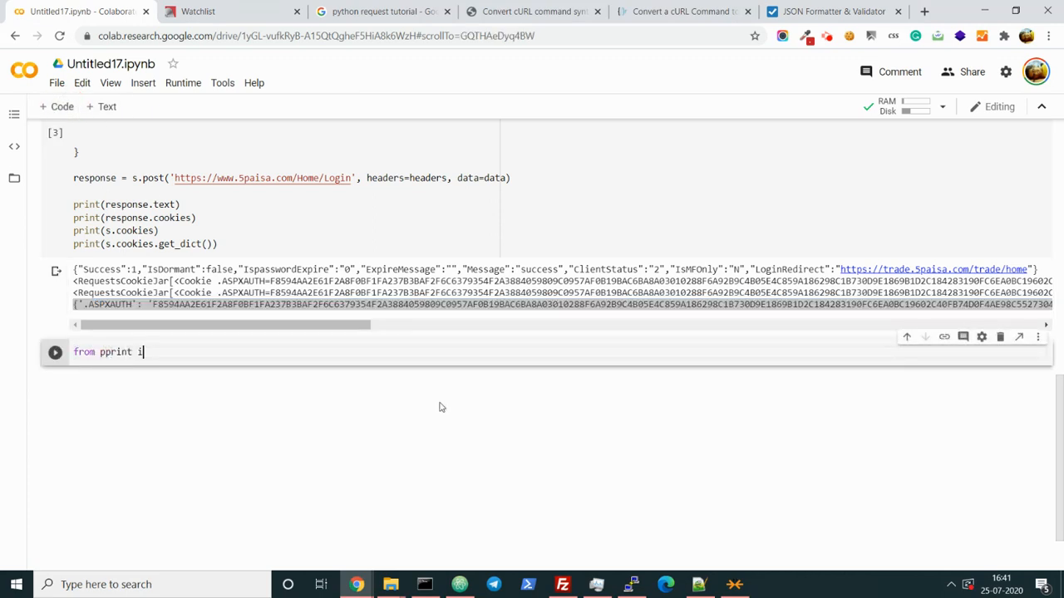
text(mport pprint)
text(pprint())
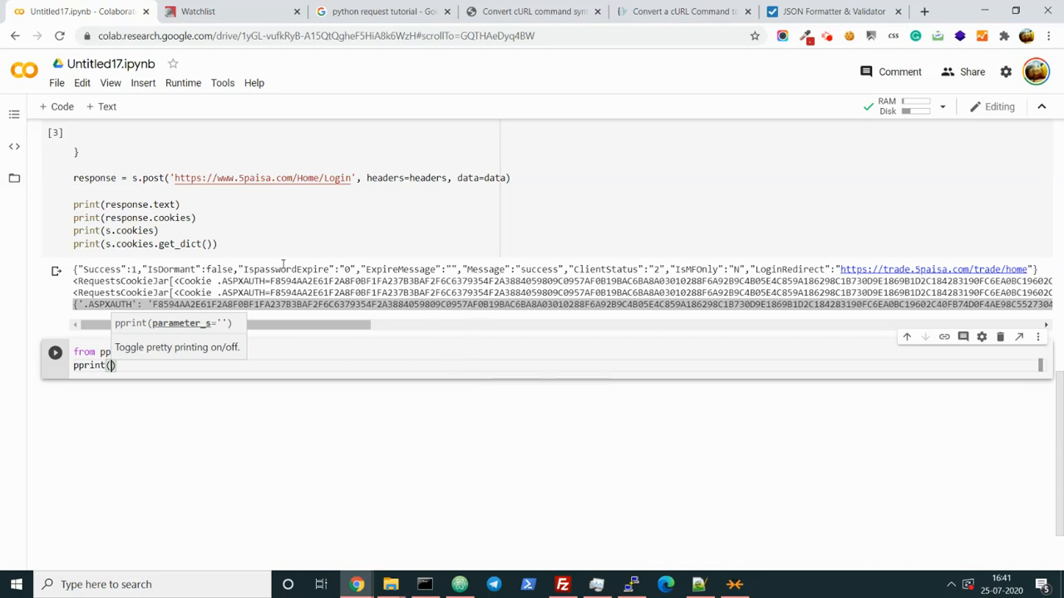
click(98, 365)
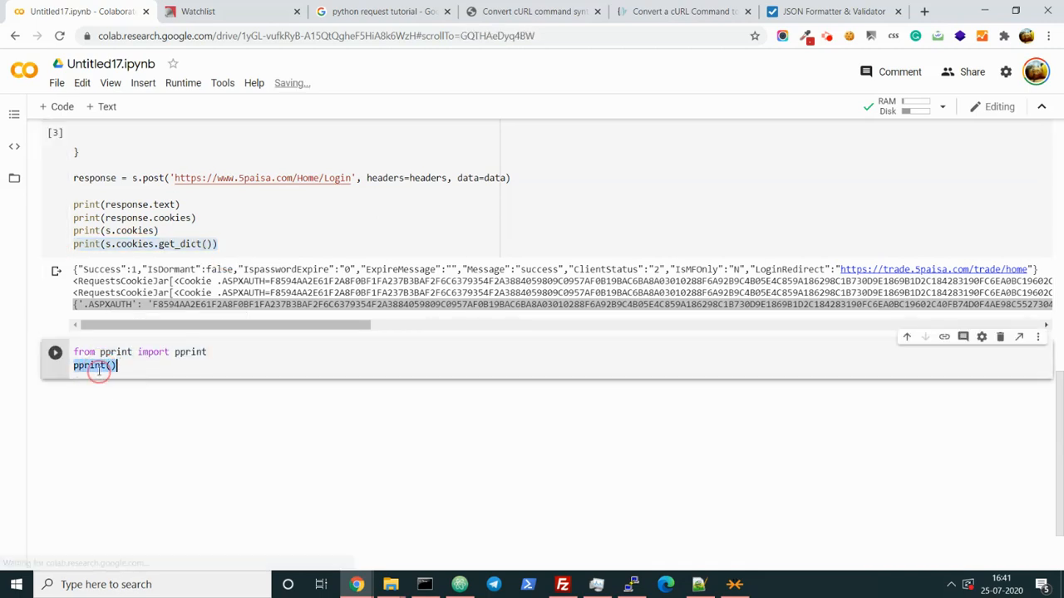
text(s.cookies.get_dict())
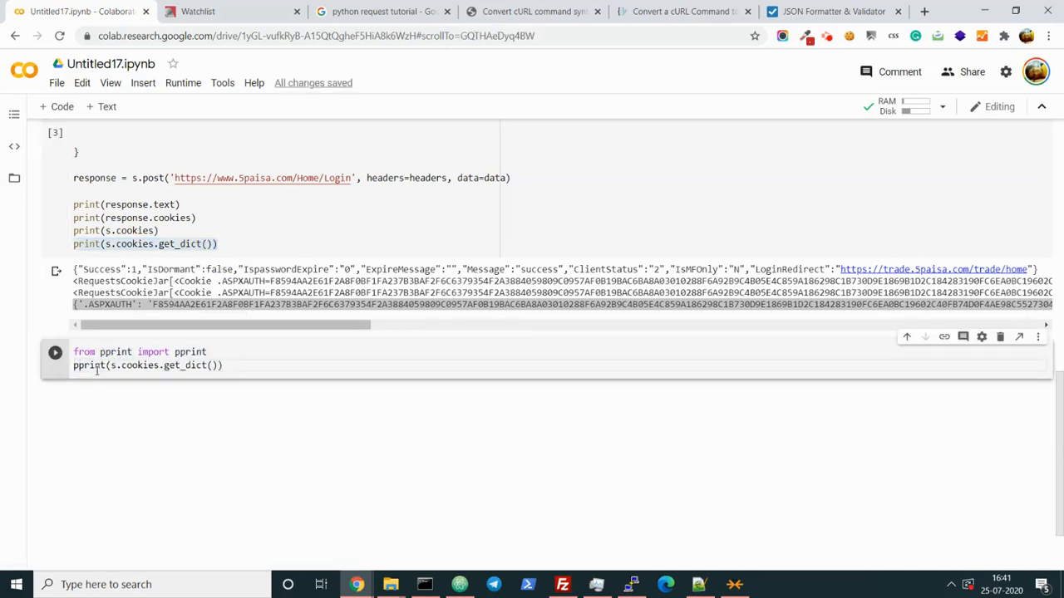
click(55, 353)
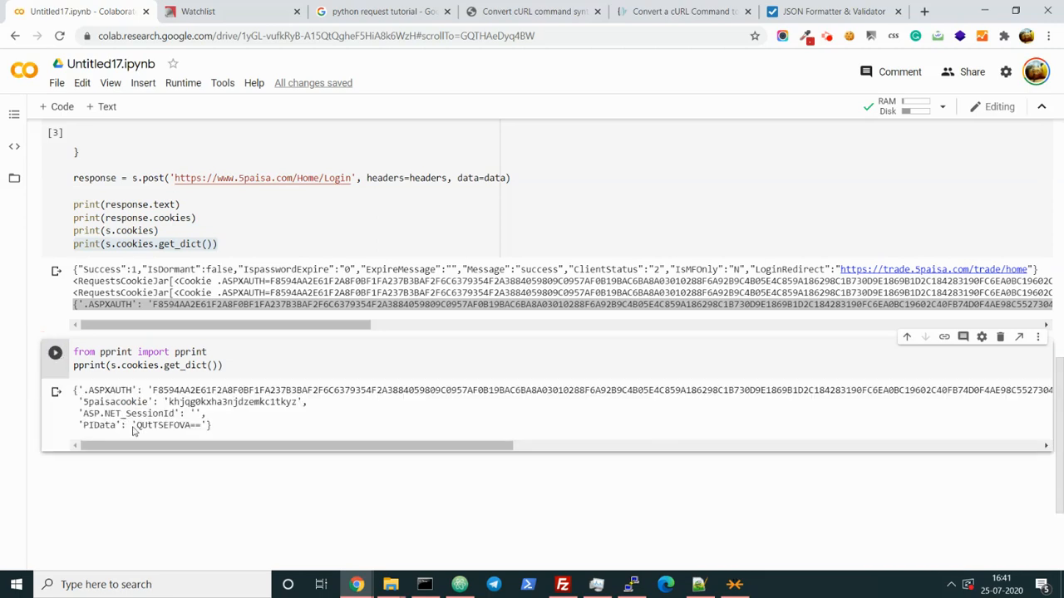
mouse_move(246, 488)
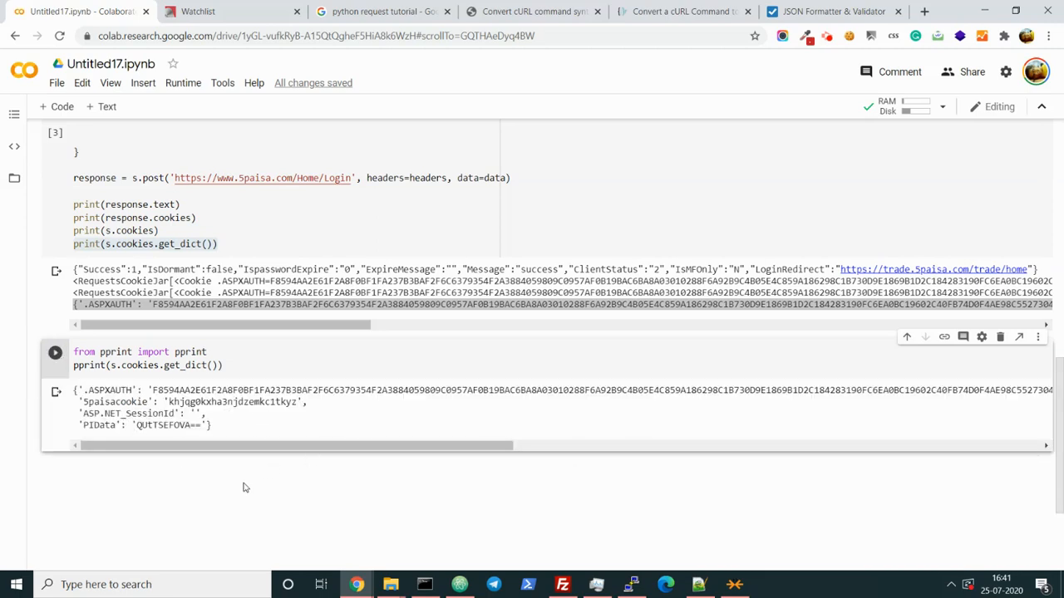
click(55, 353)
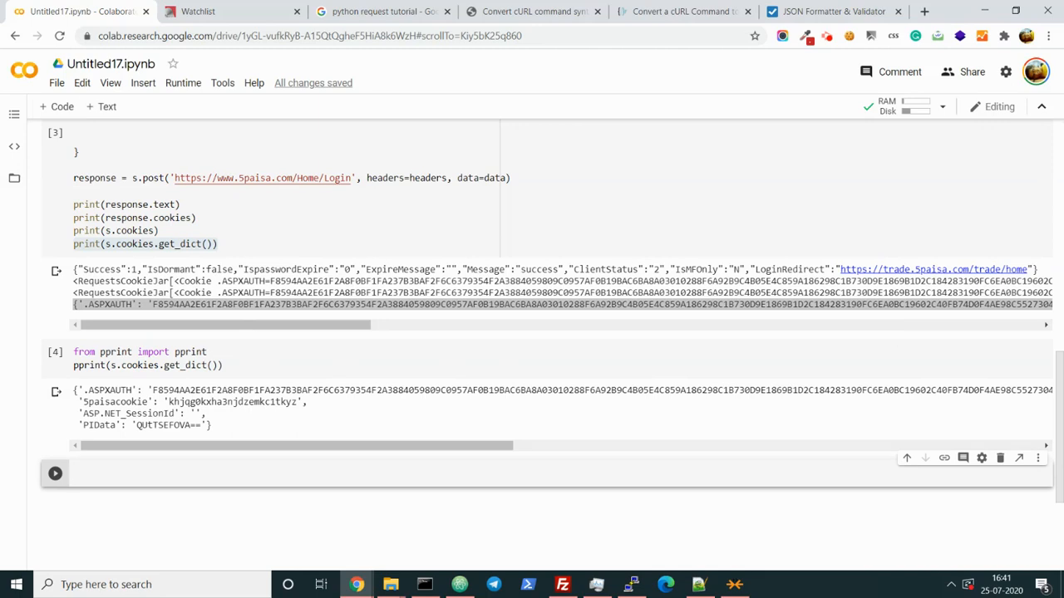
mouse_move(691, 359)
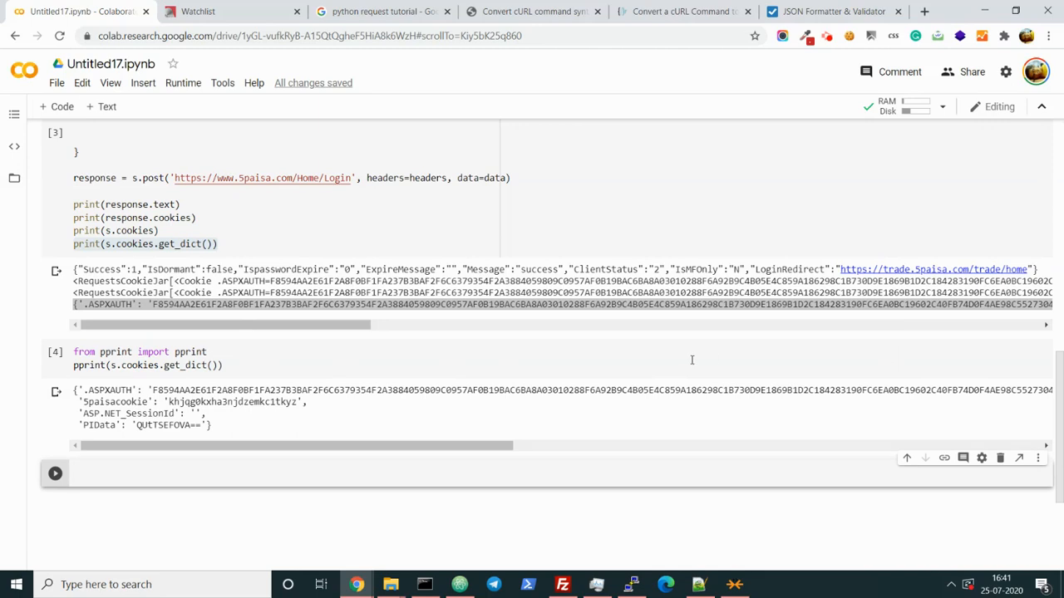
mouse_move(698, 365)
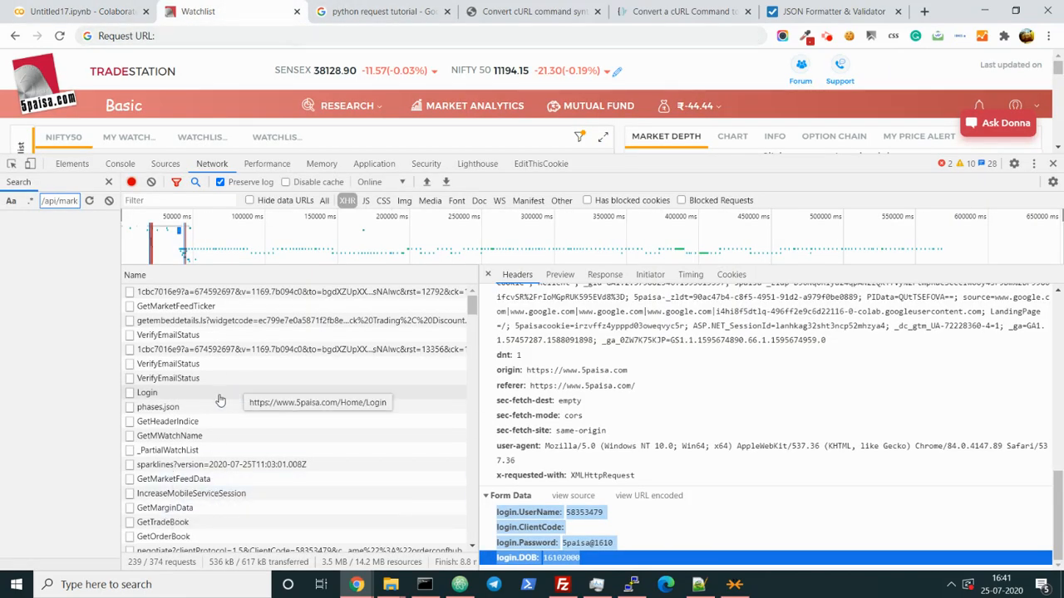
In the Network log, select the trade home request after Login and copy its Request URL
click(516, 275)
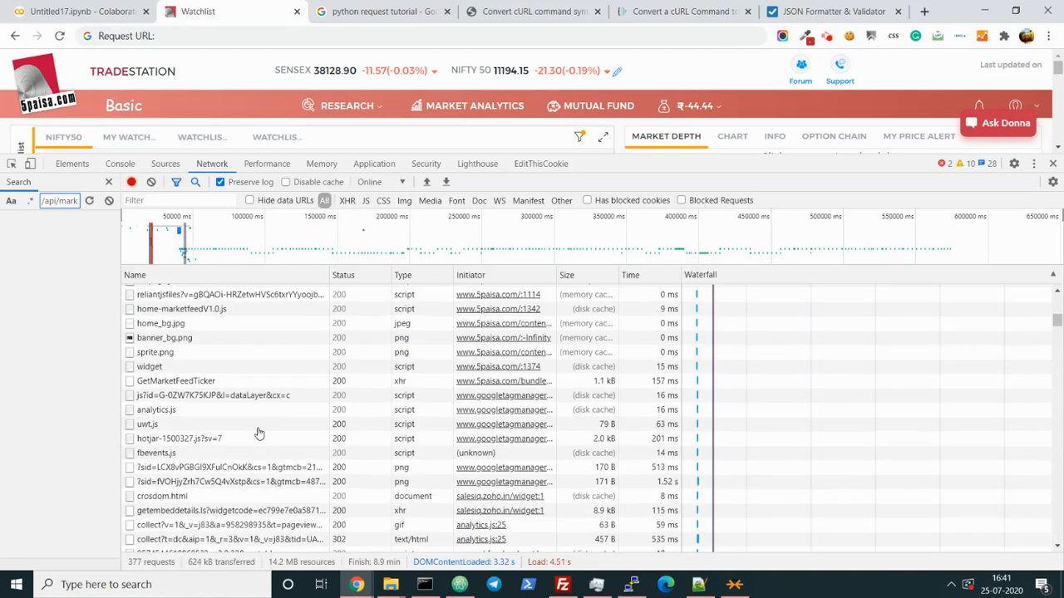
scroll(down, 3)
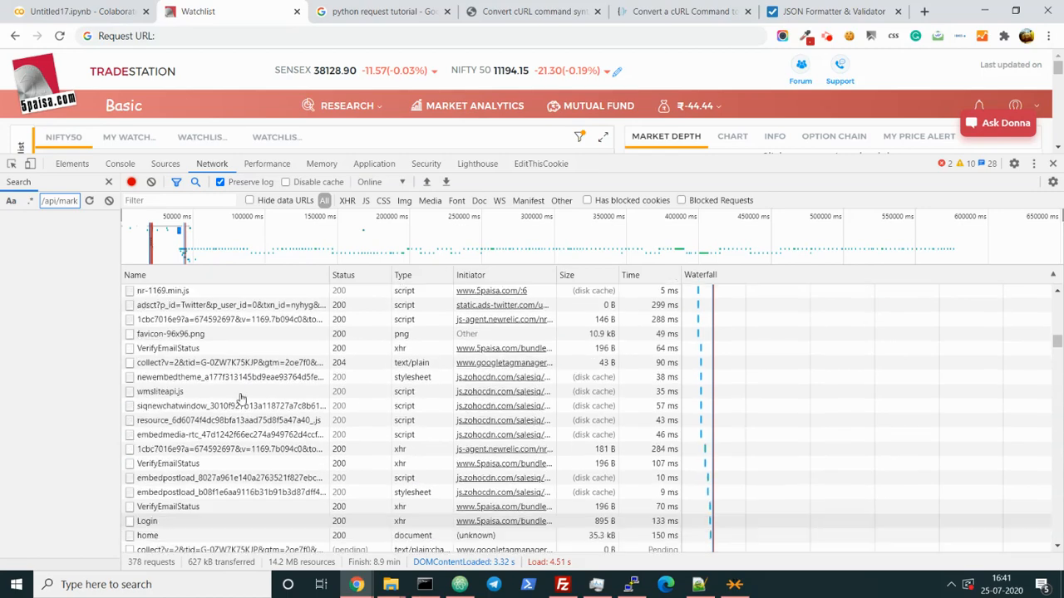
click(146, 472)
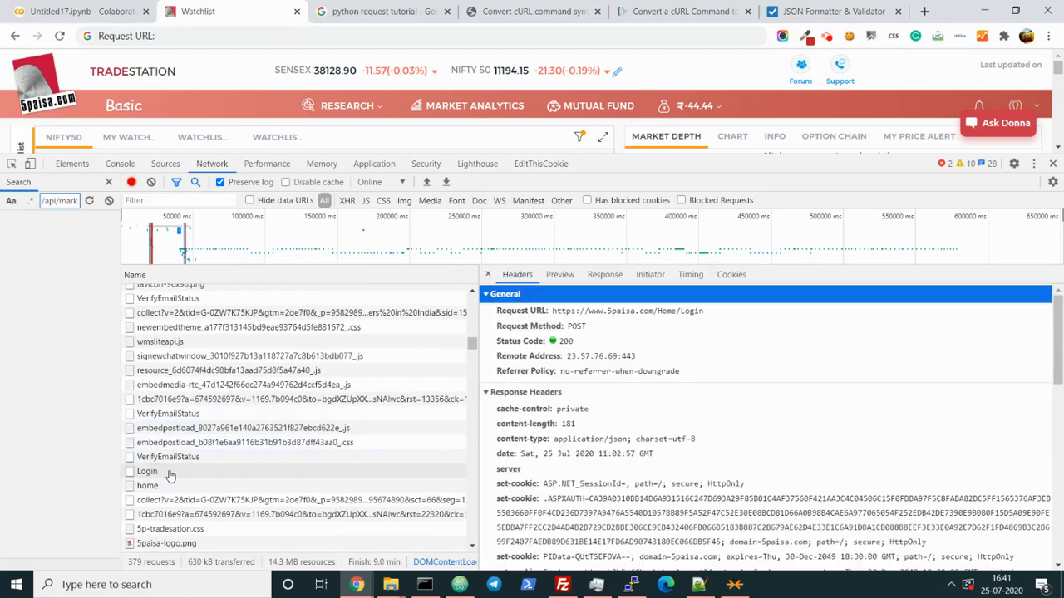
click(147, 485)
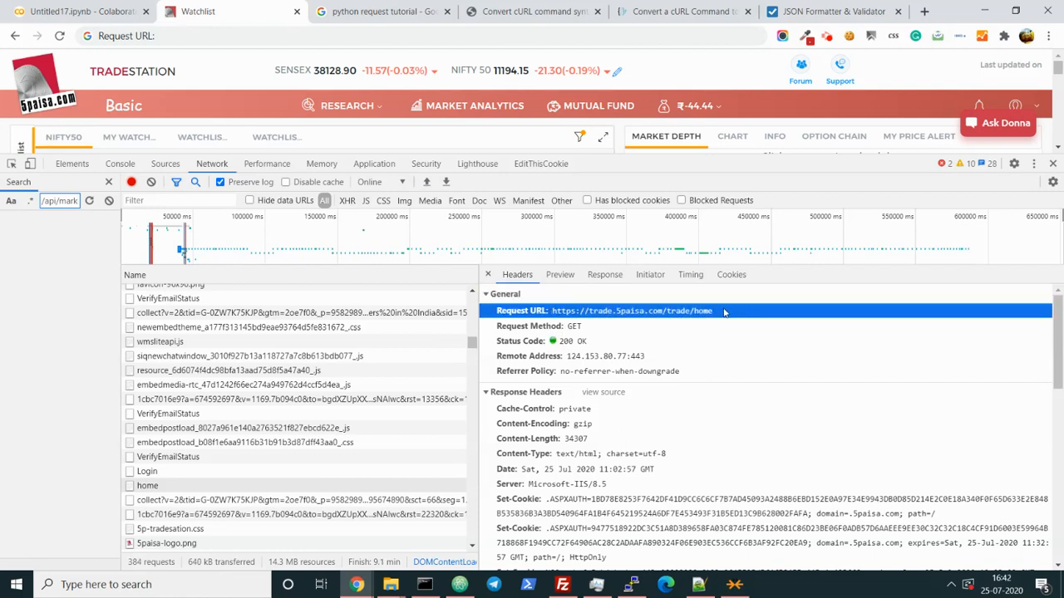
right_click(631, 310)
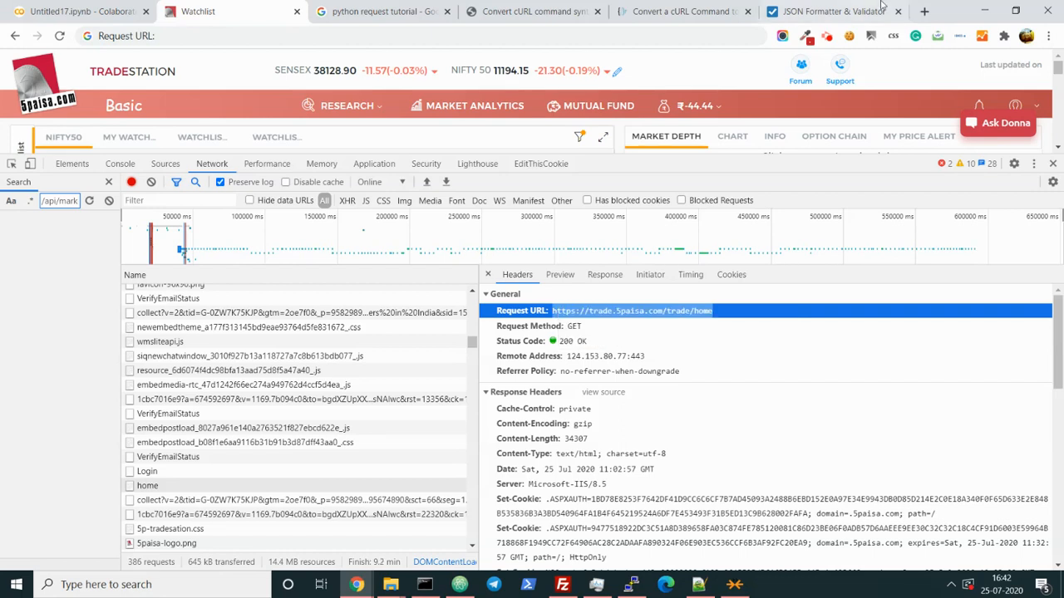
click(924, 10)
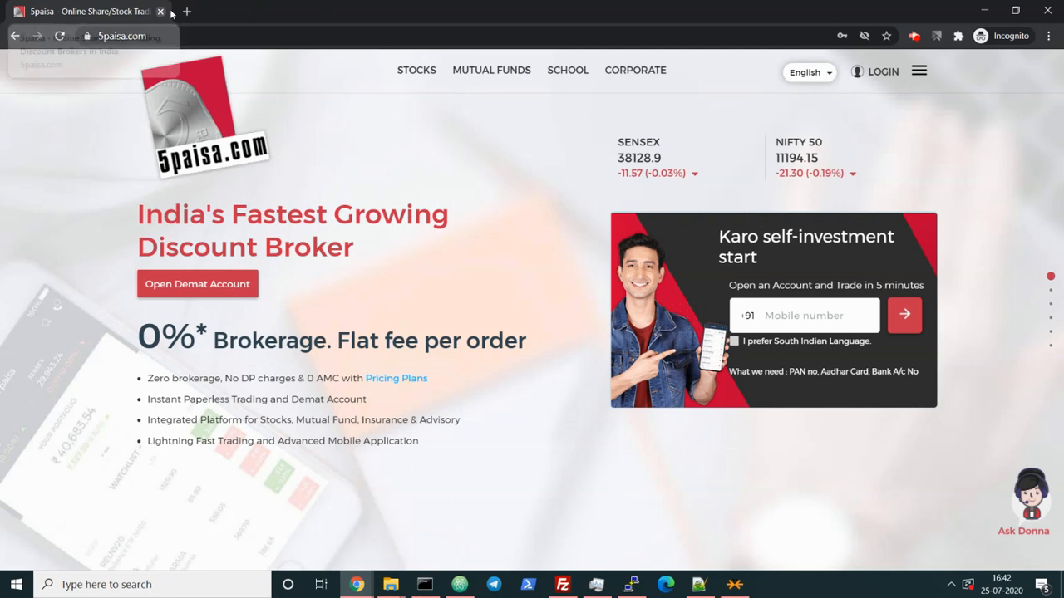
Restore down and close the incognito 5paisa window, returning to the Untitled17.ipynb Colab tab
click(1013, 10)
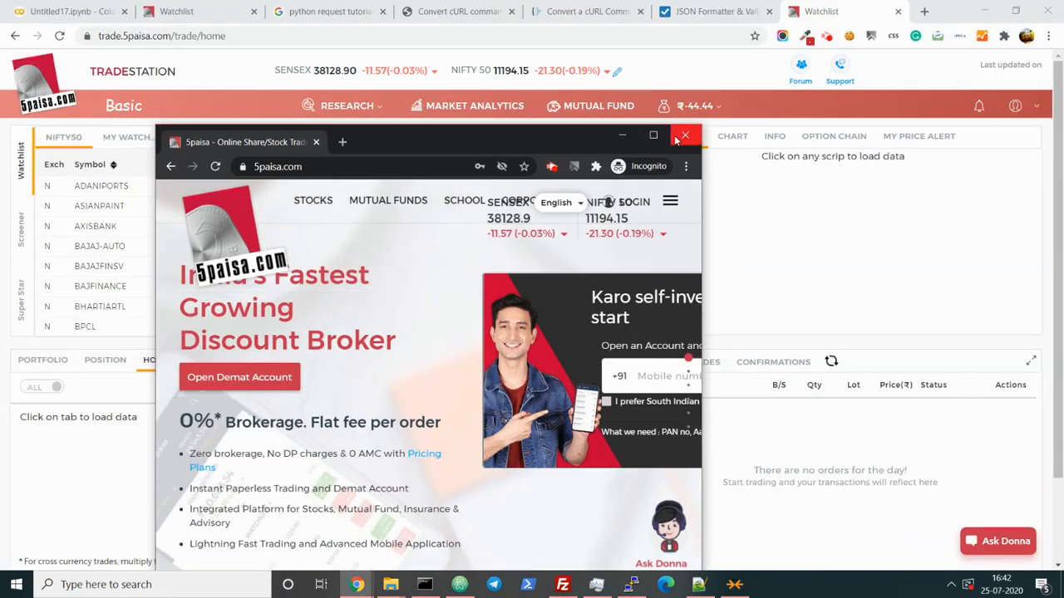
click(684, 134)
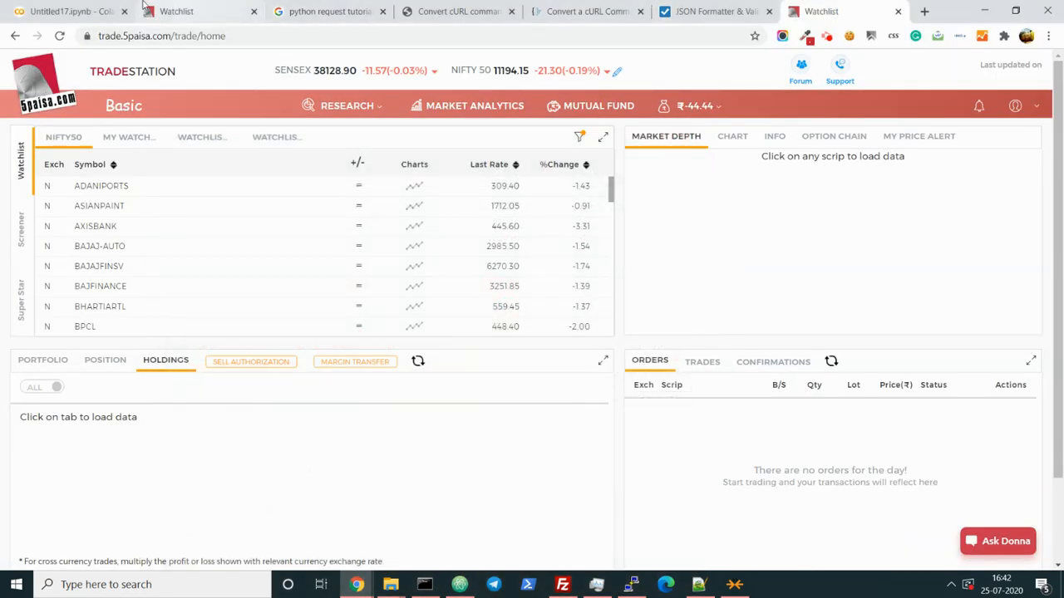
click(67, 10)
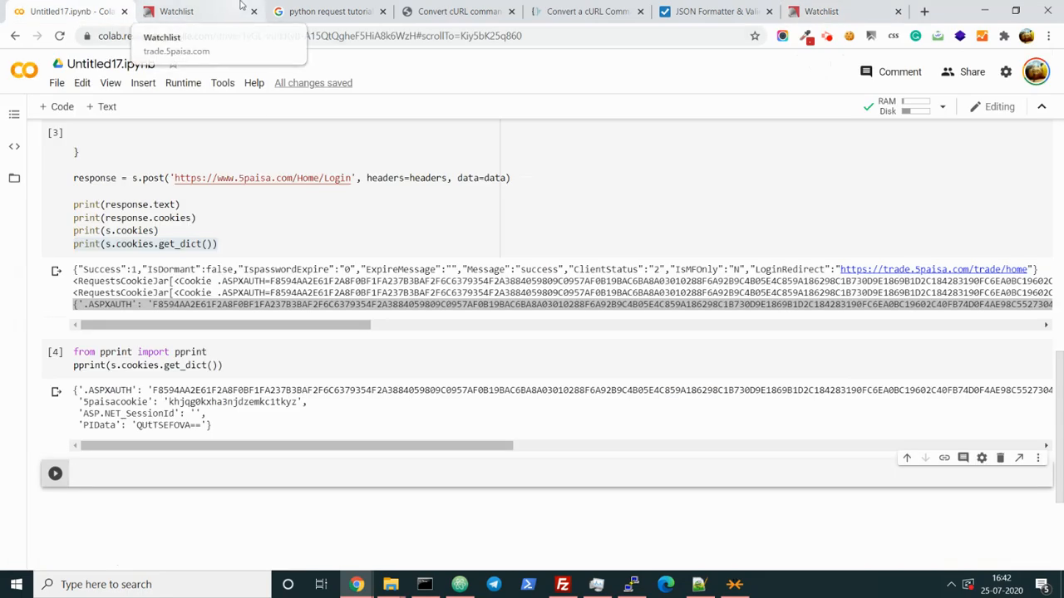
text(response2=s)
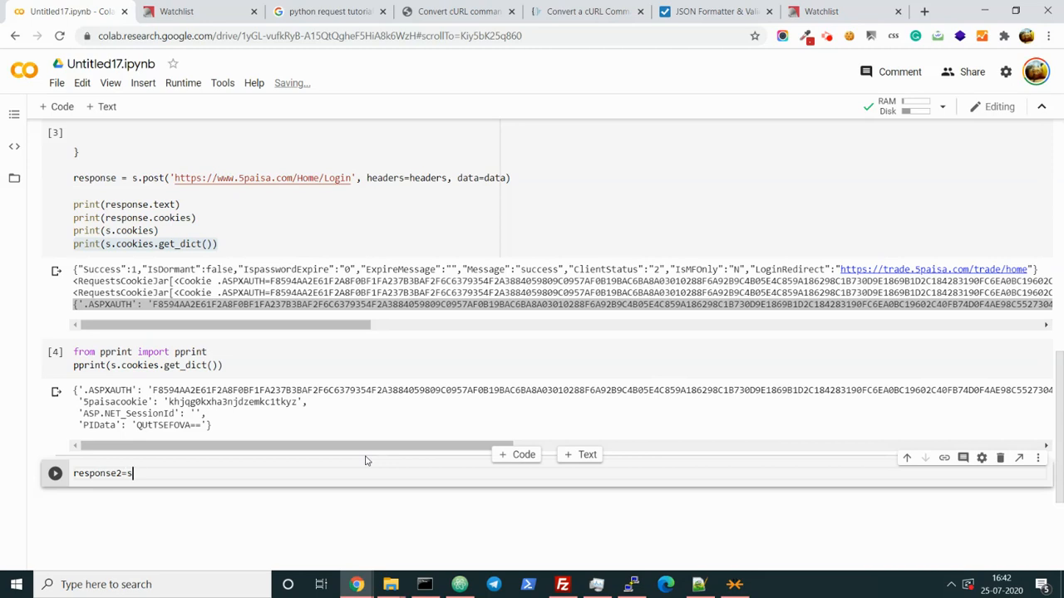
text(.get(''))
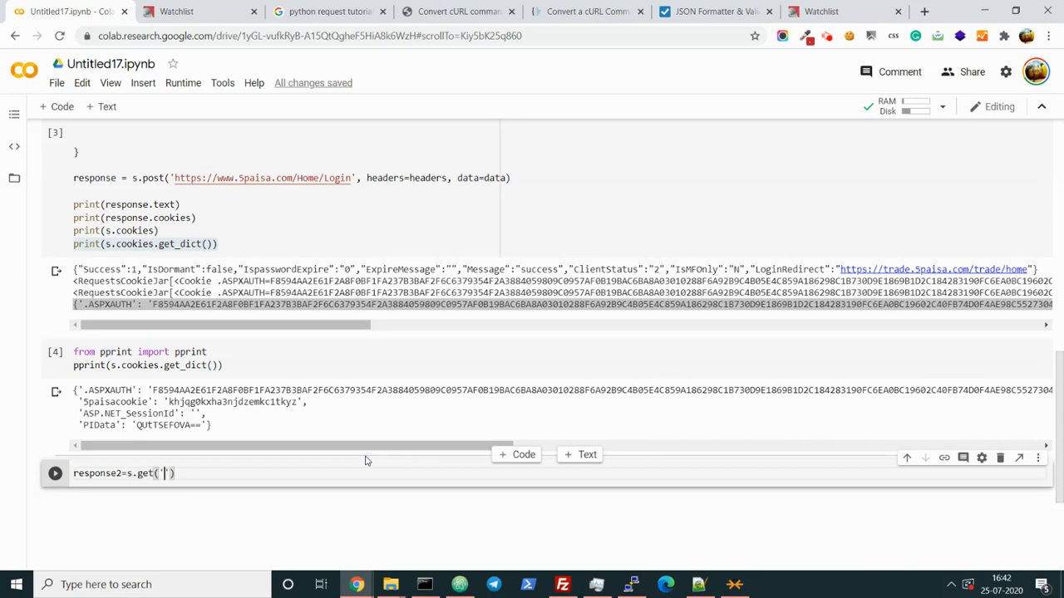
text(https://trade..)
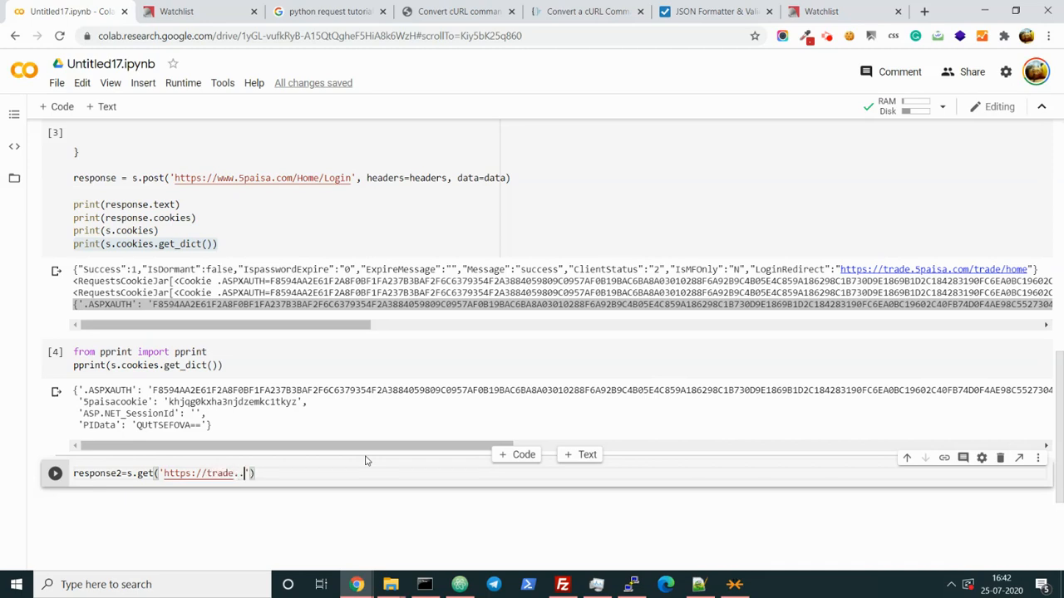
key(Backspace)
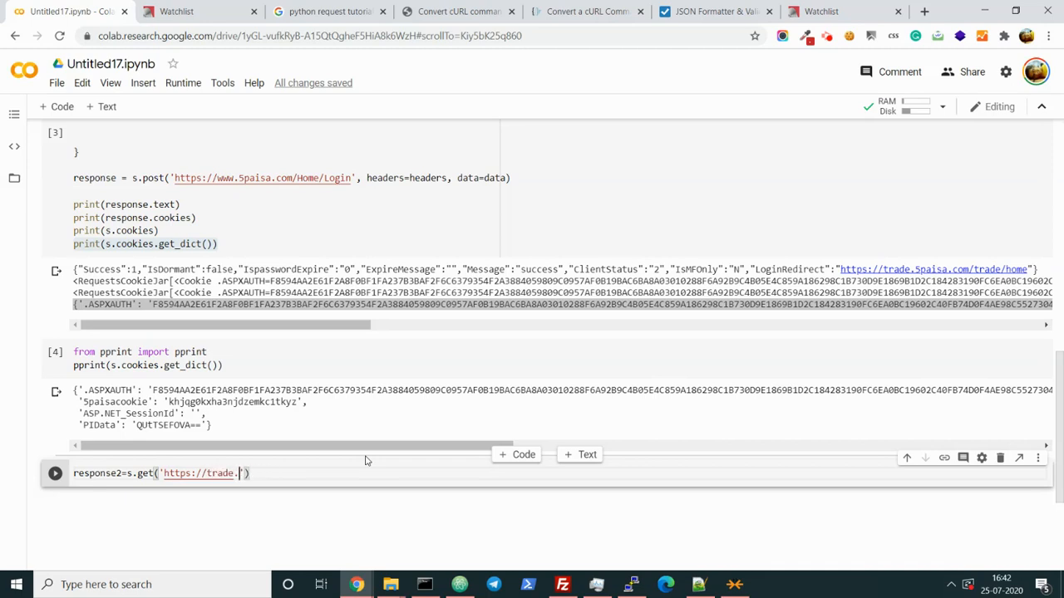
text(5paisa.com/trade/ho)
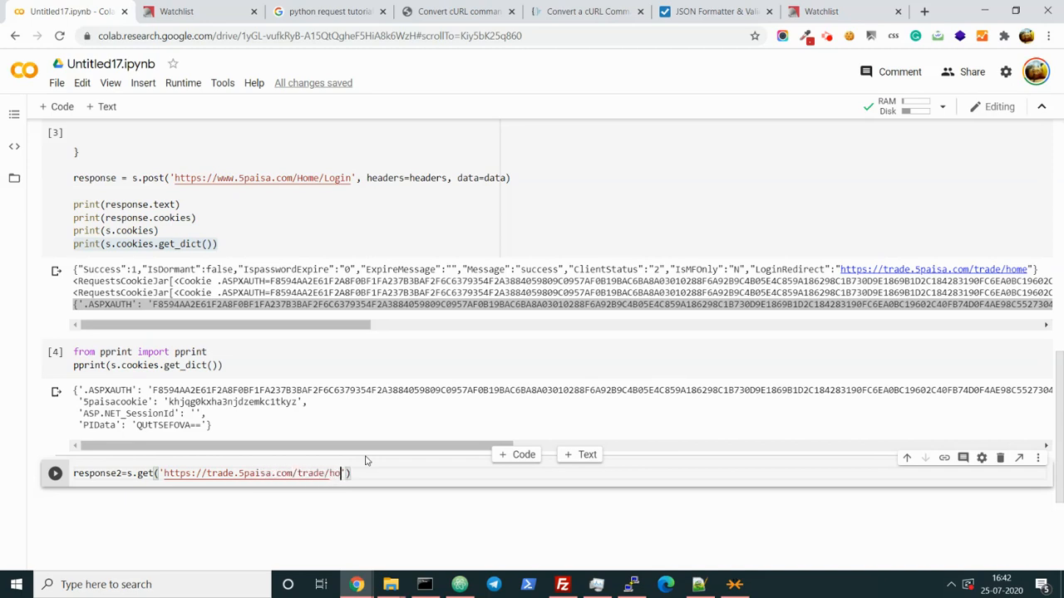
text(me/)
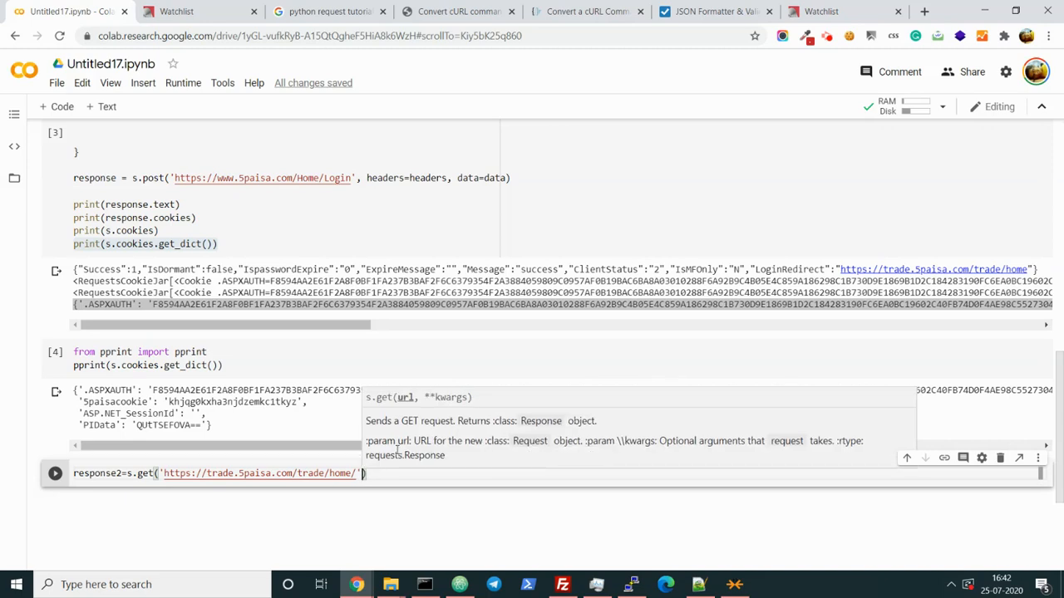
Add headers=headers and data=data to the GET and run the cell, printing a Success LoginRedirect response
text(, header=h)
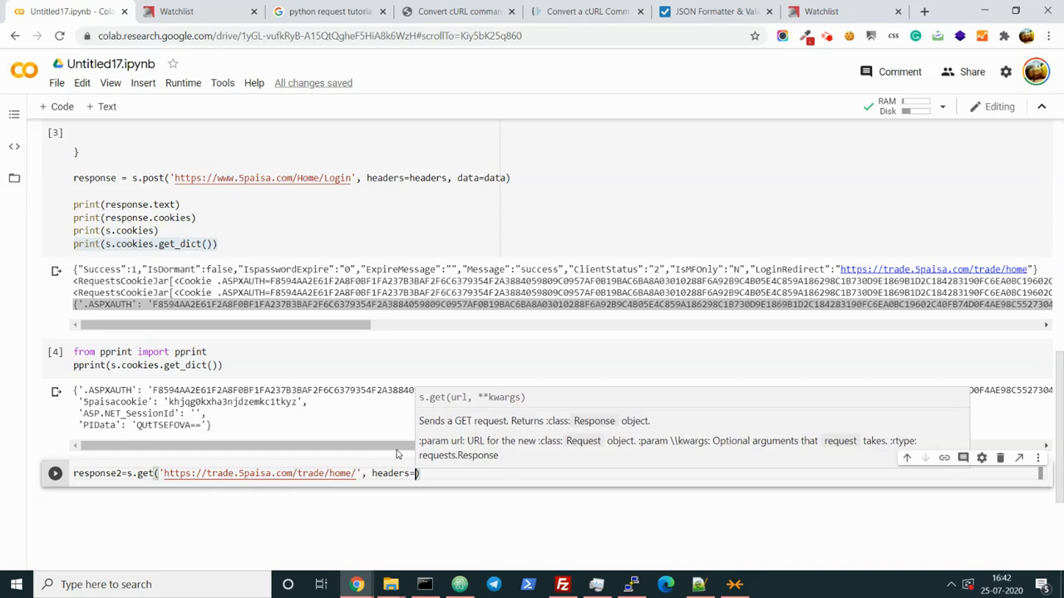
text(headers,)
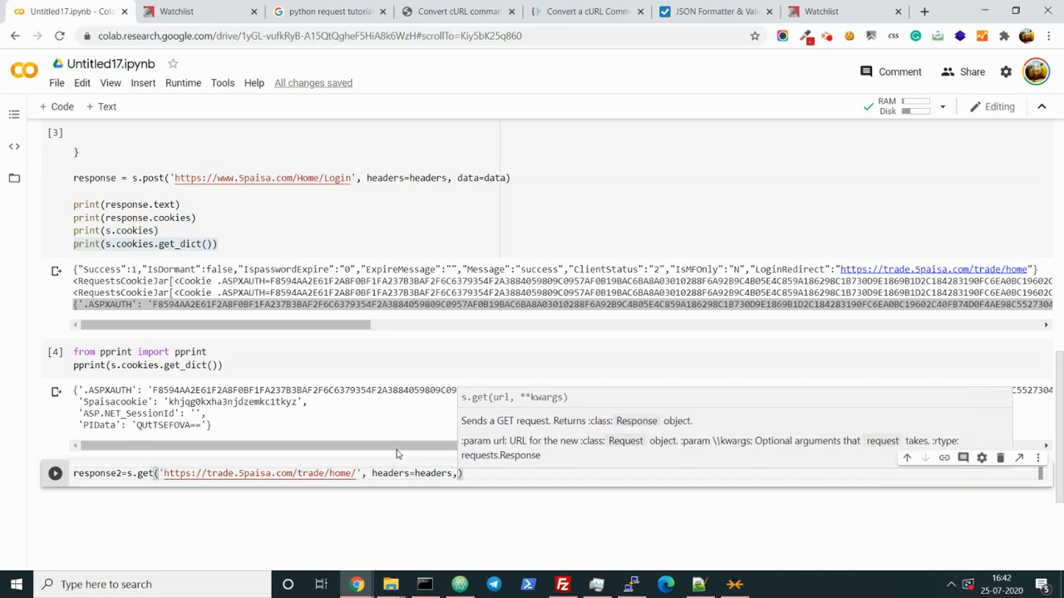
text(data=dat)
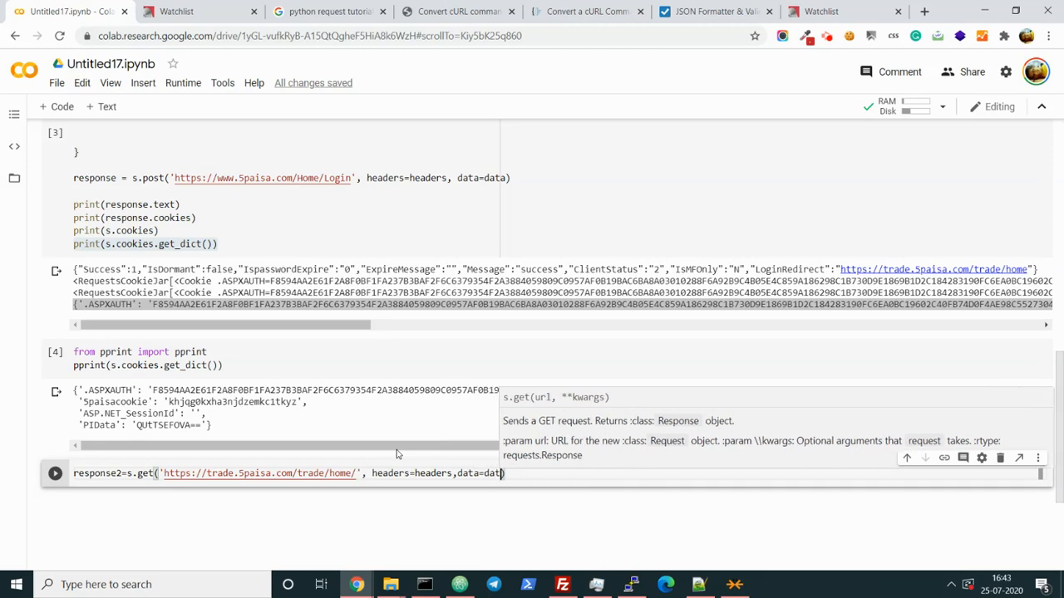
key(enter)
text(print(response.text))
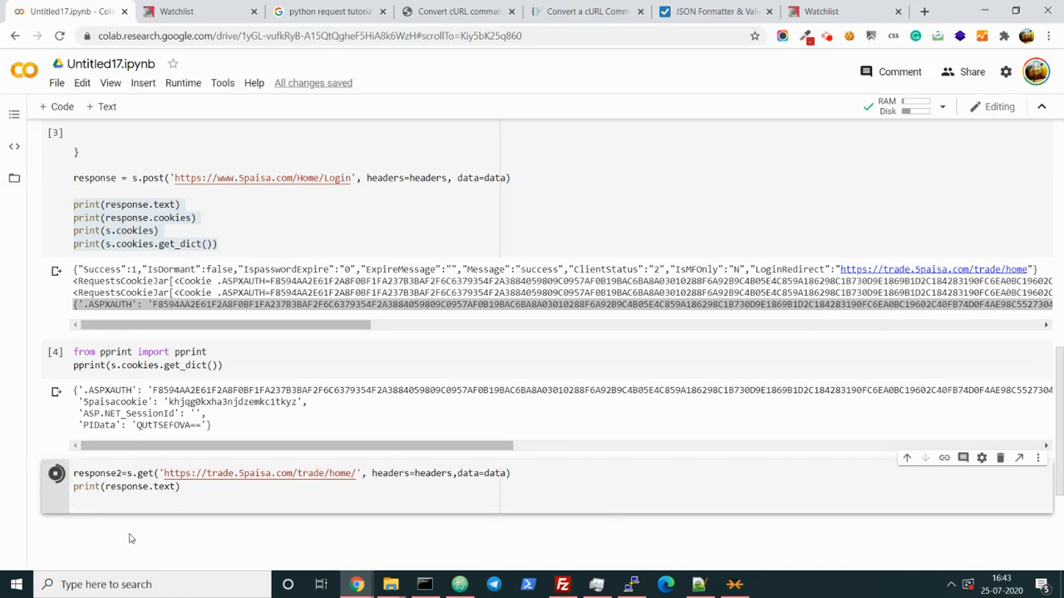
click(57, 472)
text(2)
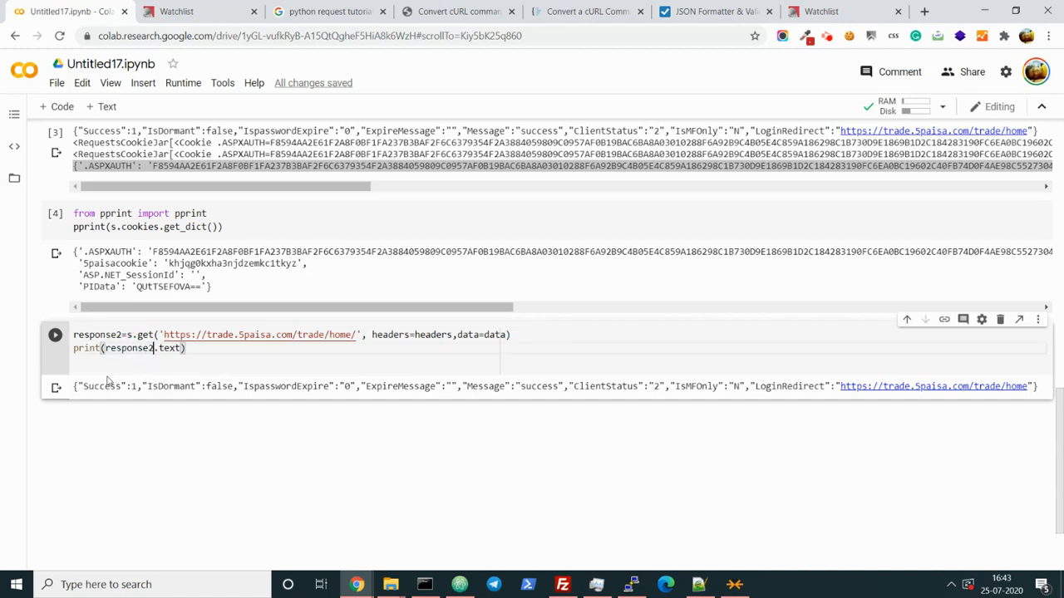
Rerun the cell printing response2.text and select the Haptik settings lines in the trade home HTML
click(55, 334)
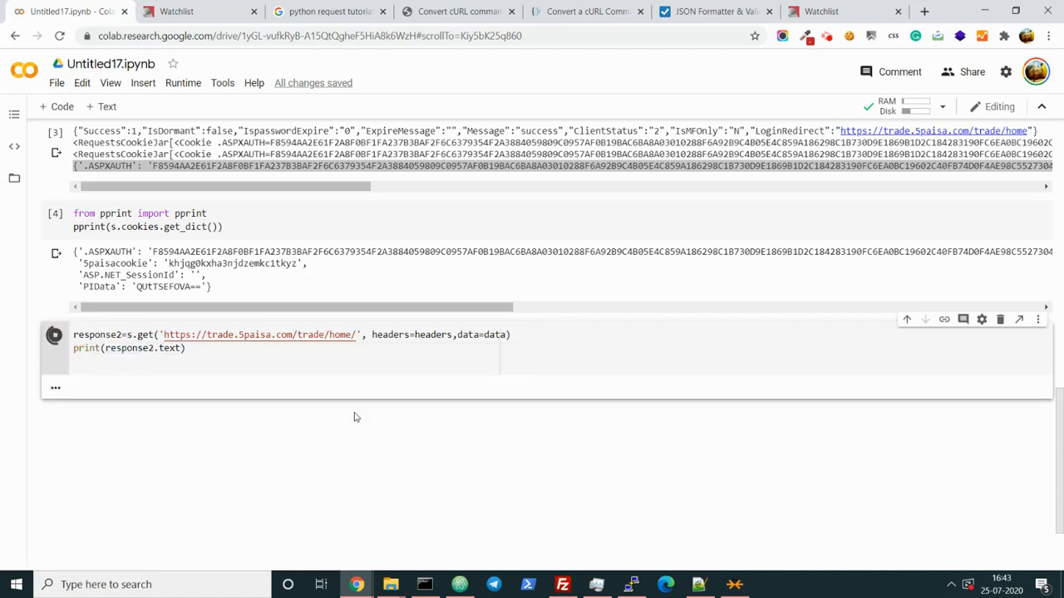
click(55, 334)
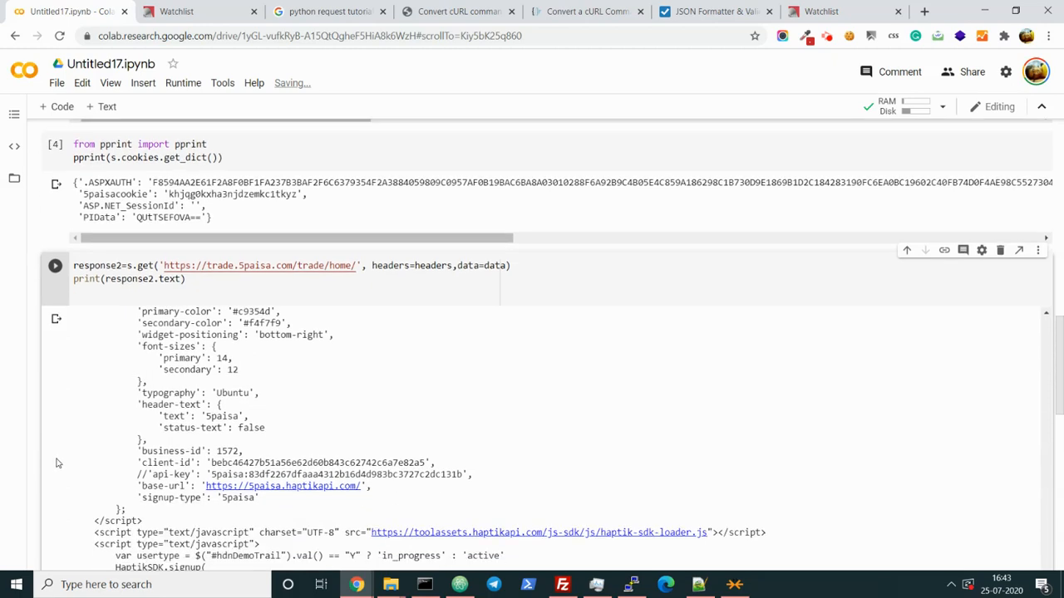
scroll(down, 3)
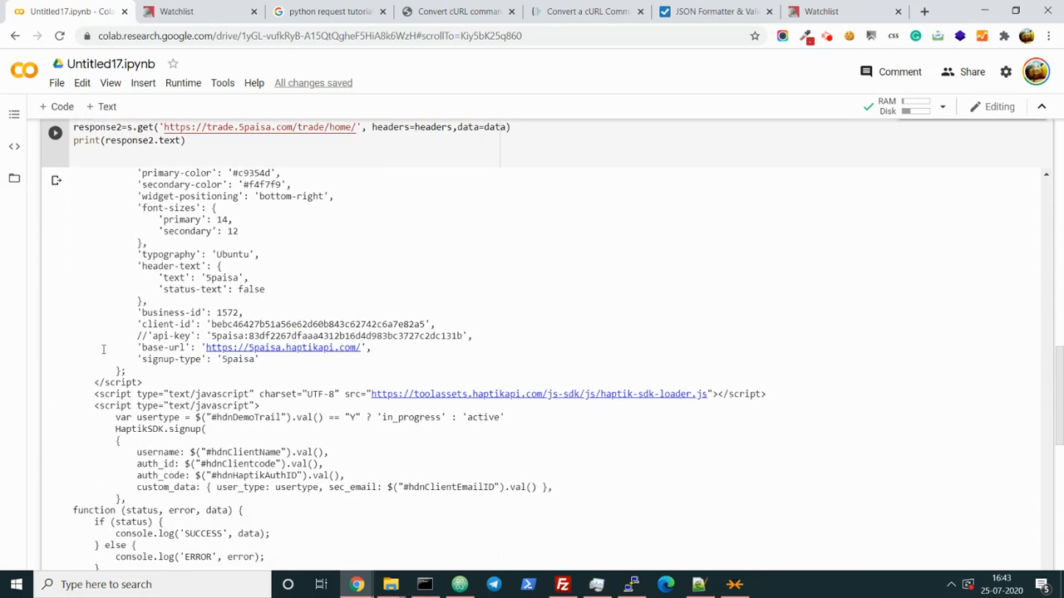
drag(142, 313, 426, 380)
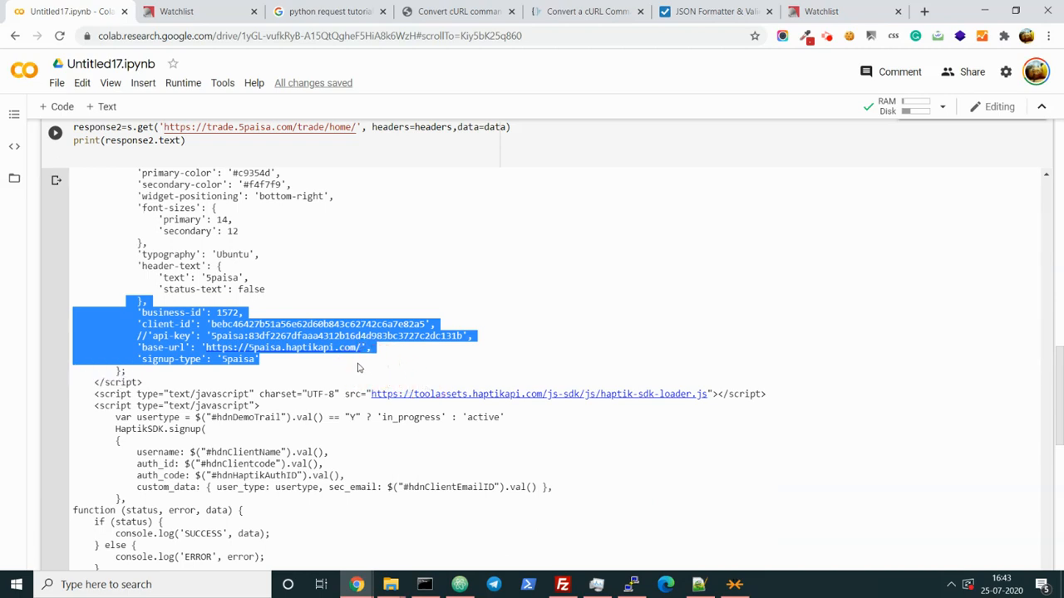
scroll(down, 3)
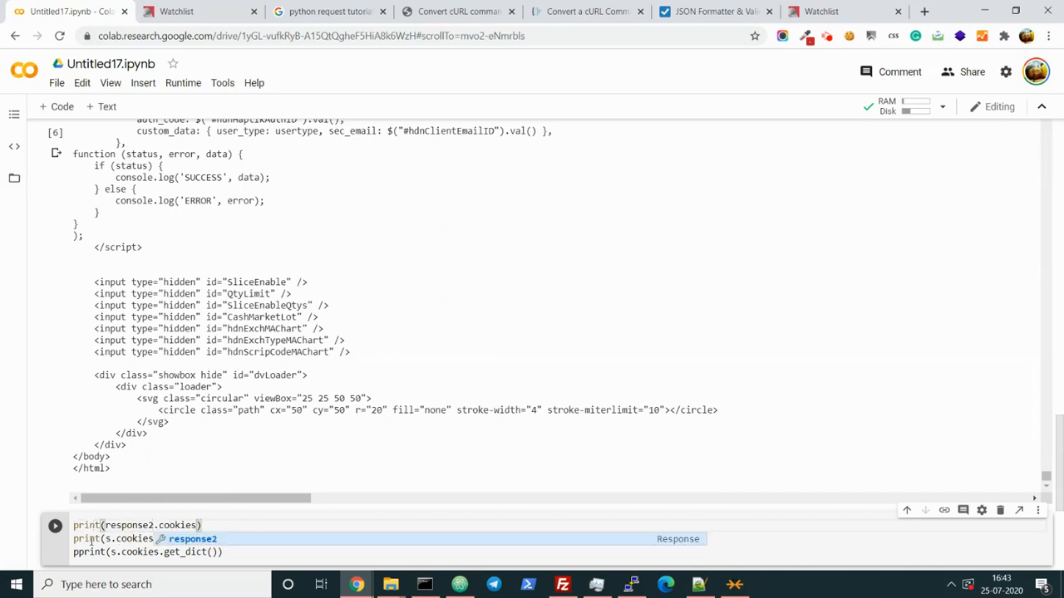
Run a cell printing response2.cookies, s.cookies and the cookie dict, then follow the Haptik base-url link
click(55, 525)
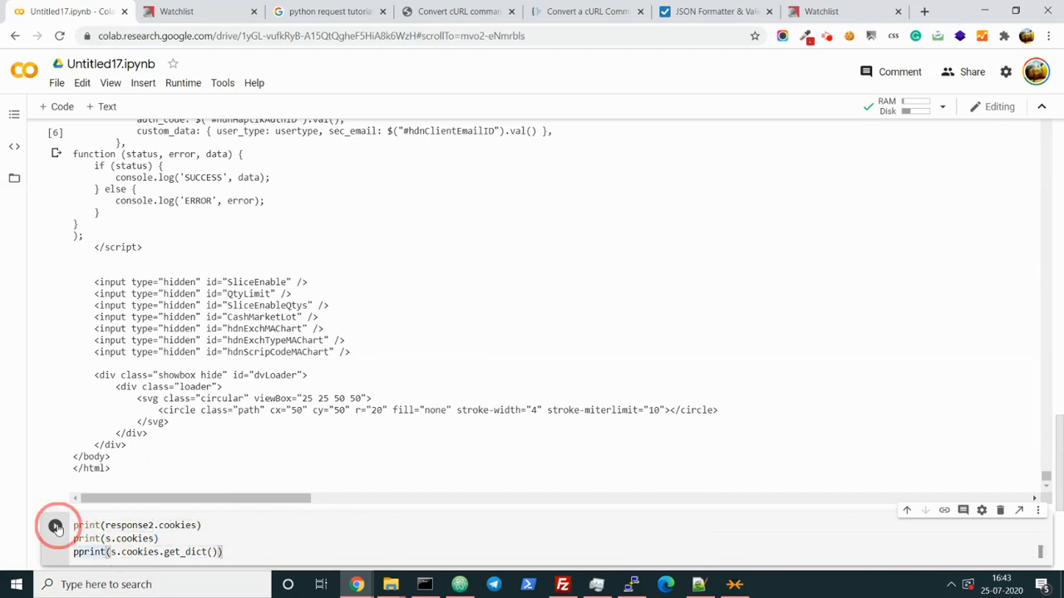
click(56, 528)
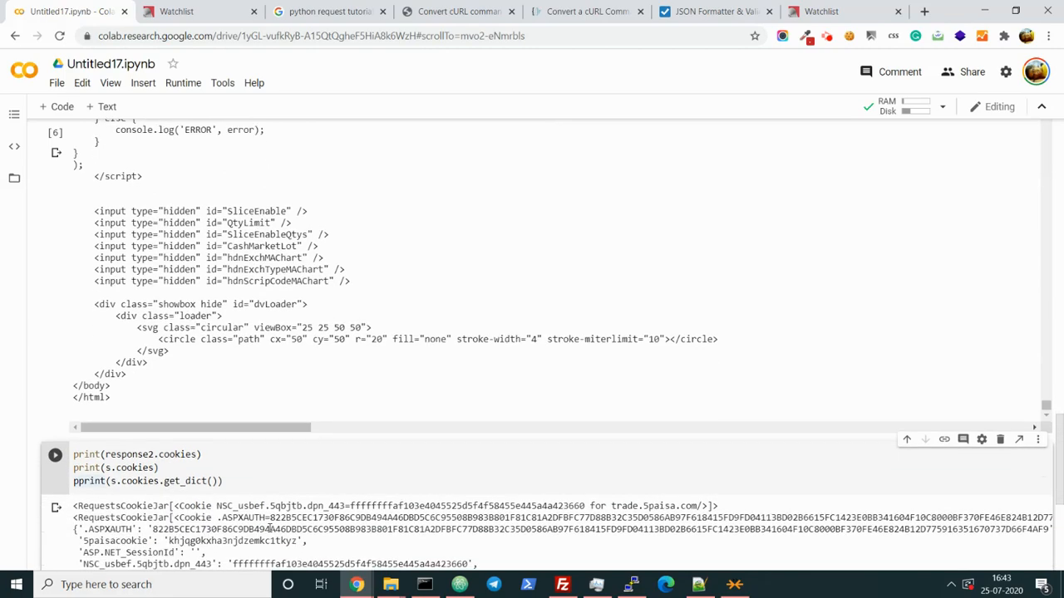
scroll(down, 3)
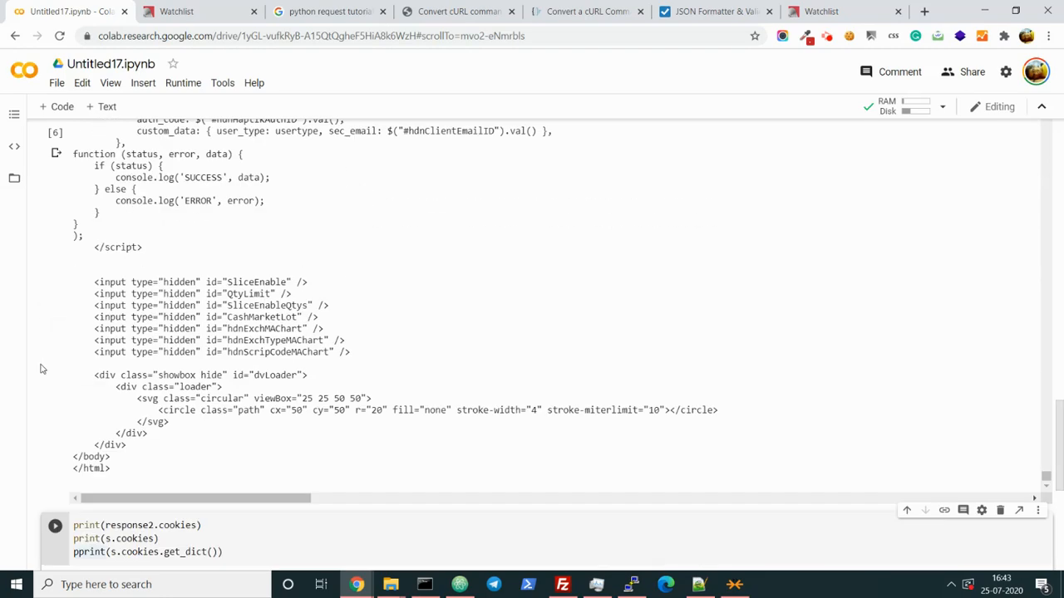
scroll(up, 3)
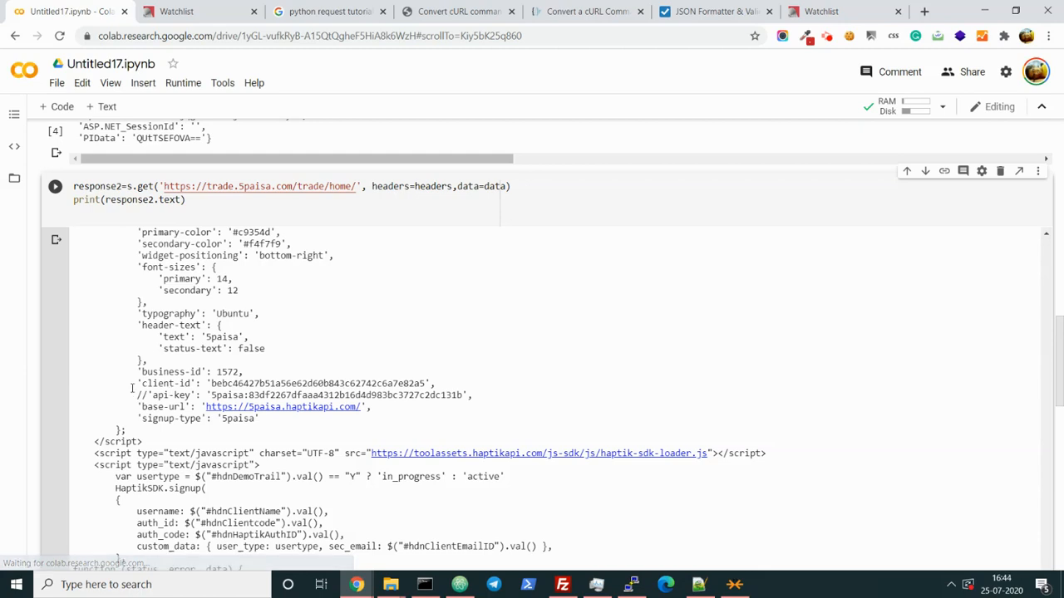
triple_click(286, 383)
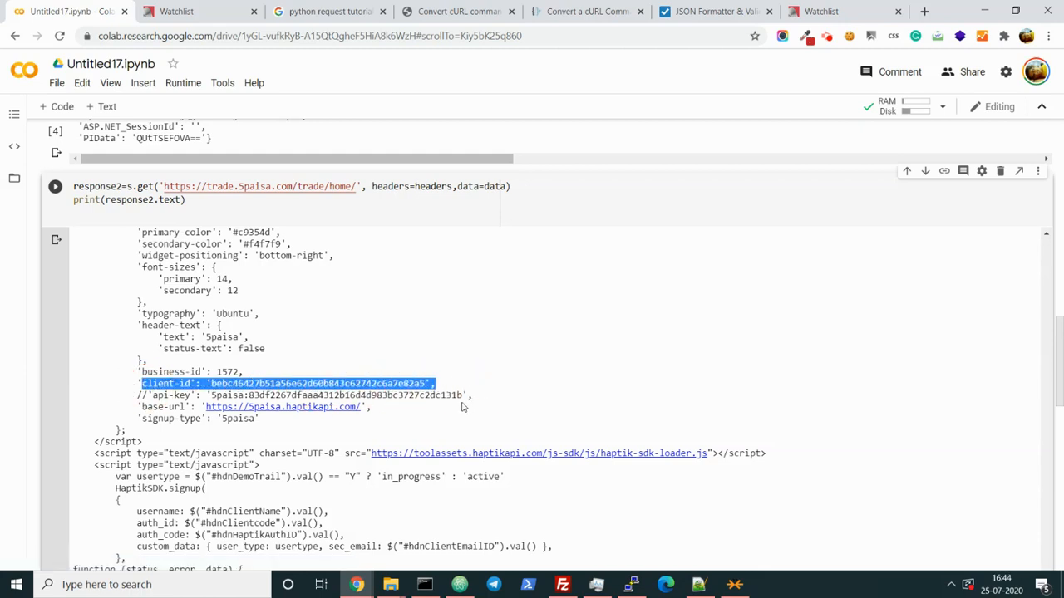
mouse_move(316, 415)
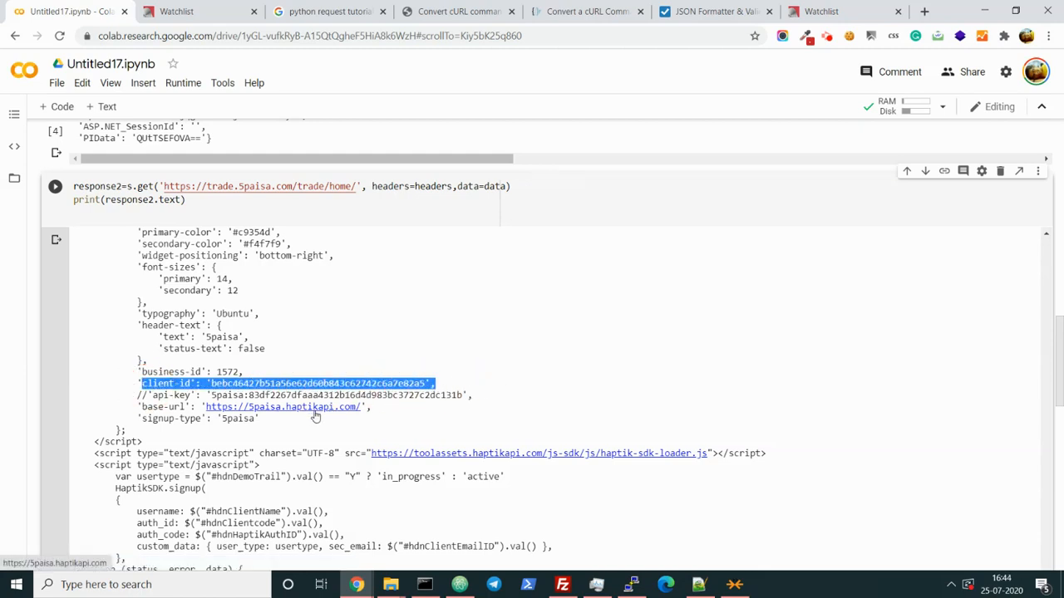
click(282, 406)
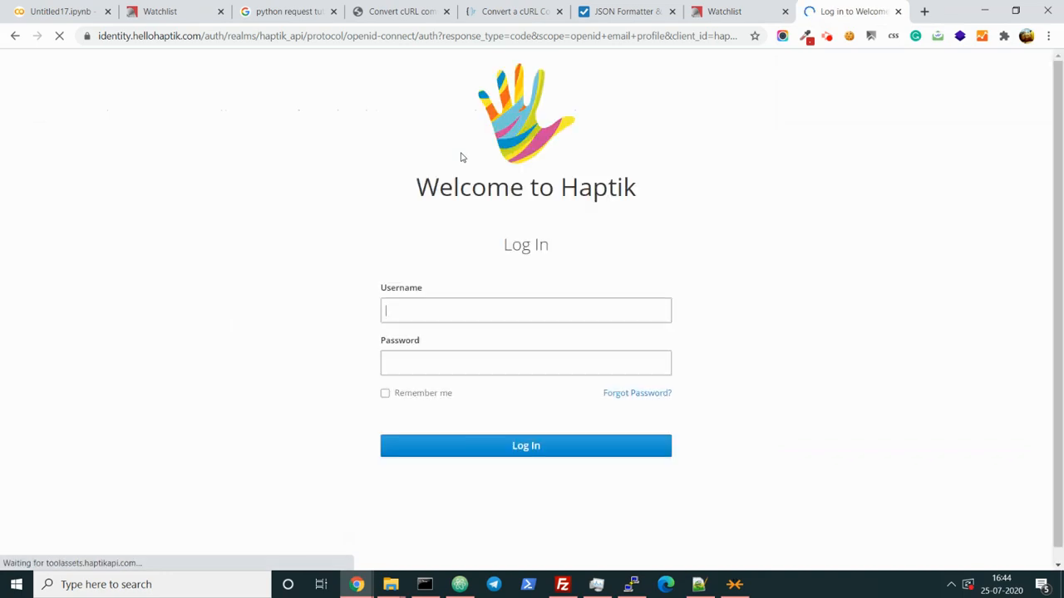
Search Google for haptik, visit haptik.ai, and return to the Colab notebook
double_click(599, 186)
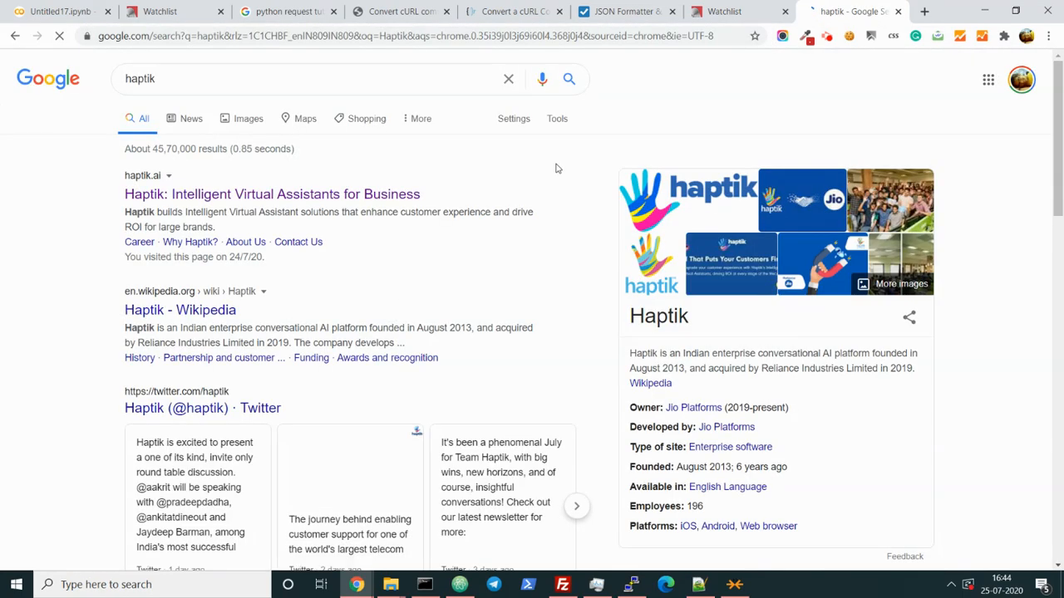
click(273, 193)
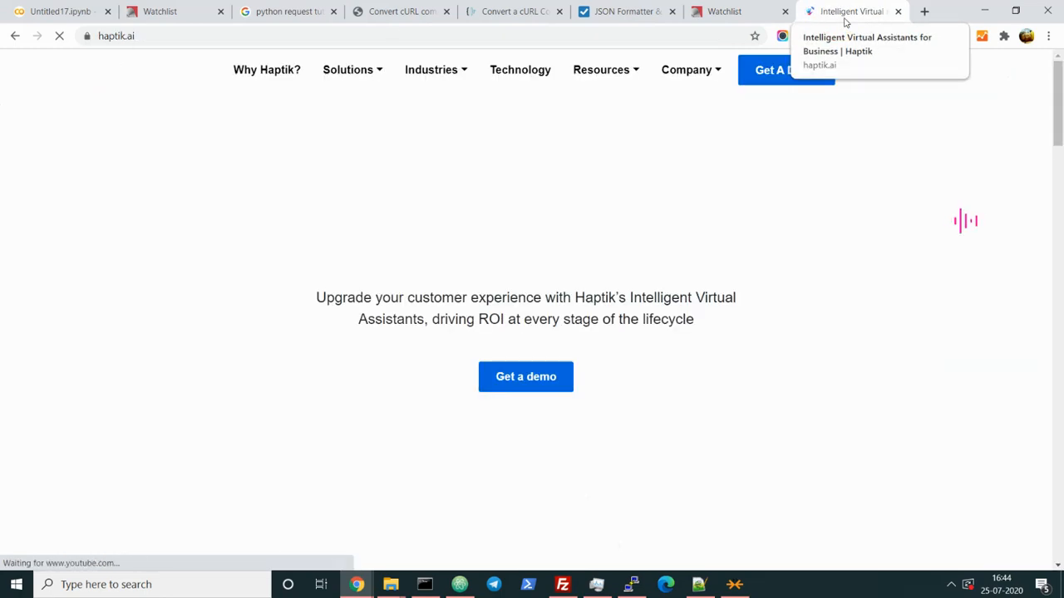
click(63, 10)
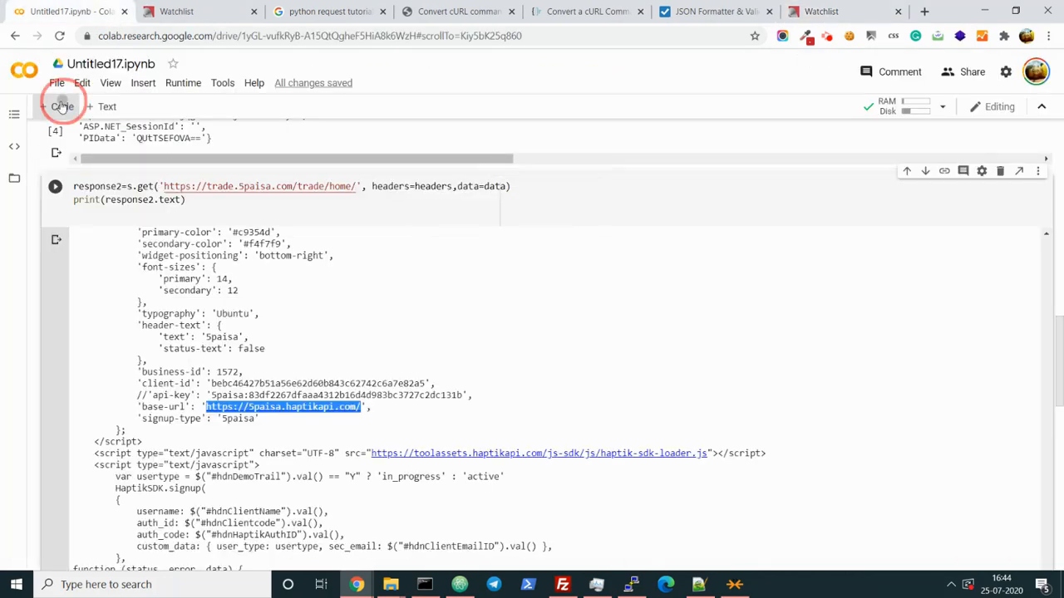
Switch to the 5paisa tab and filter the Network log to XHR/fetch requests
scroll(down, 3)
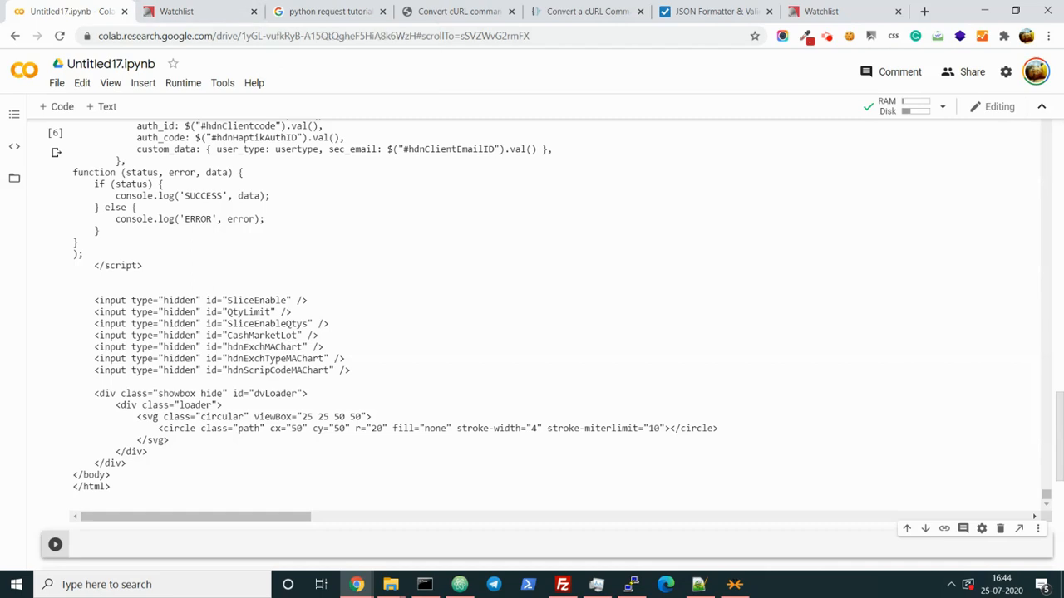
click(200, 10)
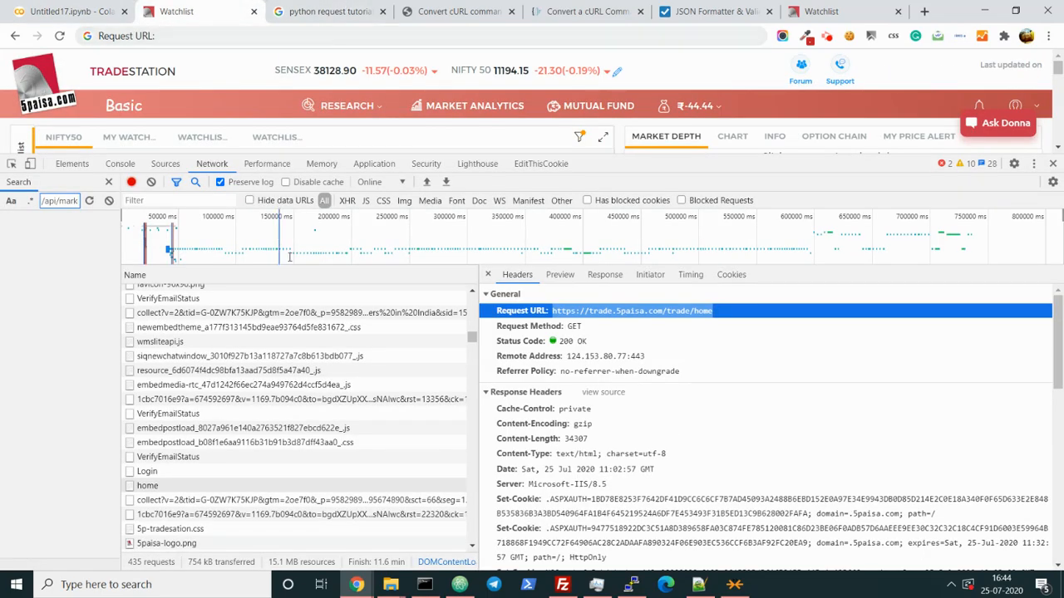
scroll(down, 3)
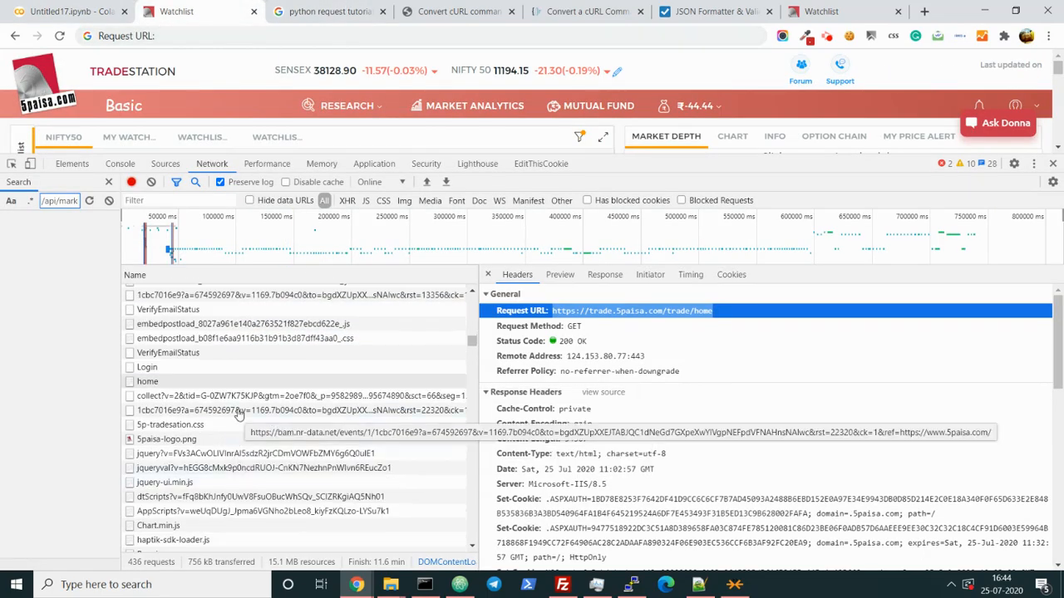
scroll(down, 3)
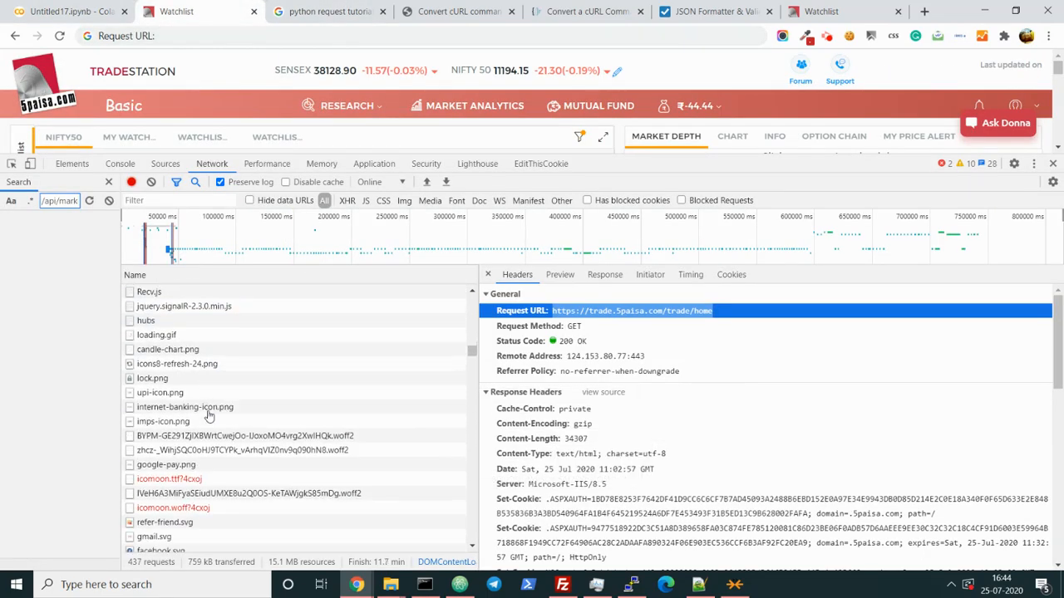
mouse_move(346, 199)
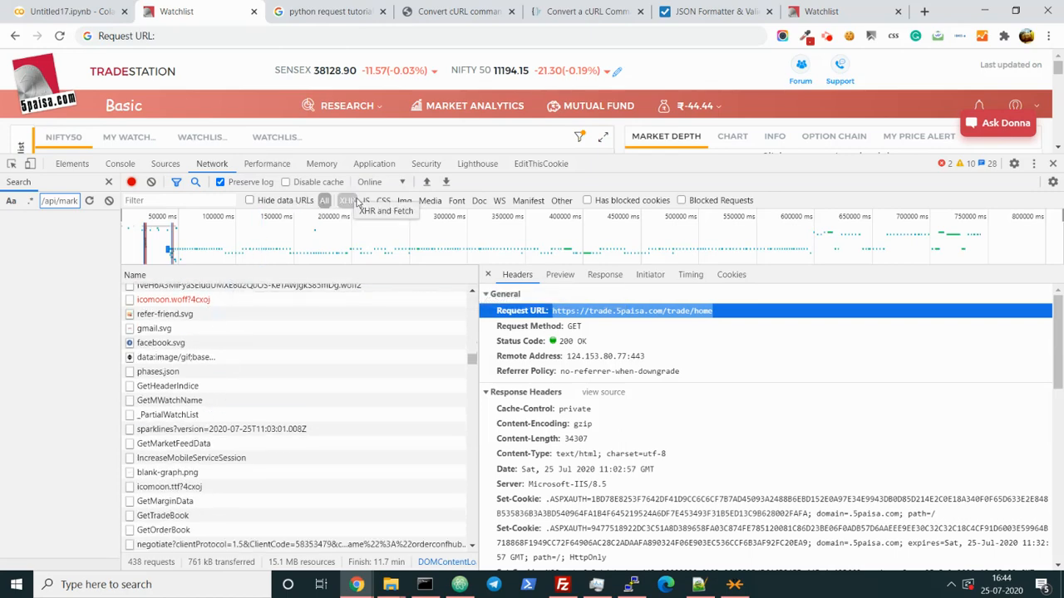
click(346, 199)
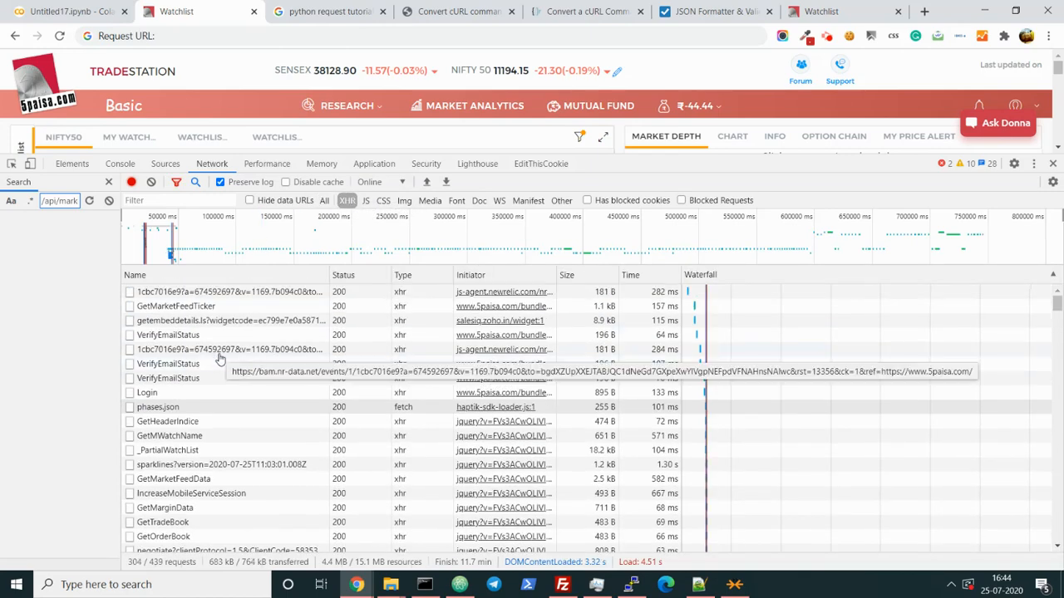
Inspect the GetHeaderIndice response and the GetMarginData response, headers, URL and method
click(167, 422)
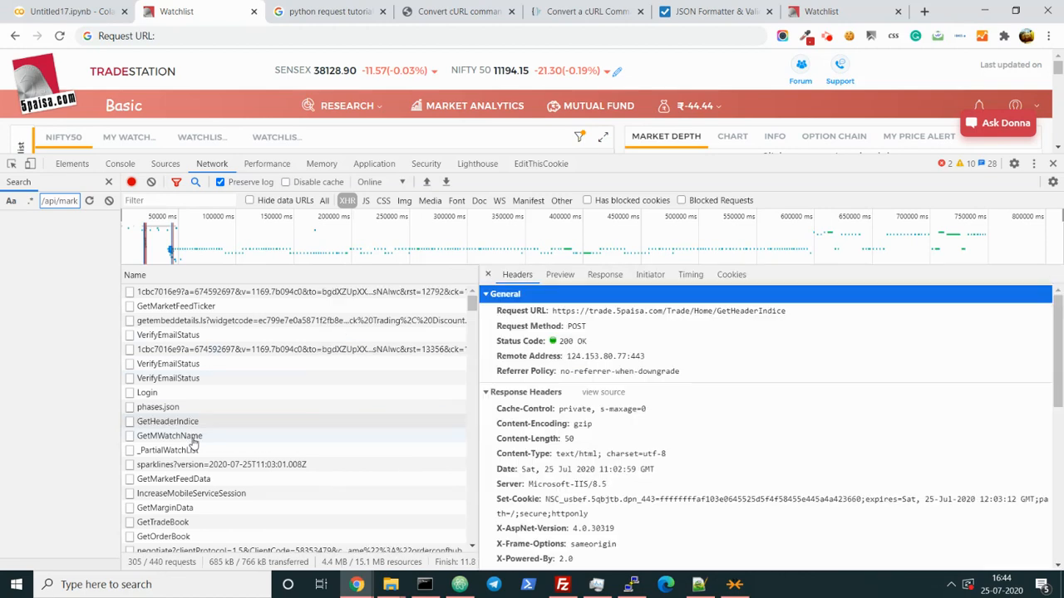
click(605, 274)
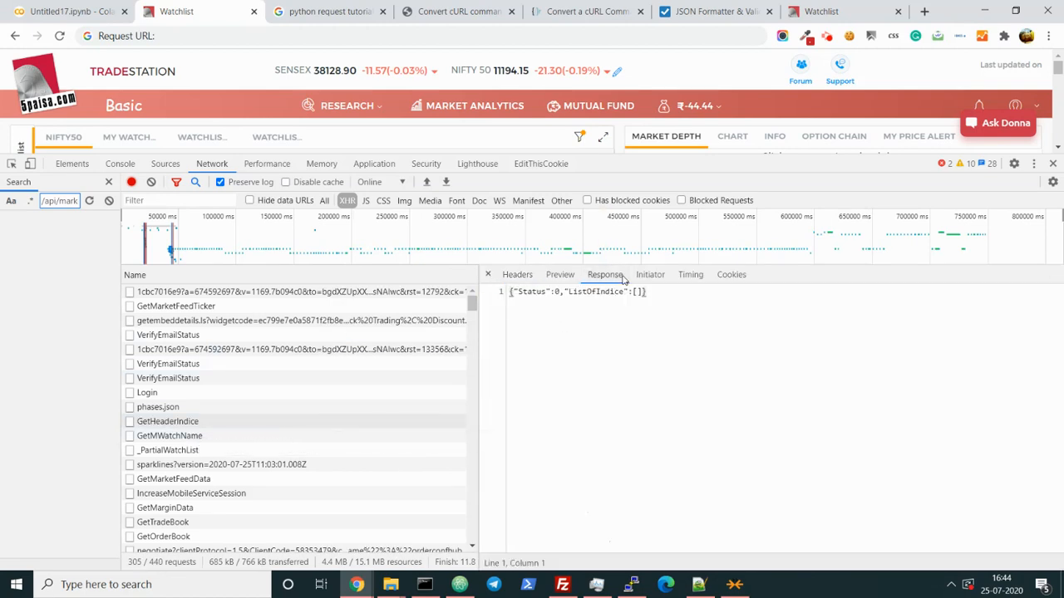
mouse_move(246, 448)
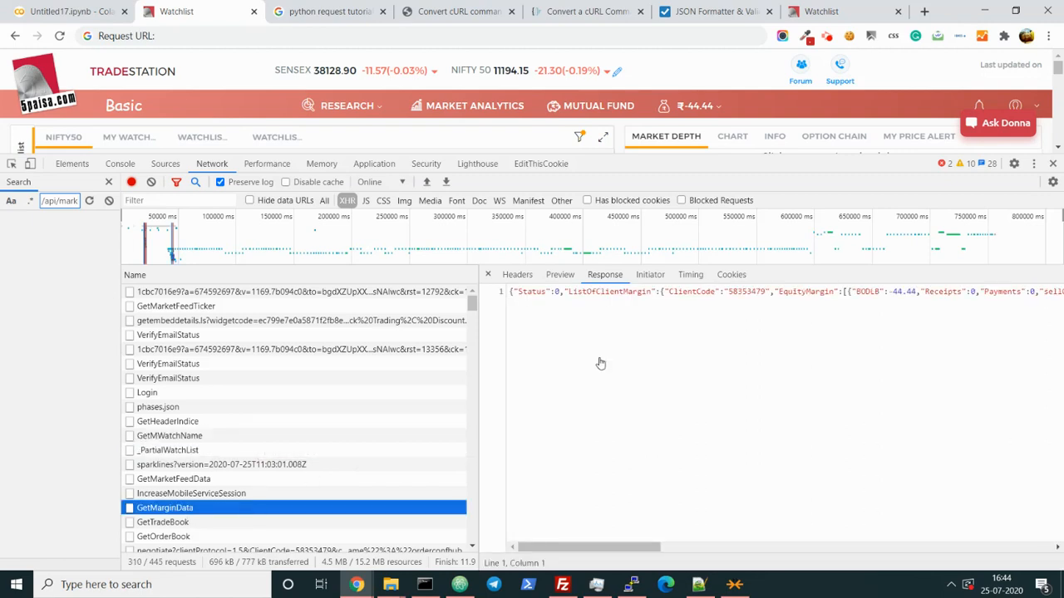
click(517, 274)
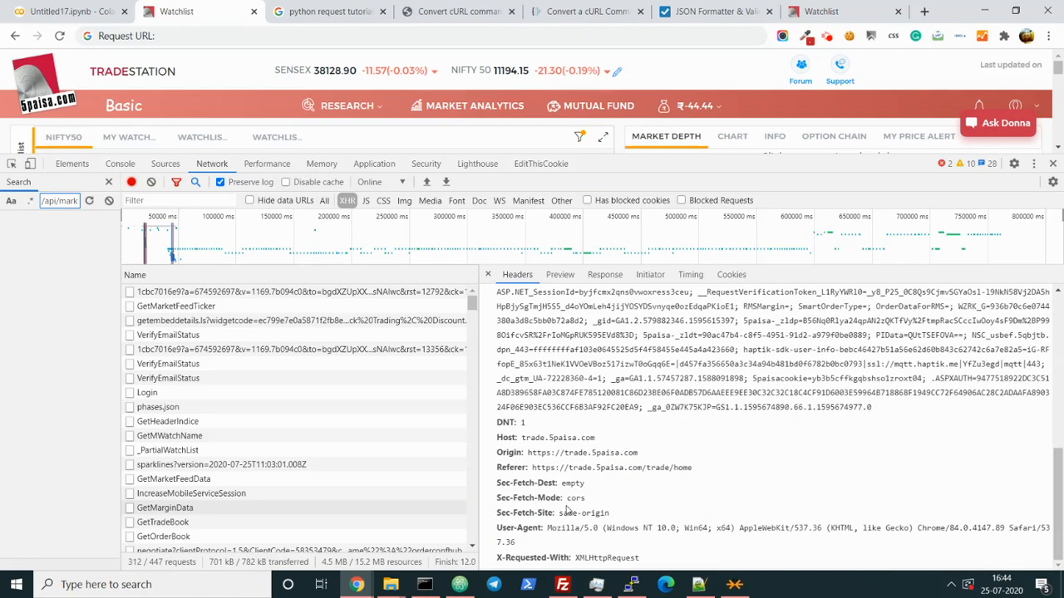
click(165, 507)
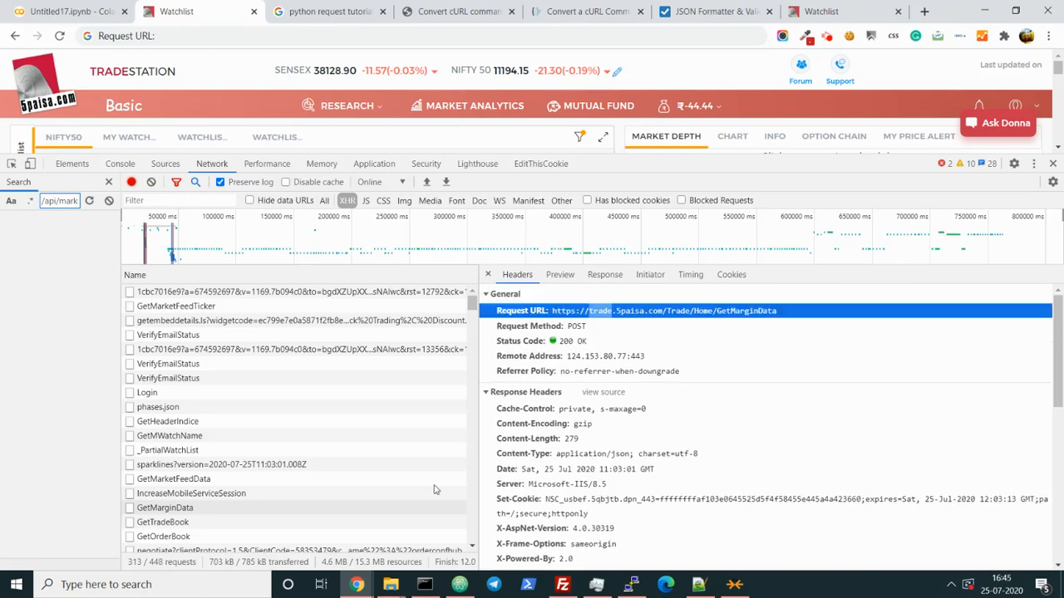
click(67, 10)
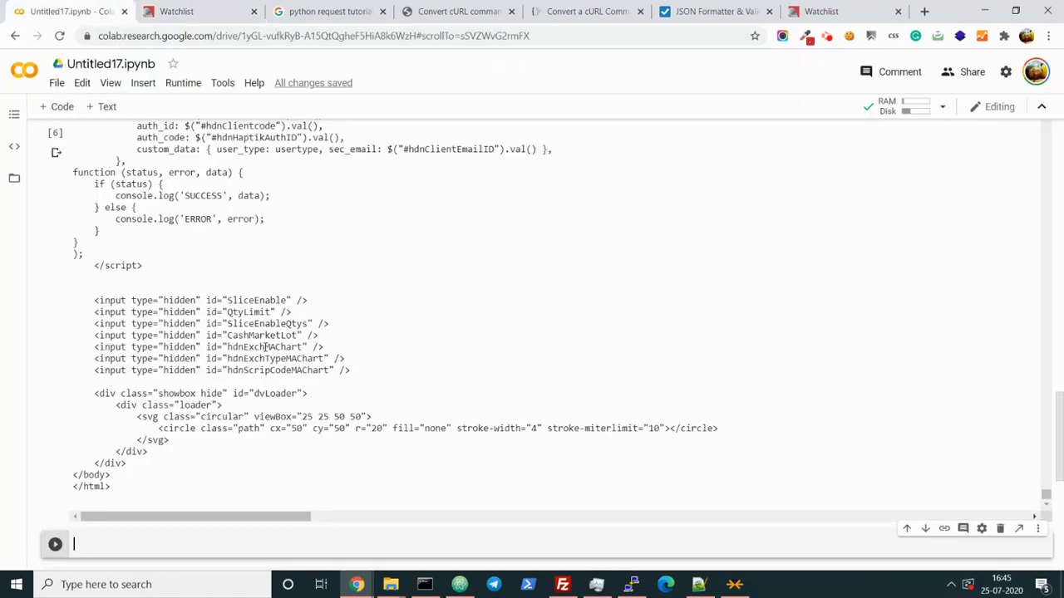
Locate the GetMarginData Request URL in DevTools and return to Colab to write response3=s.get(url, headers=headers, data=data)
scroll(up, 3)
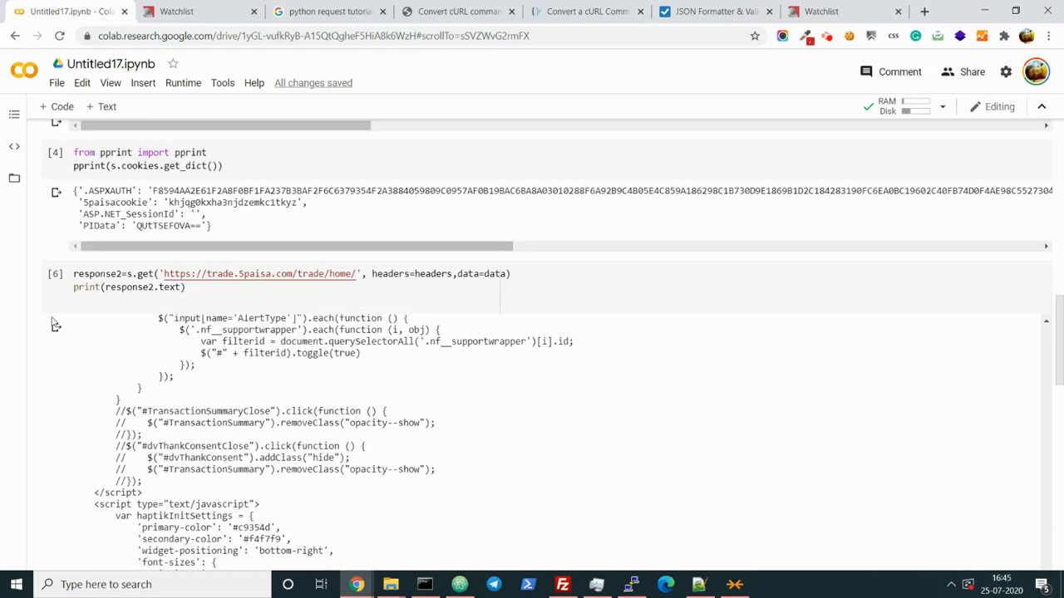
scroll(up, 3)
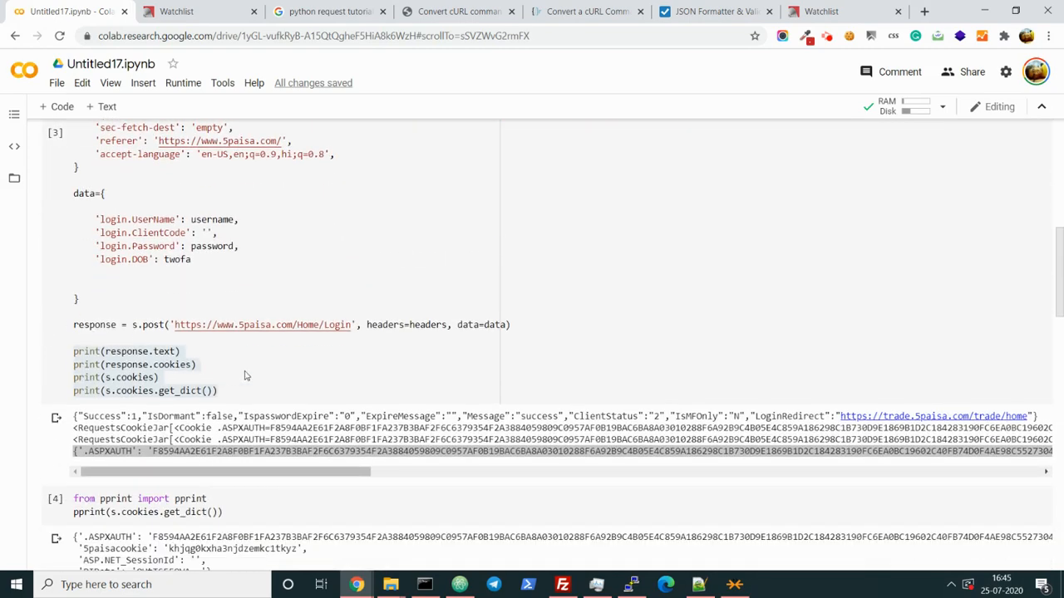
scroll(down, 3)
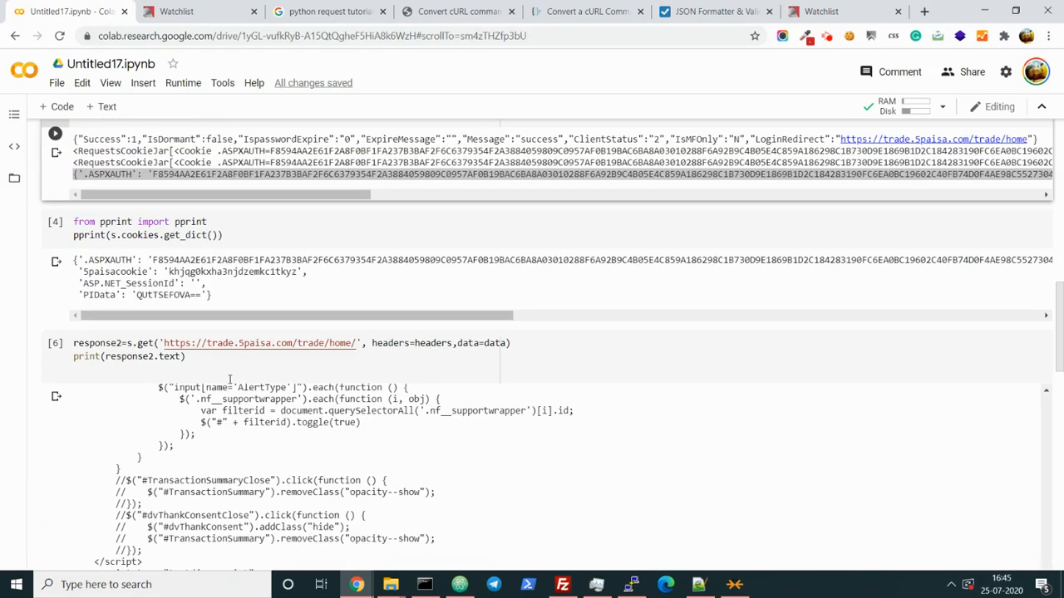
scroll(down, 3)
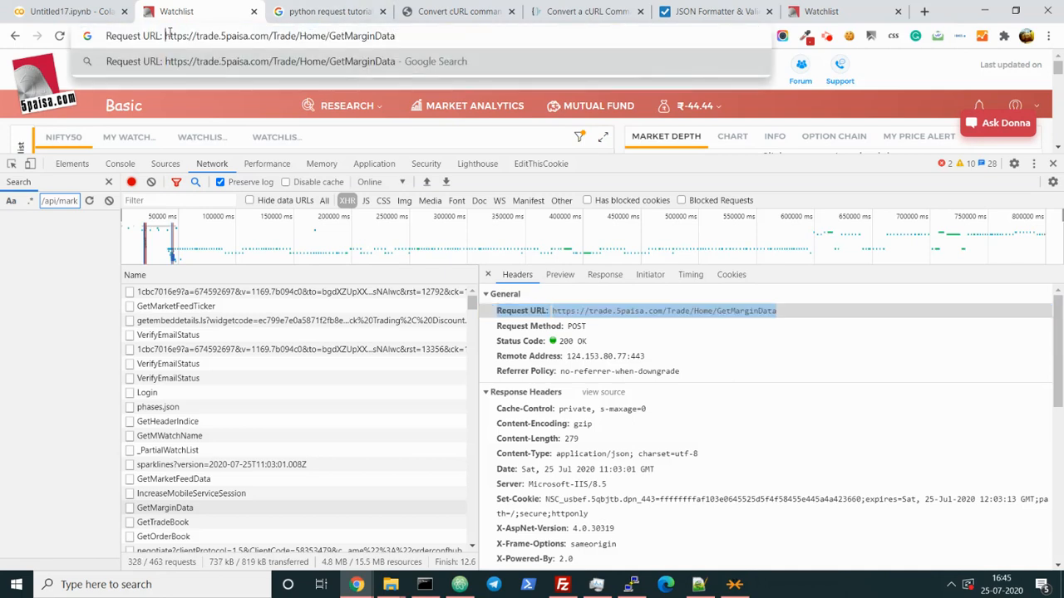
click(66, 10)
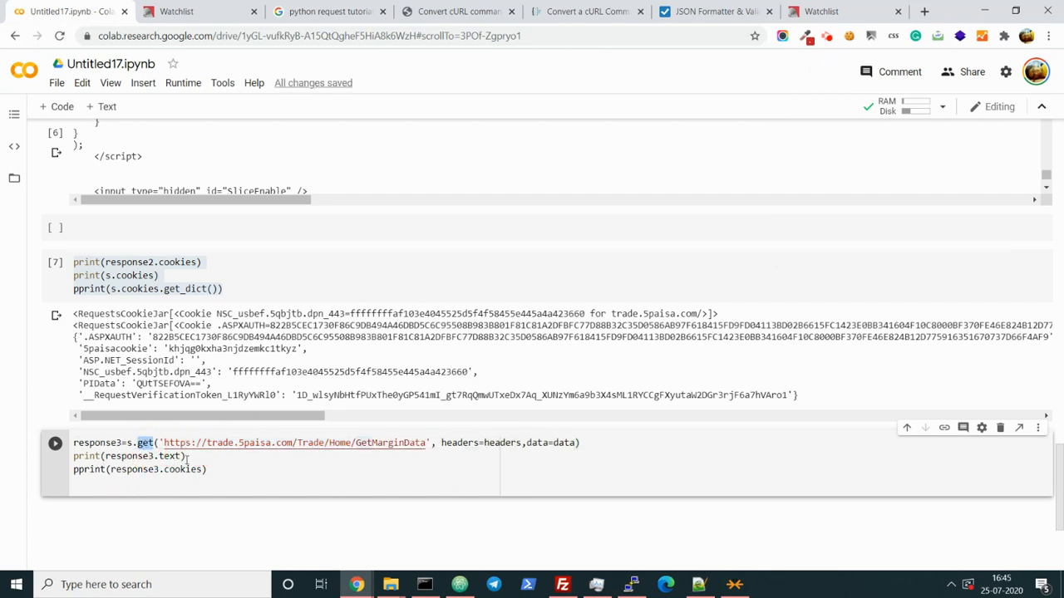
Change the GetMarginData call to s.post and pprint its response text, showing the margin JSON
text(post)
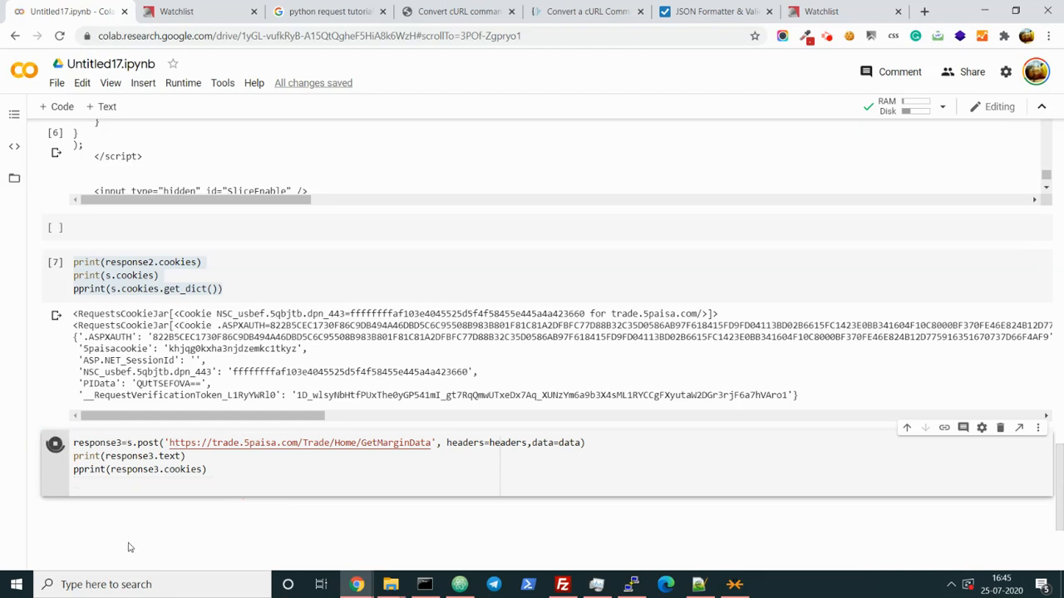
click(55, 442)
text(p)
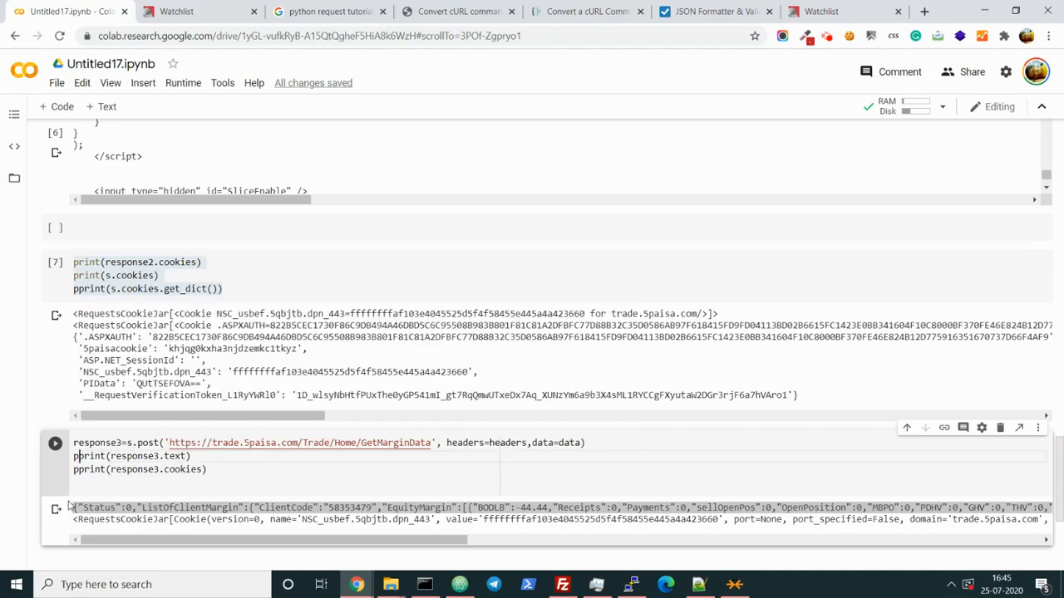
click(55, 442)
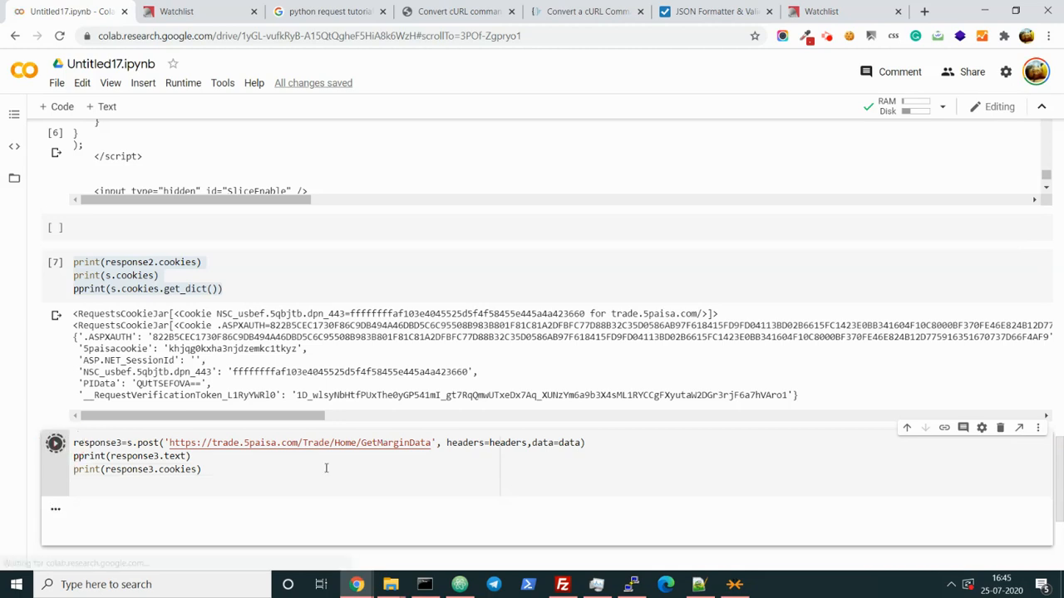
click(55, 442)
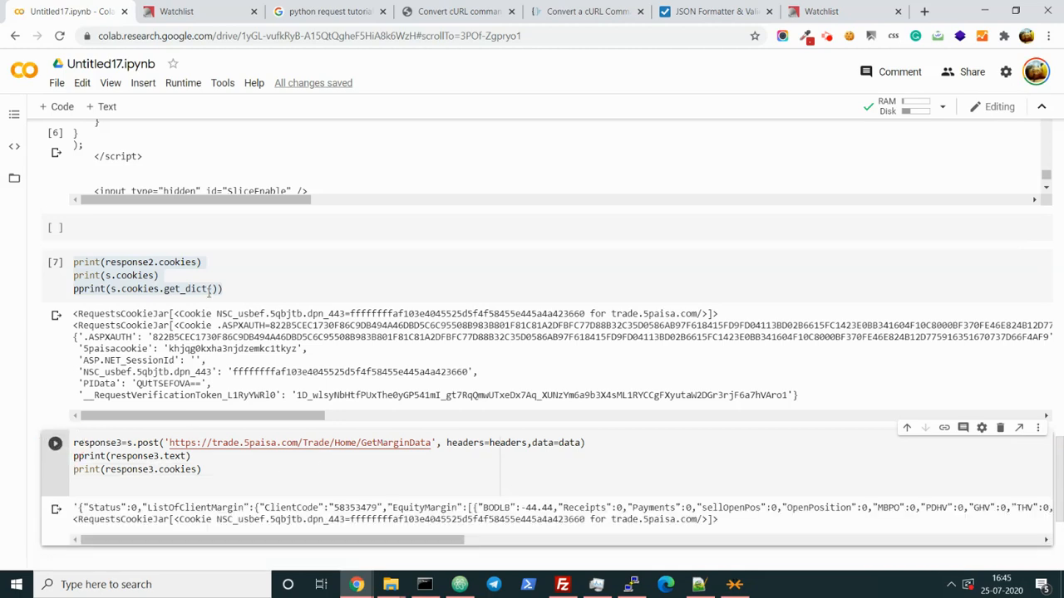
Reuse get_dict from the cookies cell so response3.cookies prints as a dictionary, and rerun the cell
click(55, 263)
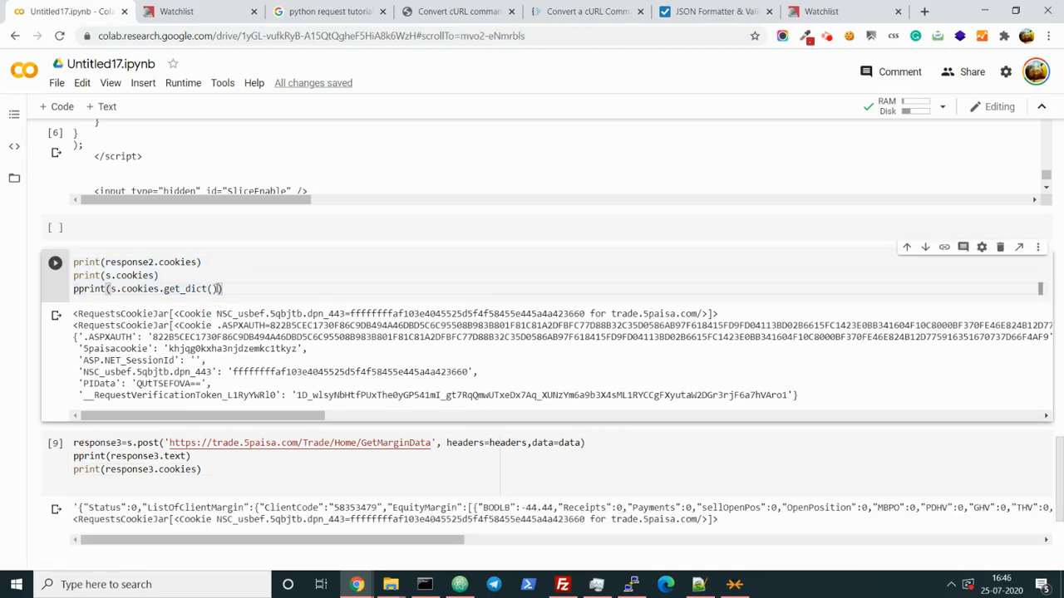
double_click(173, 289)
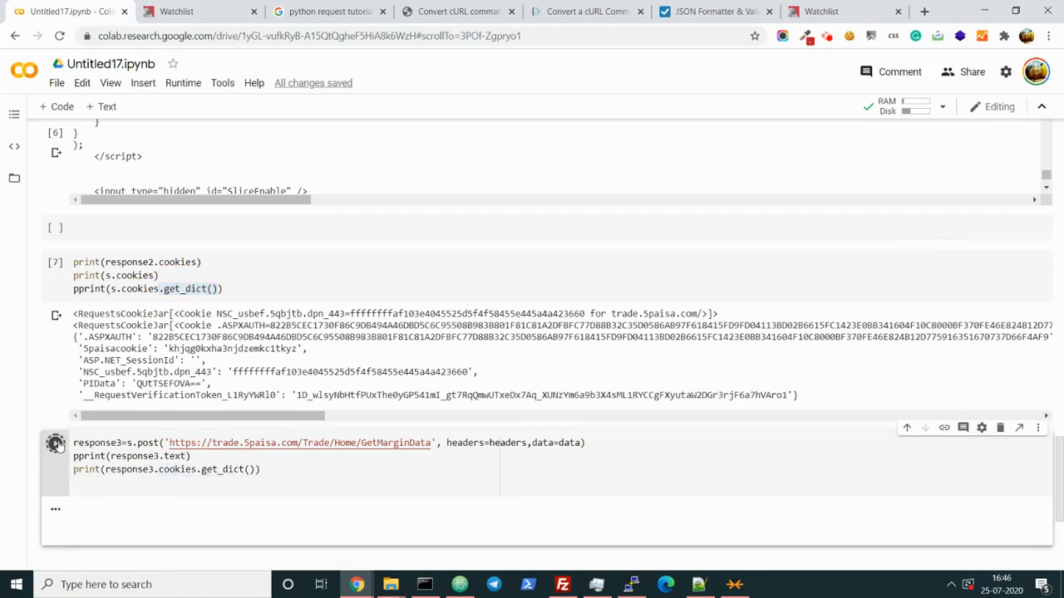
click(55, 442)
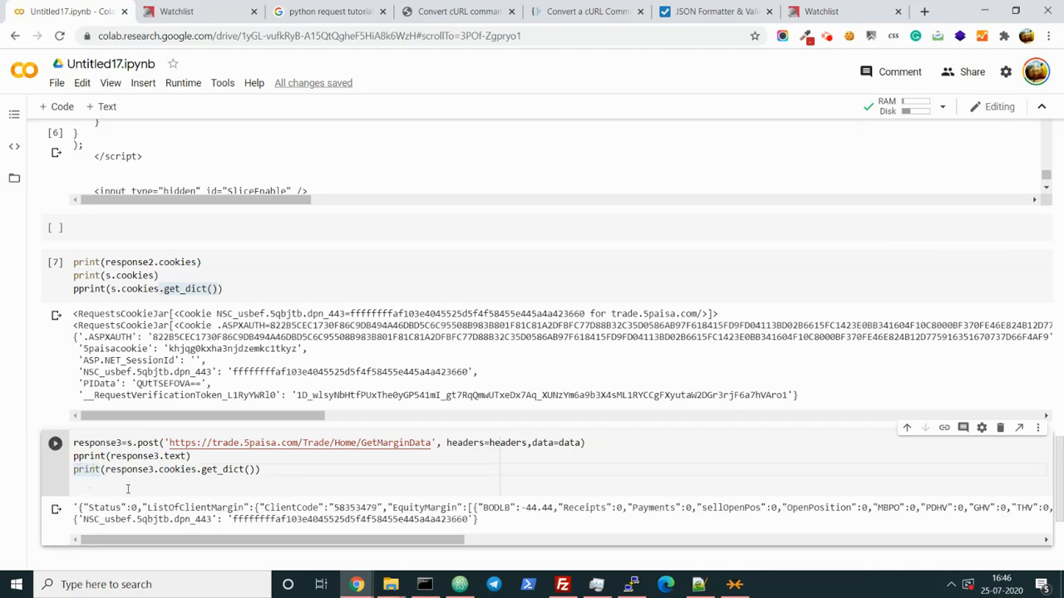
click(55, 442)
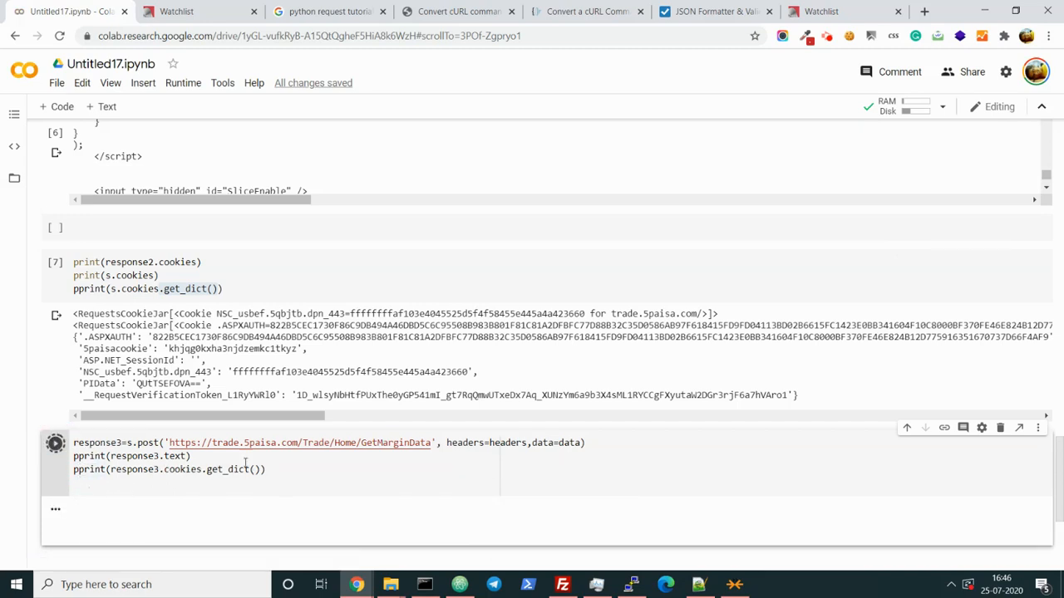
click(55, 442)
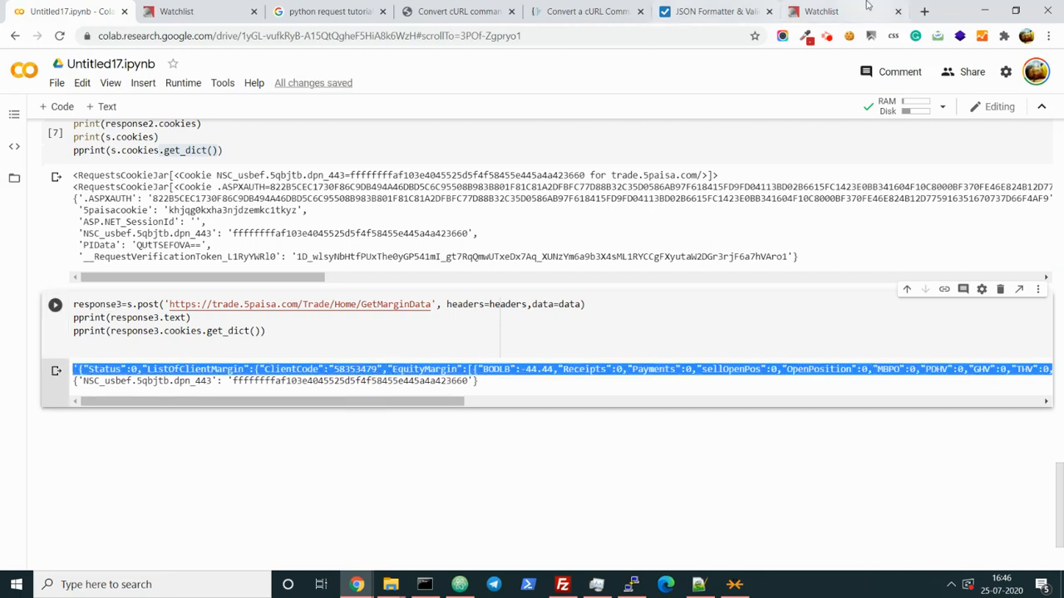
Validate the pasted GetMarginData output in JSON Formatter, review the result, and return to Colab
click(712, 10)
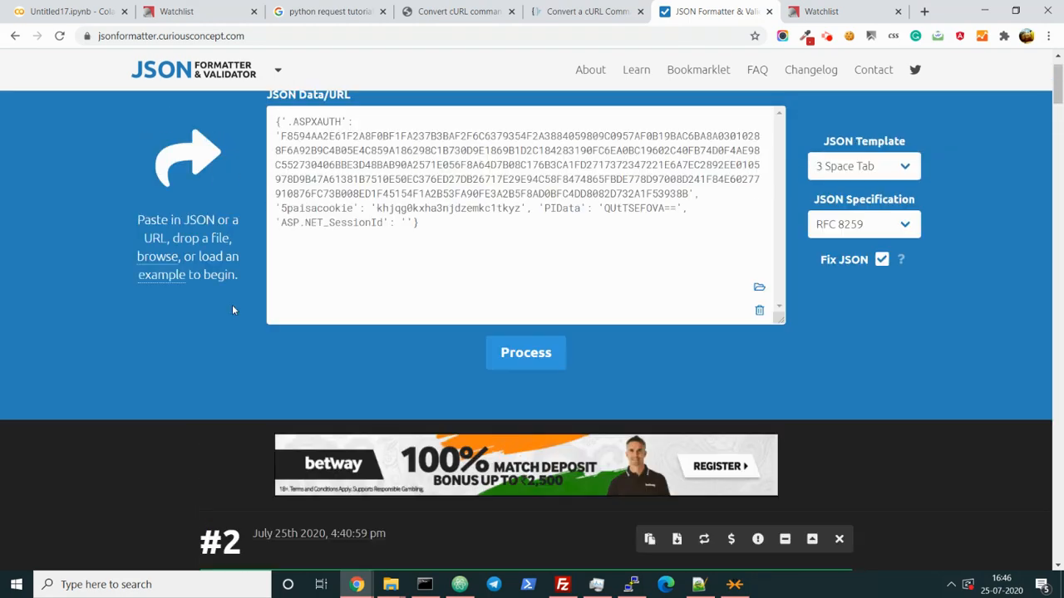
click(525, 352)
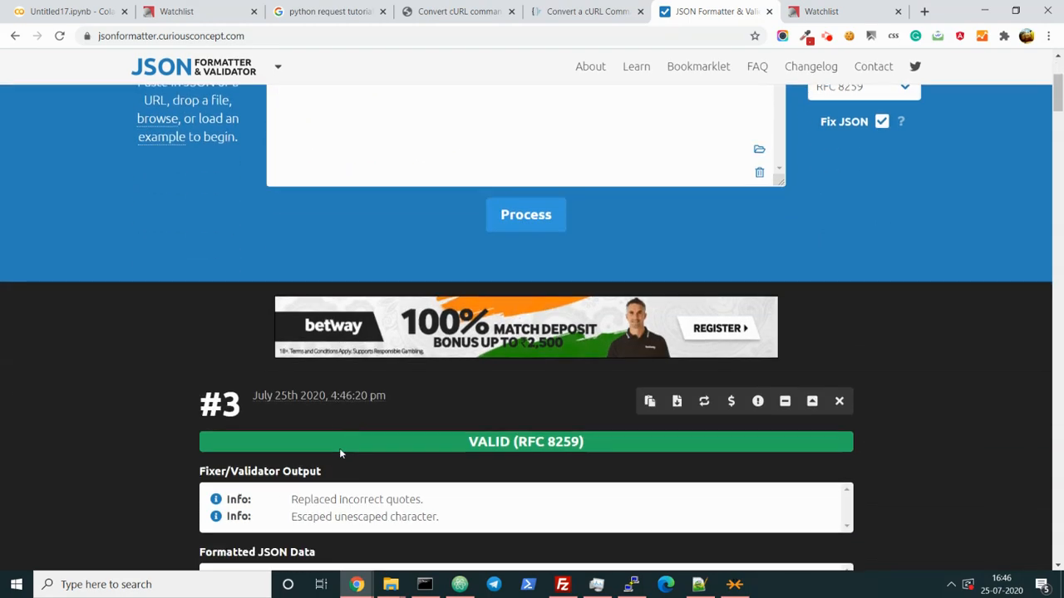
scroll(down, 3)
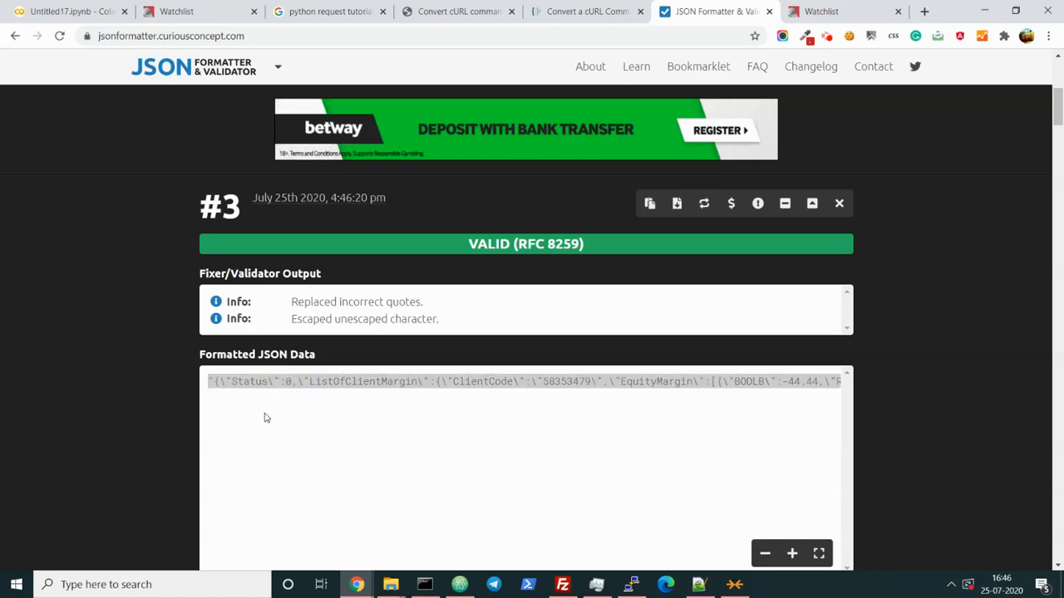
click(70, 10)
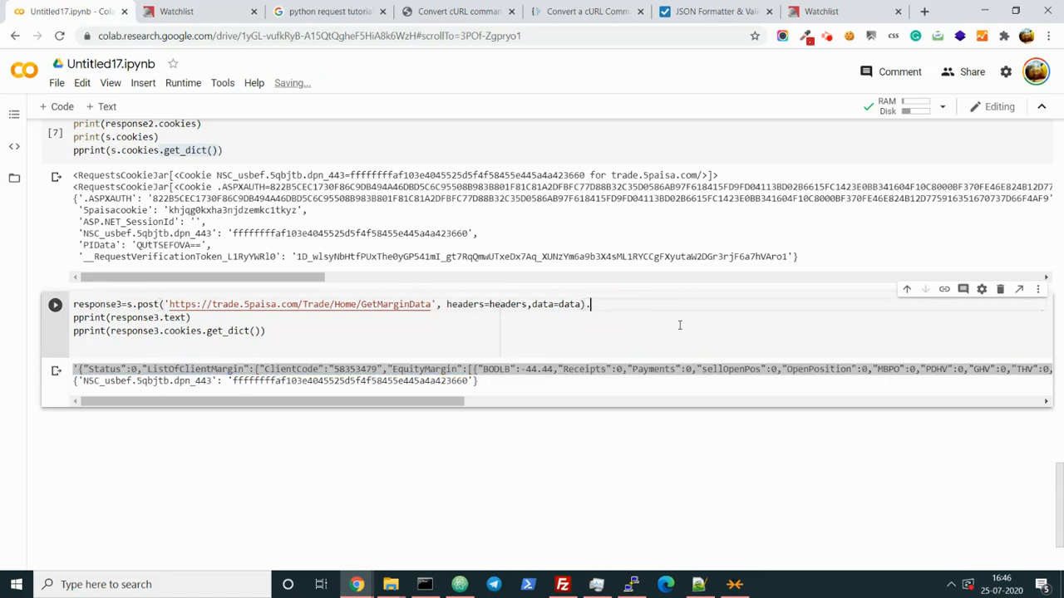
Parse the GetMarginData post response with .json(), import json, and rerun the margin cell
text(.json())
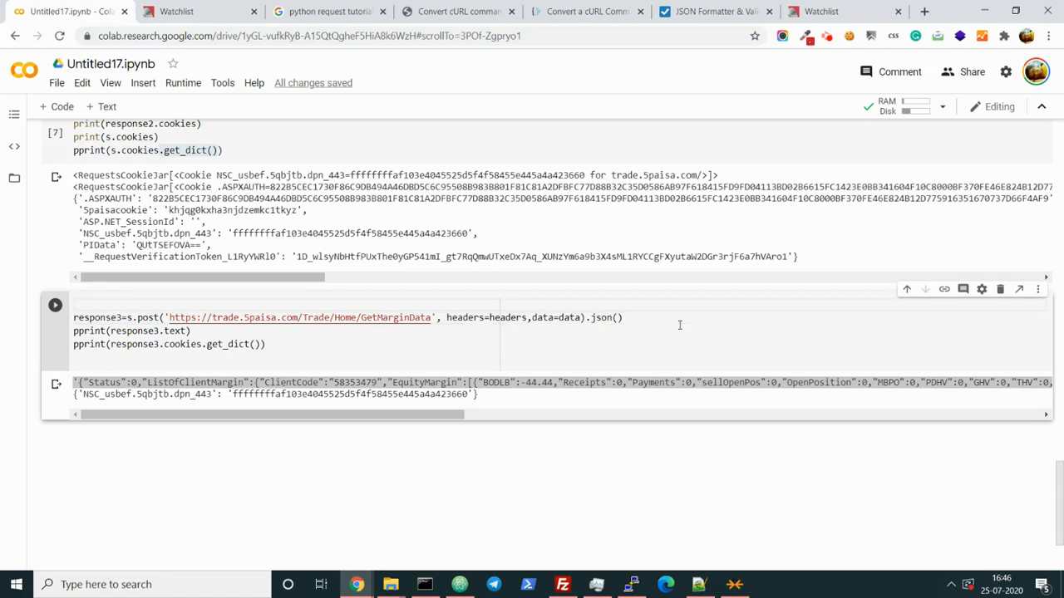
text(in)
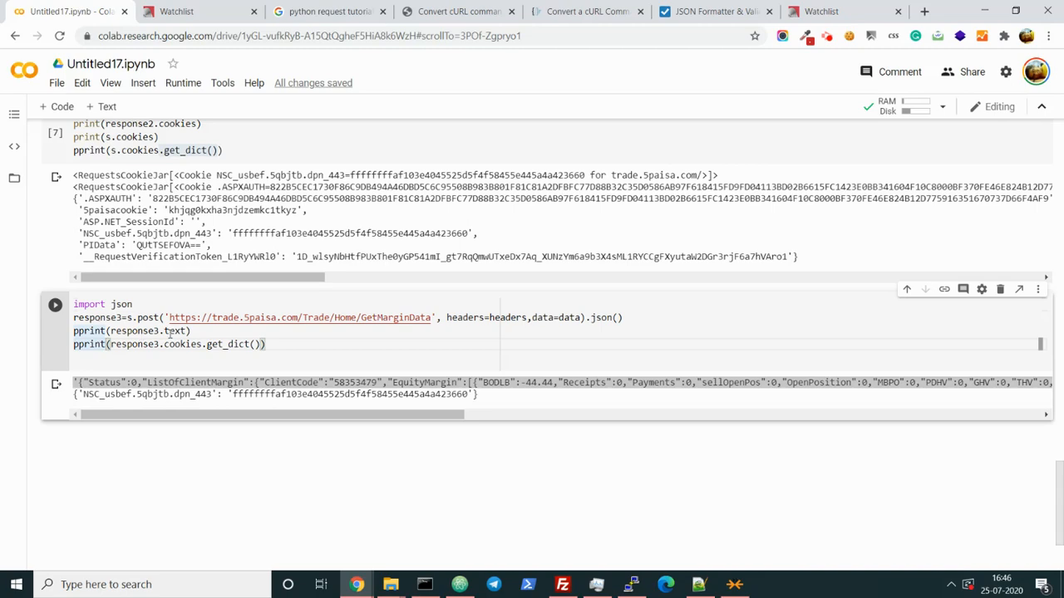
click(55, 304)
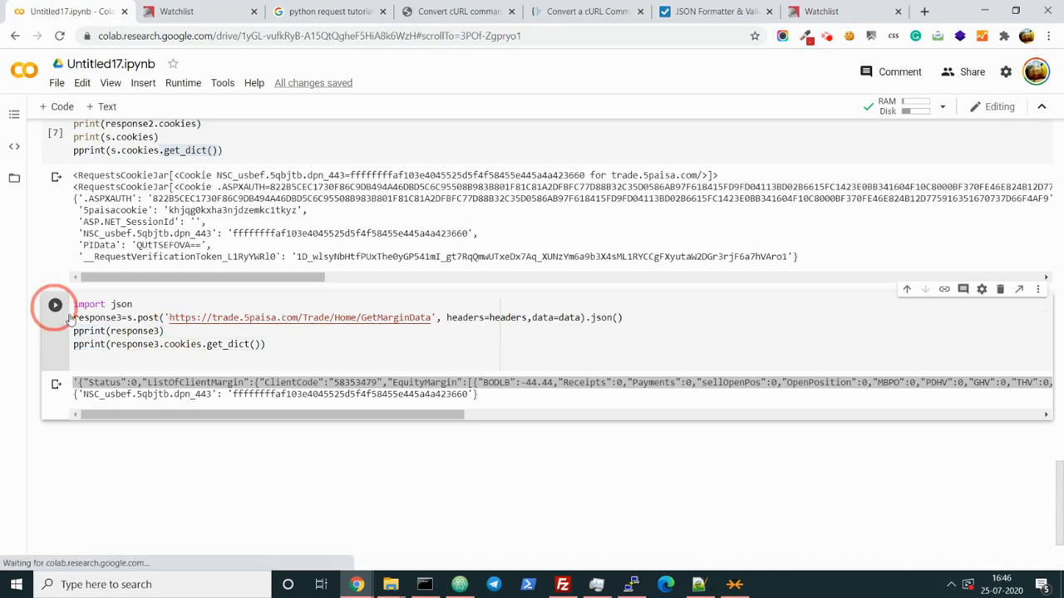
click(55, 304)
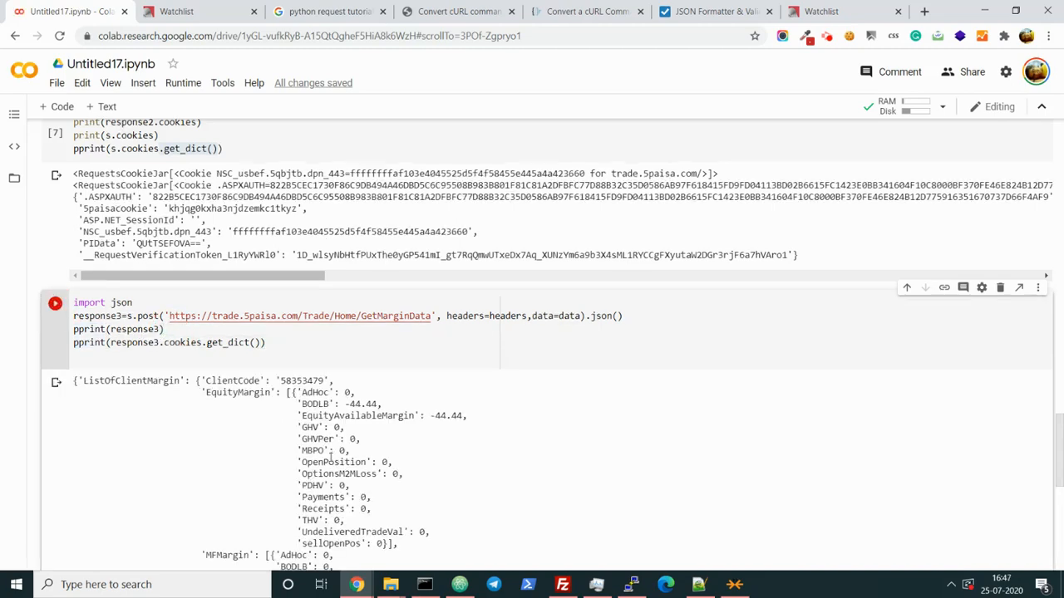
scroll(down, 3)
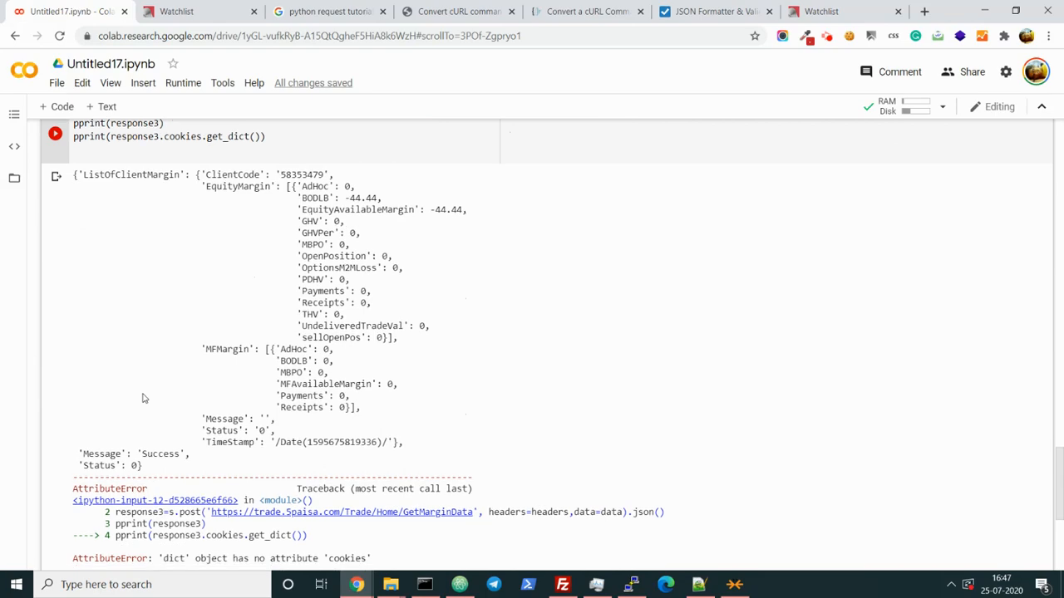
scroll(up, 3)
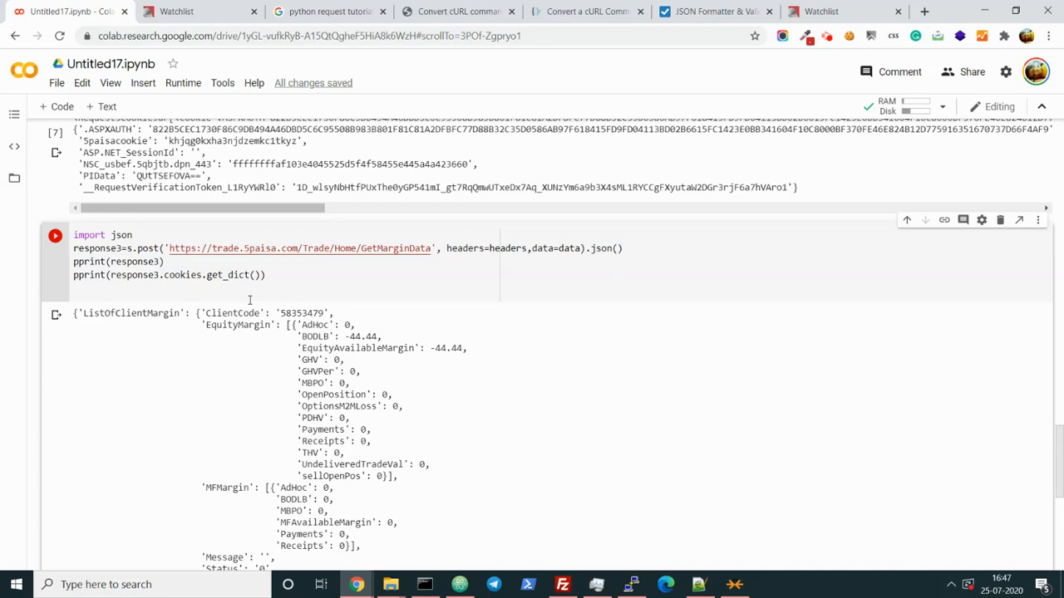
Swap response3.cookies for s.cookies.get_dict(), rerun, and read EquityAvailableMargin -44.44 in the output
double_click(133, 274)
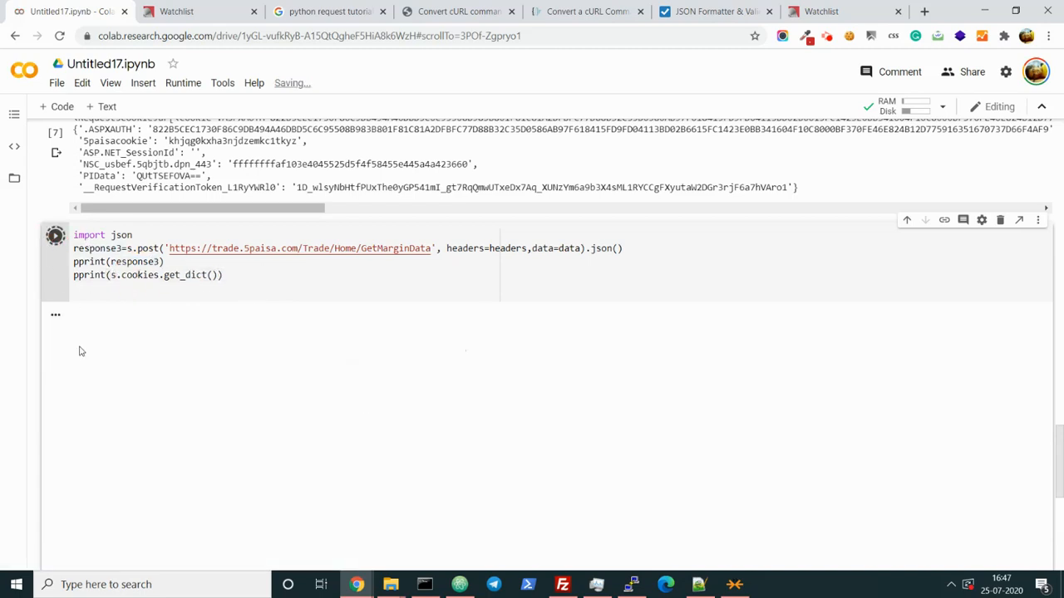
click(55, 236)
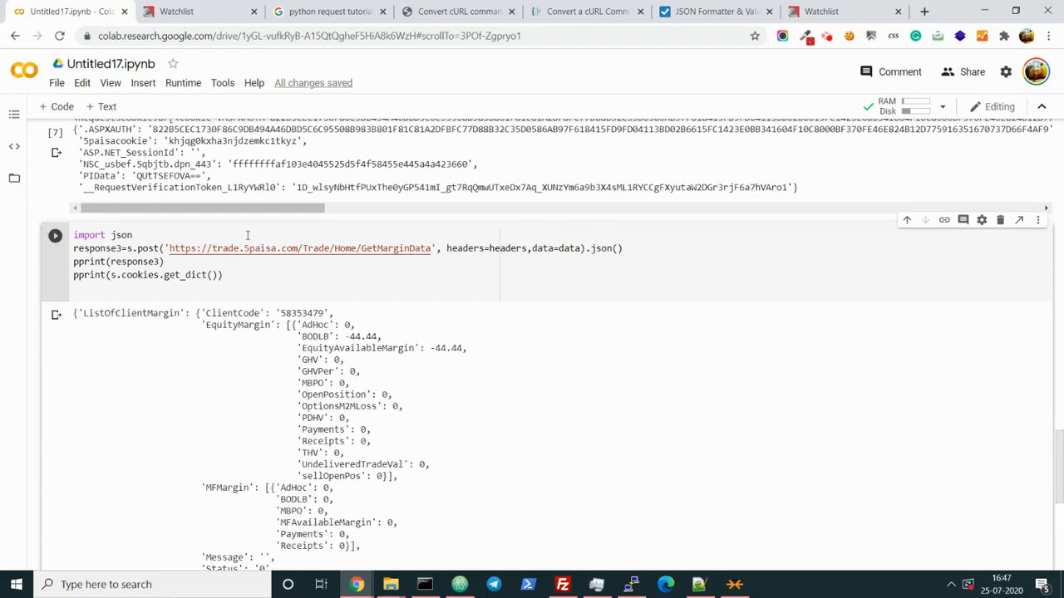
scroll(down, 3)
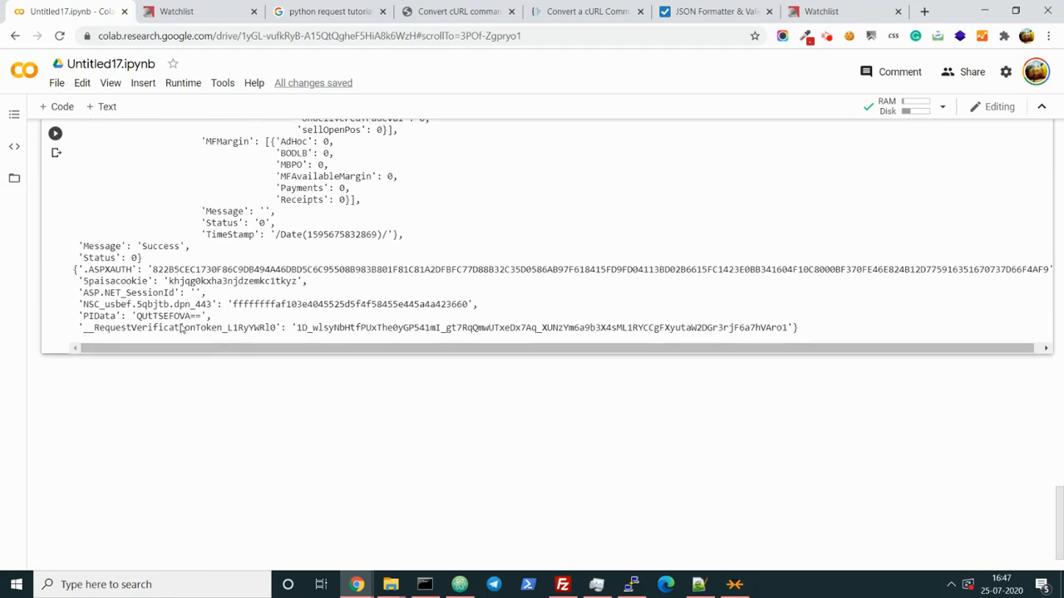
mouse_move(153, 397)
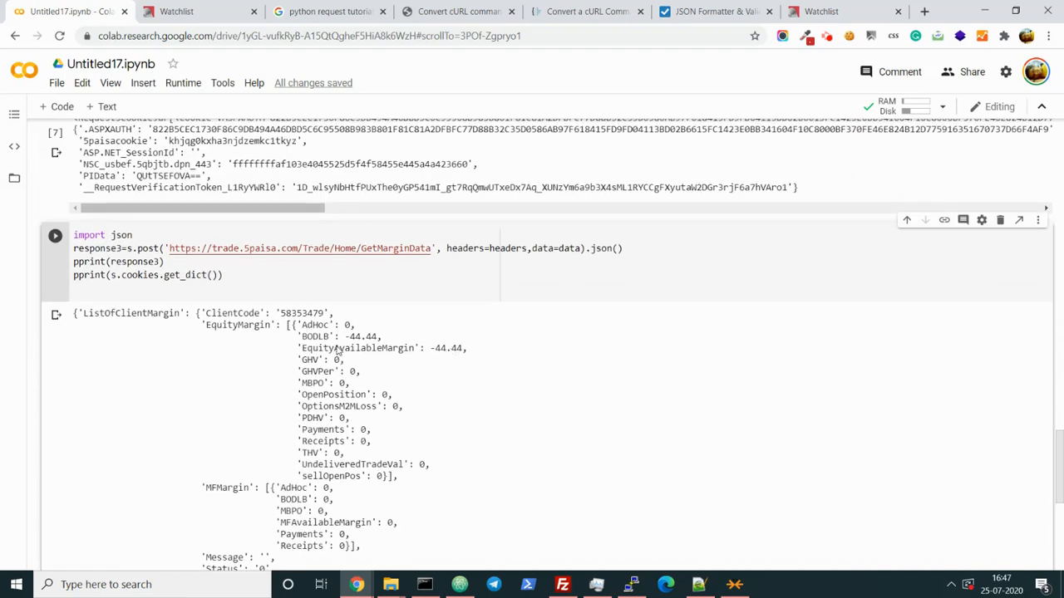
double_click(363, 349)
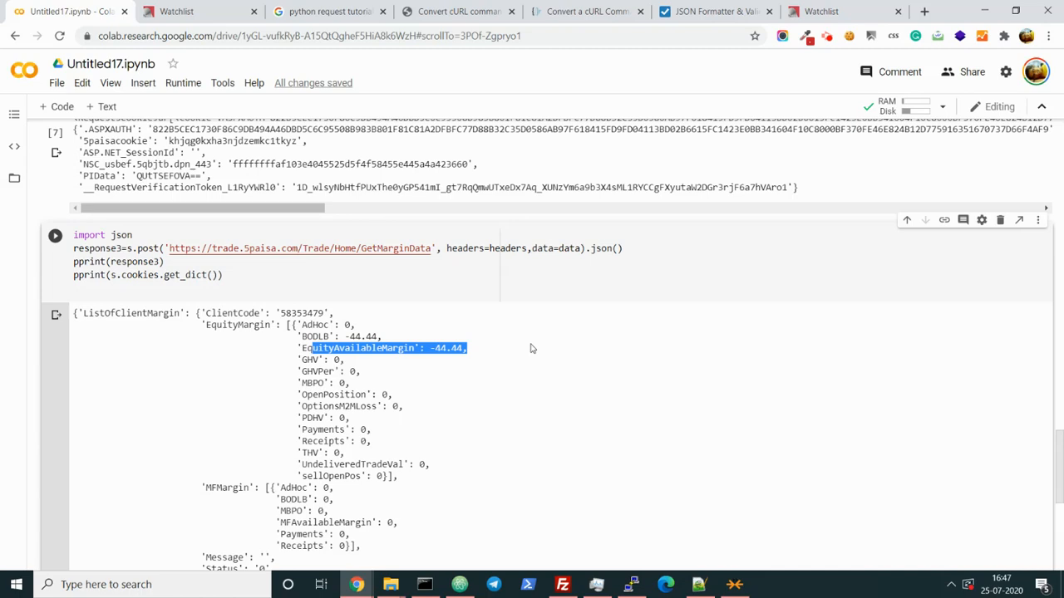
click(199, 10)
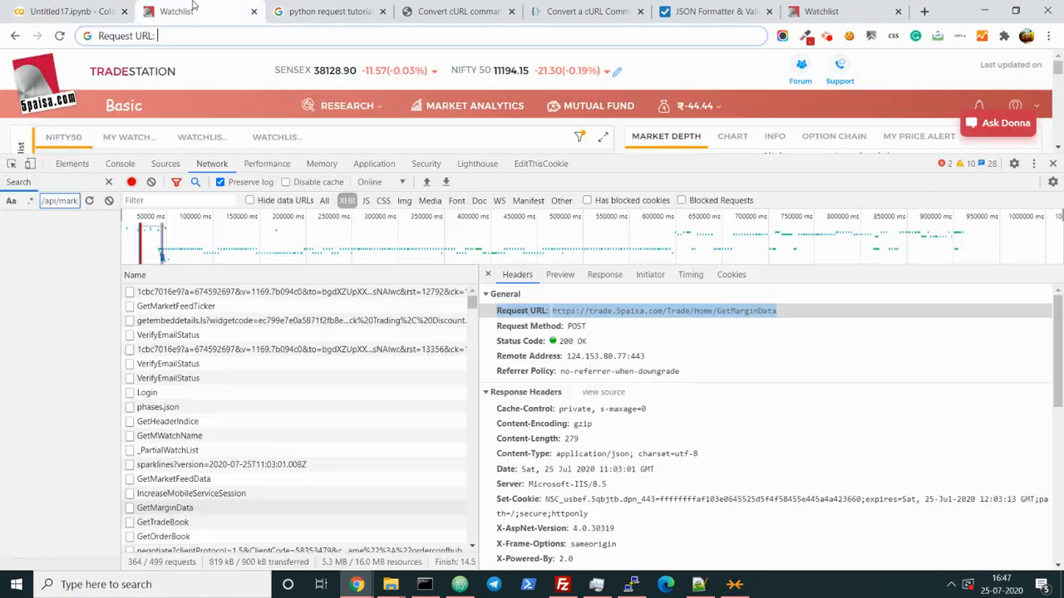
Scan the DevTools network request list, then return to the notebook's pretty-printed margin output
scroll(down, 3)
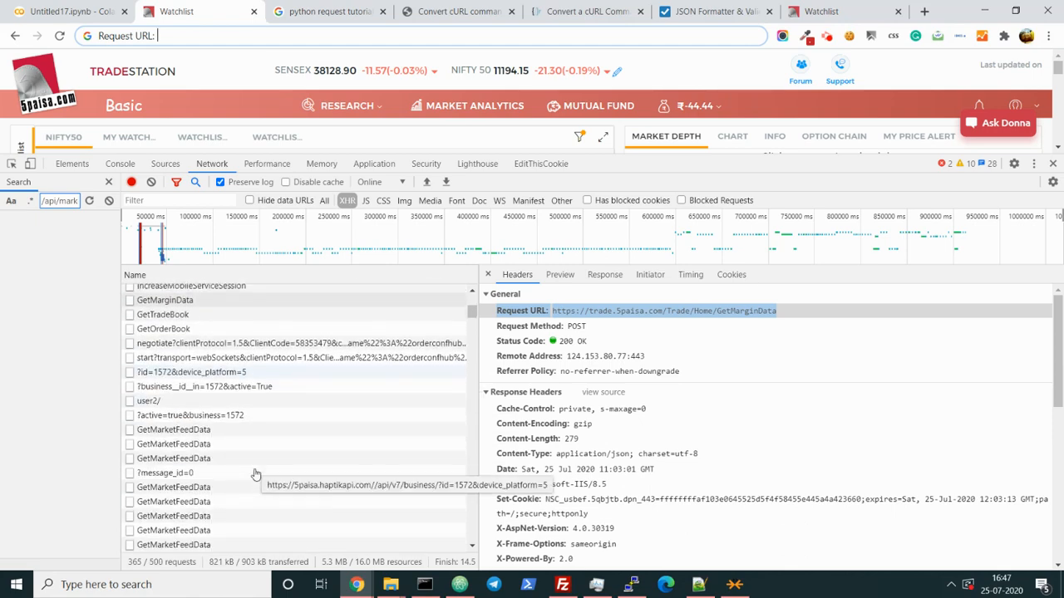
click(58, 10)
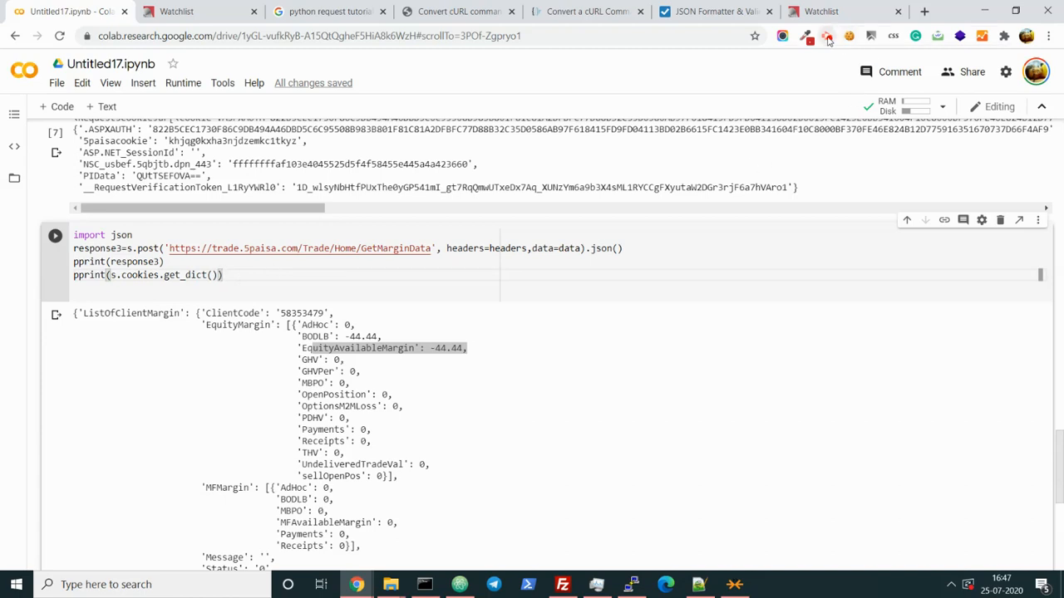
click(826, 37)
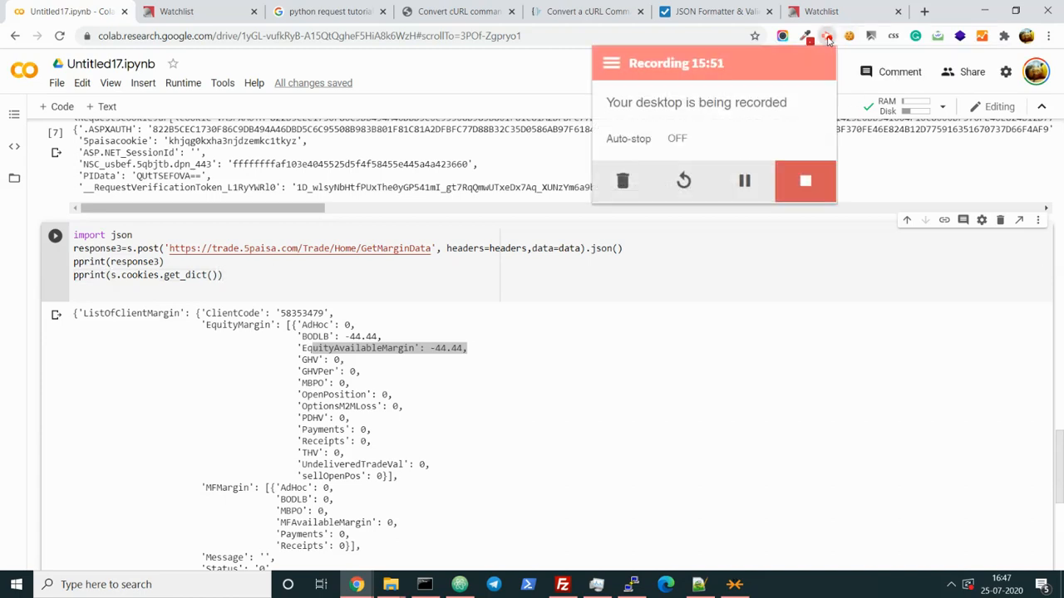